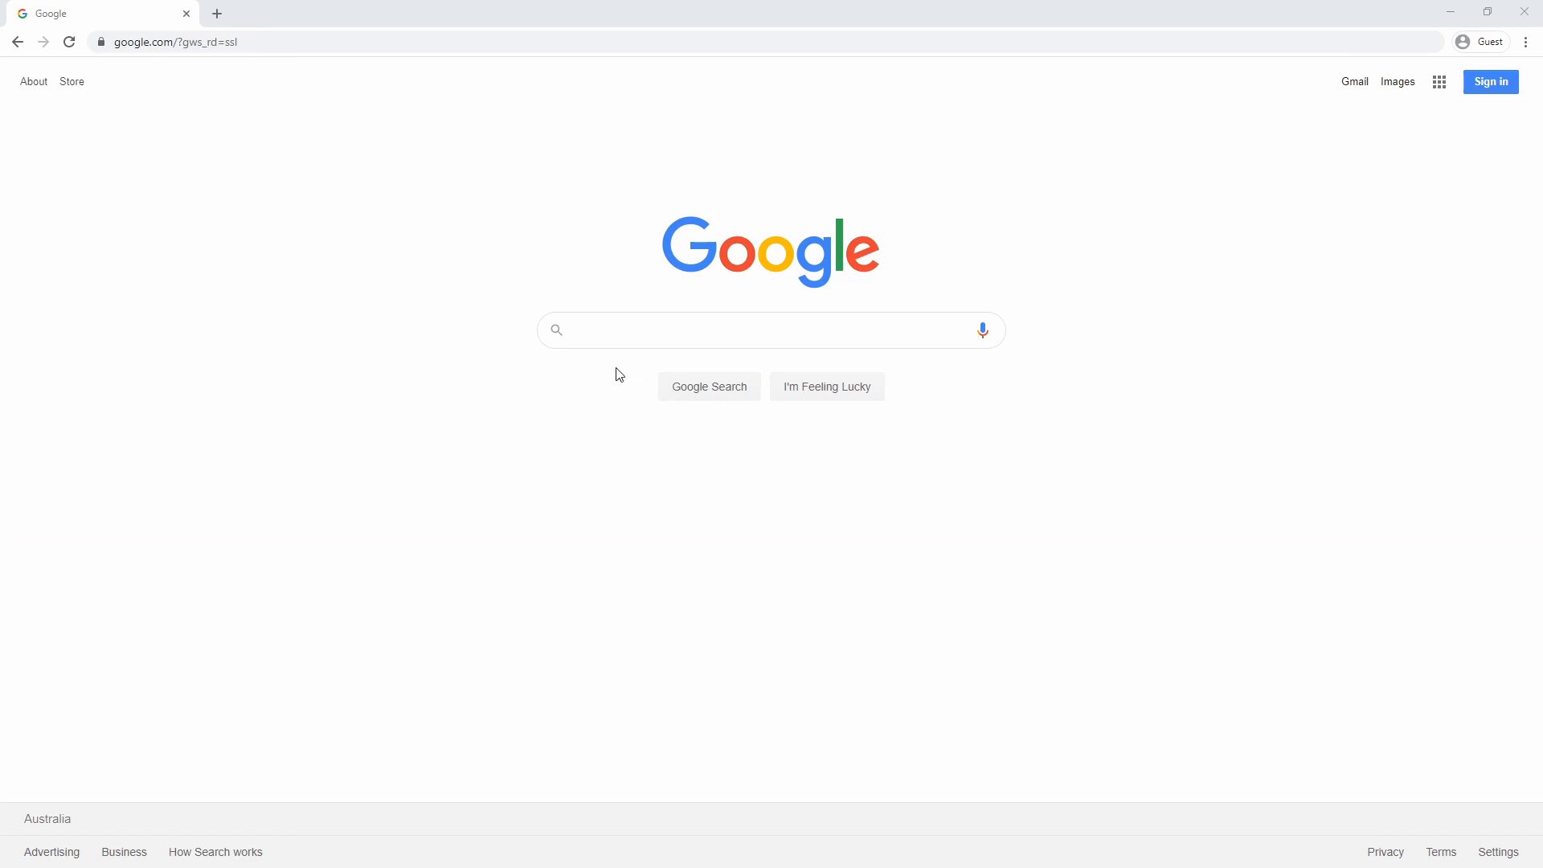
# - Search 'esp32 idf', reach the Get Started guide's Windows toolchain page and its installer link
pyautogui.write('esp32 idf')
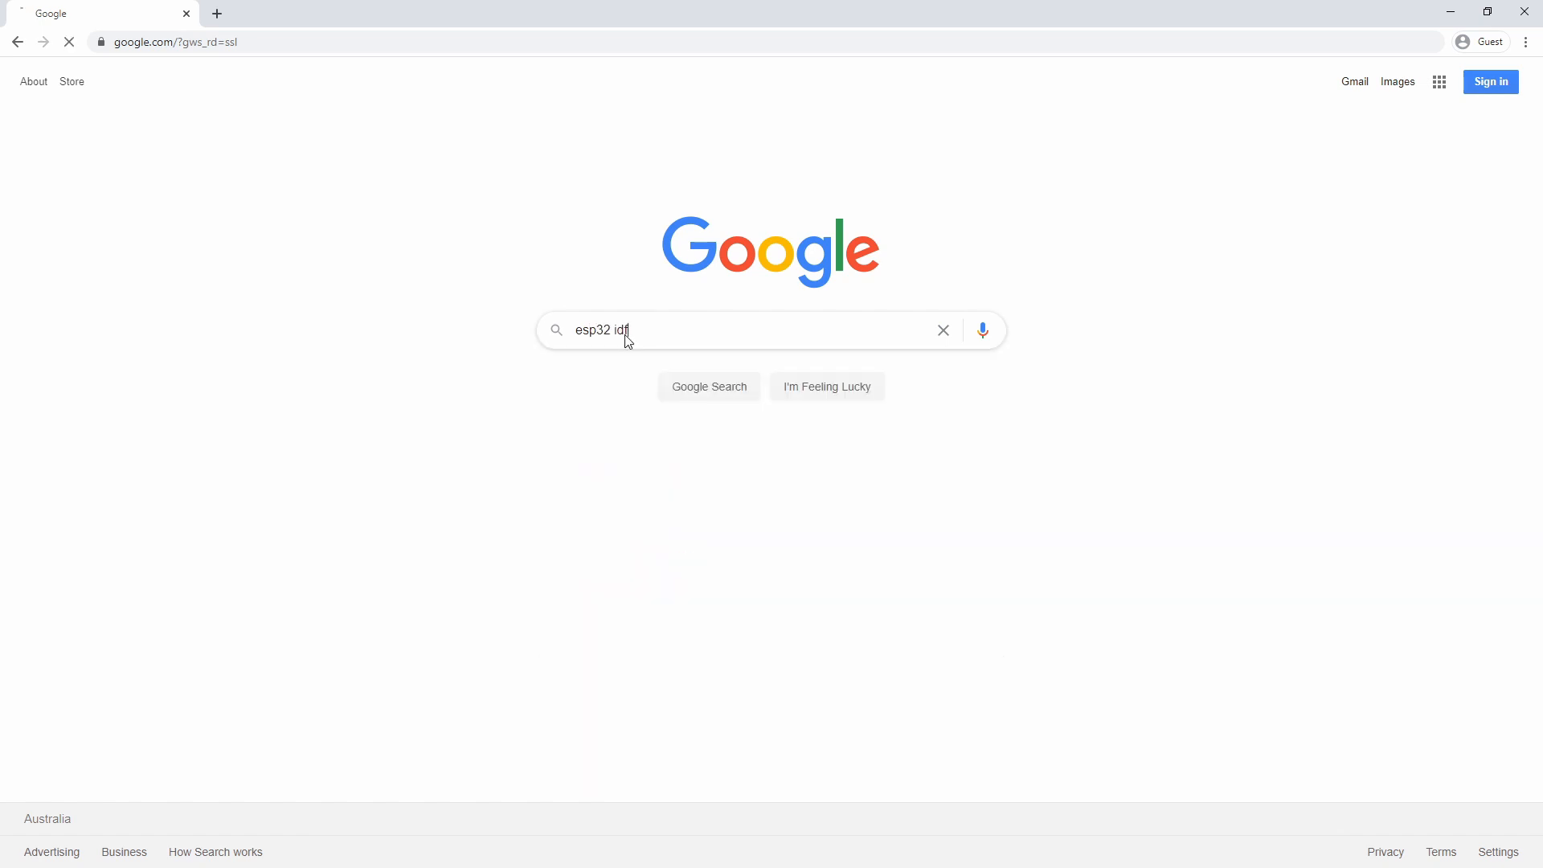
pyautogui.press('Return')
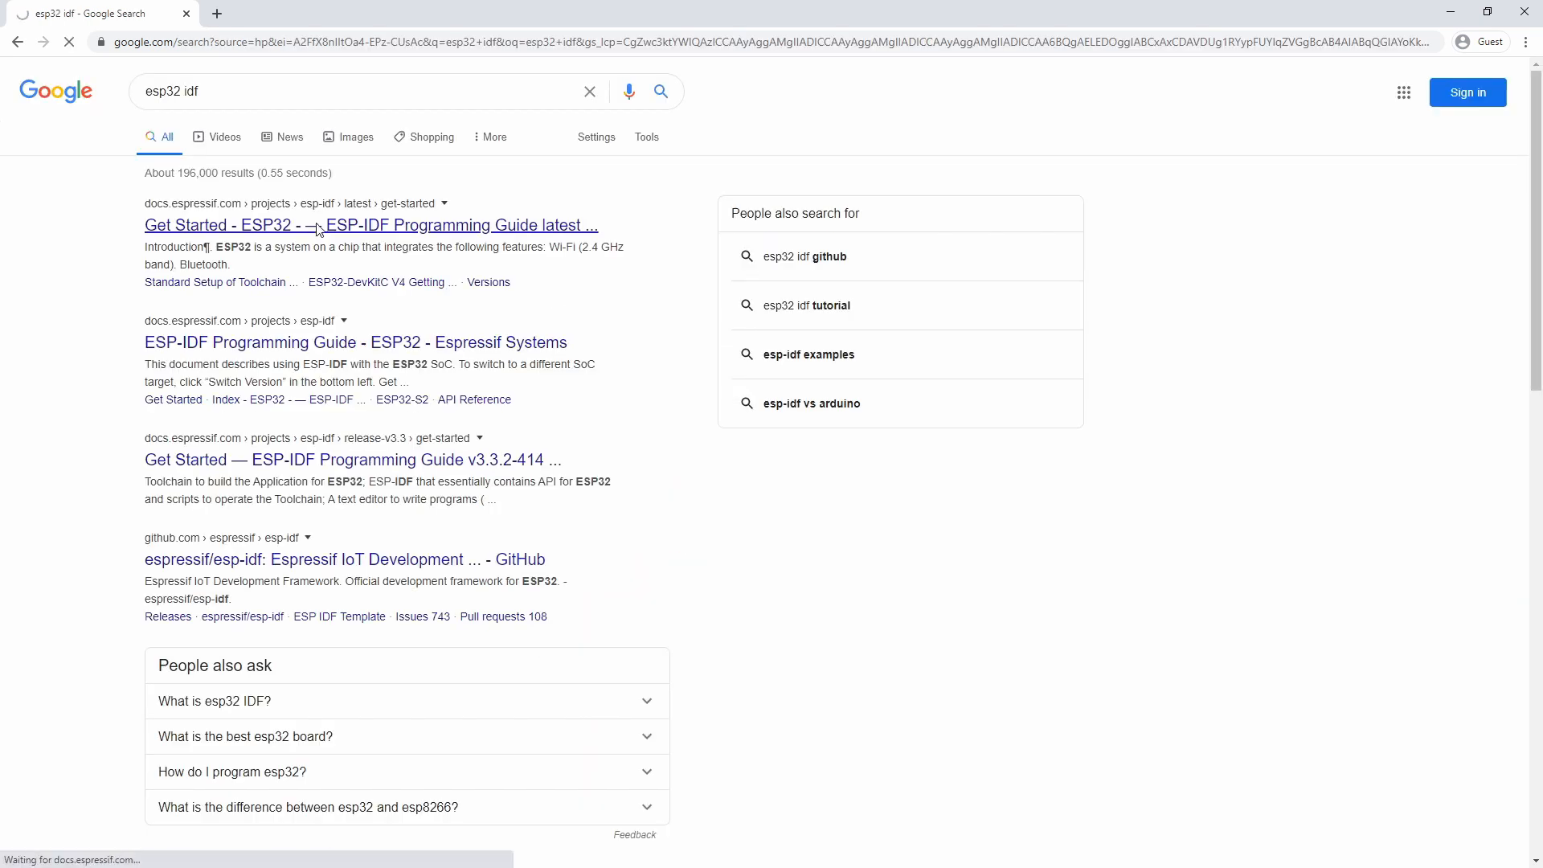
pyautogui.click(371, 226)
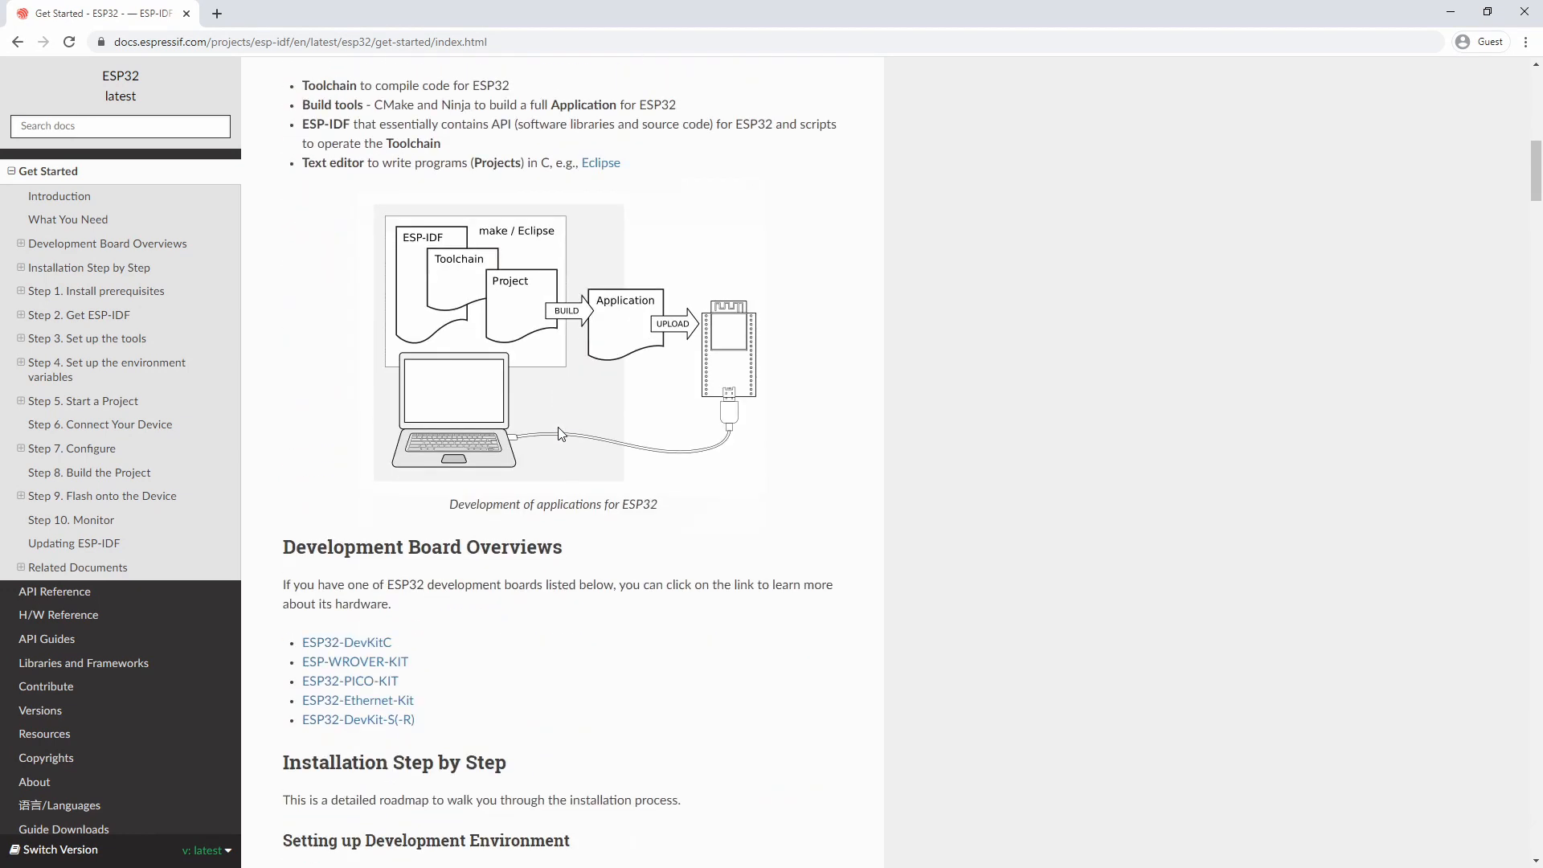
pyautogui.click(96, 291)
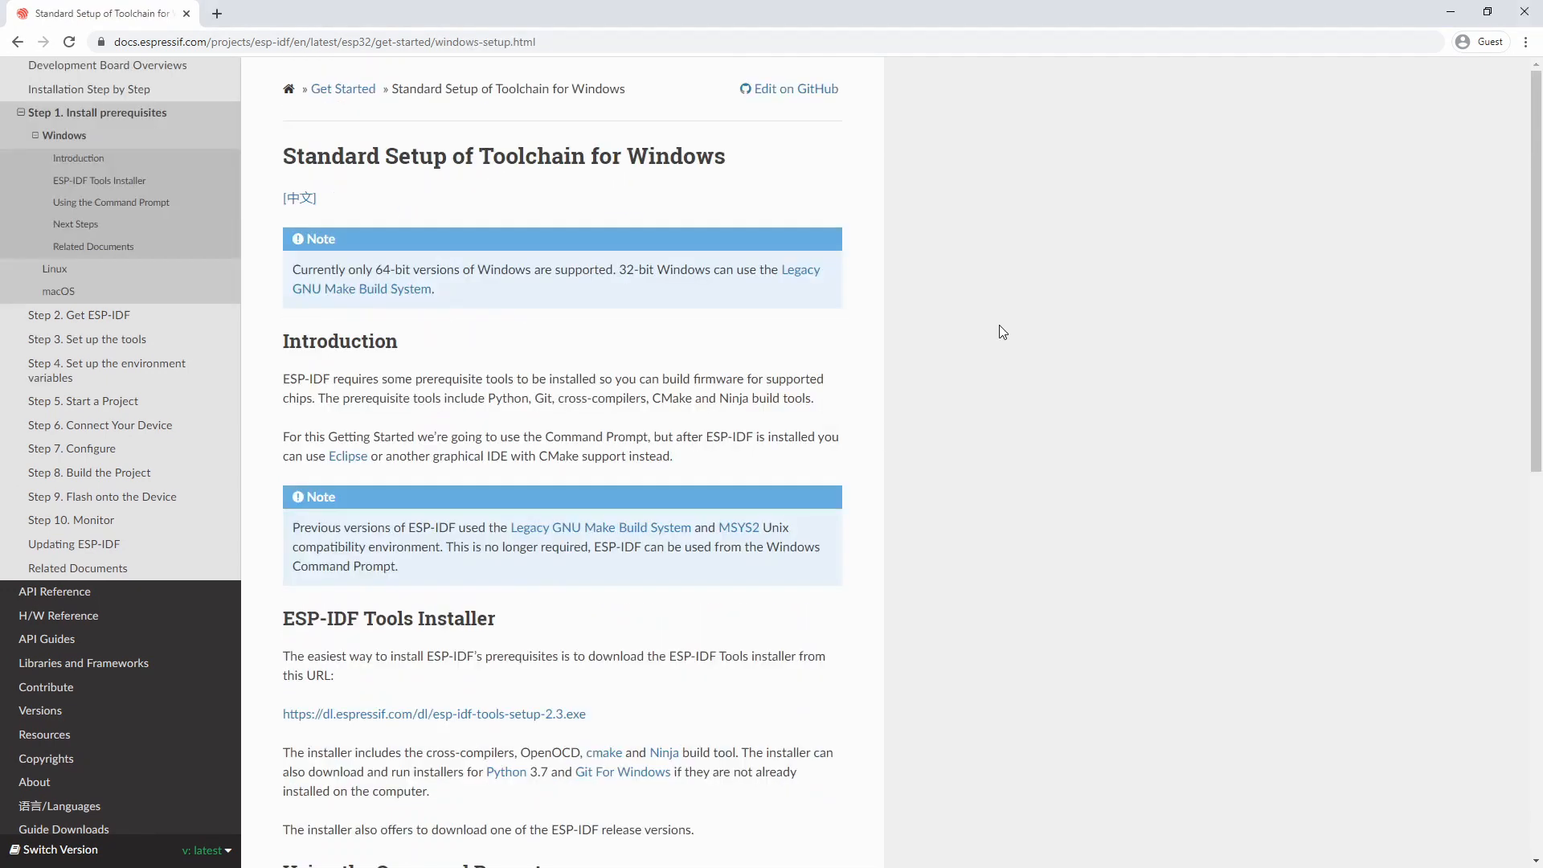
pyautogui.scroll(-3)
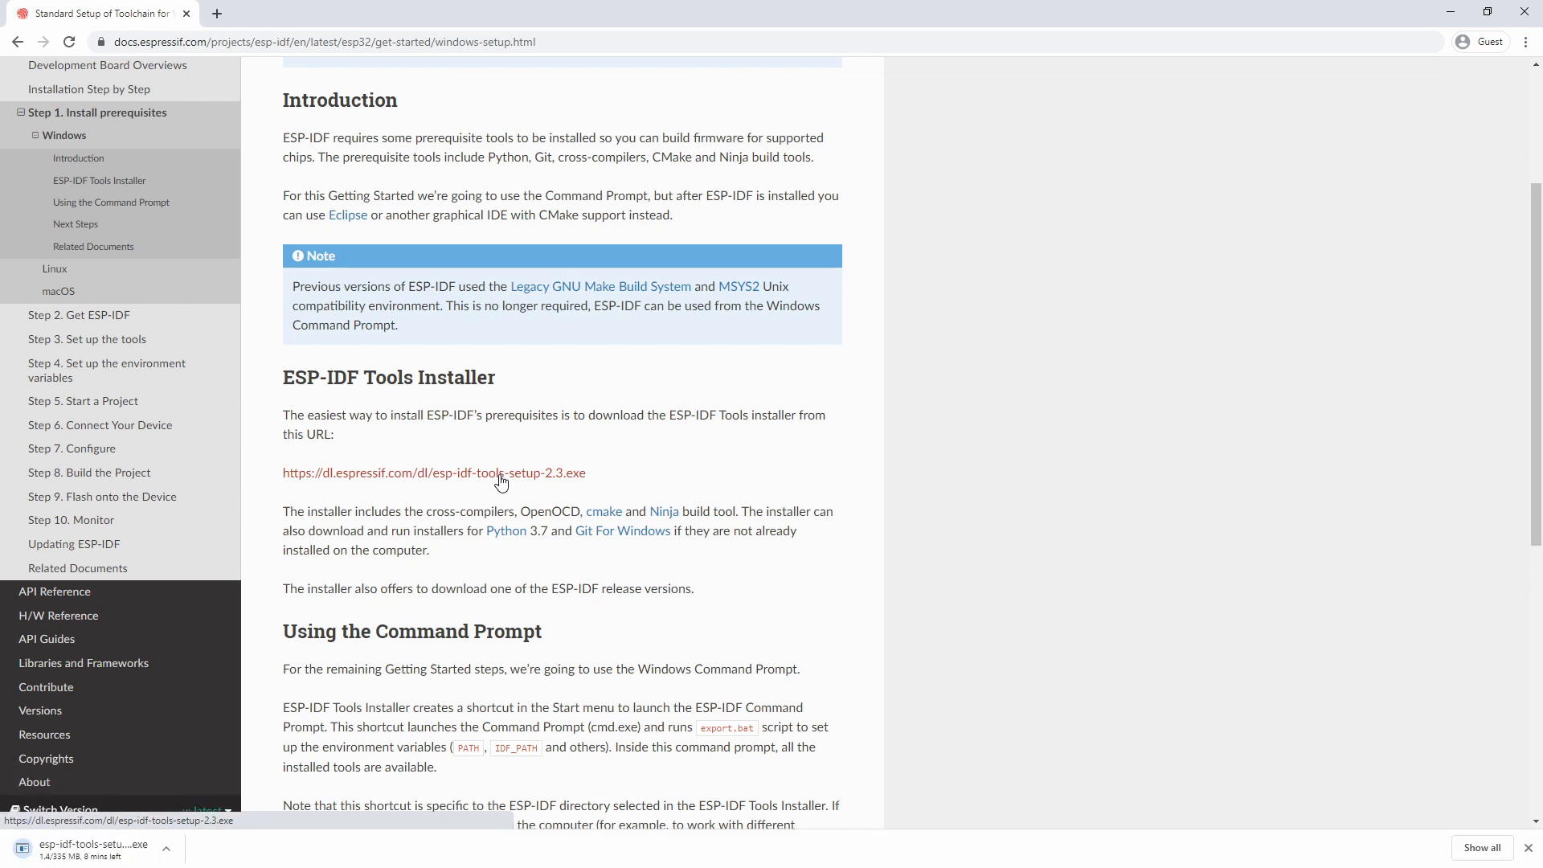
# - Run the installer keeping Git 2.21.0, with ESP-IDF v4.1 at C:\esp\esp-idf and tools in C:\esp\tools\.espressif
pyautogui.click(788, 558)
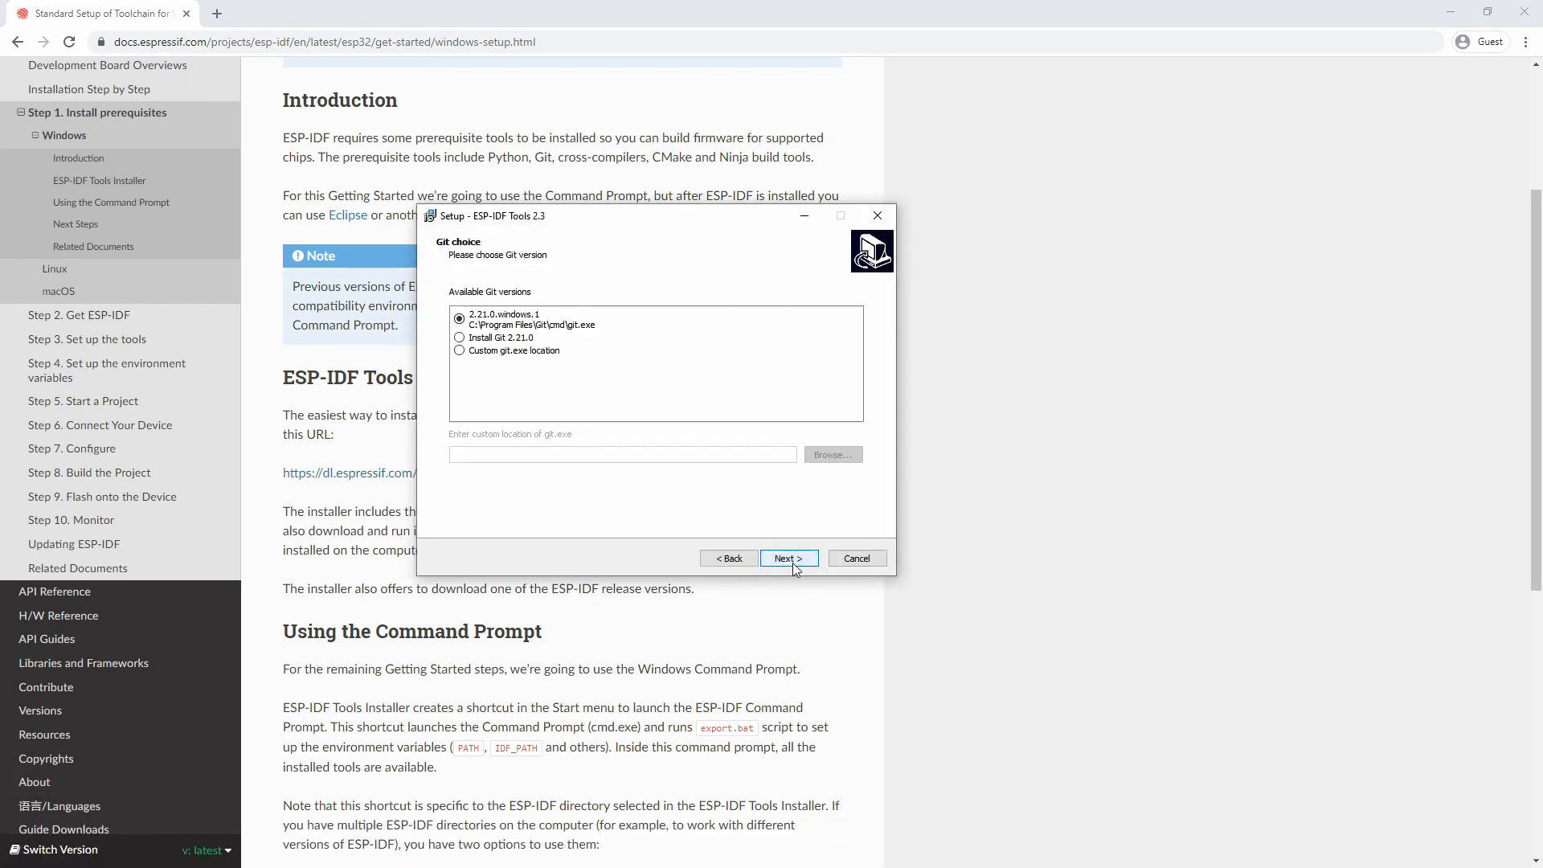
pyautogui.click(788, 558)
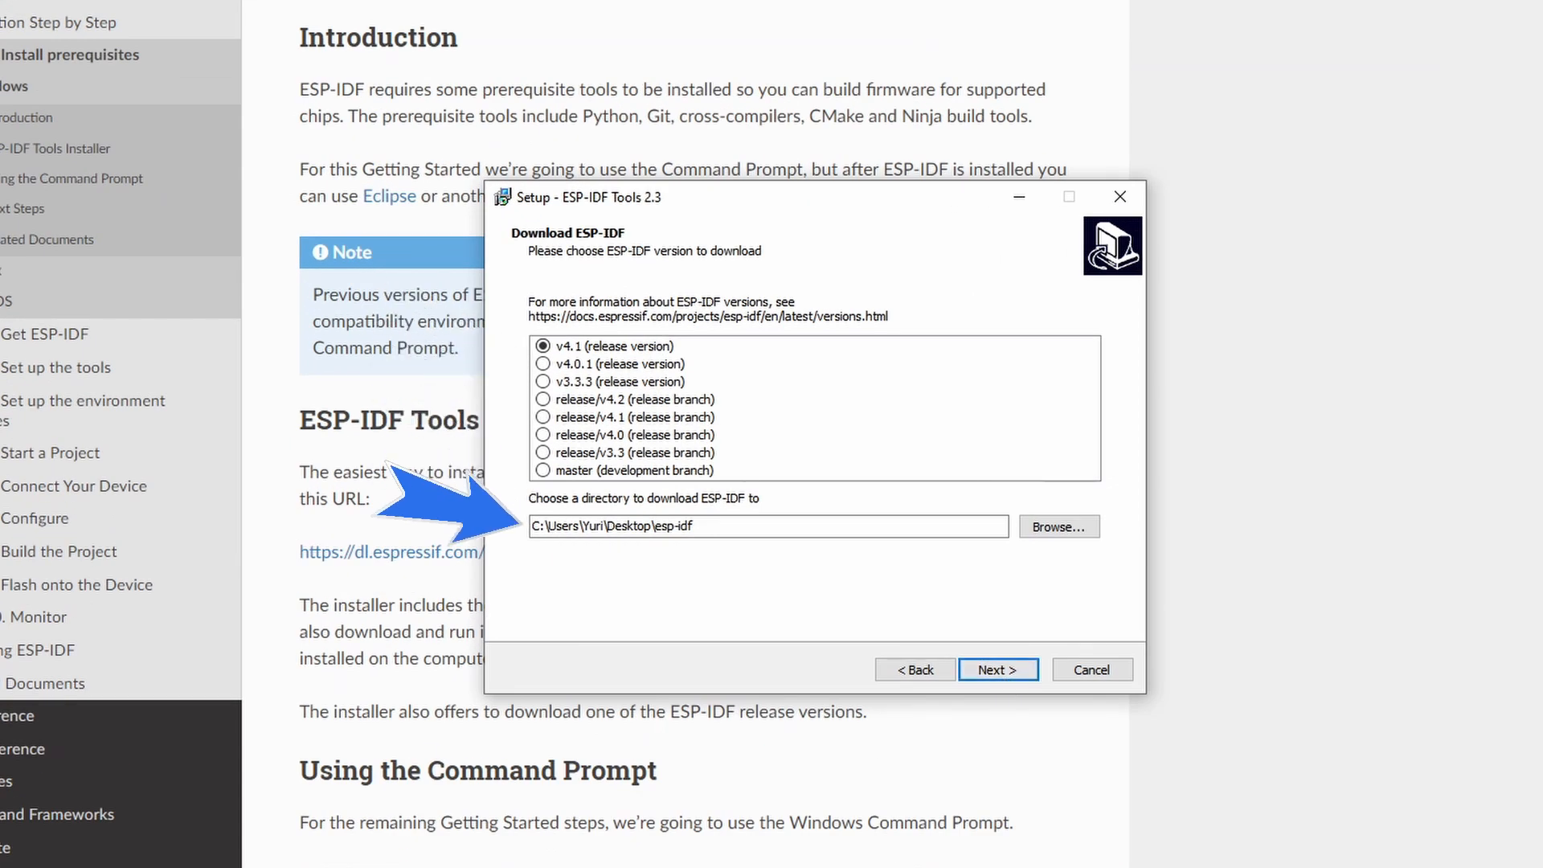
pyautogui.click(651, 527)
pyautogui.write('C:\\esp')
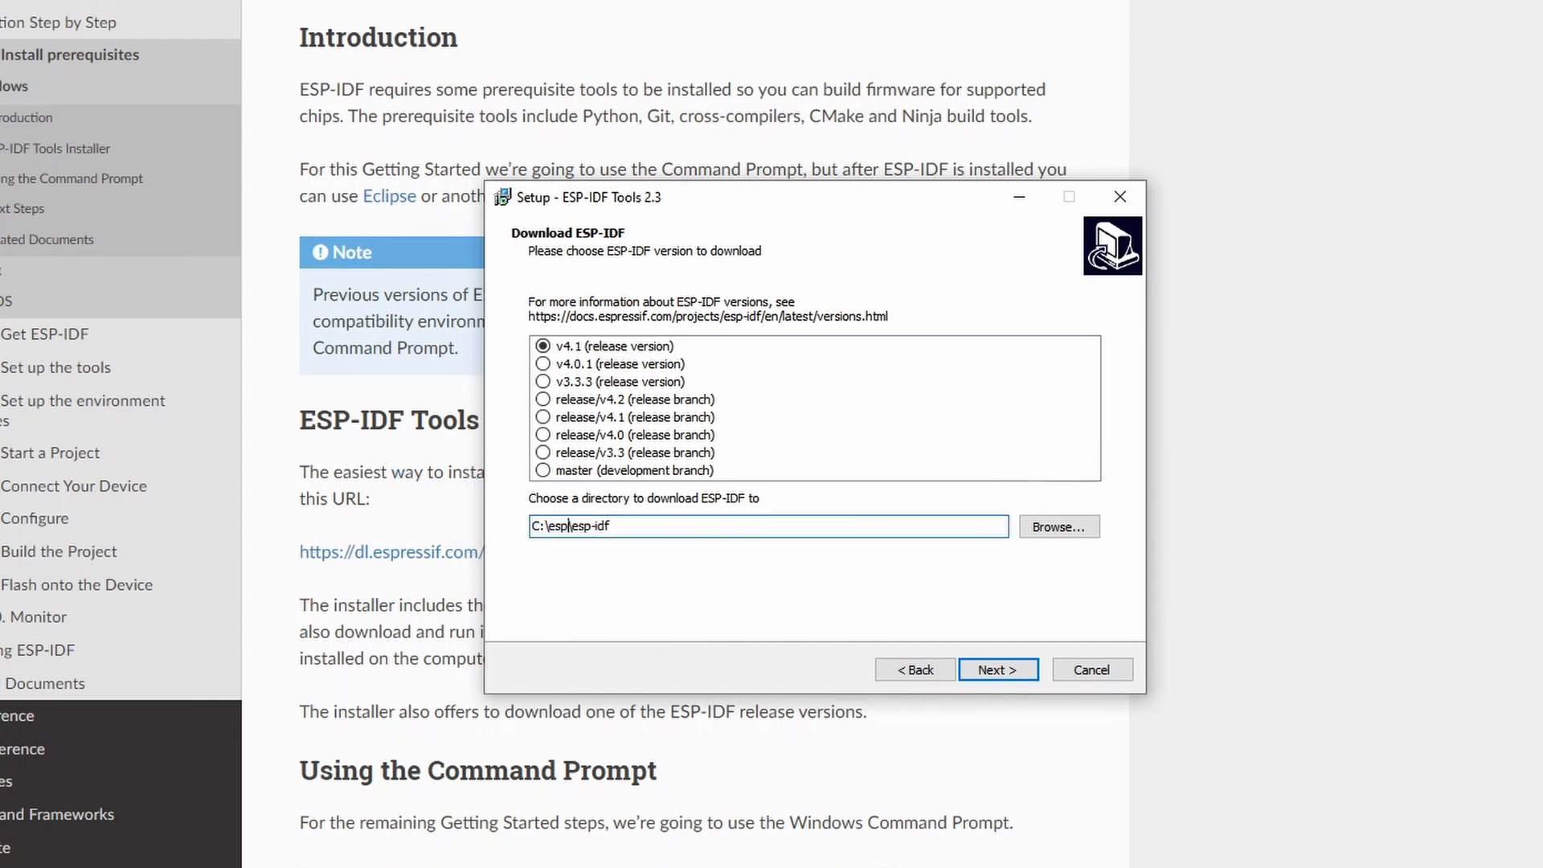
pyautogui.click(997, 669)
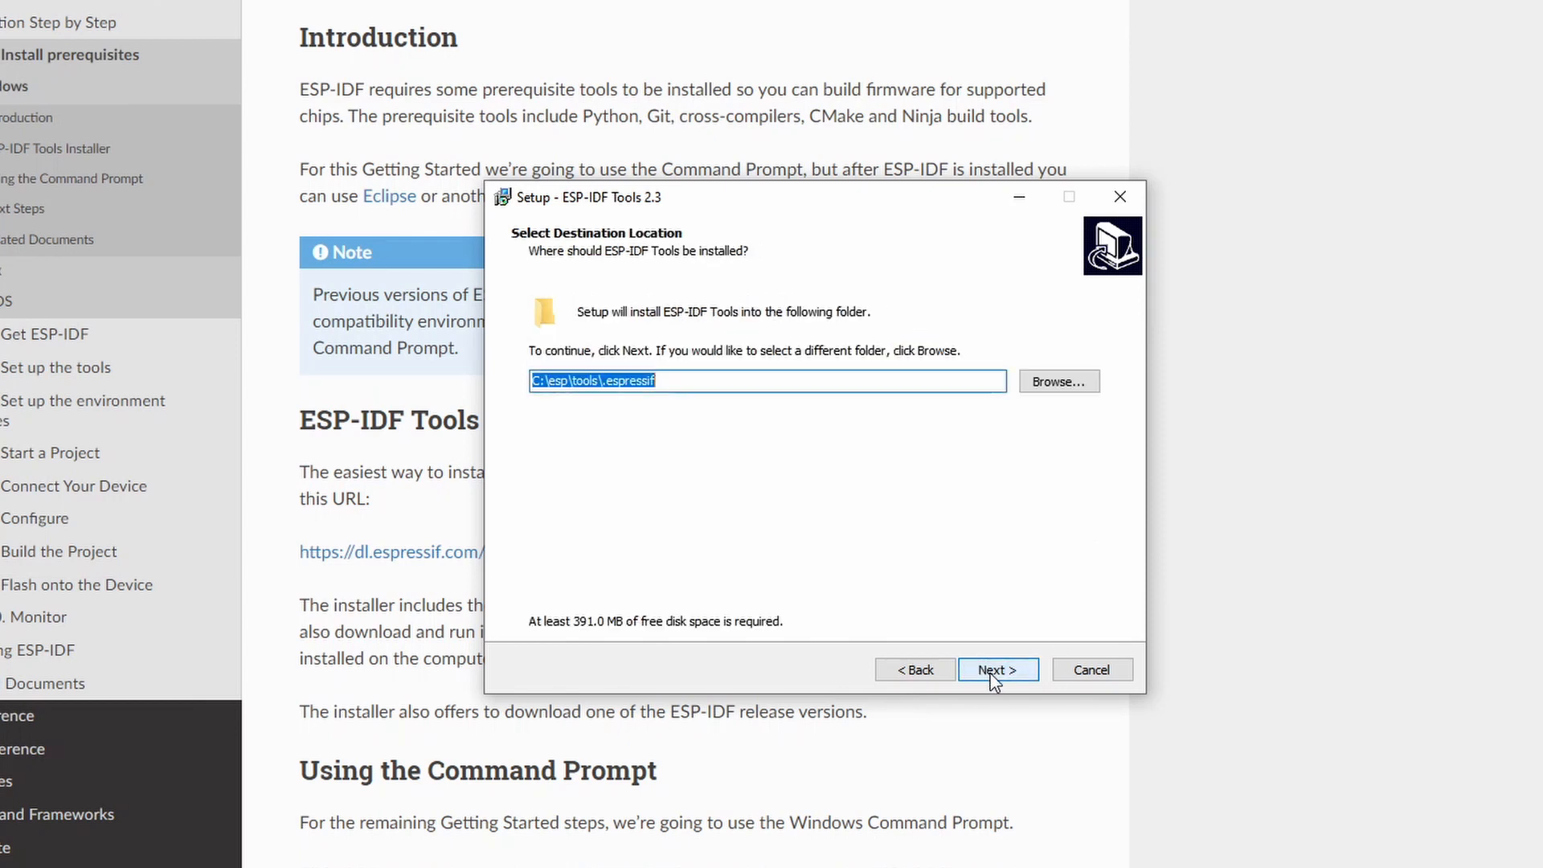
pyautogui.click(996, 669)
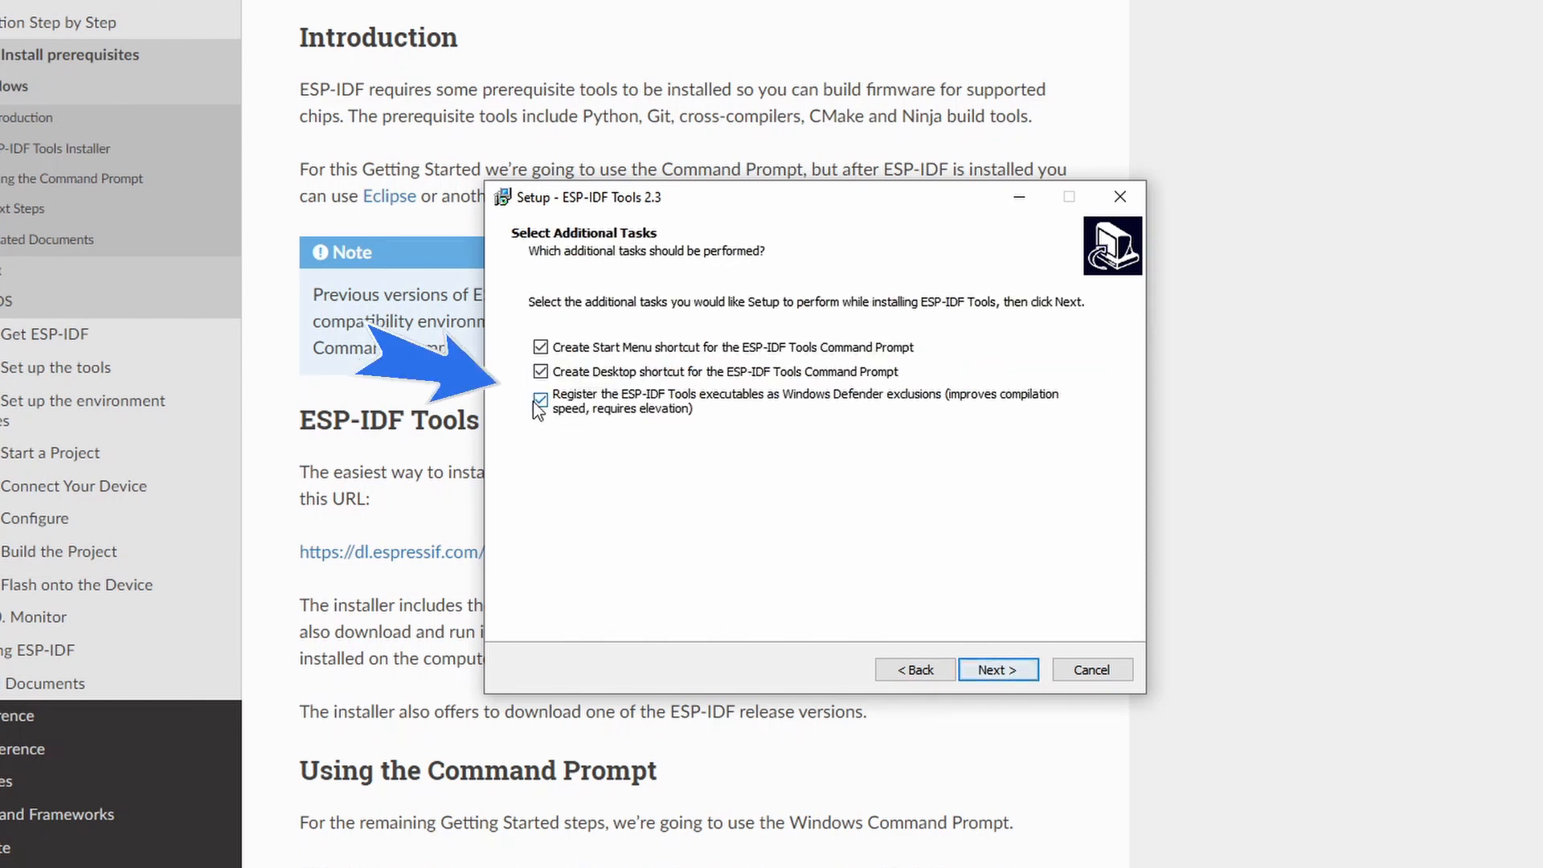
# - Skip the Windows Defender exclusions, install the tools and finish into the ESP-IDF command prompt
pyautogui.click(541, 400)
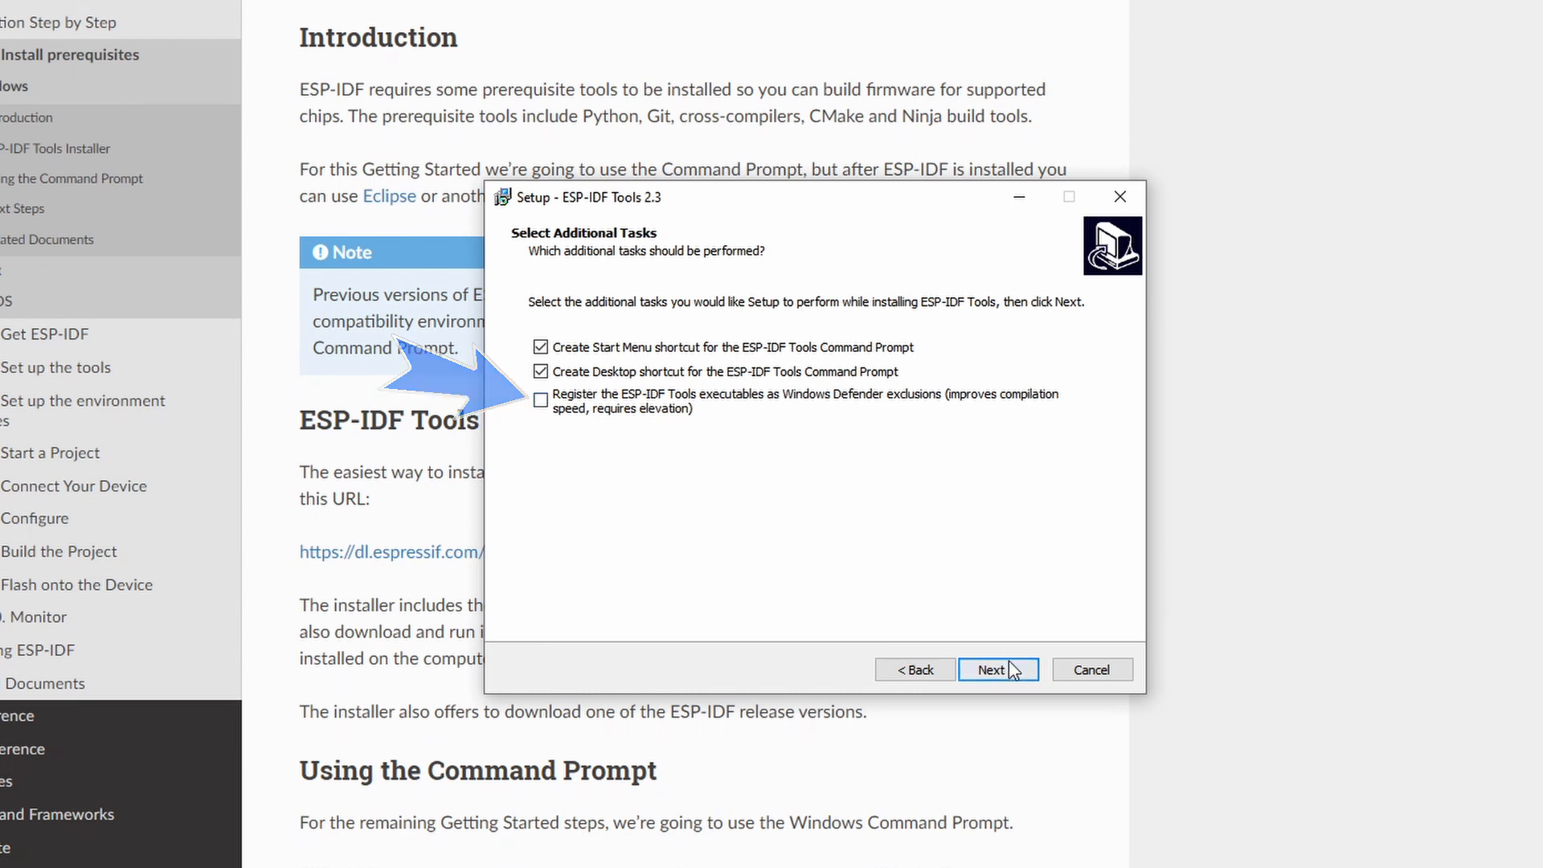
pyautogui.click(998, 669)
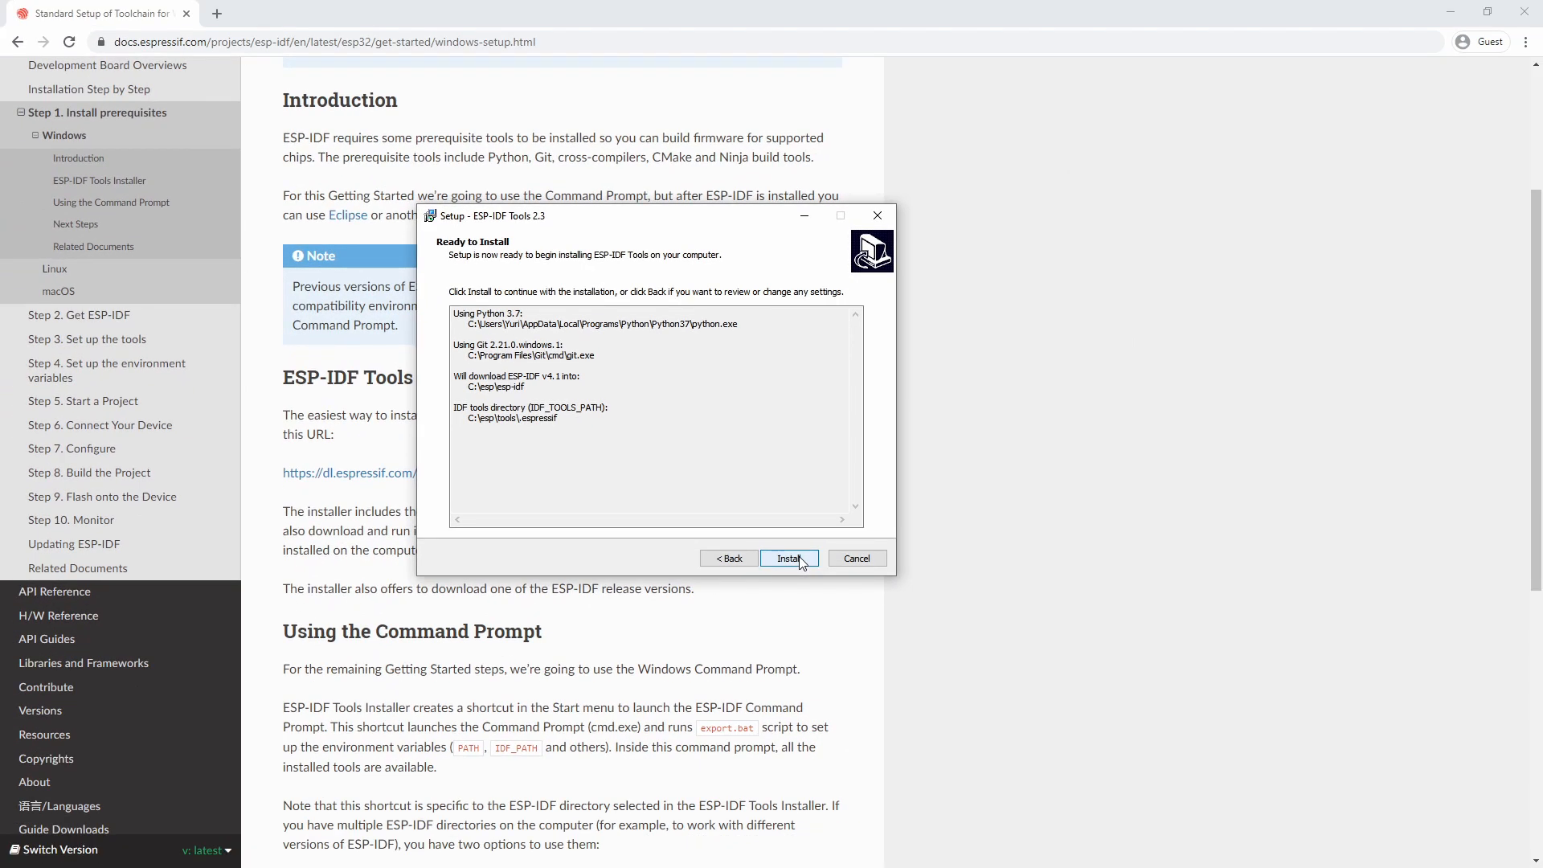
pyautogui.click(788, 558)
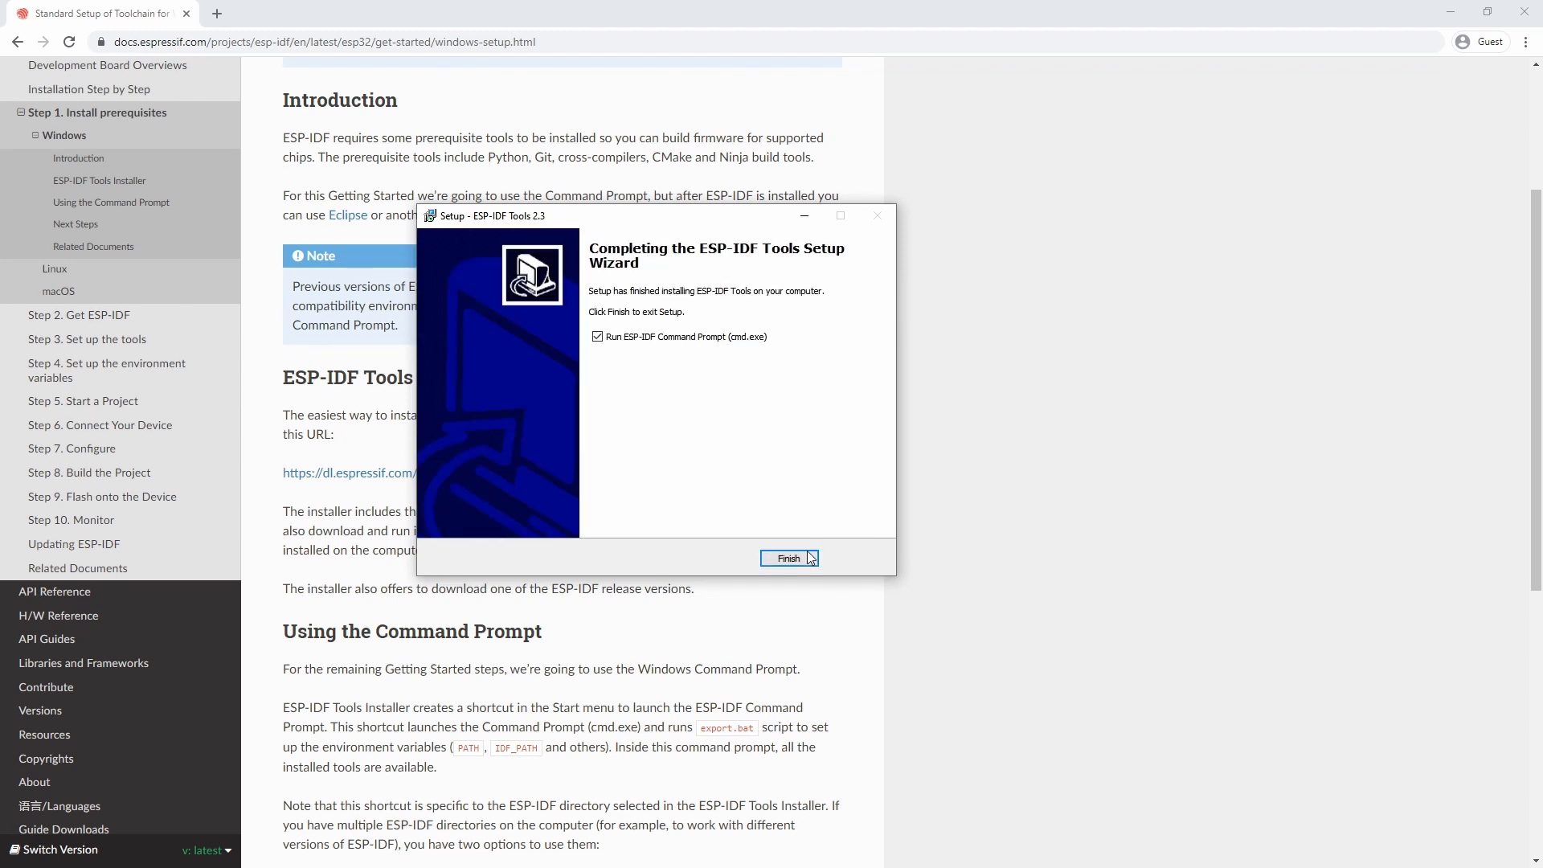
pyautogui.click(787, 558)
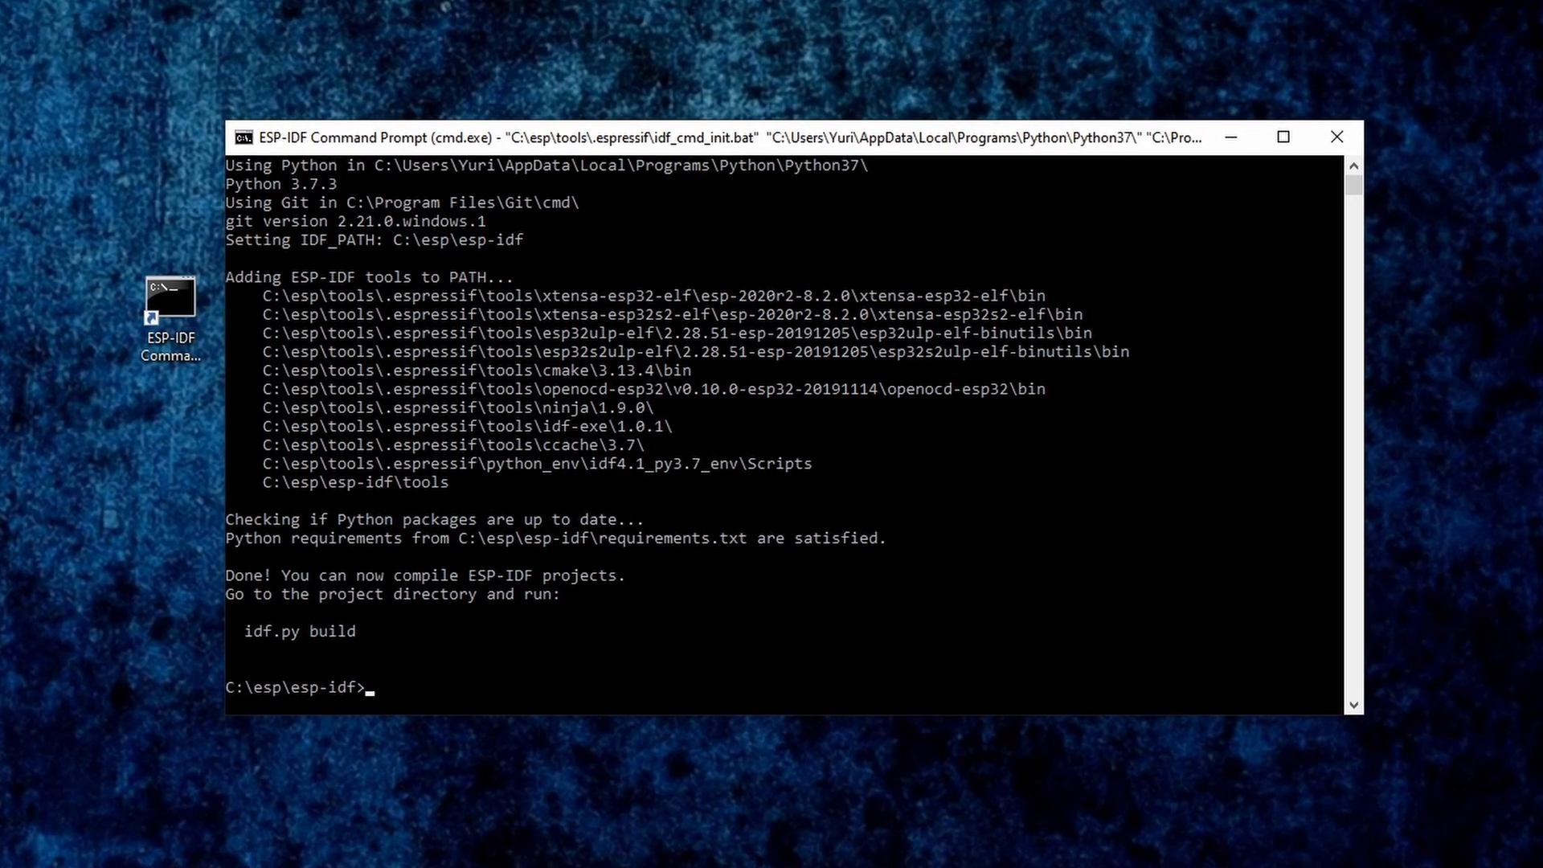
# - Change into examples\get-started\blink and build it with idf.py build
pyautogui.write('cd ex')
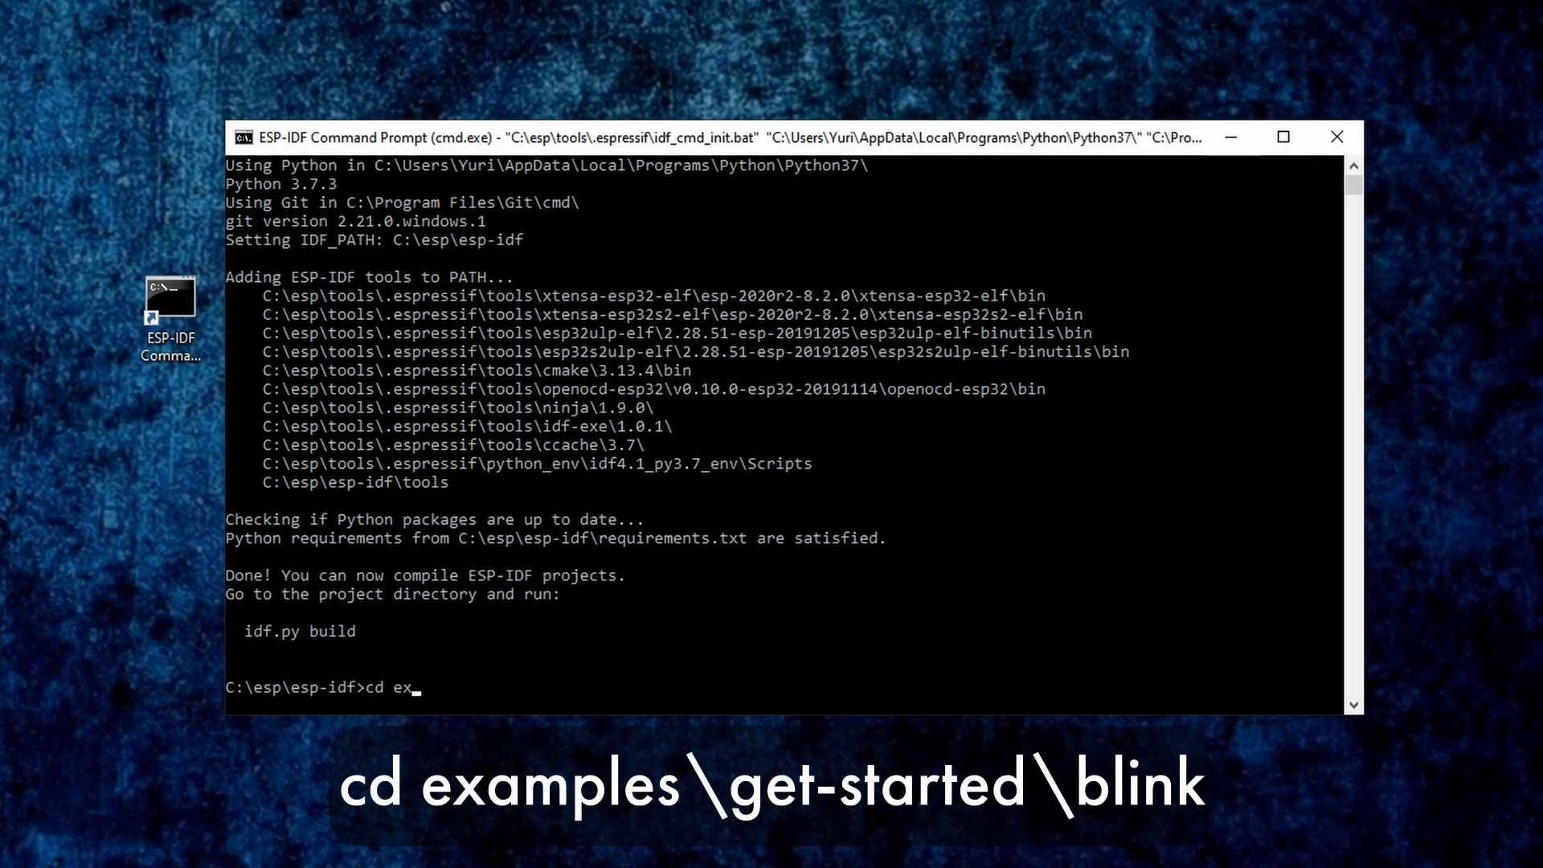
pyautogui.write('amples\\ge')
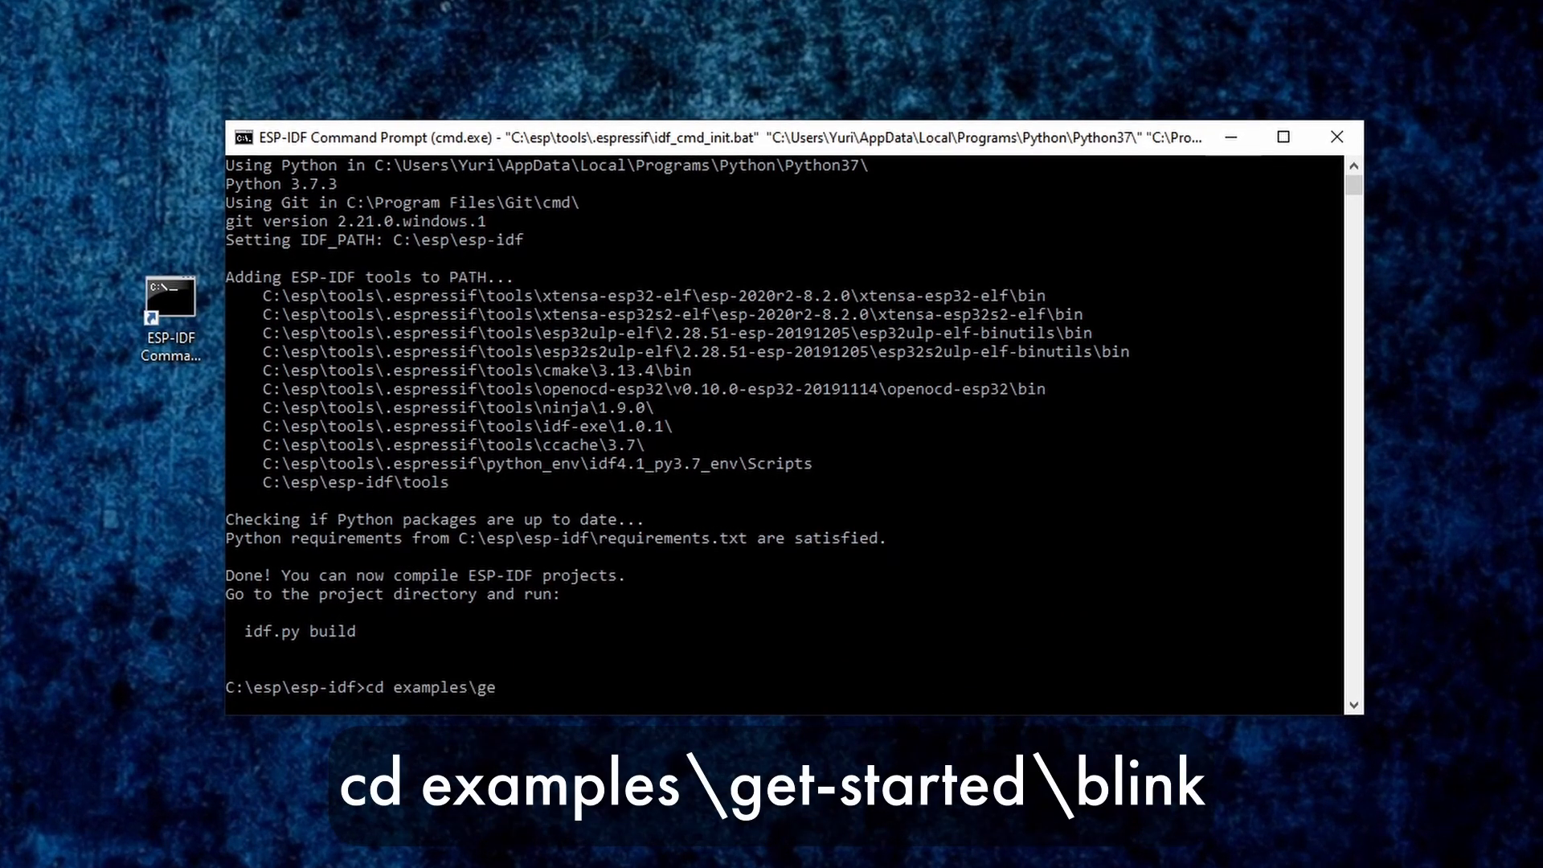
pyautogui.write('t-started\\blink')
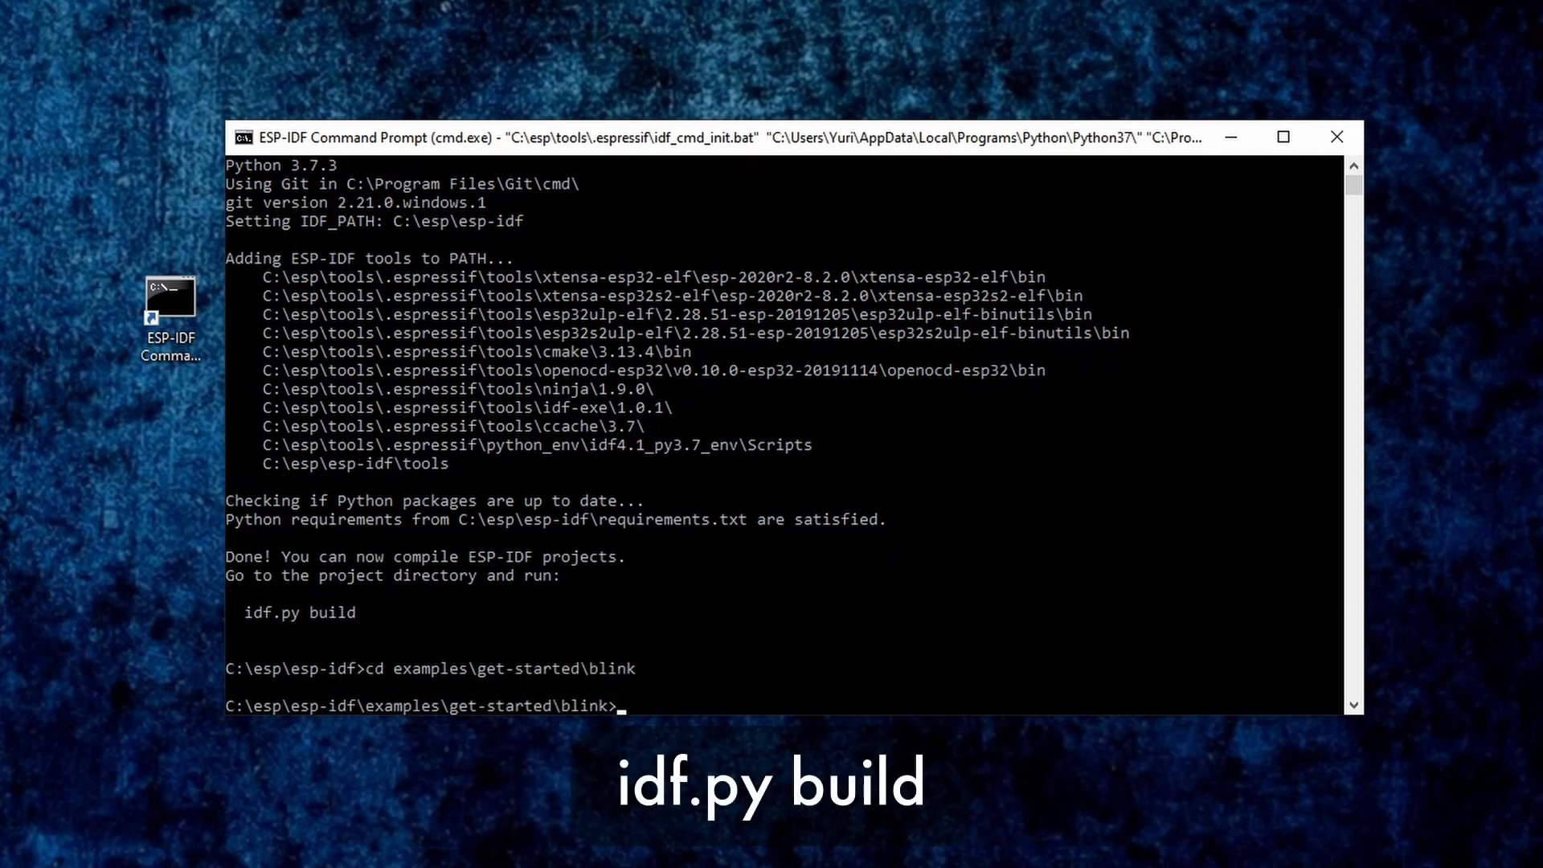
pyautogui.write('idf.')
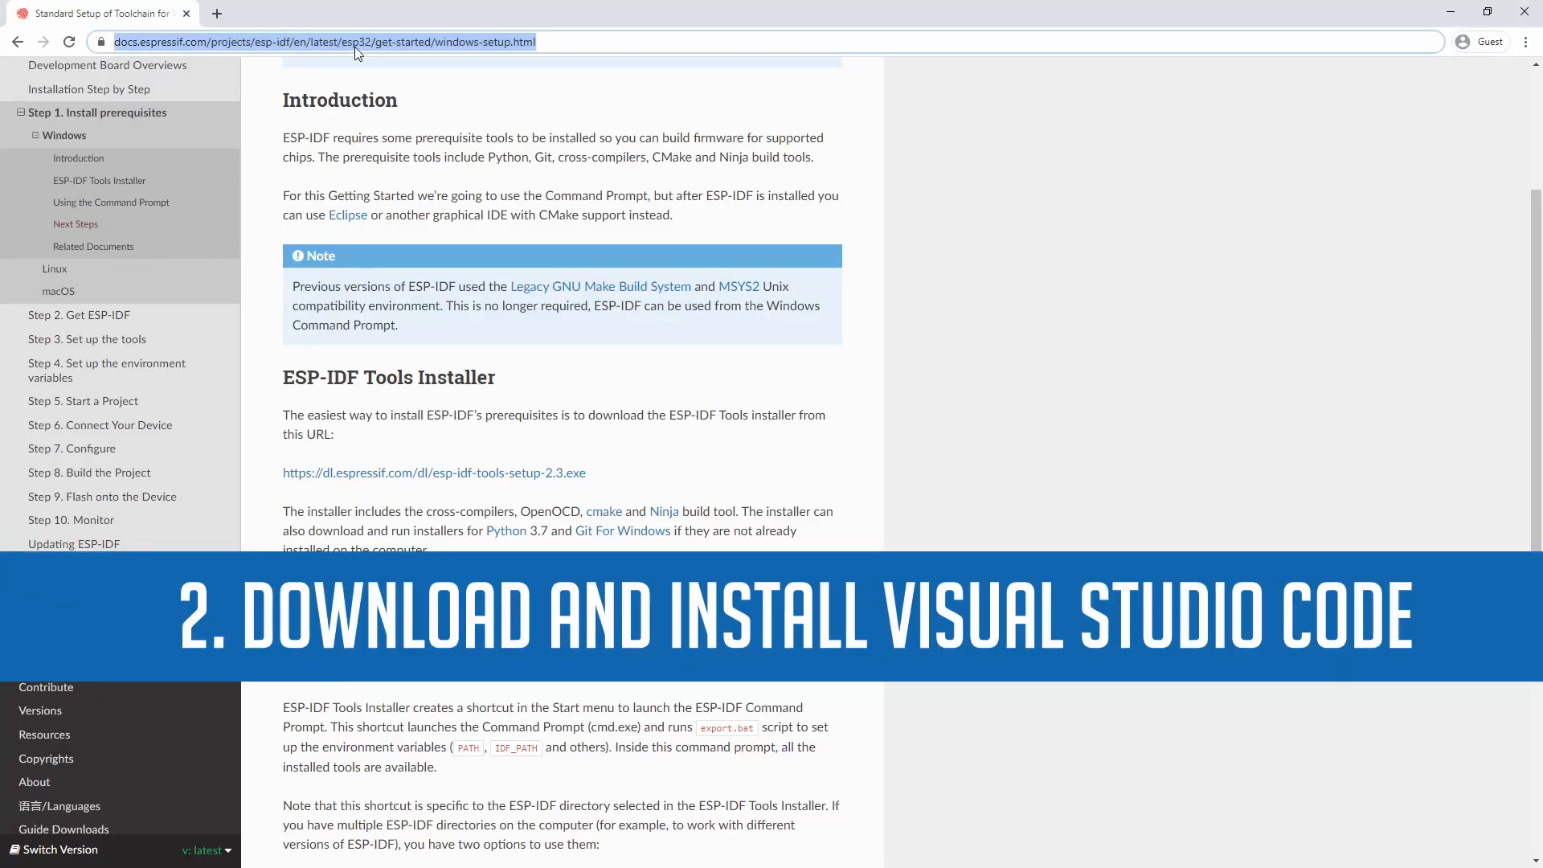
# - Search 'visual studio code' in Chrome and start the Windows download
pyautogui.write('visual studio code')
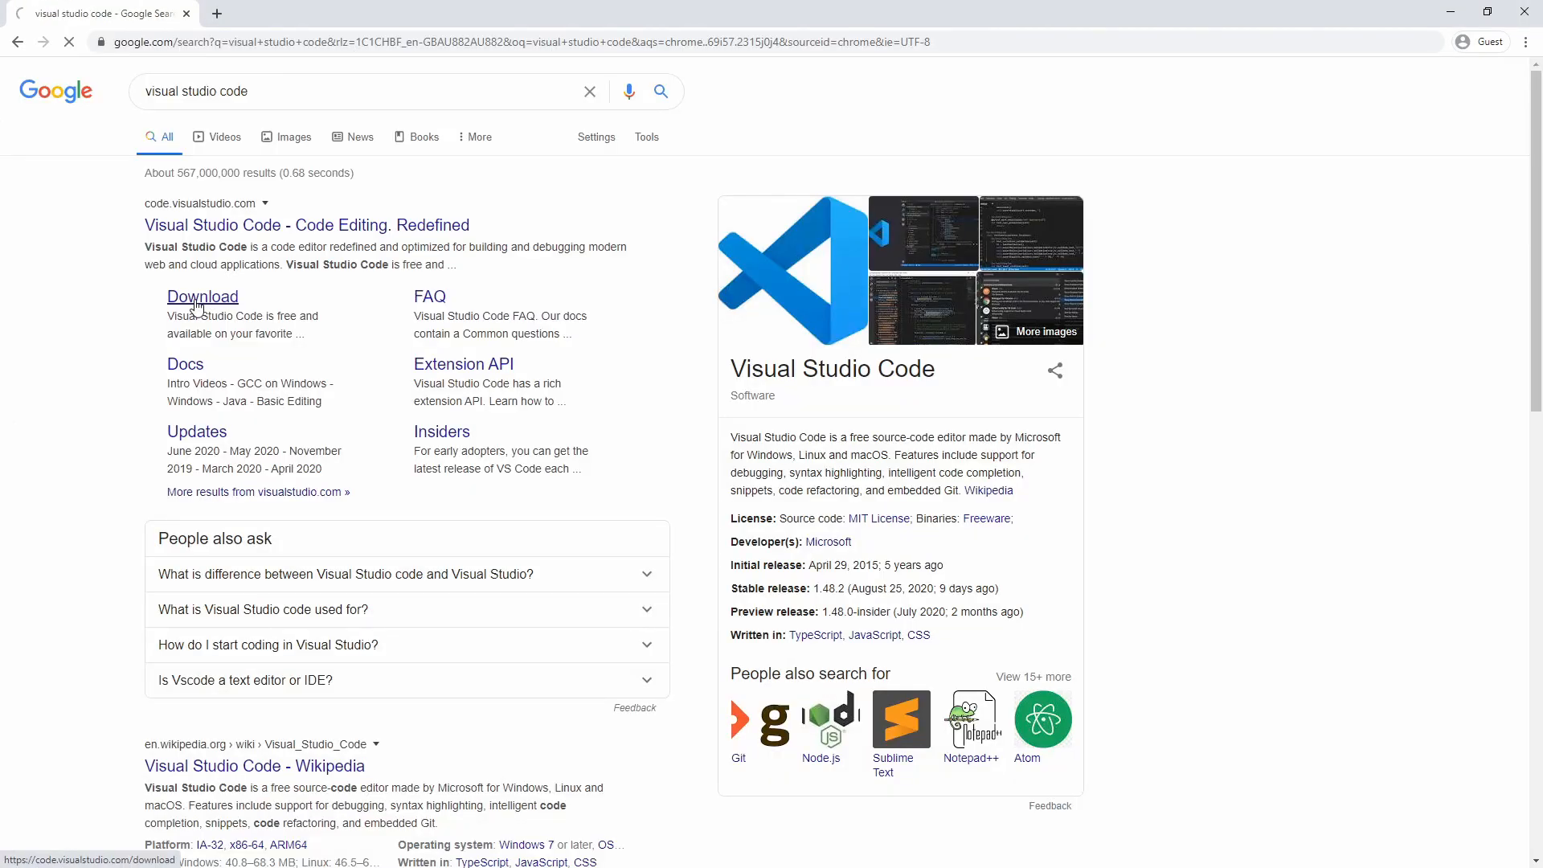
pyautogui.click(203, 296)
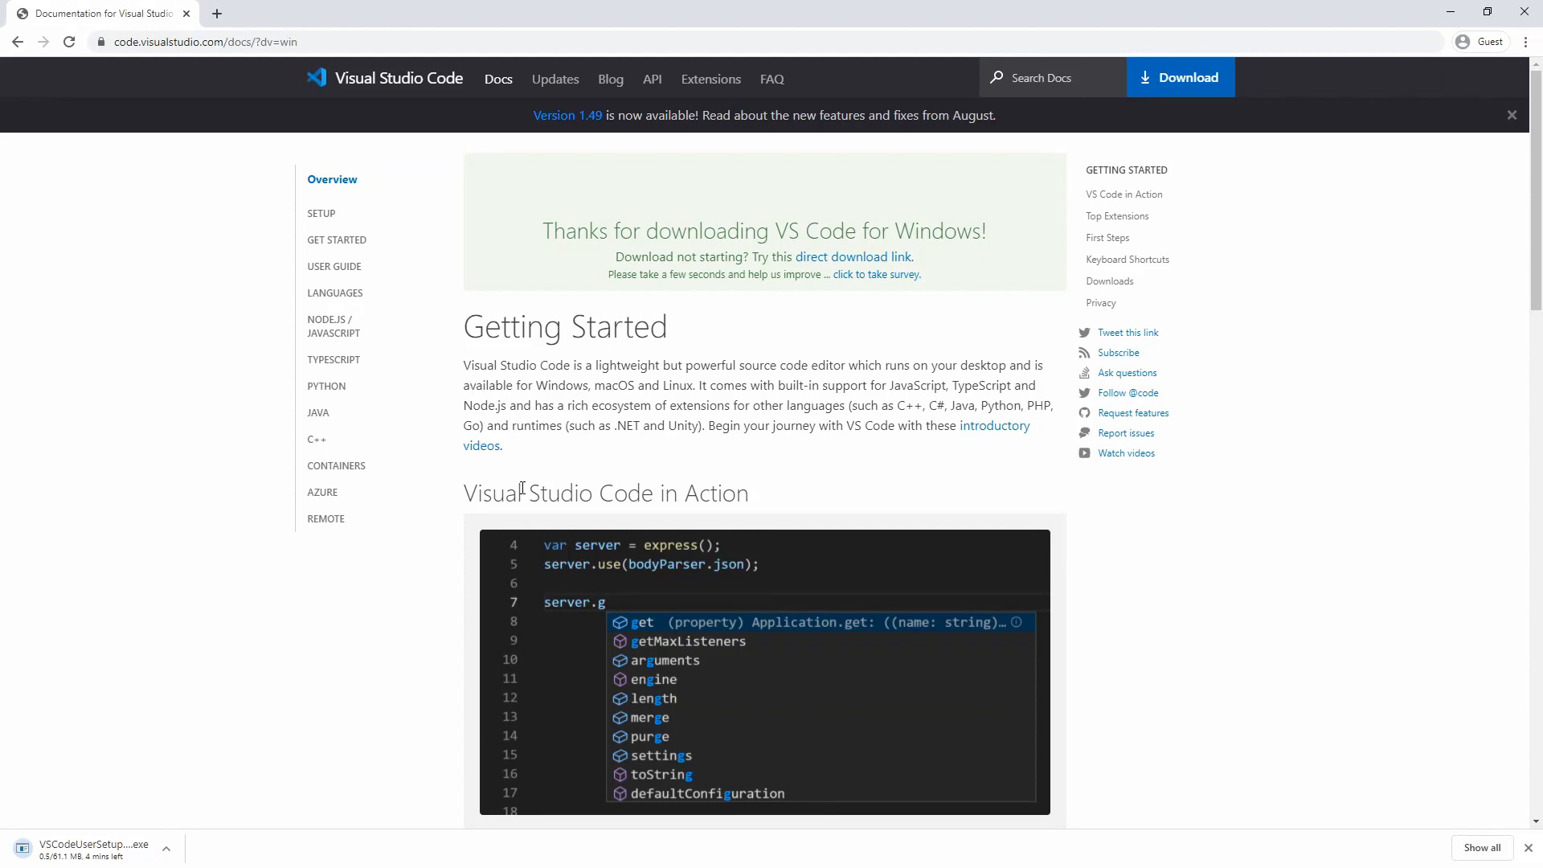
# - Install VS Code with the license accepted and Add to PATH kept, then launch it
pyautogui.click(93, 848)
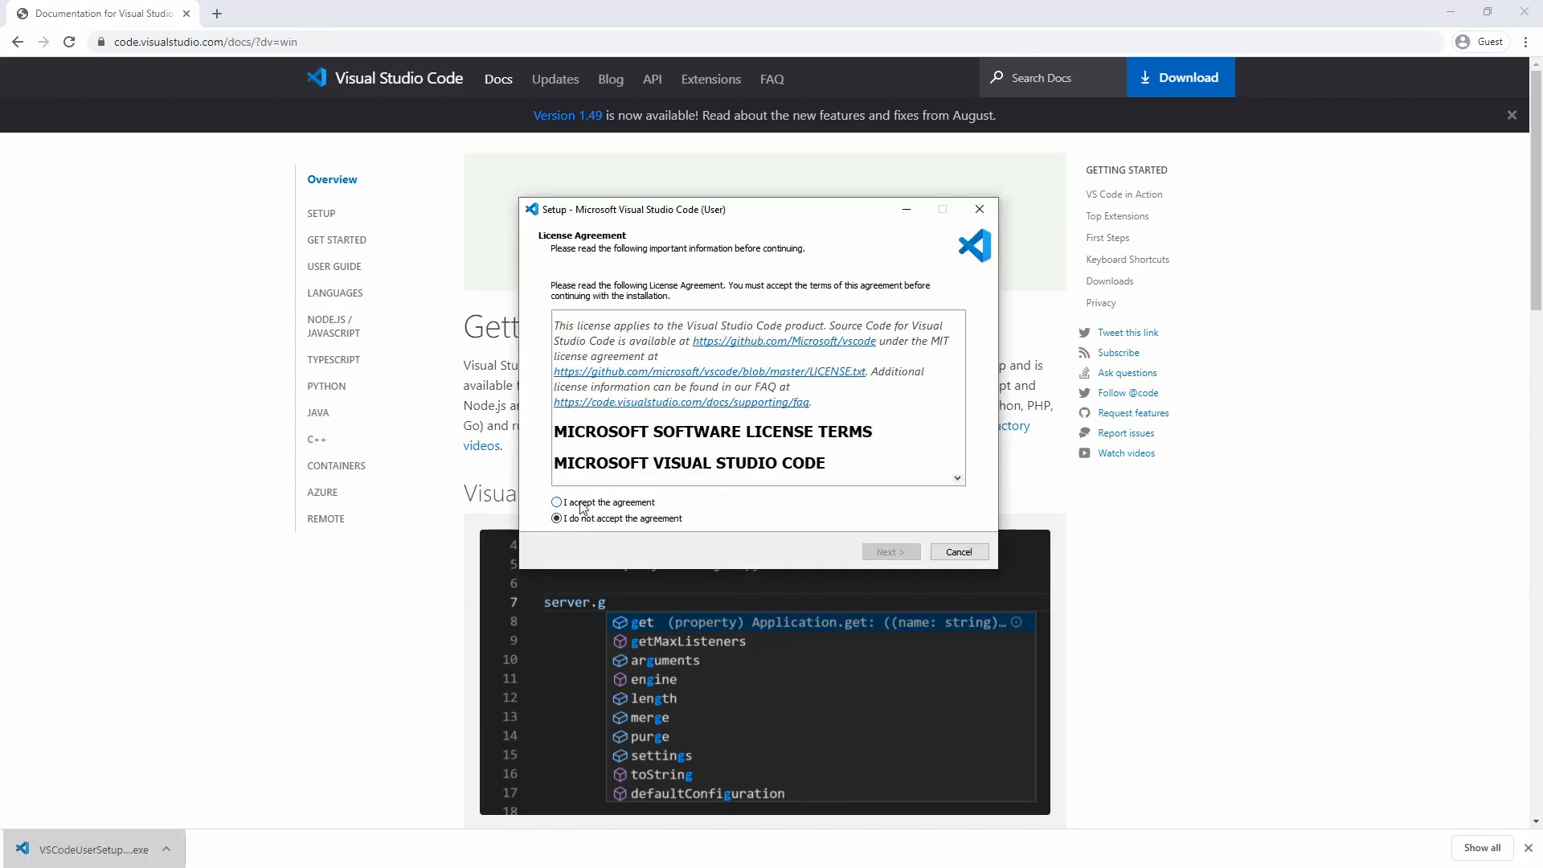
pyautogui.click(890, 551)
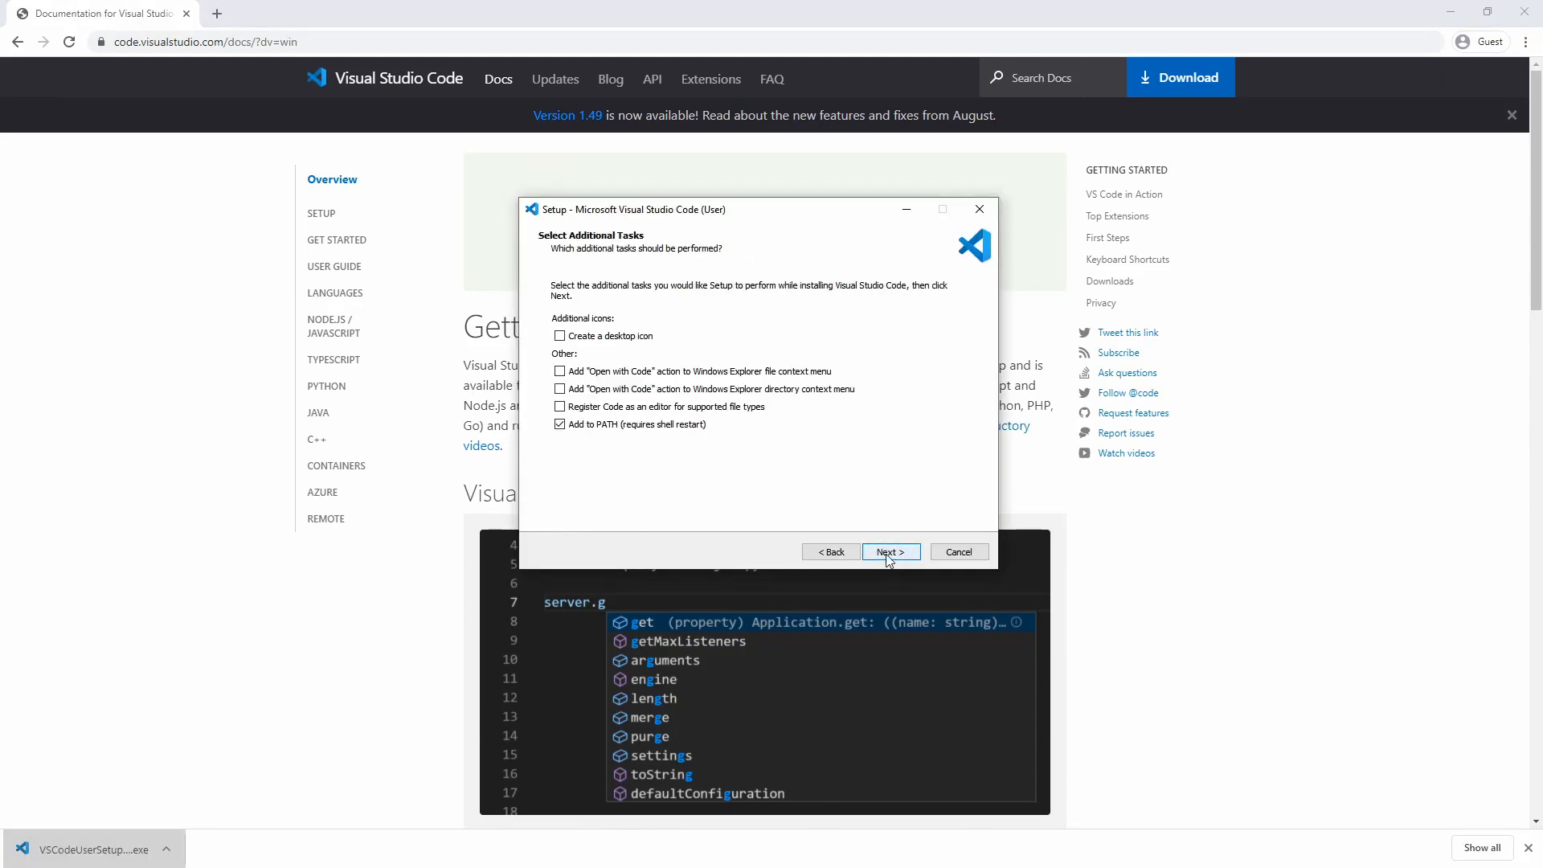
pyautogui.click(889, 551)
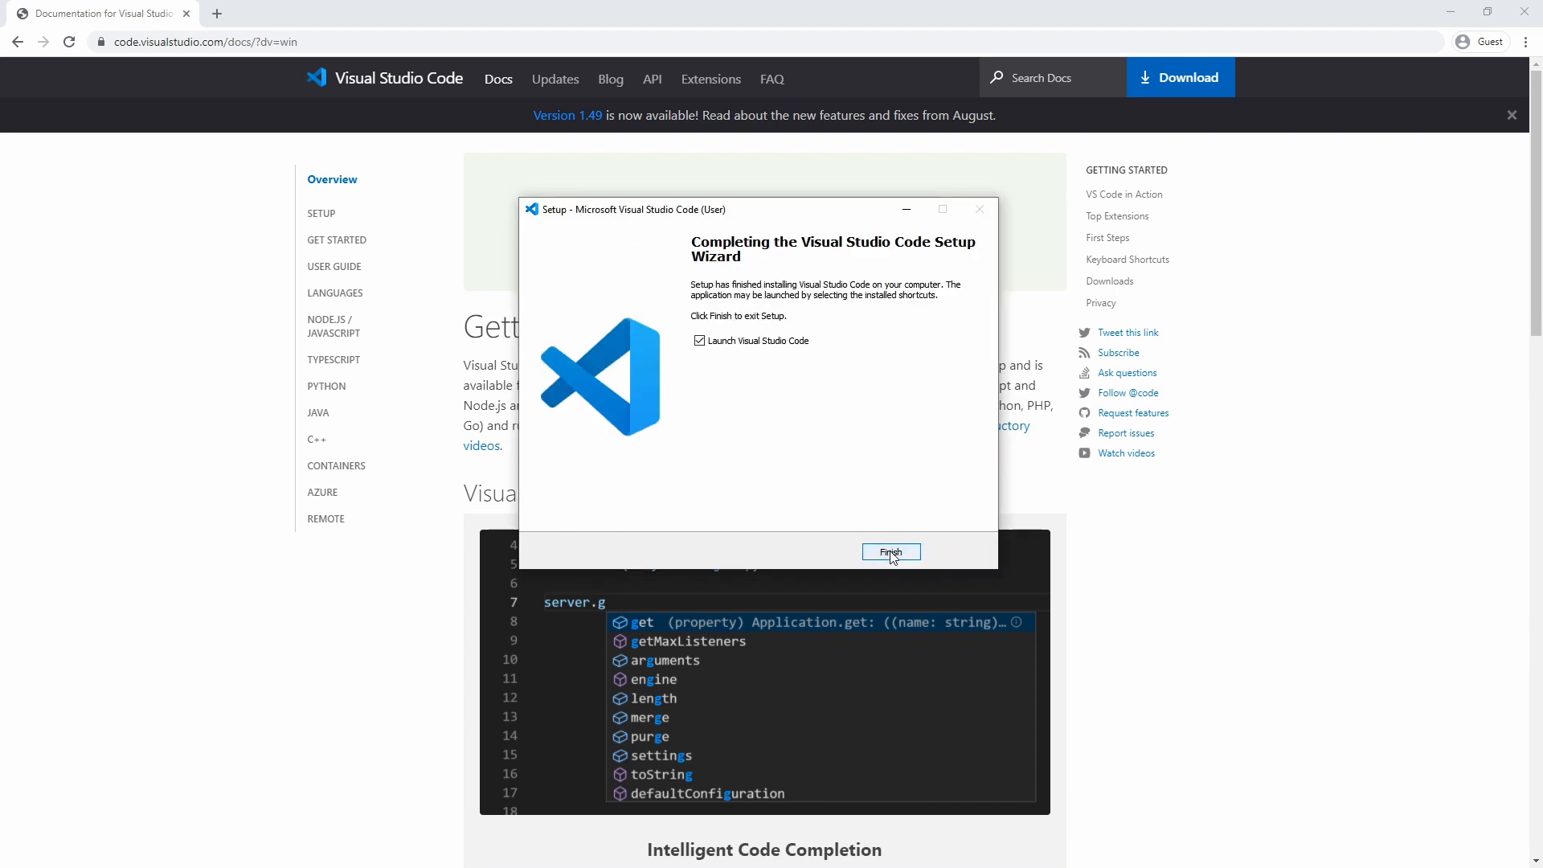
pyautogui.click(889, 551)
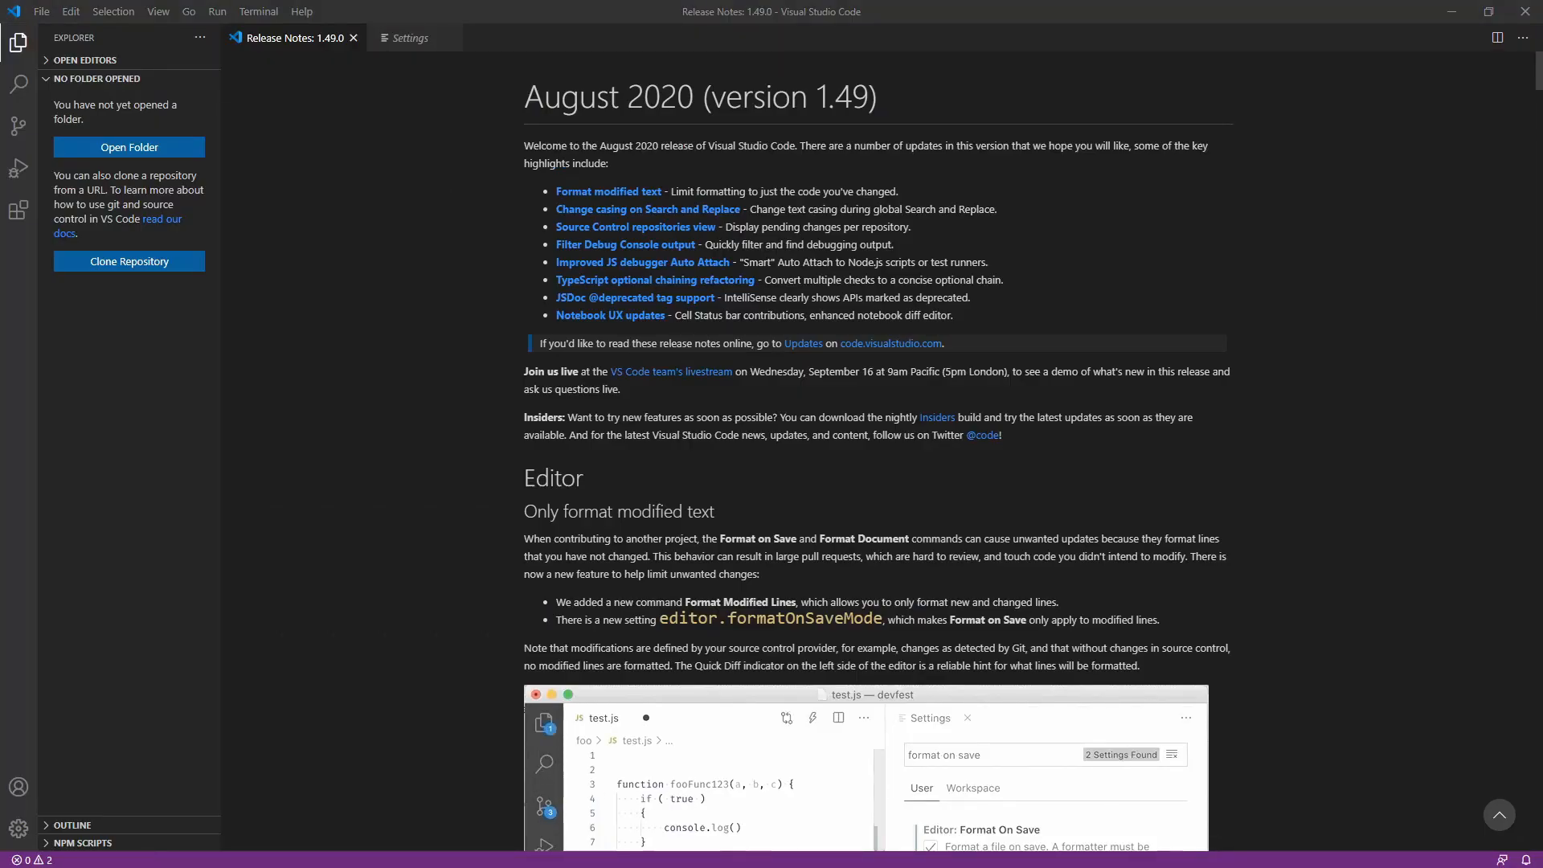
# - Open C:\esp\esp-idf\examples\get-started\blink as the workspace folder
pyautogui.click(42, 11)
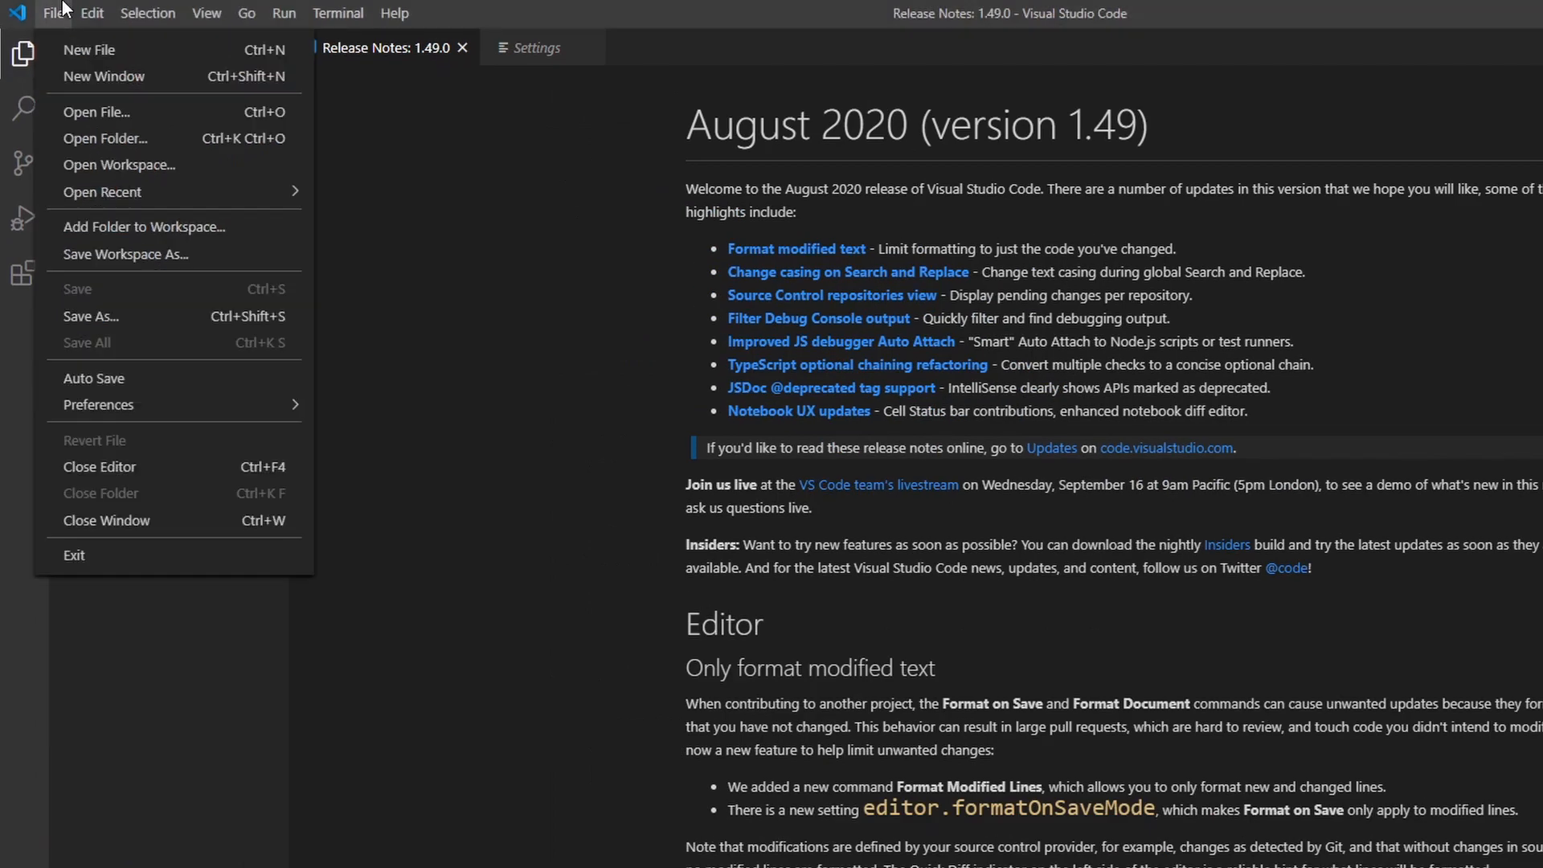
pyautogui.click(106, 138)
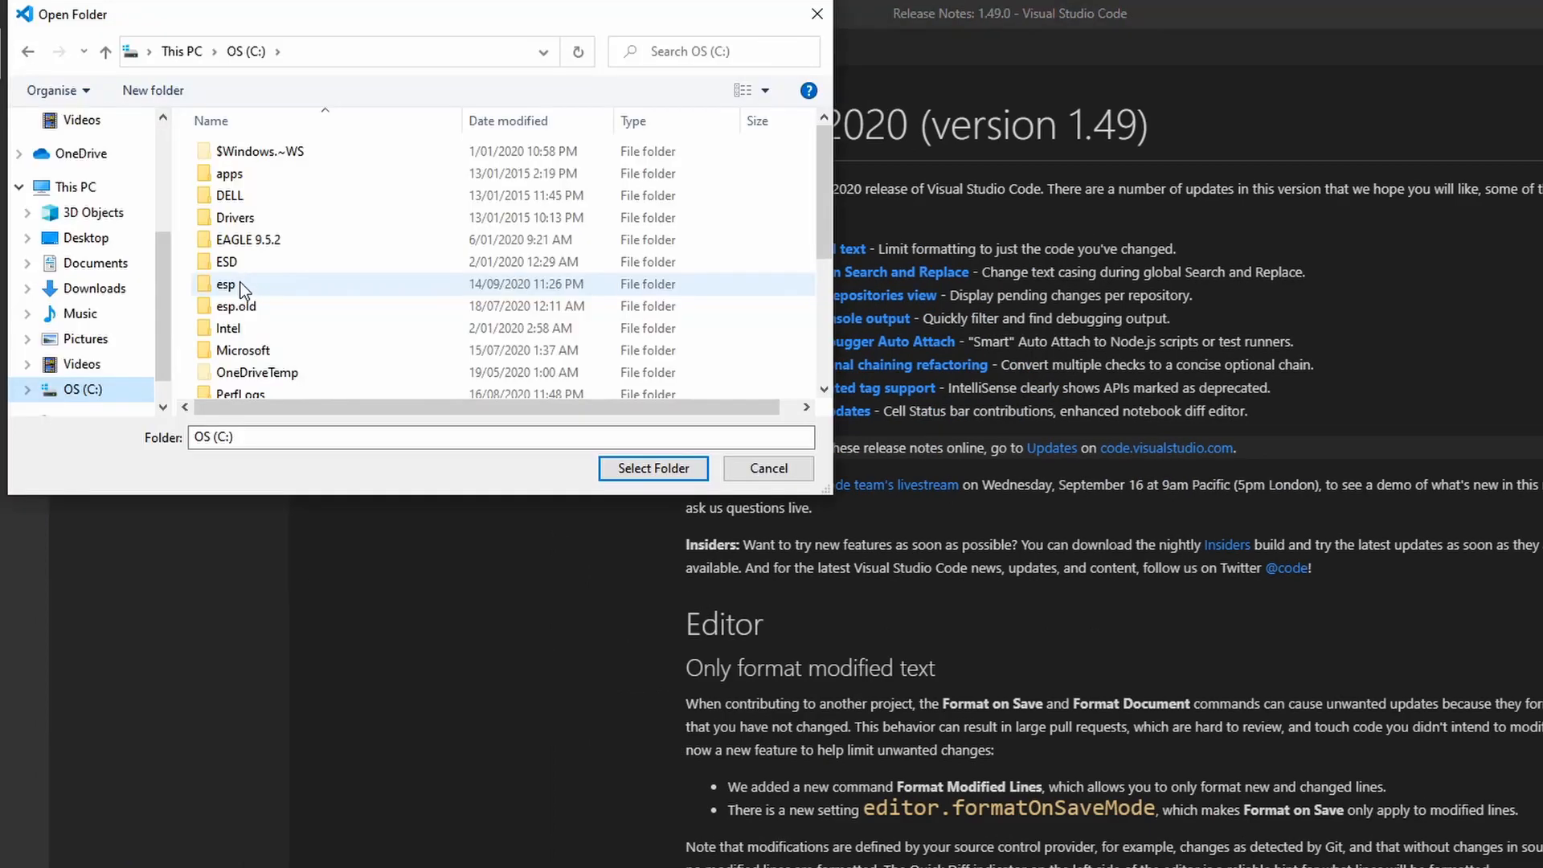
pyautogui.doubleClick(225, 285)
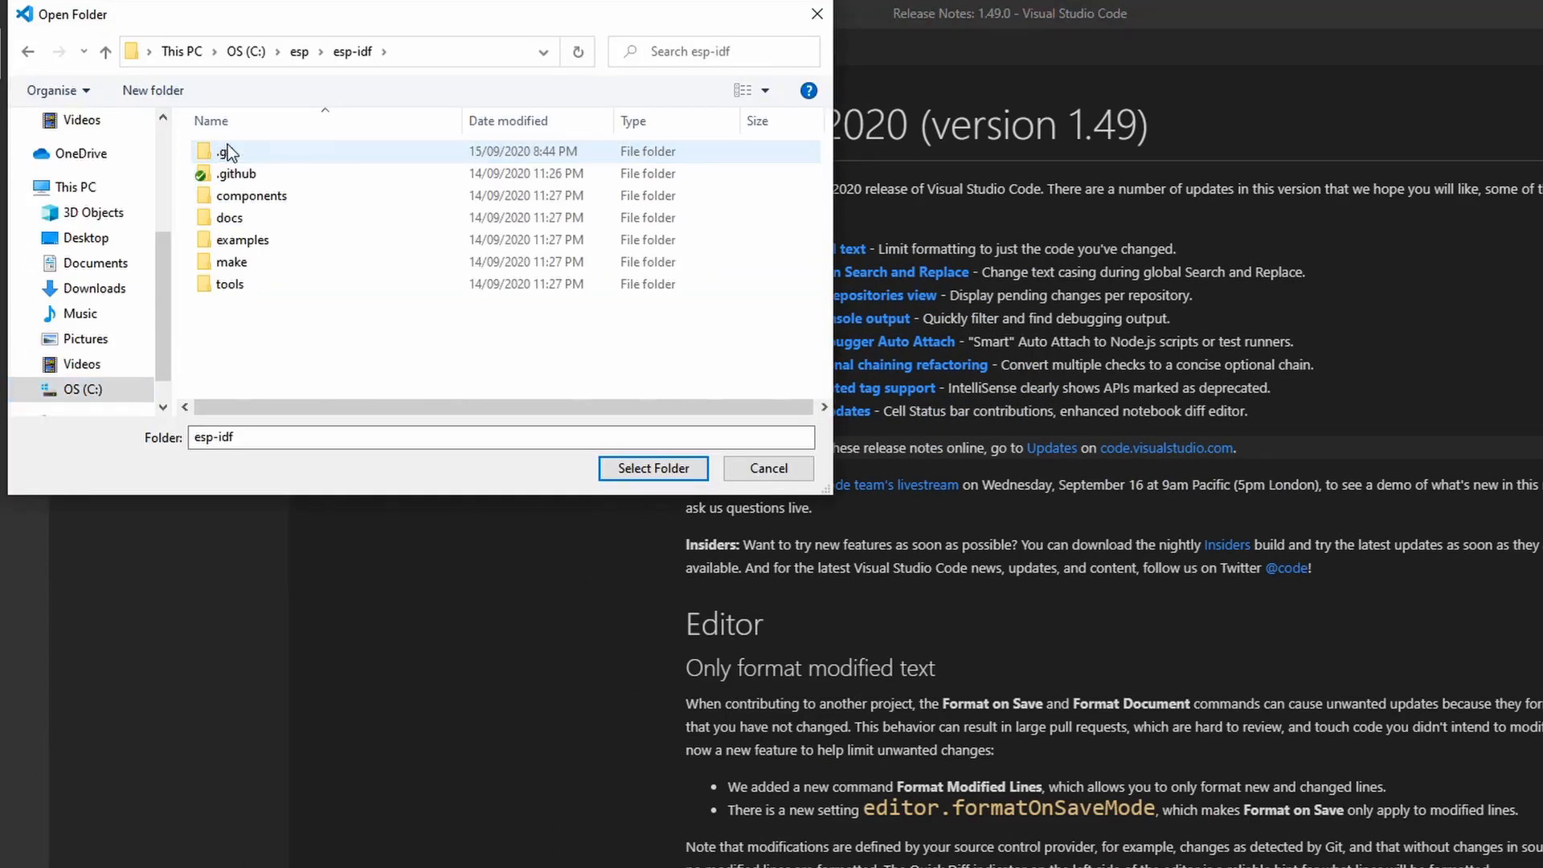
pyautogui.doubleClick(242, 240)
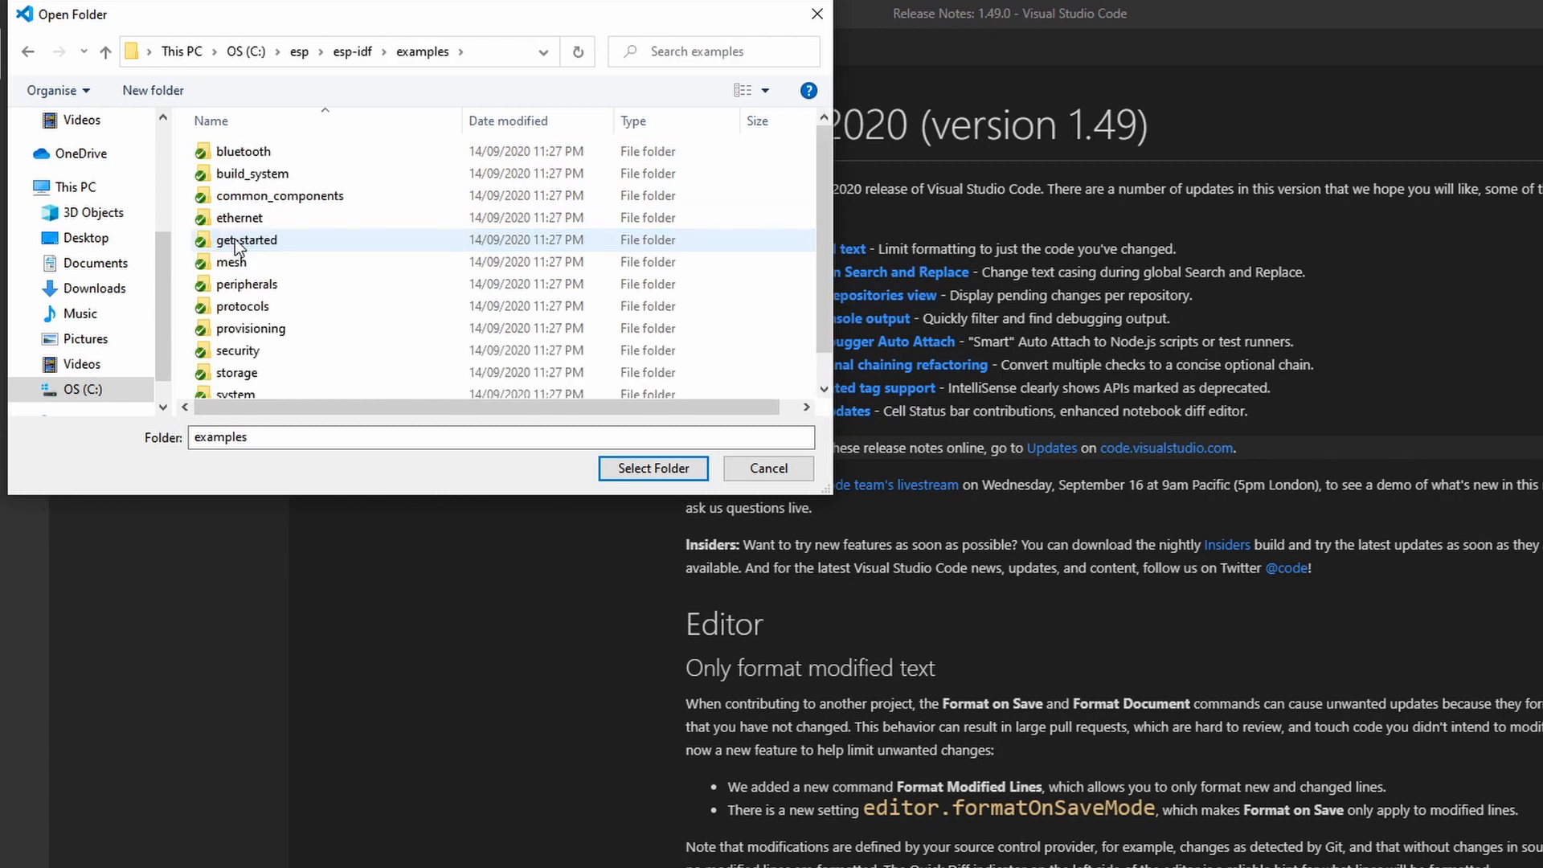
pyautogui.doubleClick(244, 240)
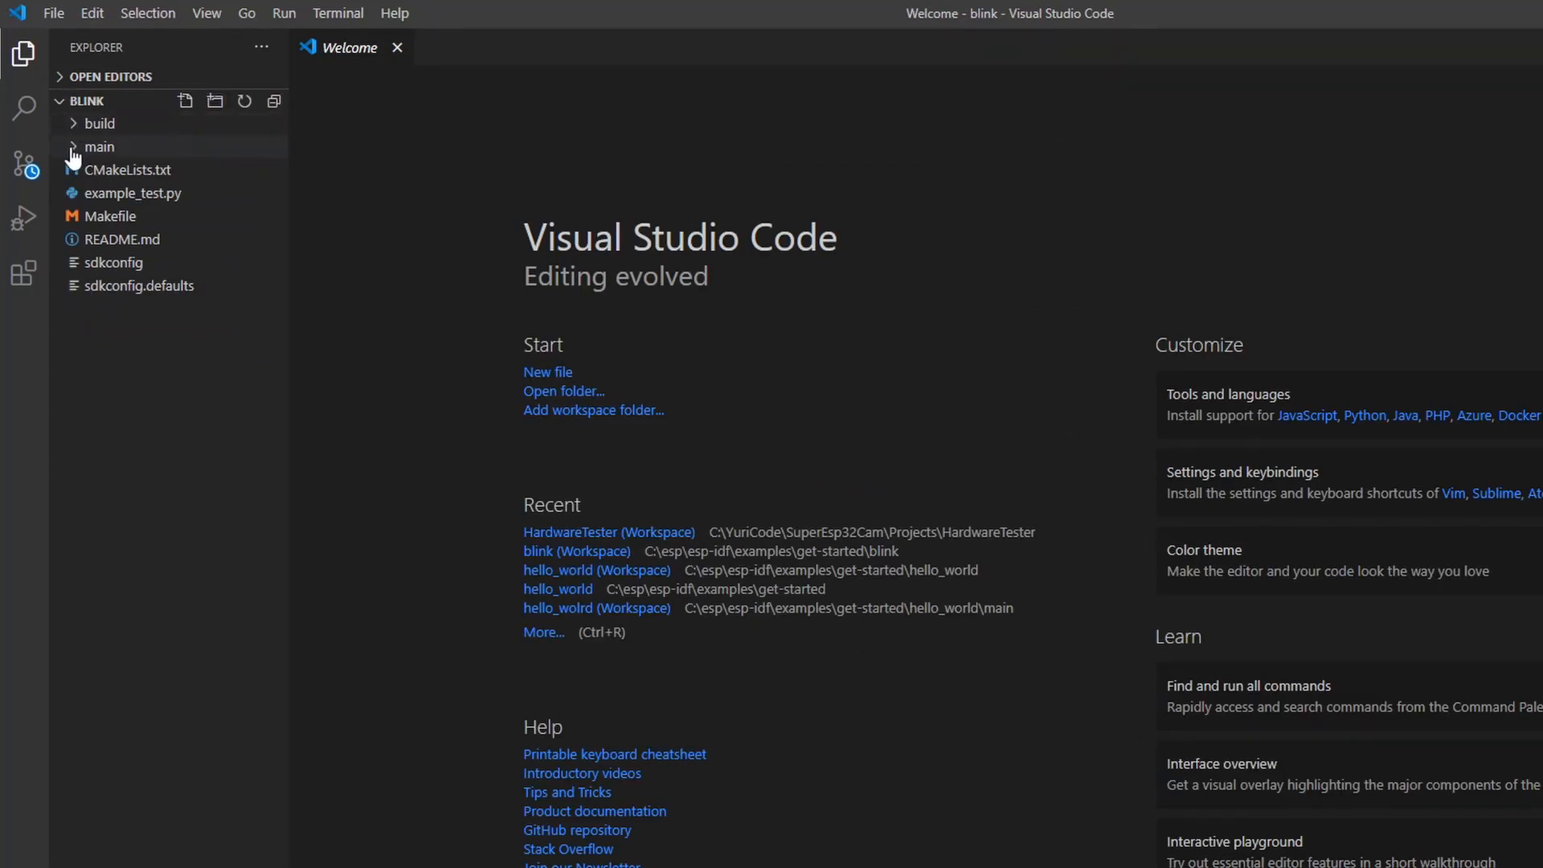
# - In main/blink.c, replace CONFIG_BLINK_GPIO with 2 on the #define BLINK_GPIO line
pyautogui.click(100, 147)
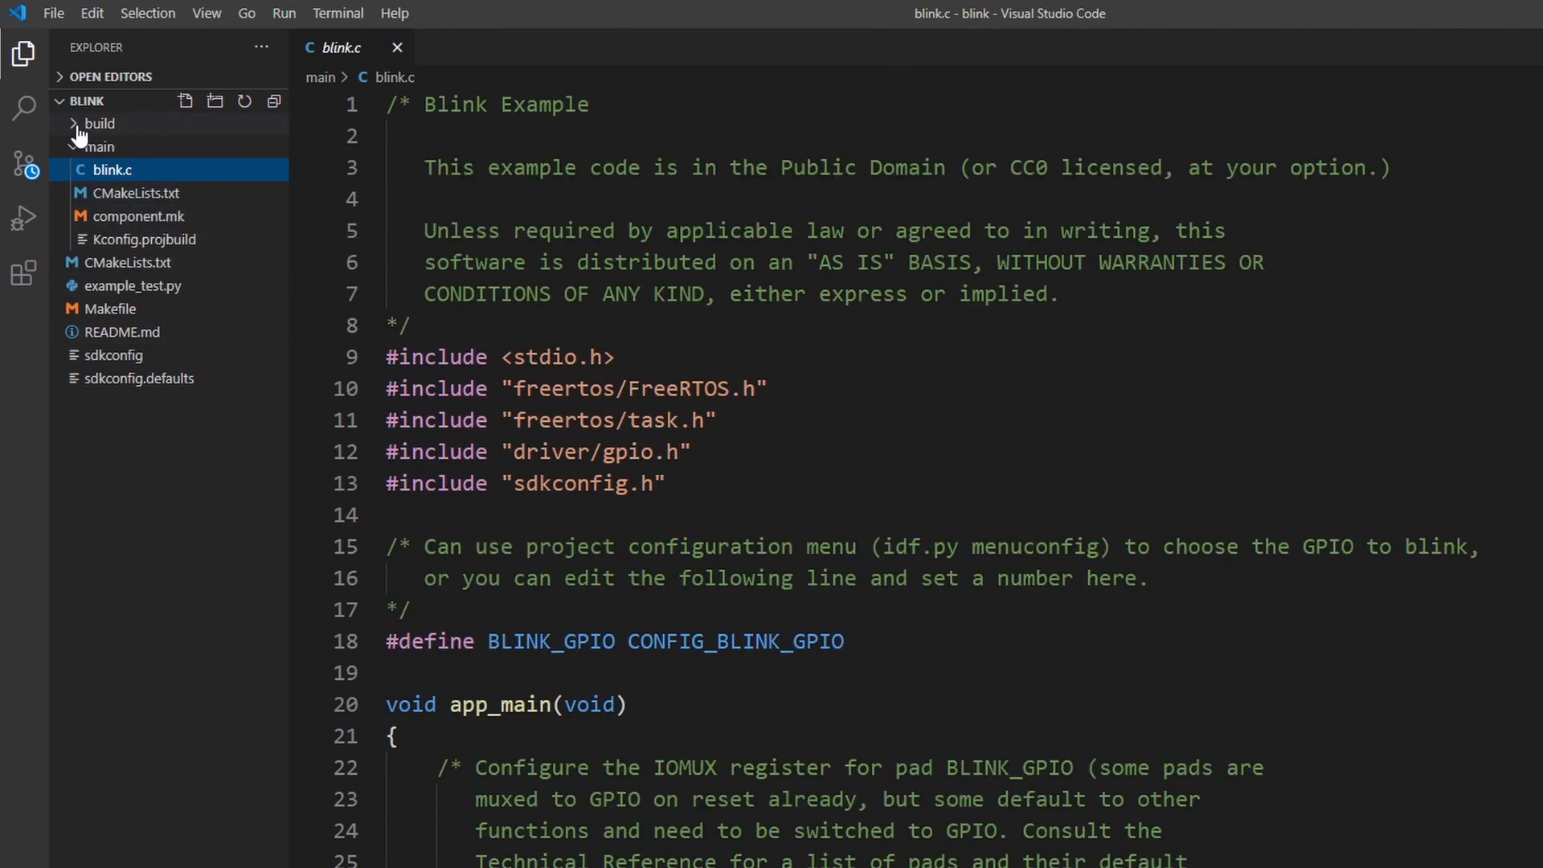
pyautogui.click(98, 124)
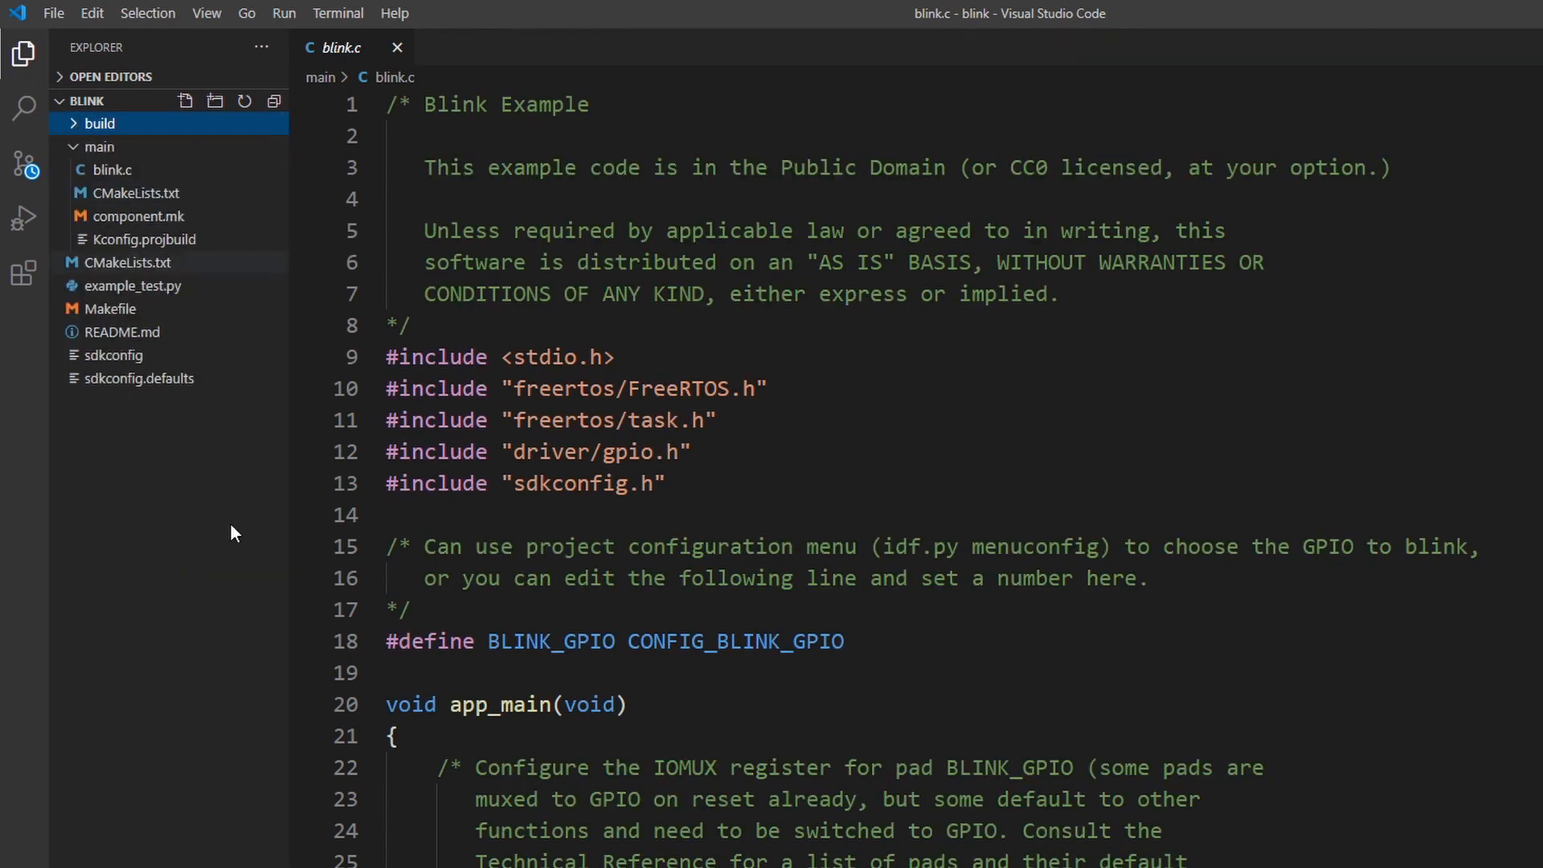
pyautogui.click(109, 169)
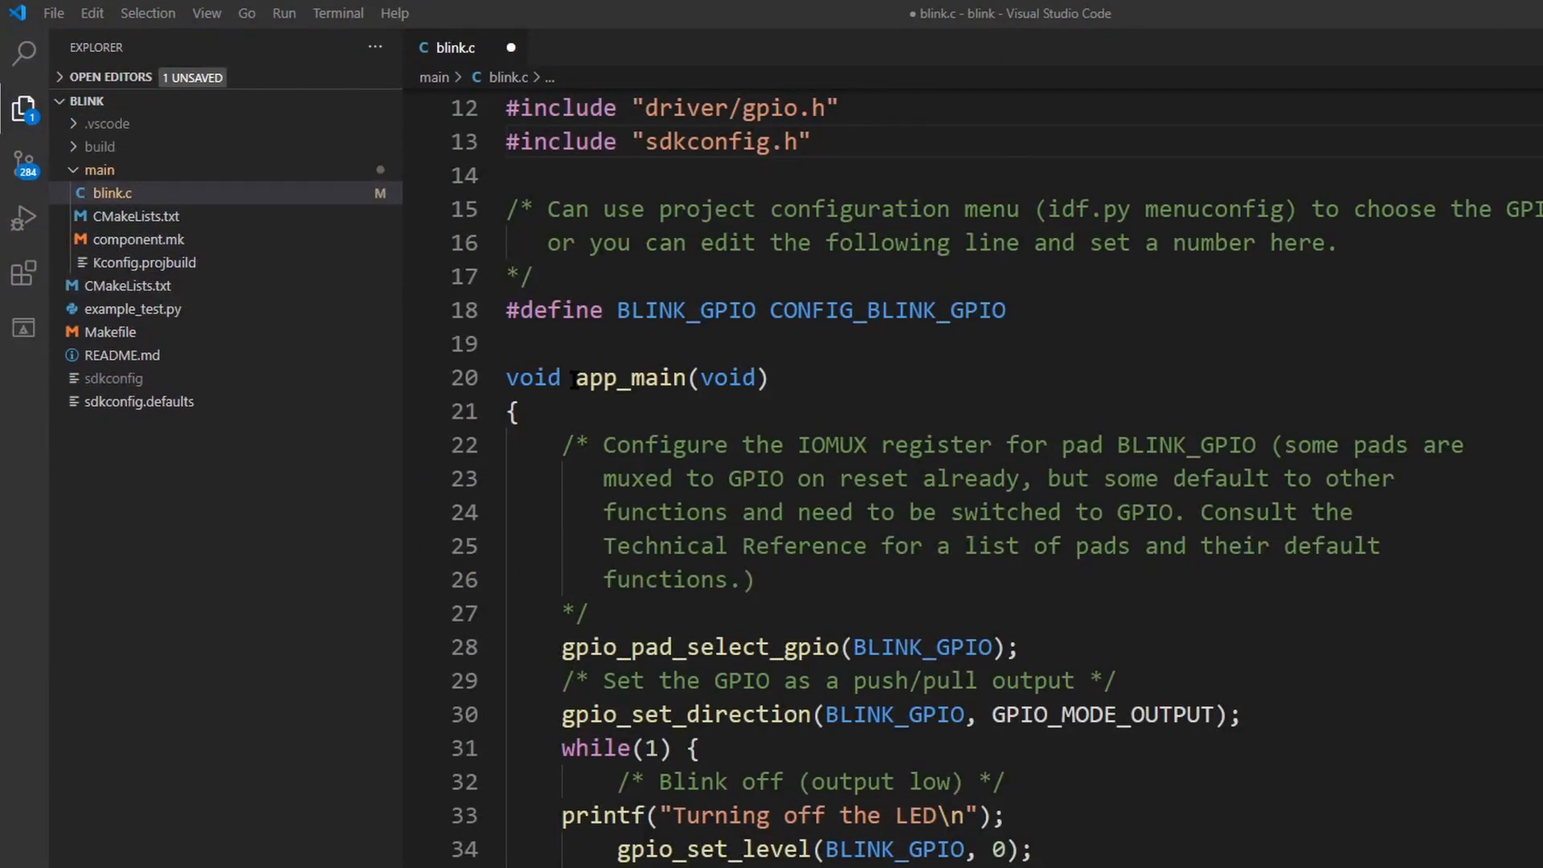
pyautogui.doubleClick(630, 377)
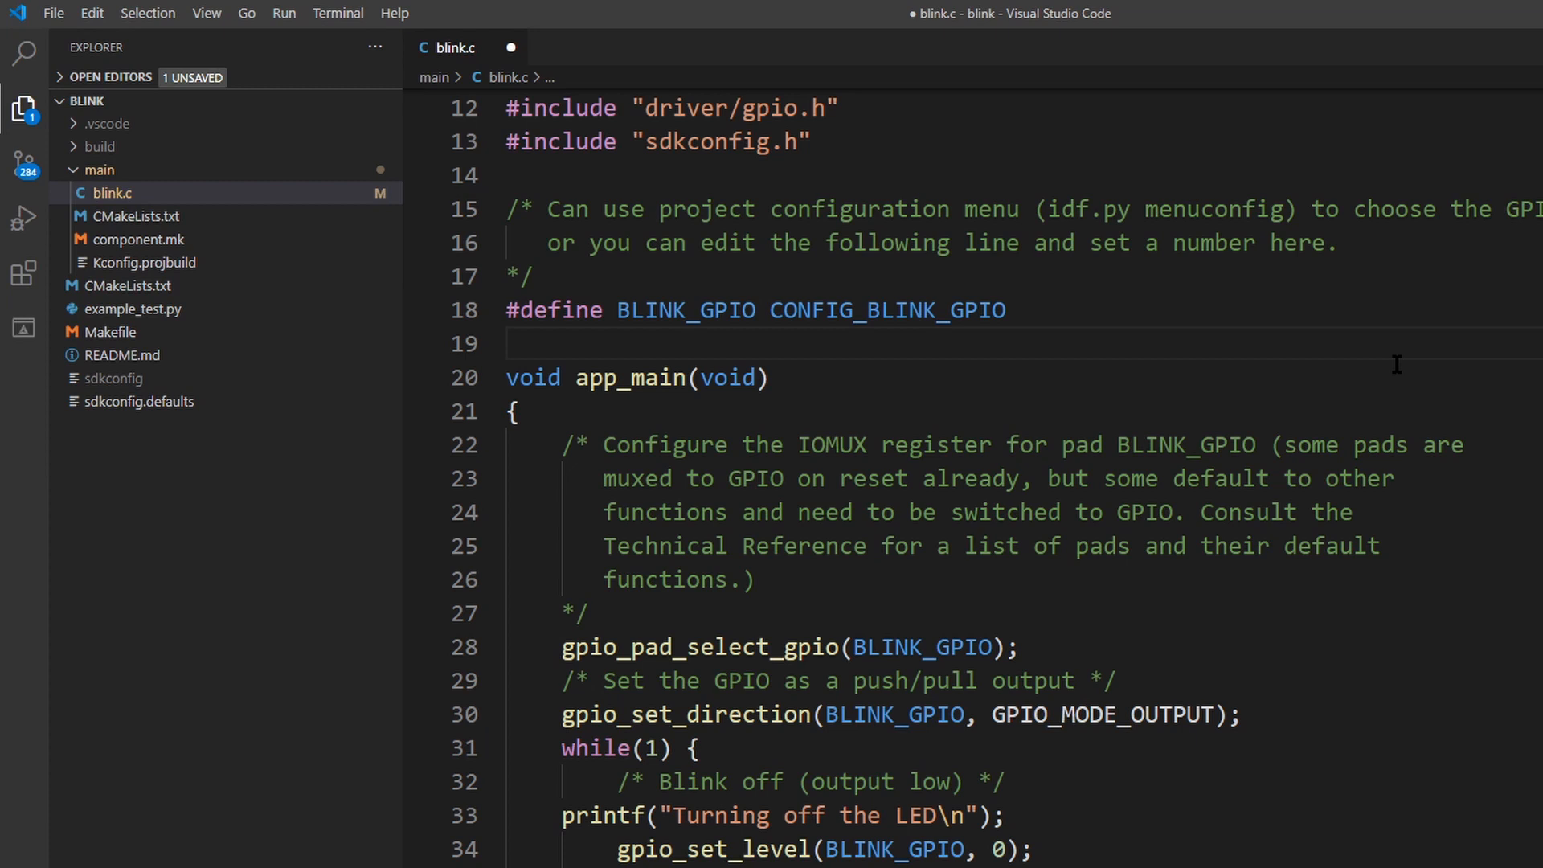
pyautogui.click(506, 344)
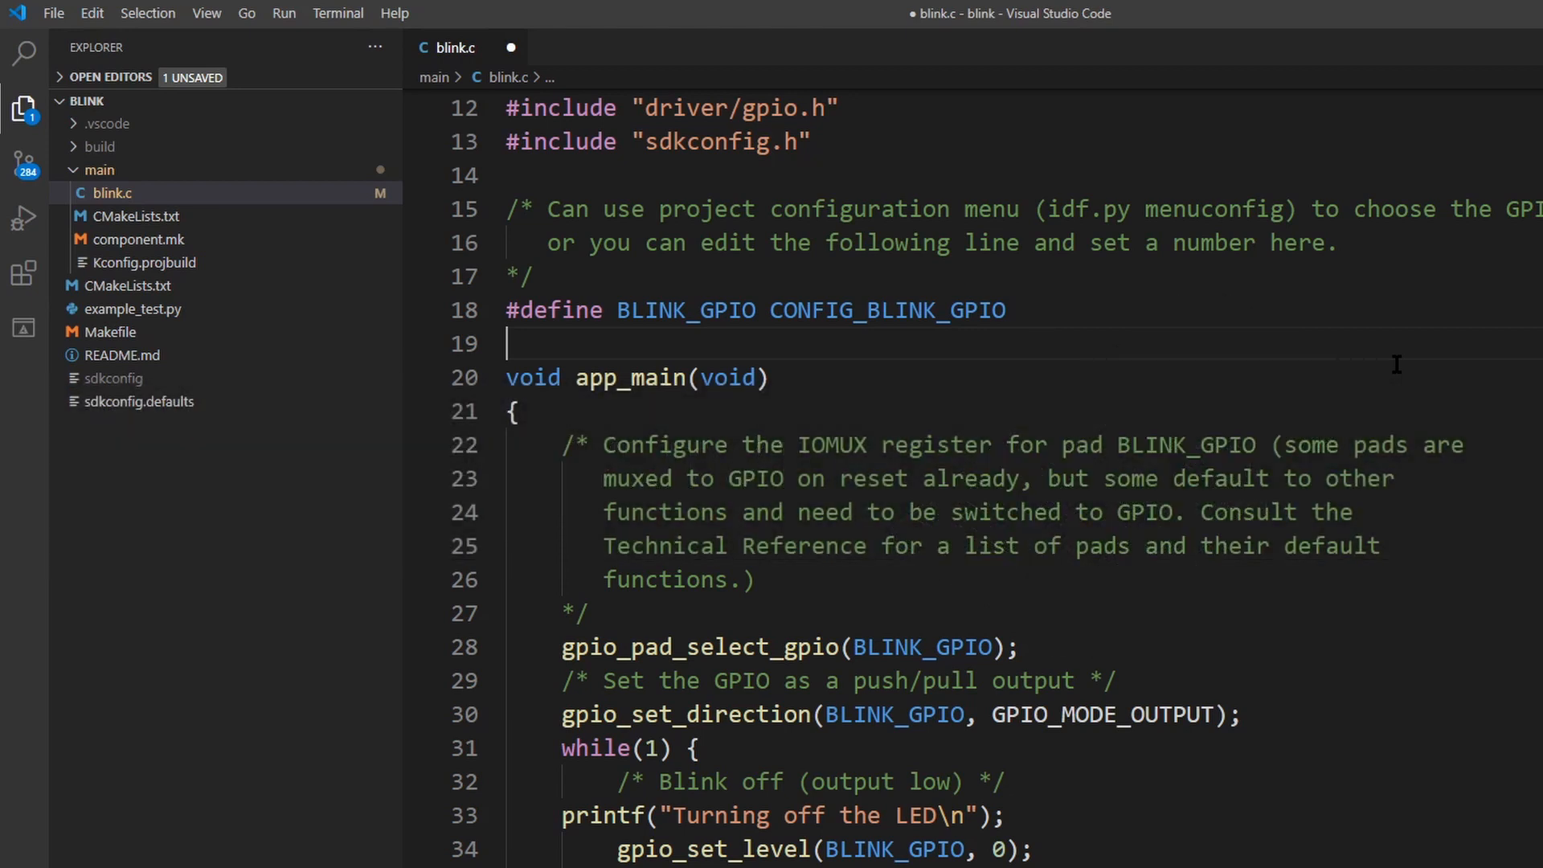
pyautogui.write('2')
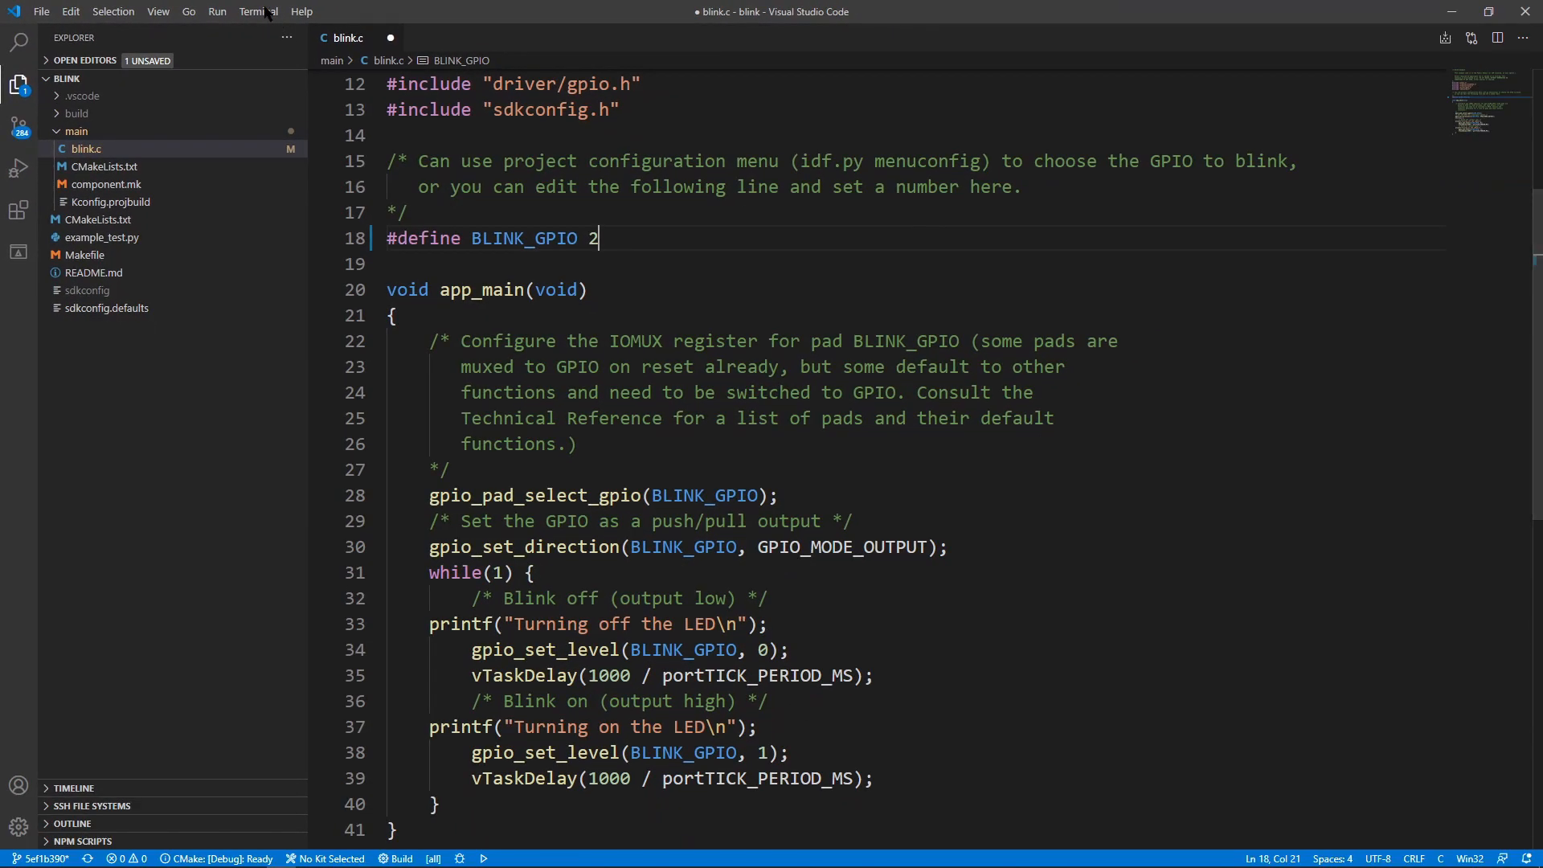
# - Start a new integrated PowerShell terminal and run idf.py, which is unrecognized
pyautogui.click(257, 12)
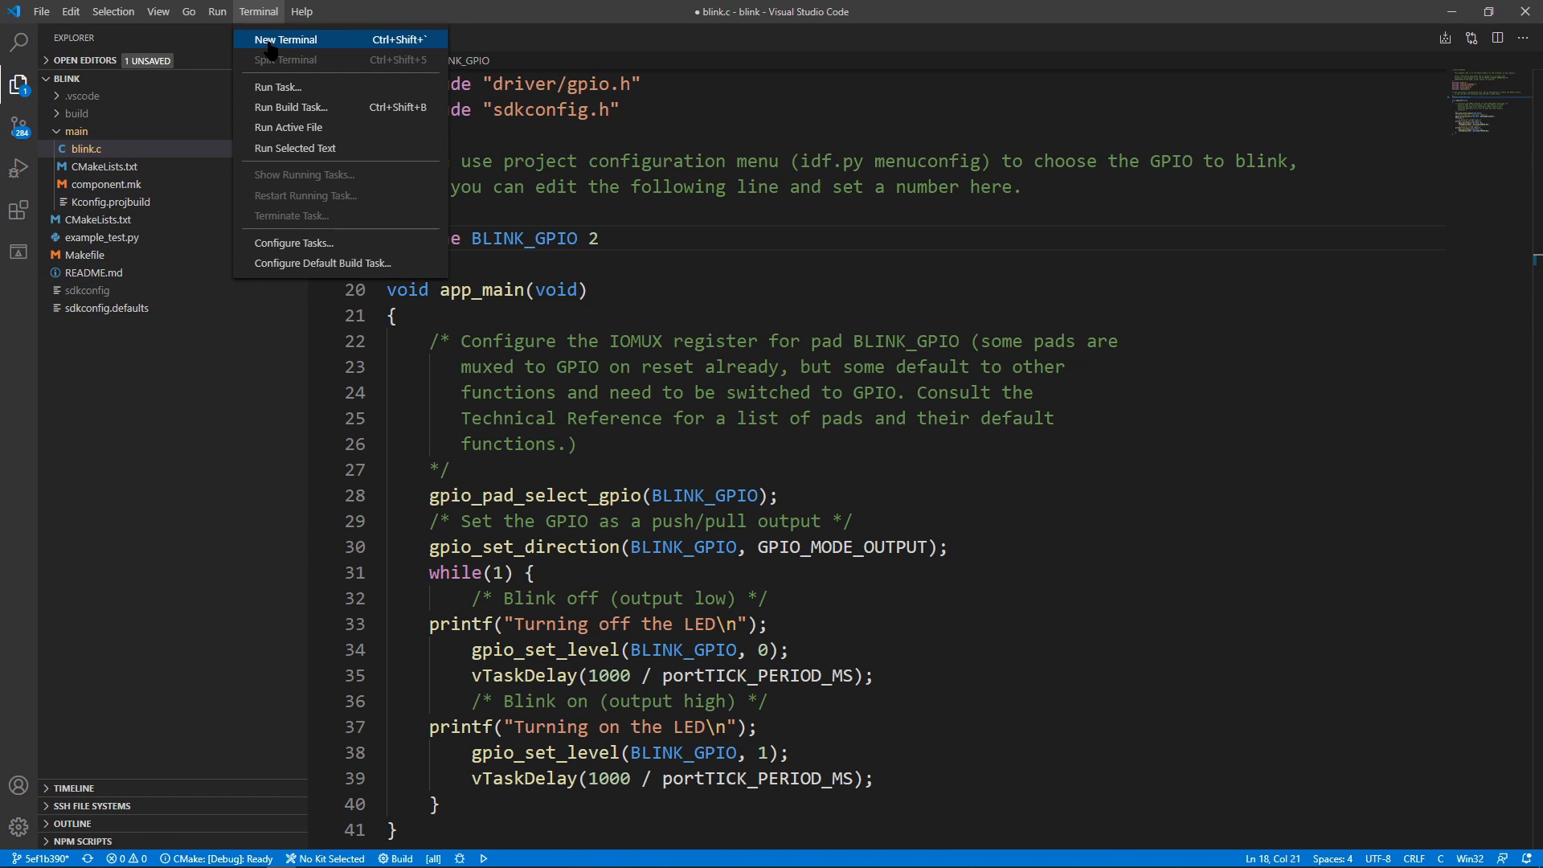
pyautogui.click(286, 39)
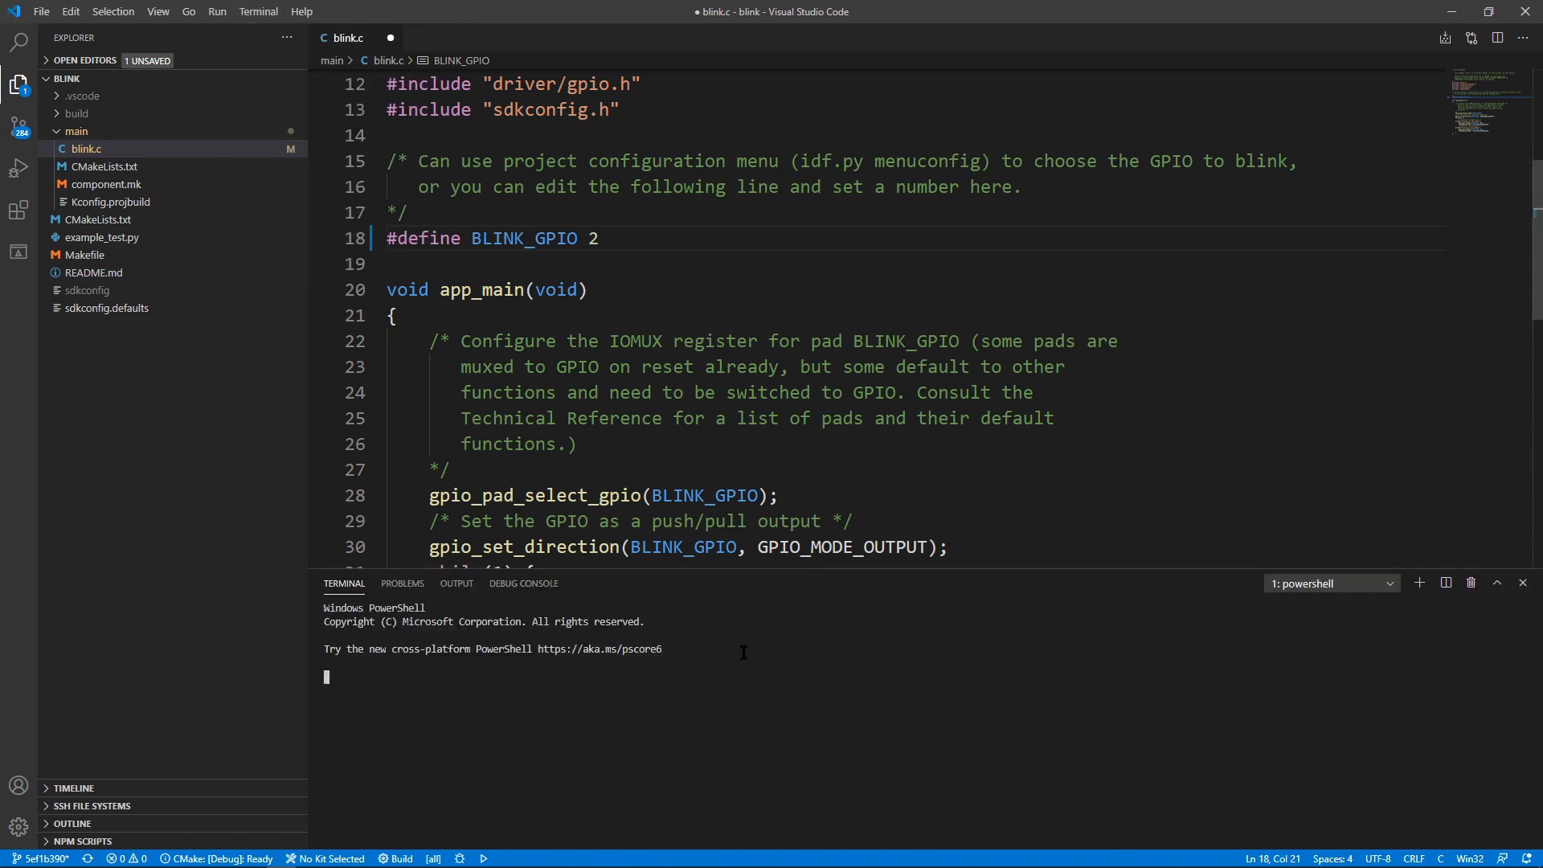
pyautogui.write('idf')
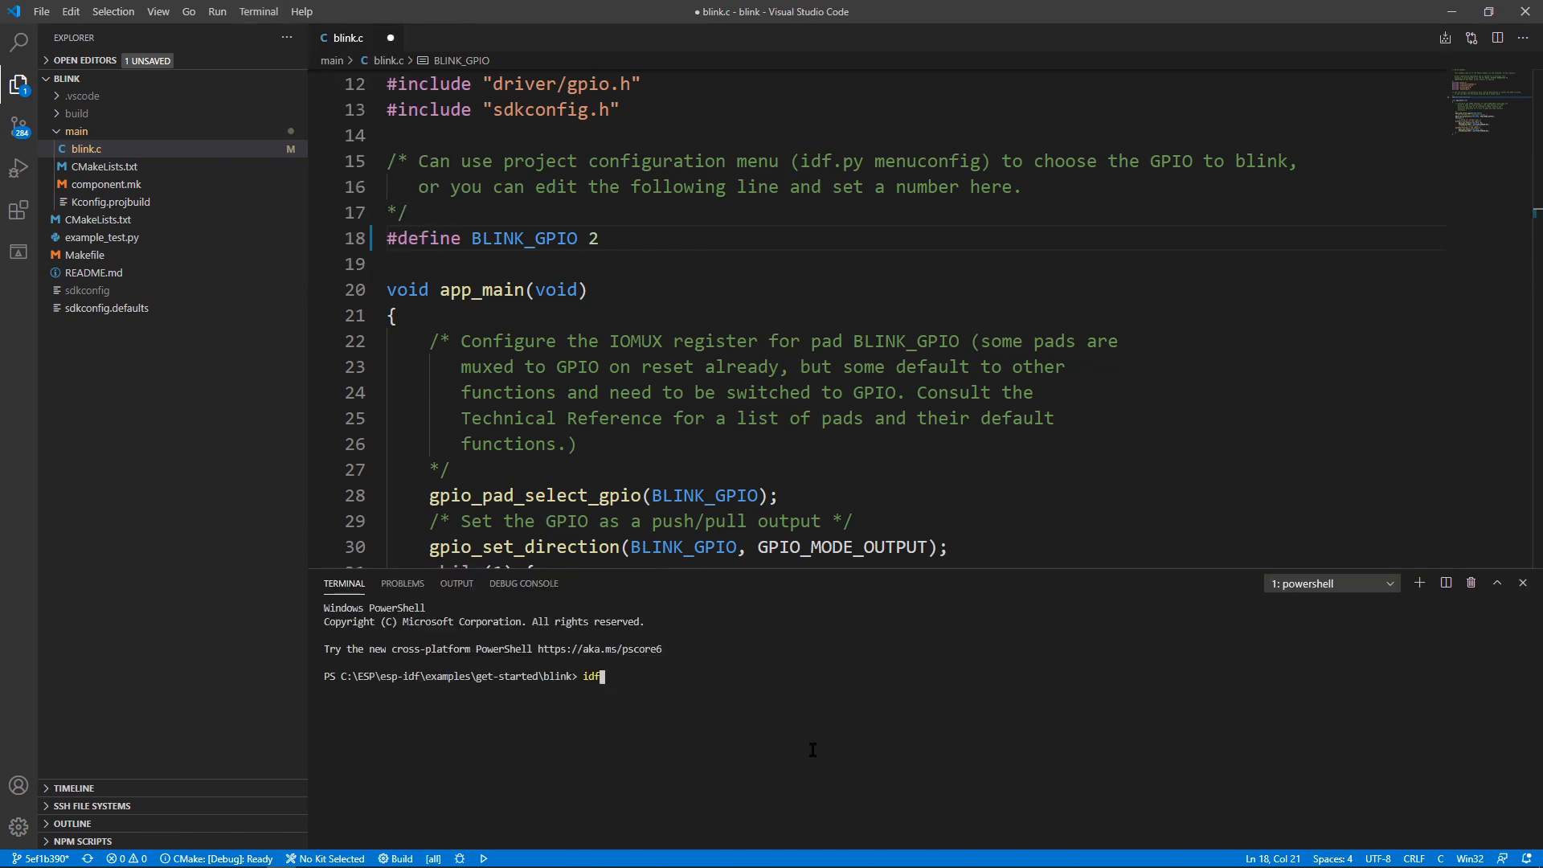
pyautogui.press('Return')
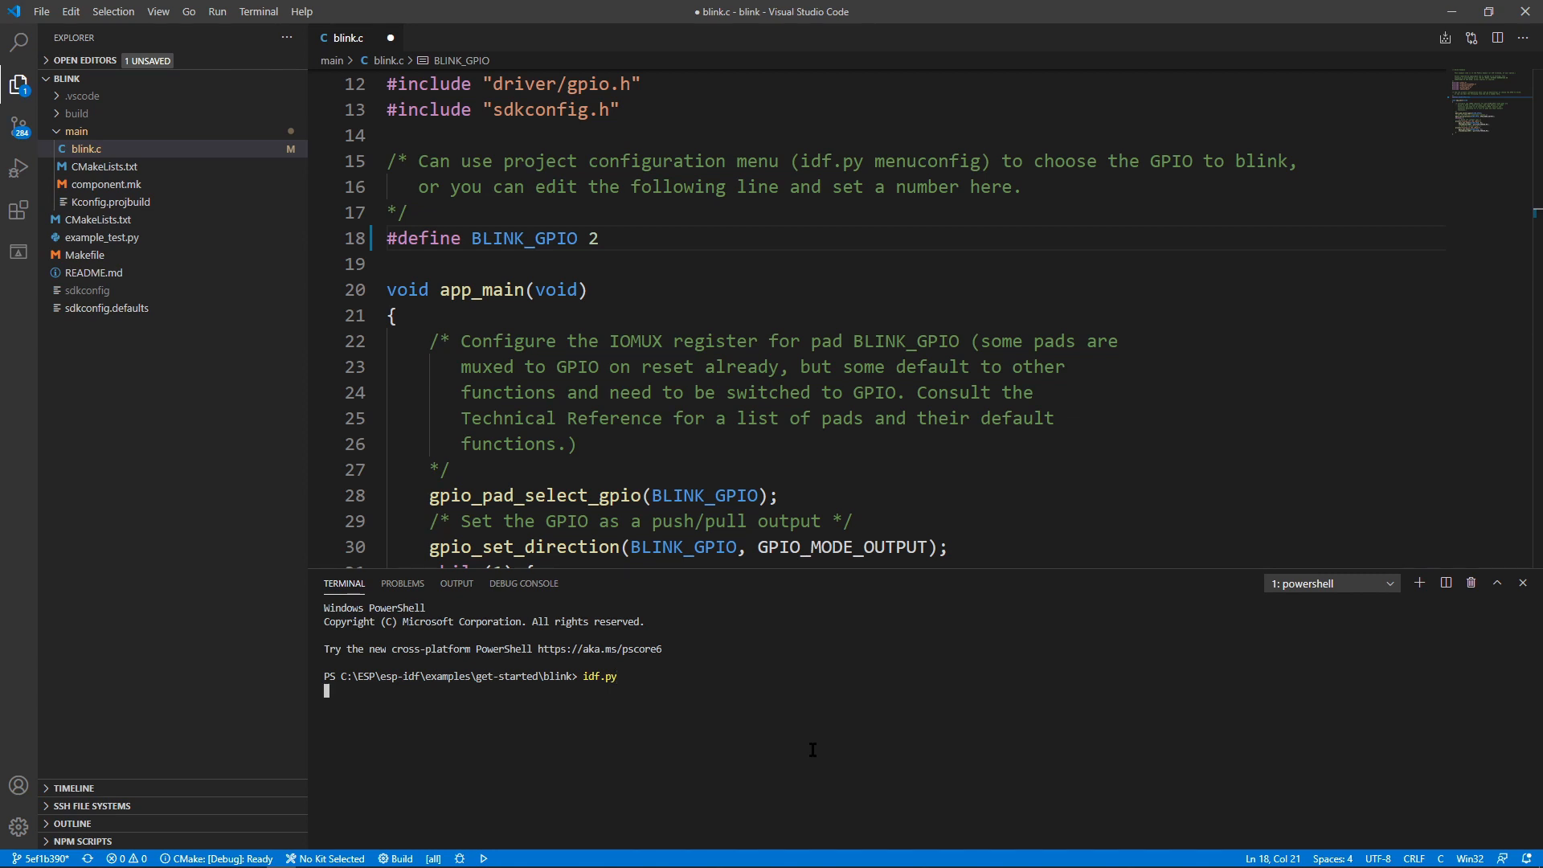
pyautogui.press('Return')
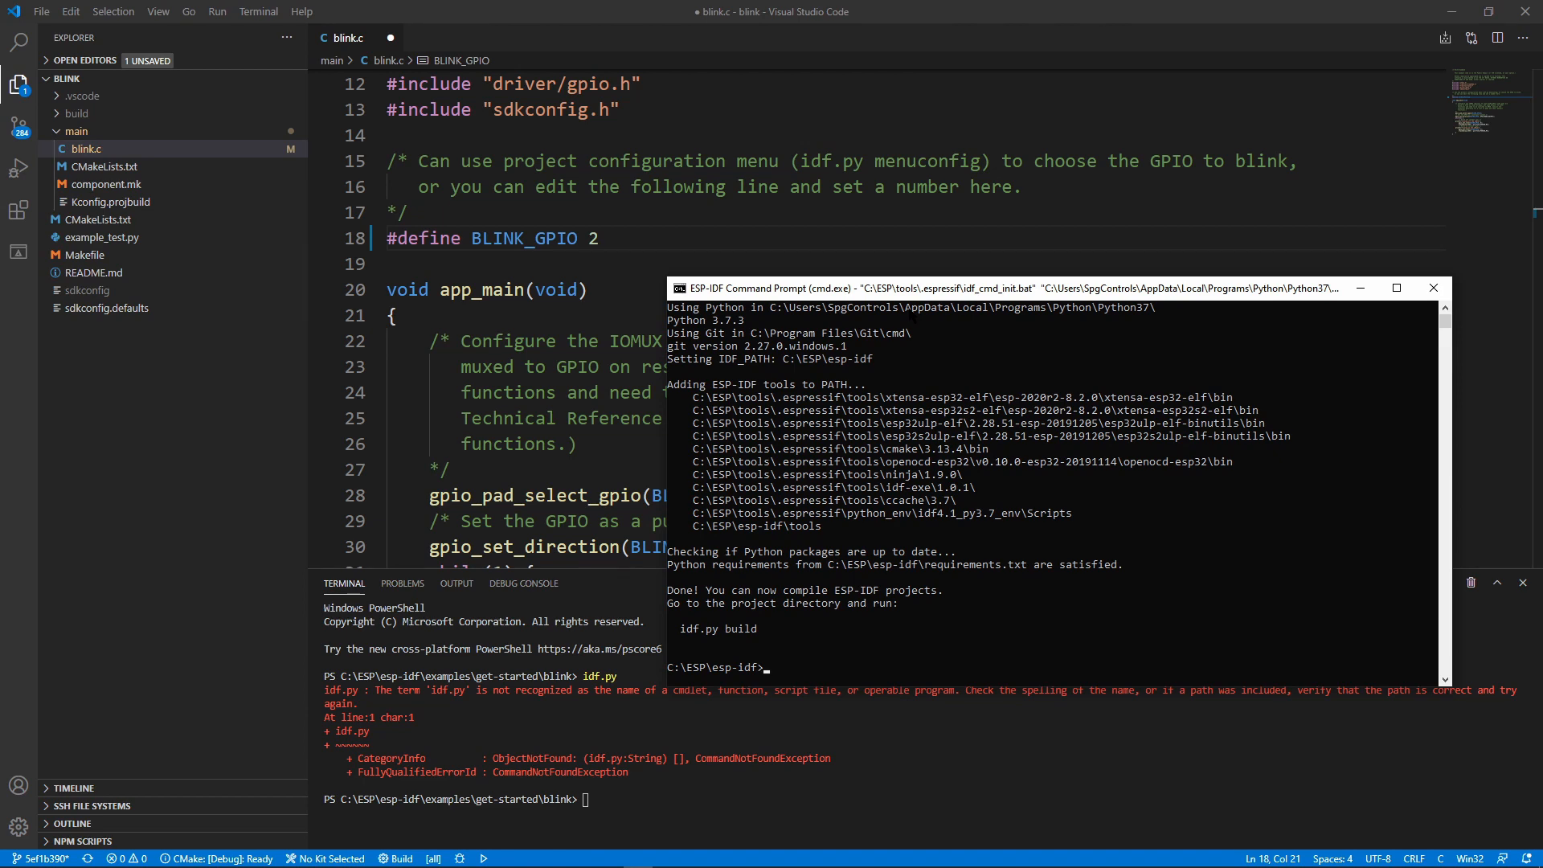
# - Save the project as the workspace file blink in the blink folder
pyautogui.click(42, 12)
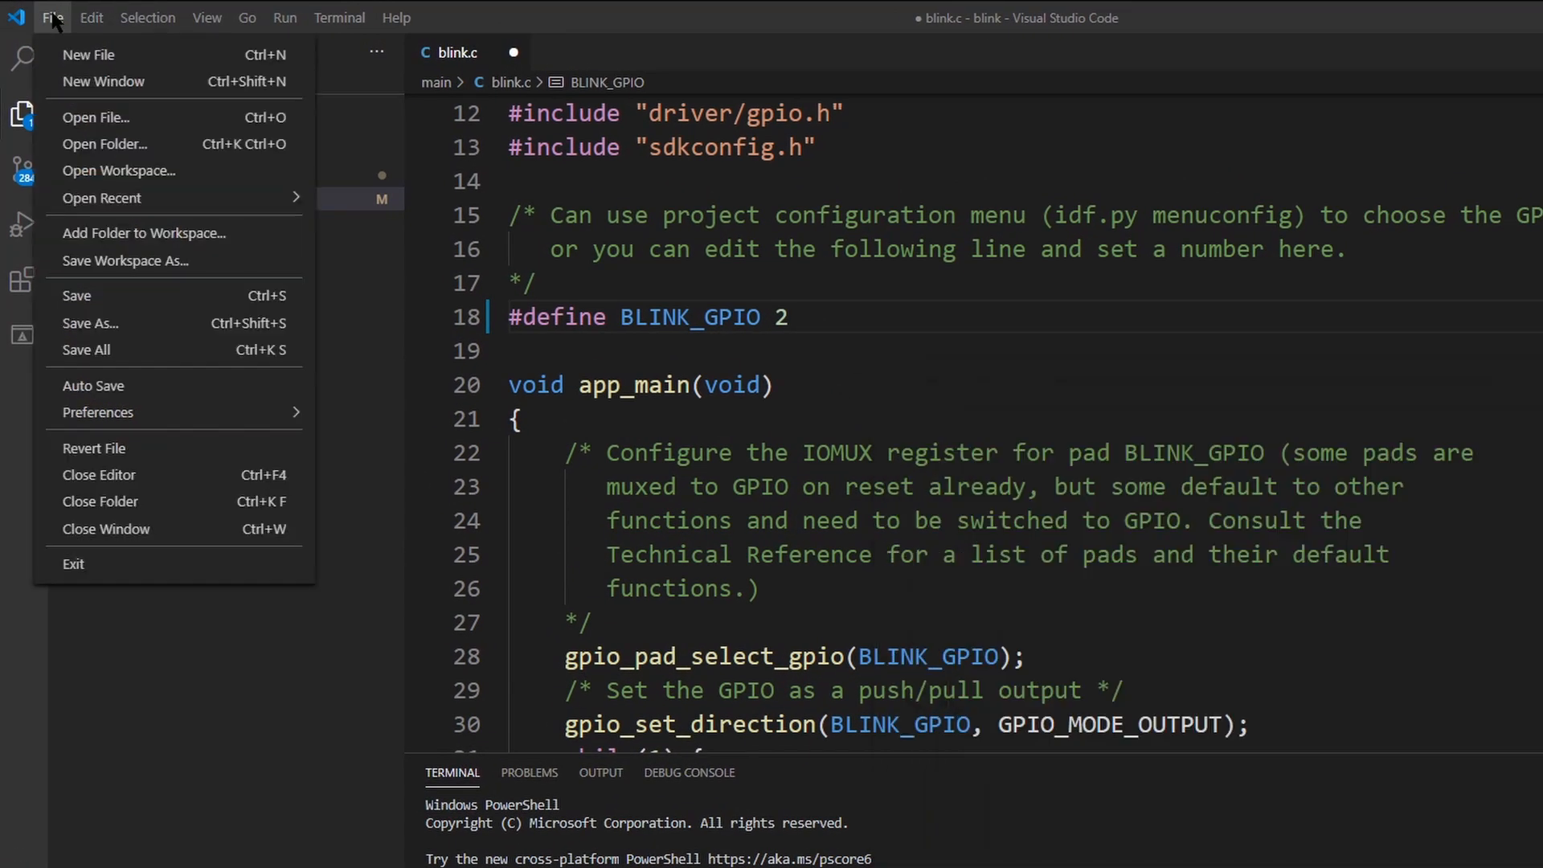
pyautogui.moveTo(126, 261)
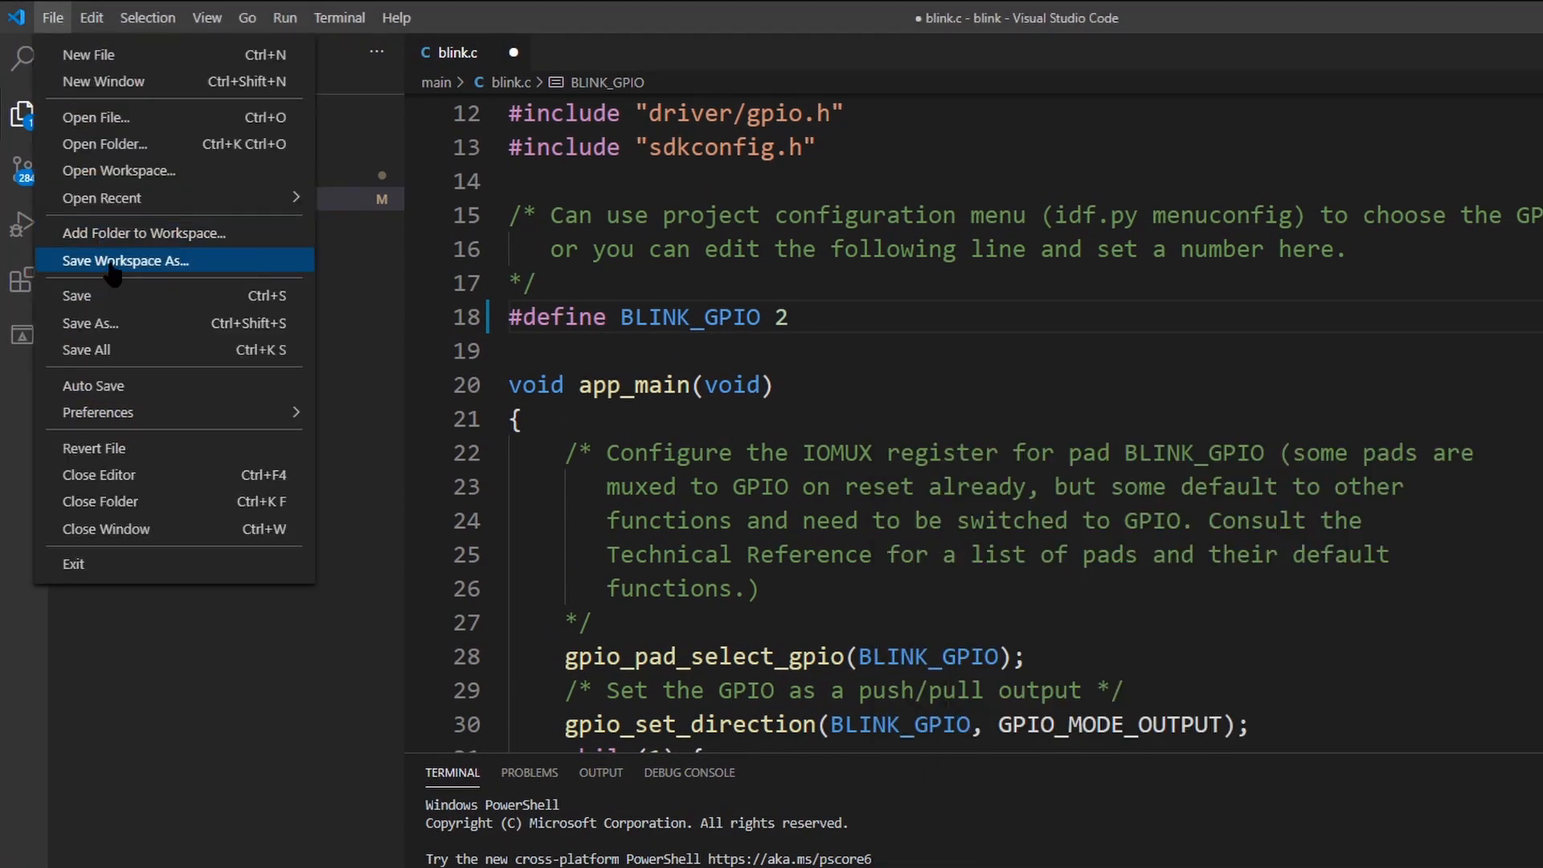
pyautogui.click(125, 261)
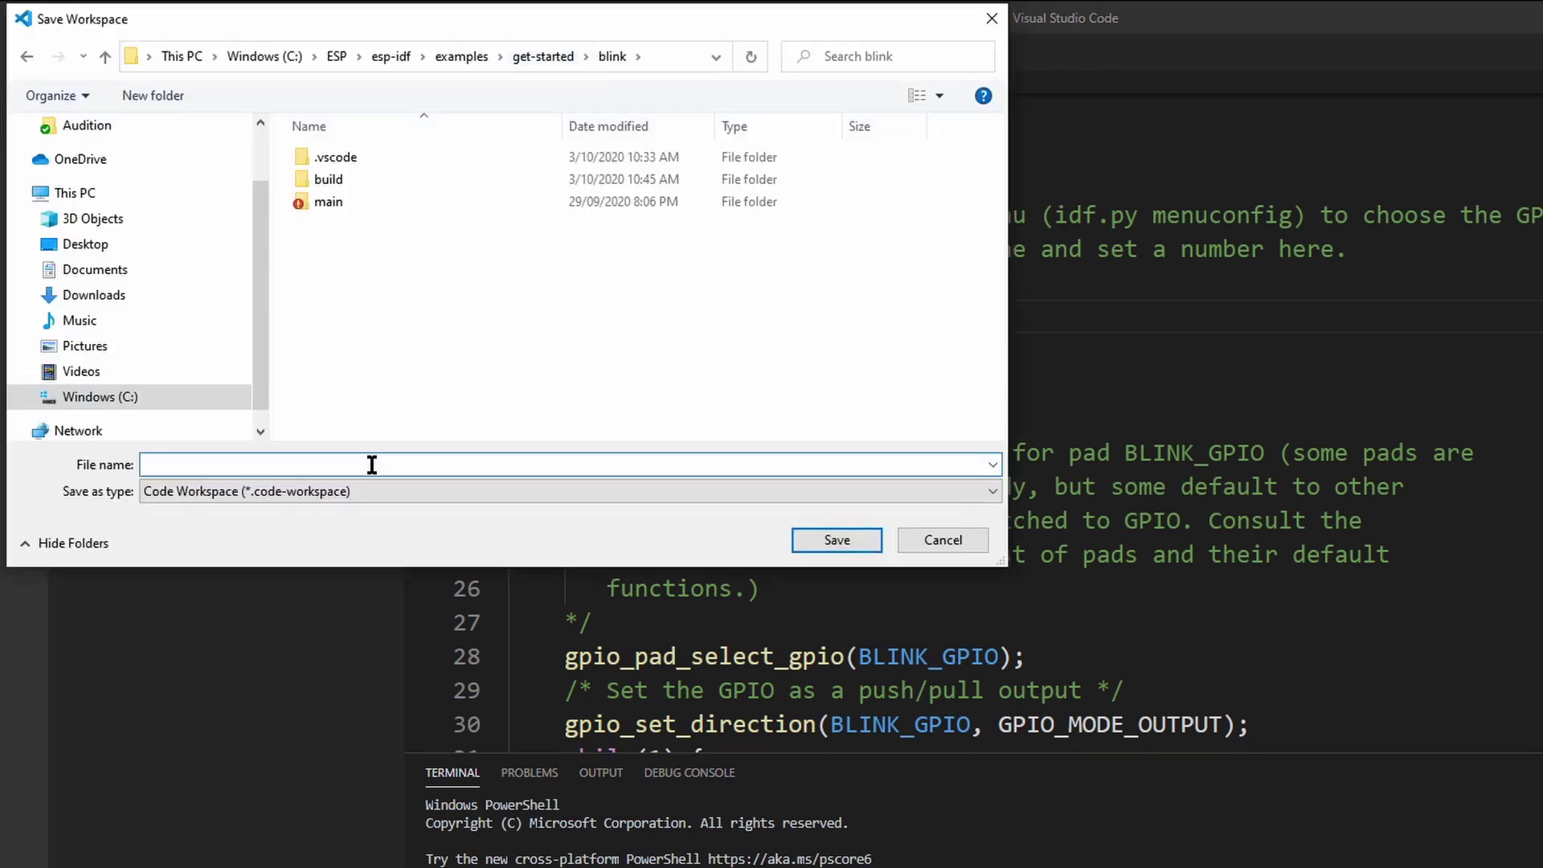
pyautogui.write('blink')
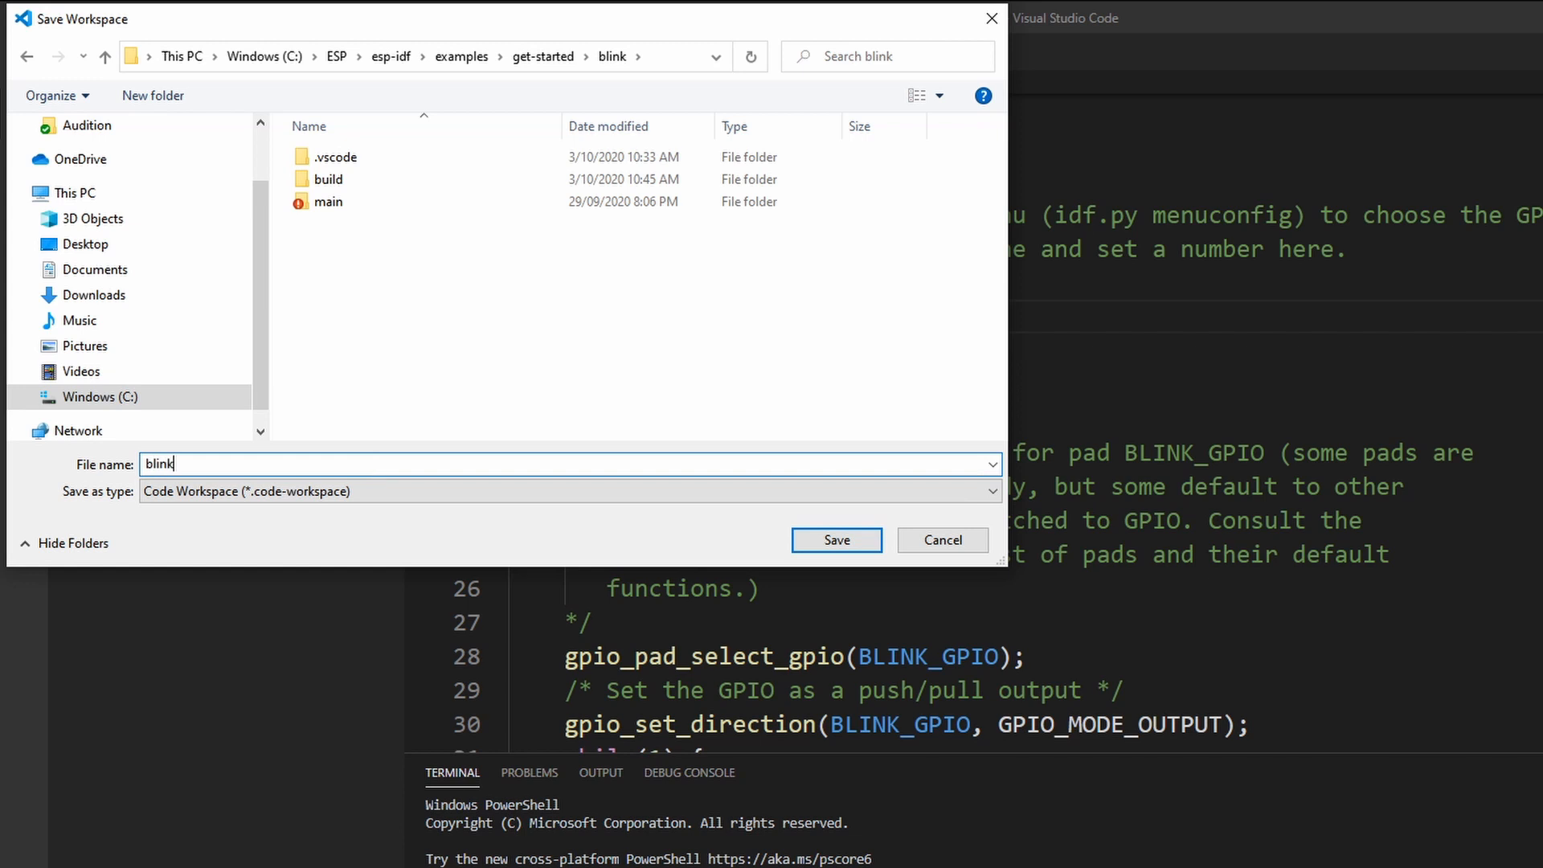
pyautogui.moveTo(836, 540)
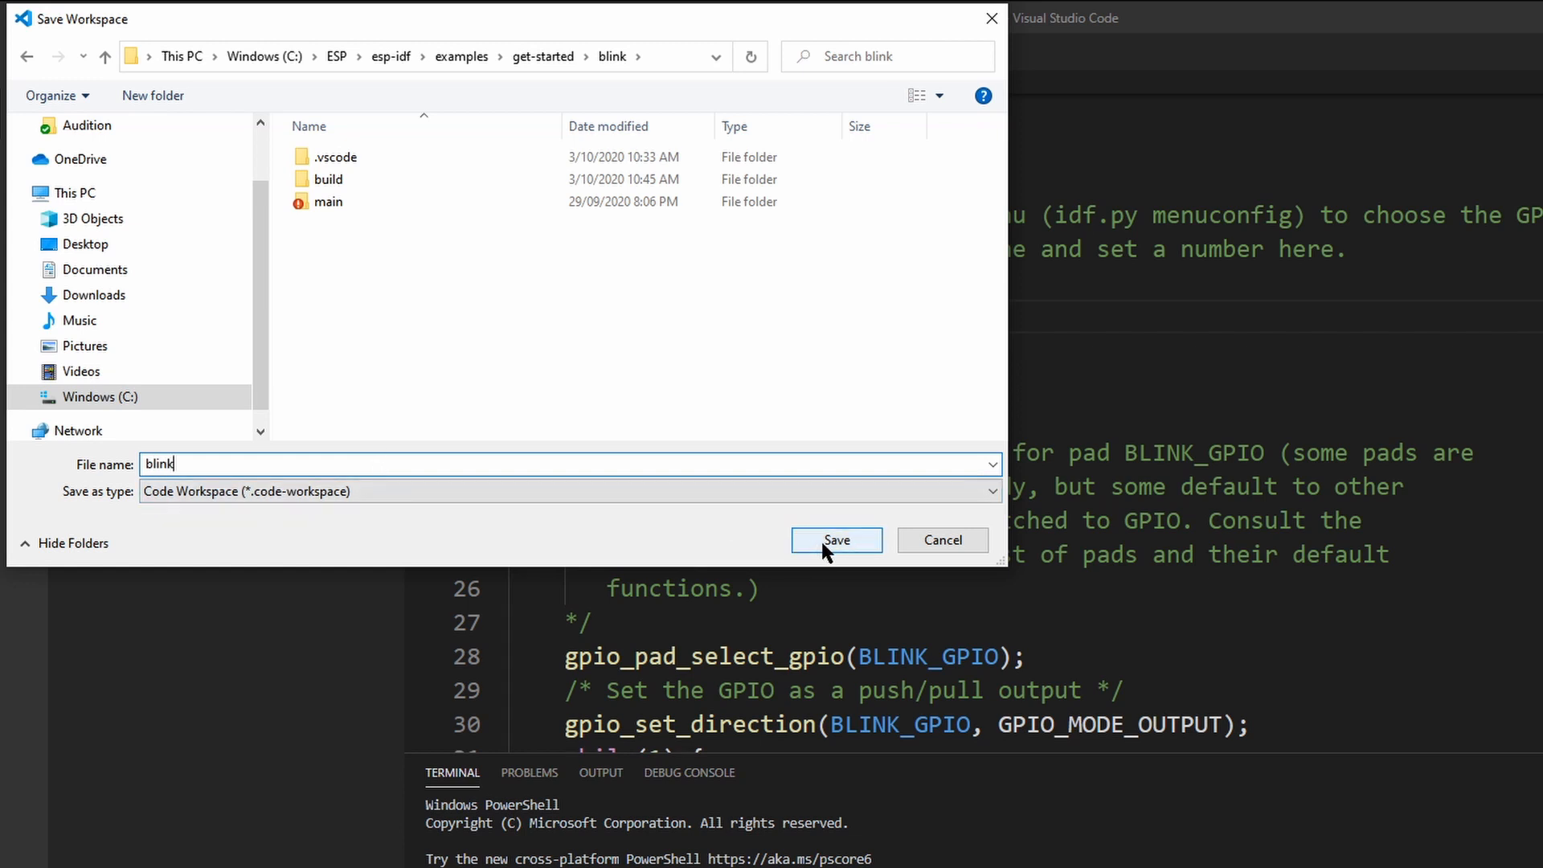
pyautogui.click(836, 541)
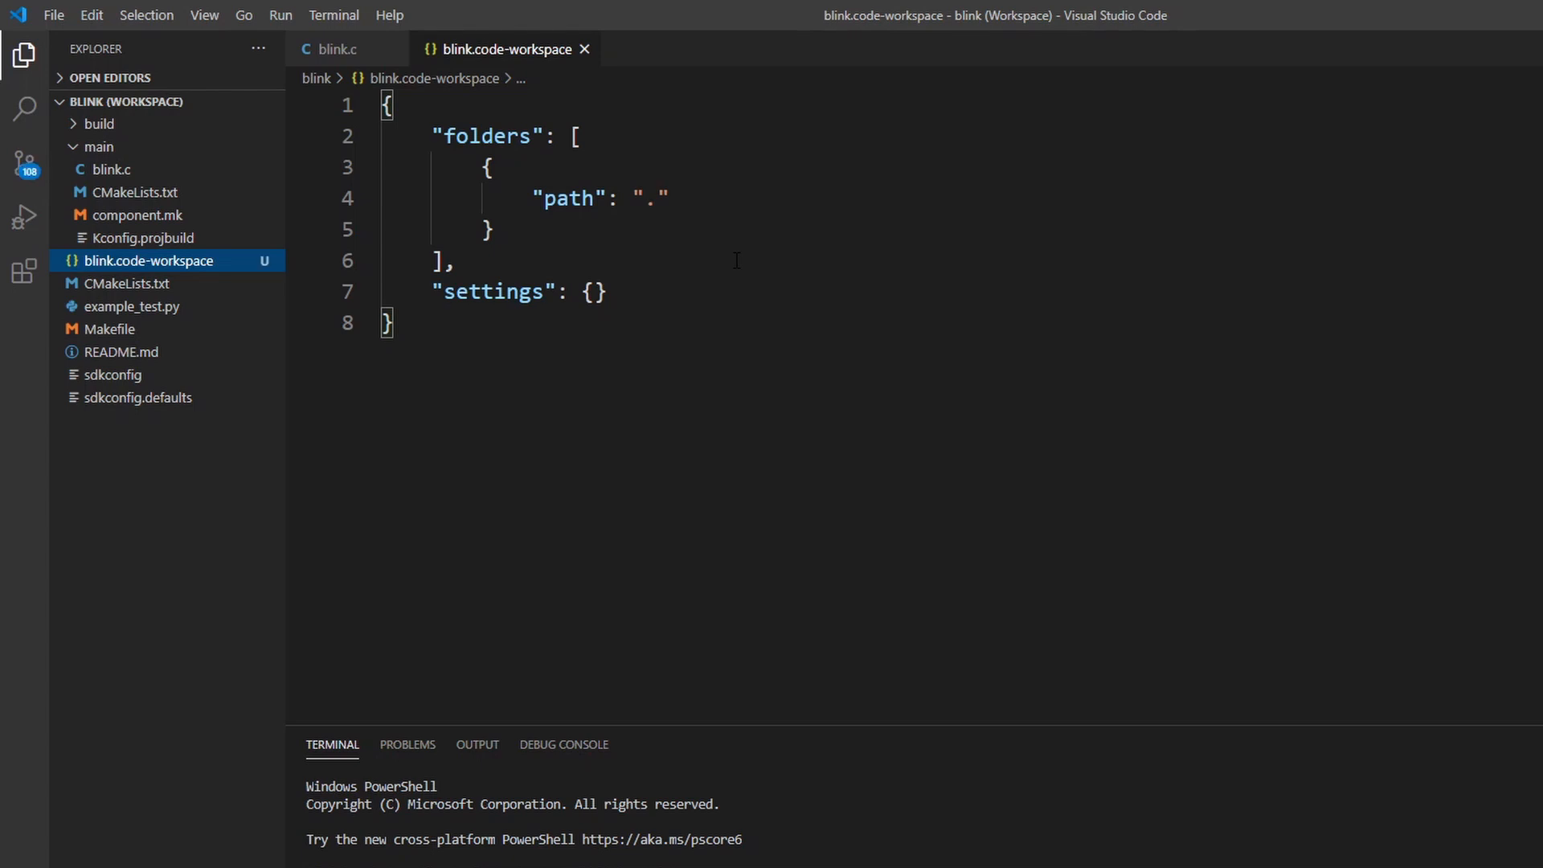
# - Add terminal.integrated.shell.windows set to "cmd.exe" in the workspace settings
pyautogui.write('"terminal"')
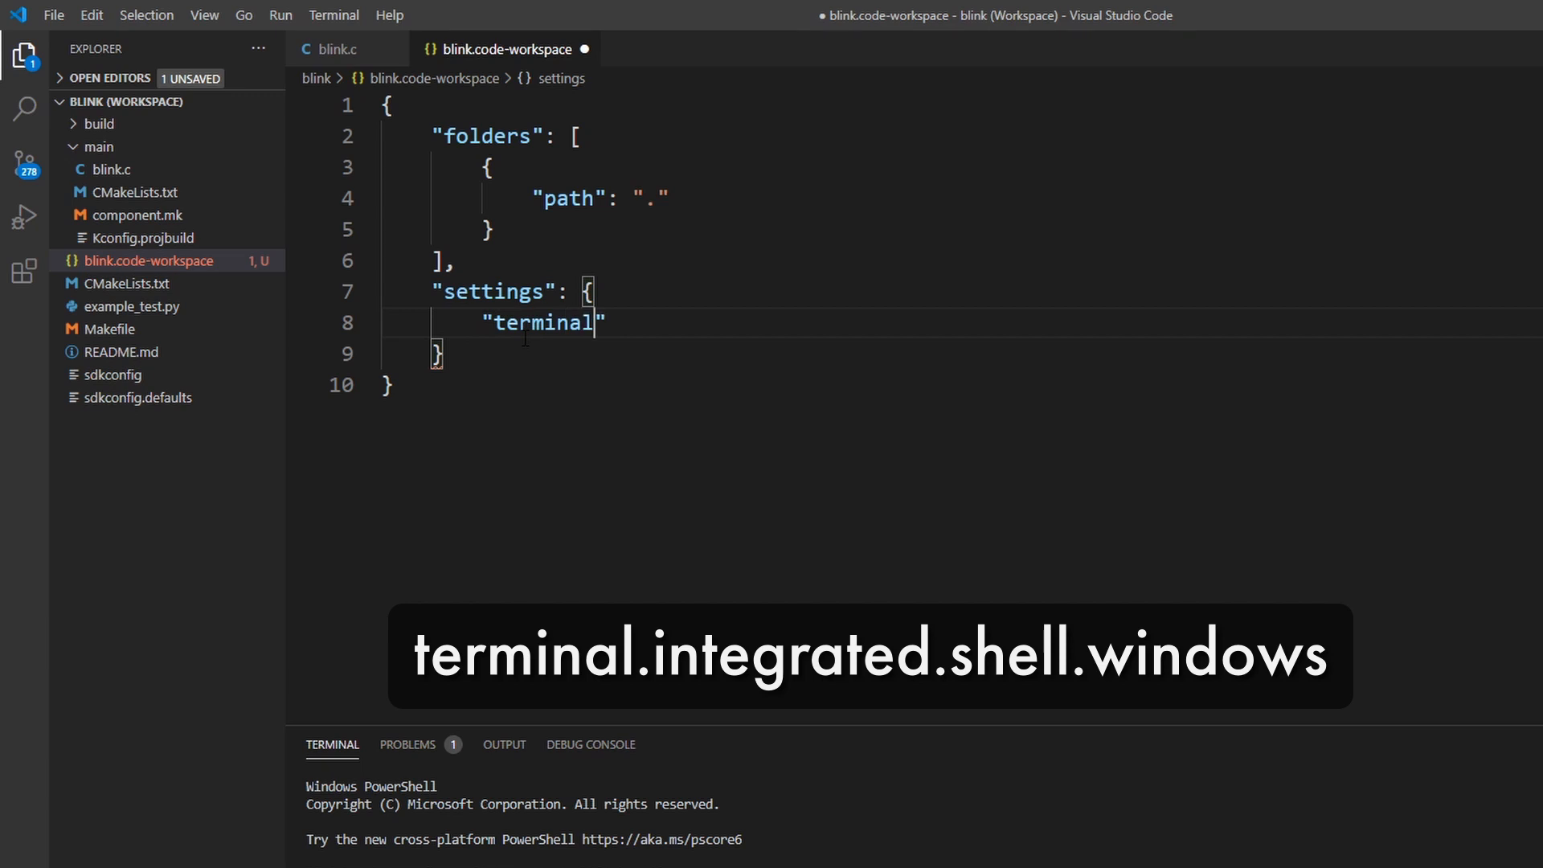
pyautogui.write('.integrated.shell.window')
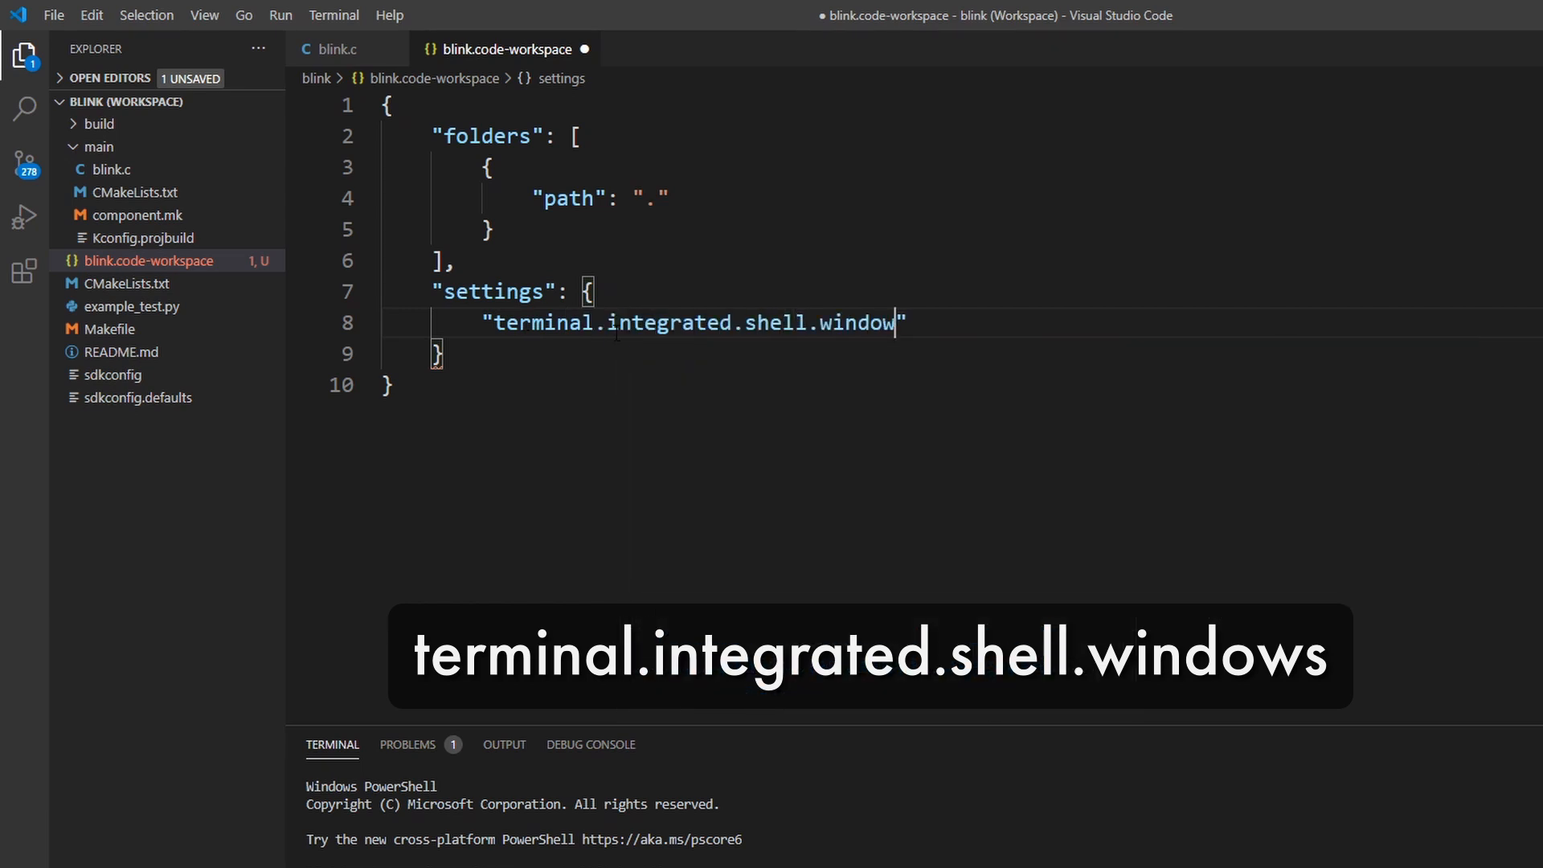
pyautogui.write('s')
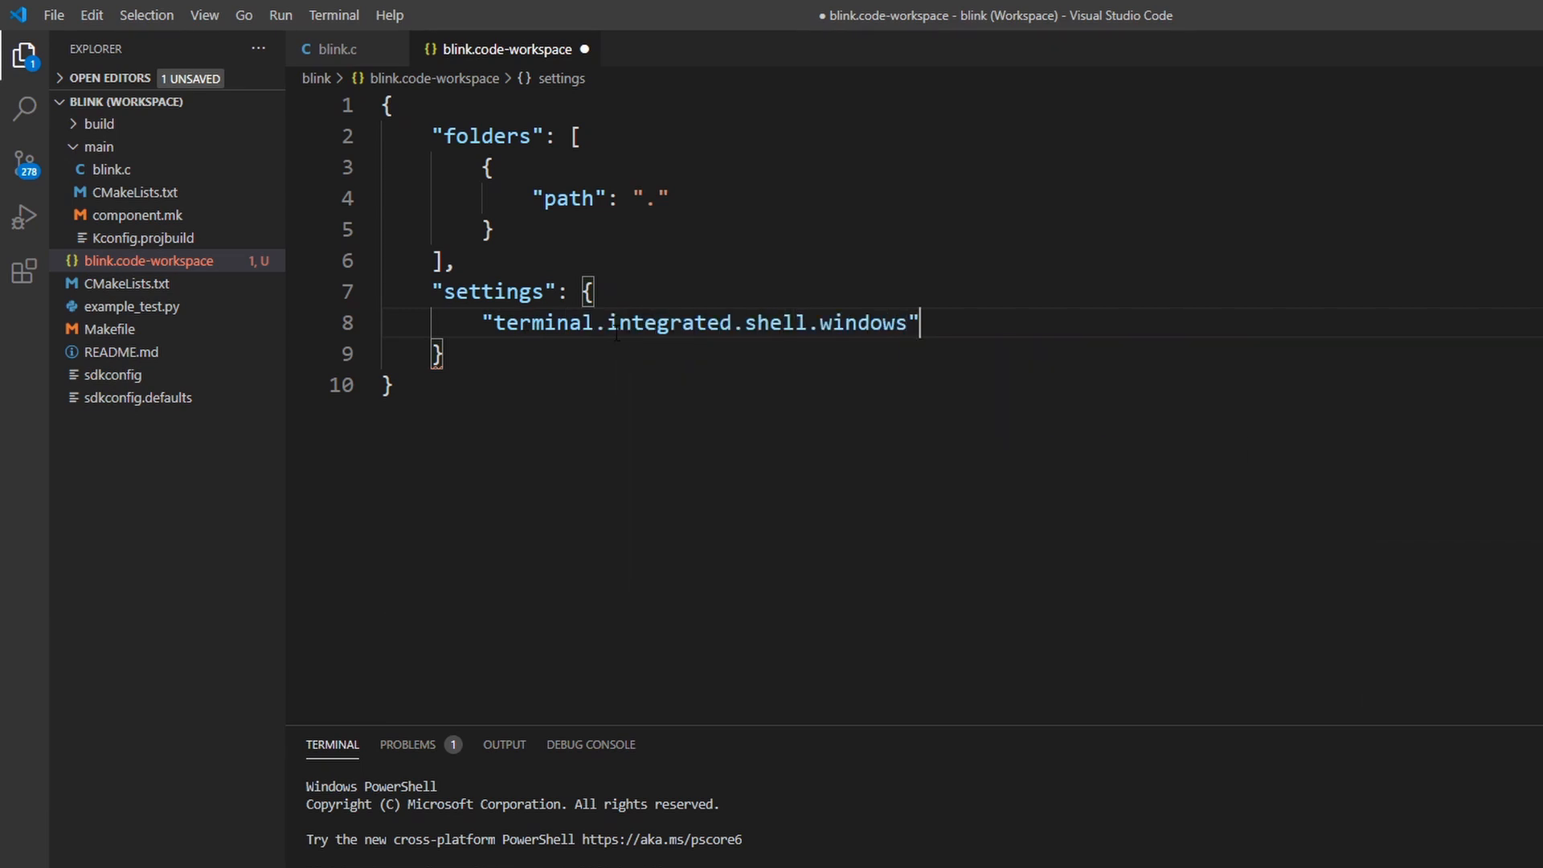
pyautogui.write(':')
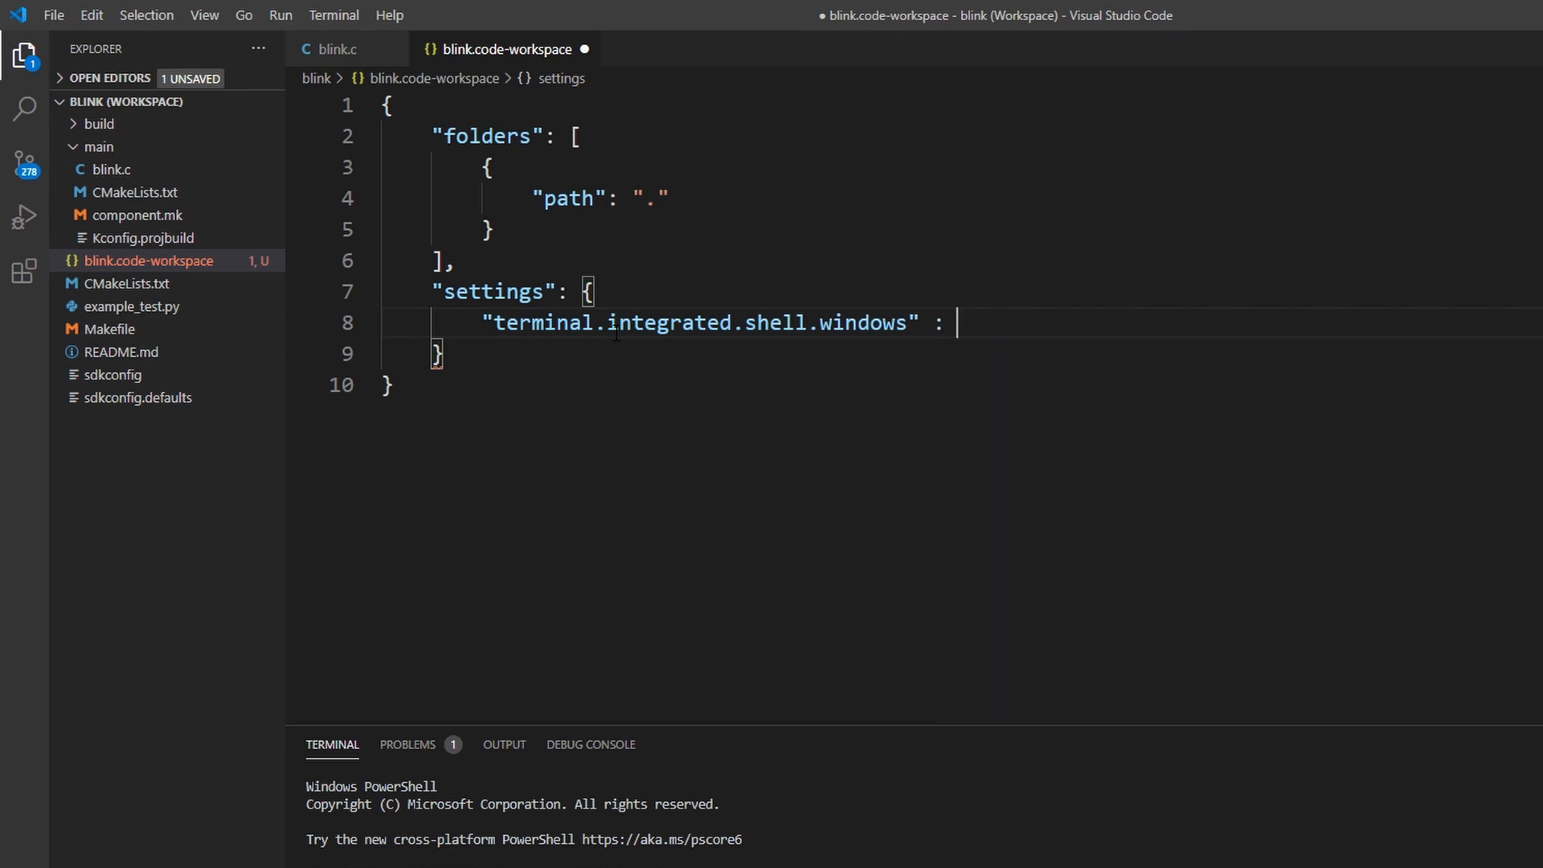
pyautogui.write('""')
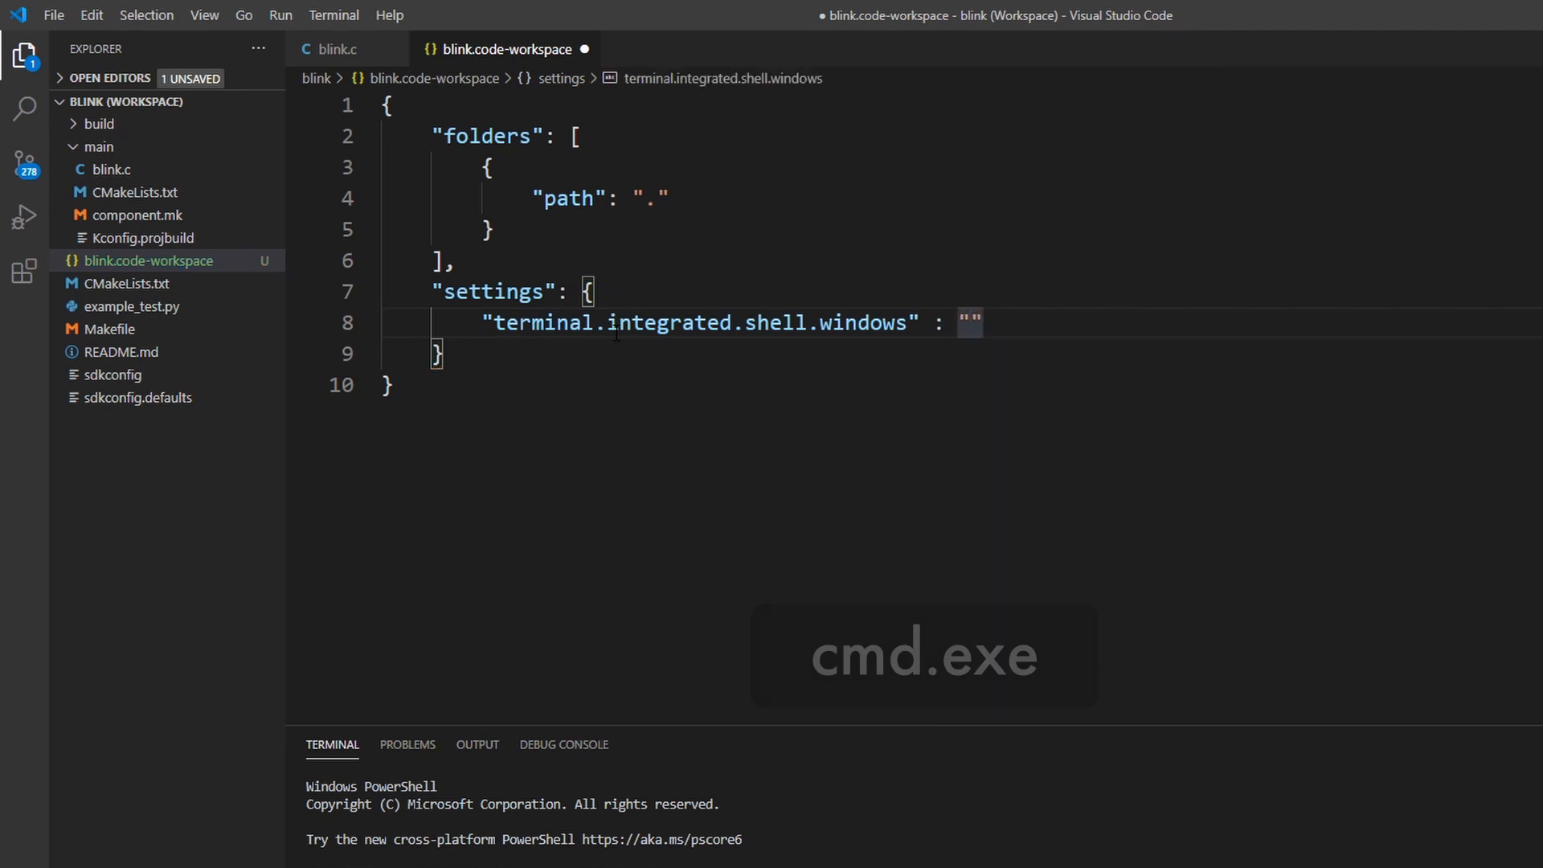
pyautogui.write('cmd.exe')
pyautogui.write('"terminal.integrated')
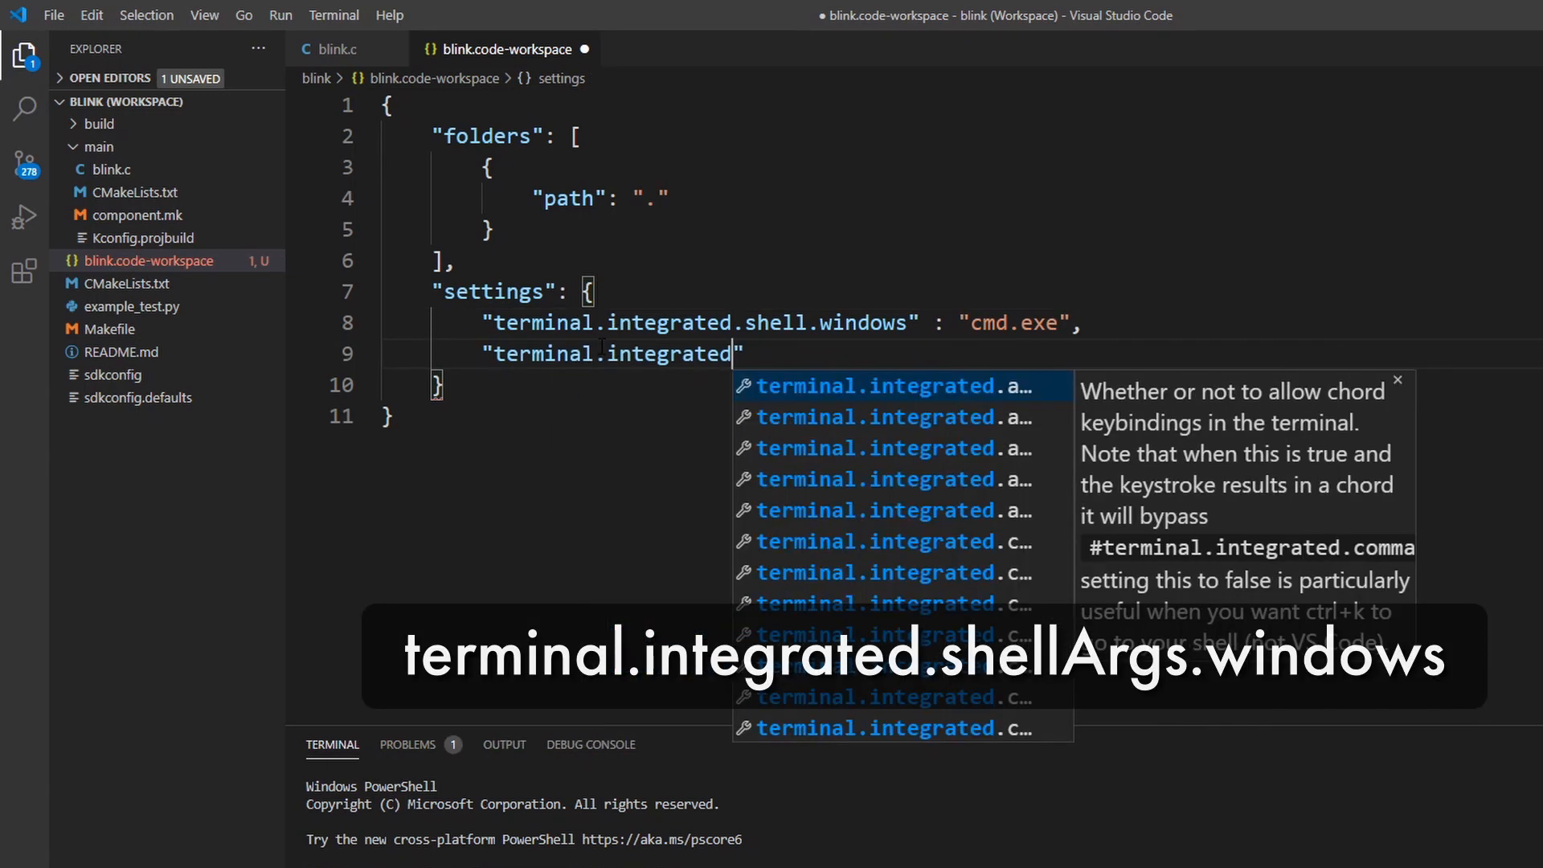
# - Add shellArgs.windows ["/k", "C:/esp/esp-idf/export.bat"] so the terminal runs export.bat
pyautogui.write('shellArgs.windows')
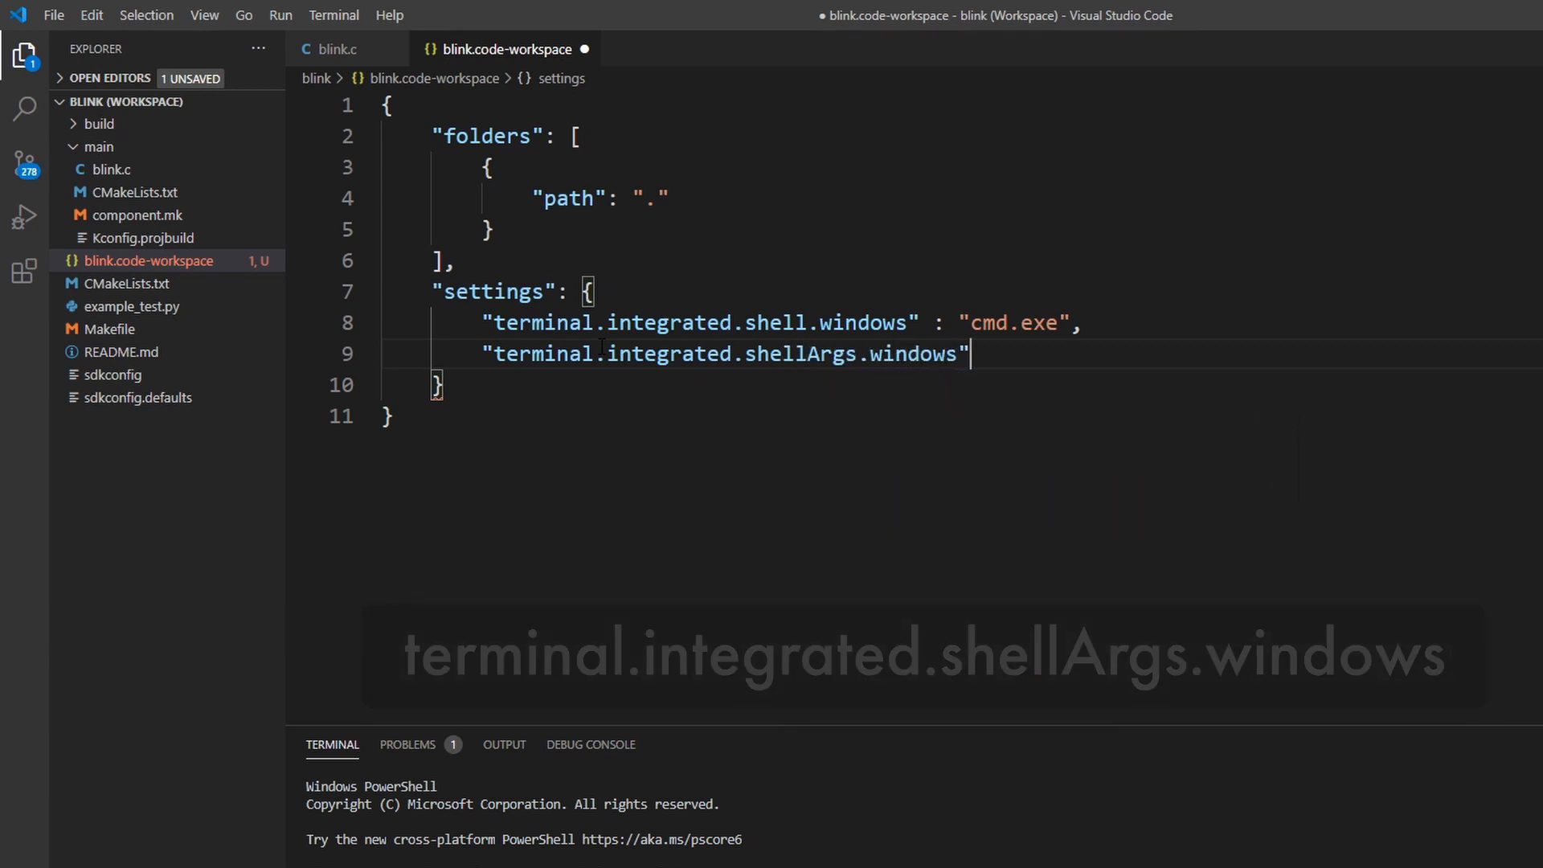
pyautogui.write(':')
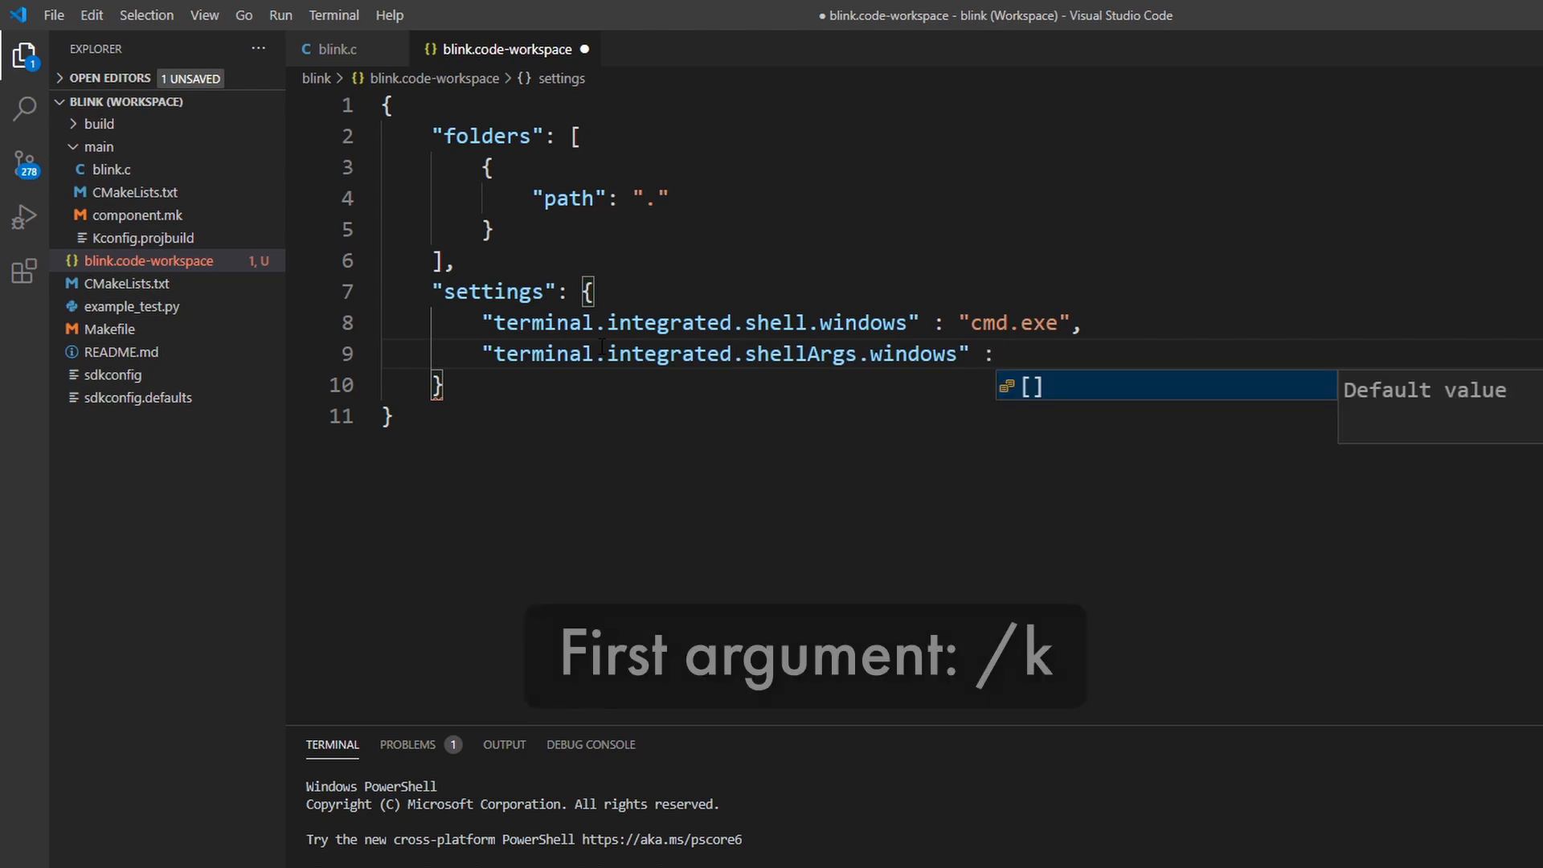
pyautogui.write('/"')
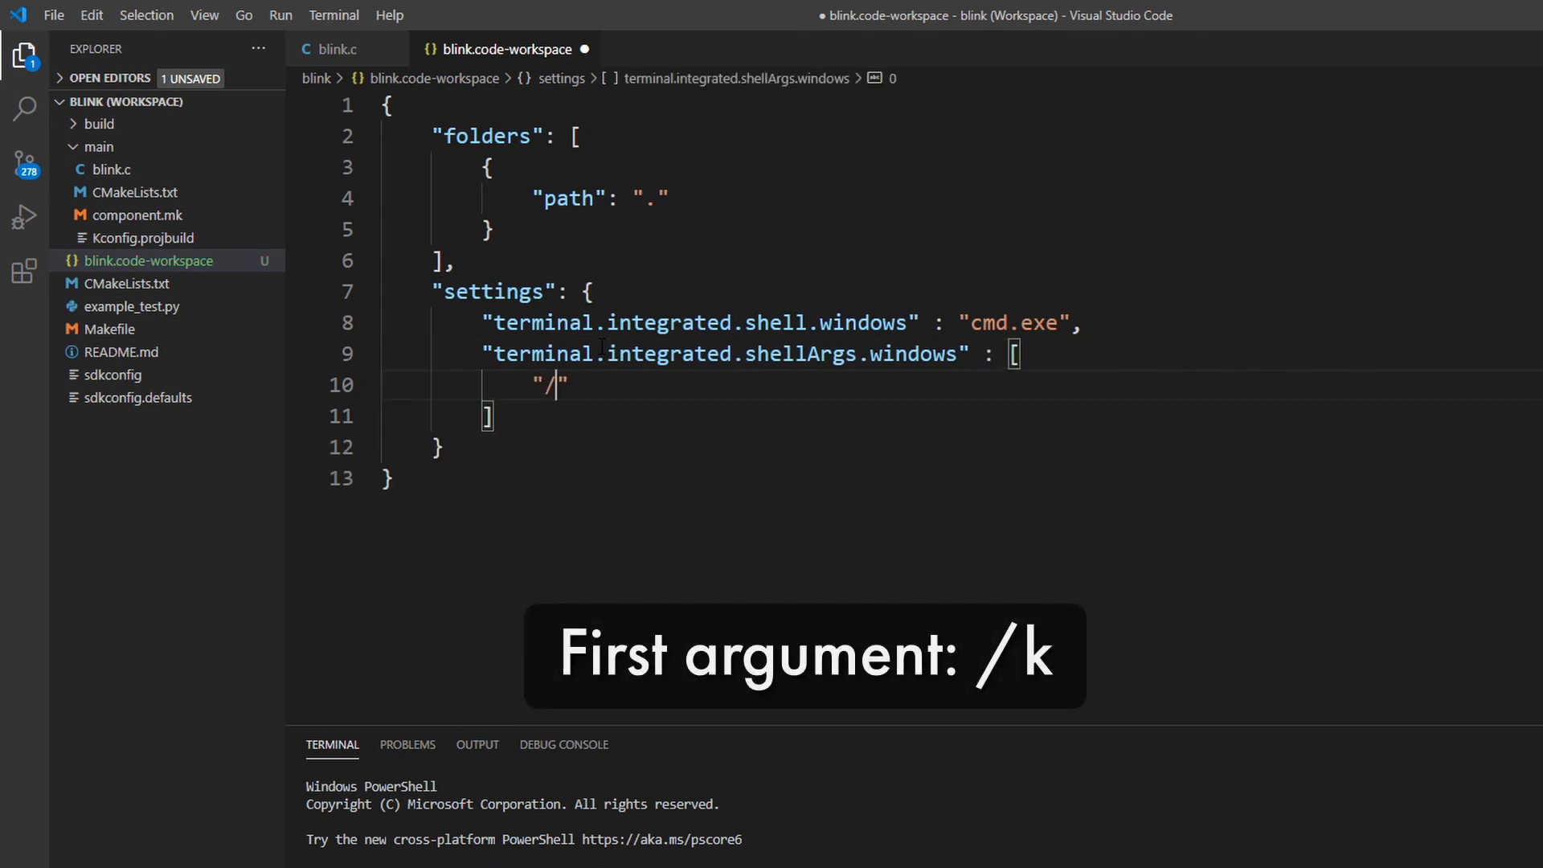
pyautogui.write('k')
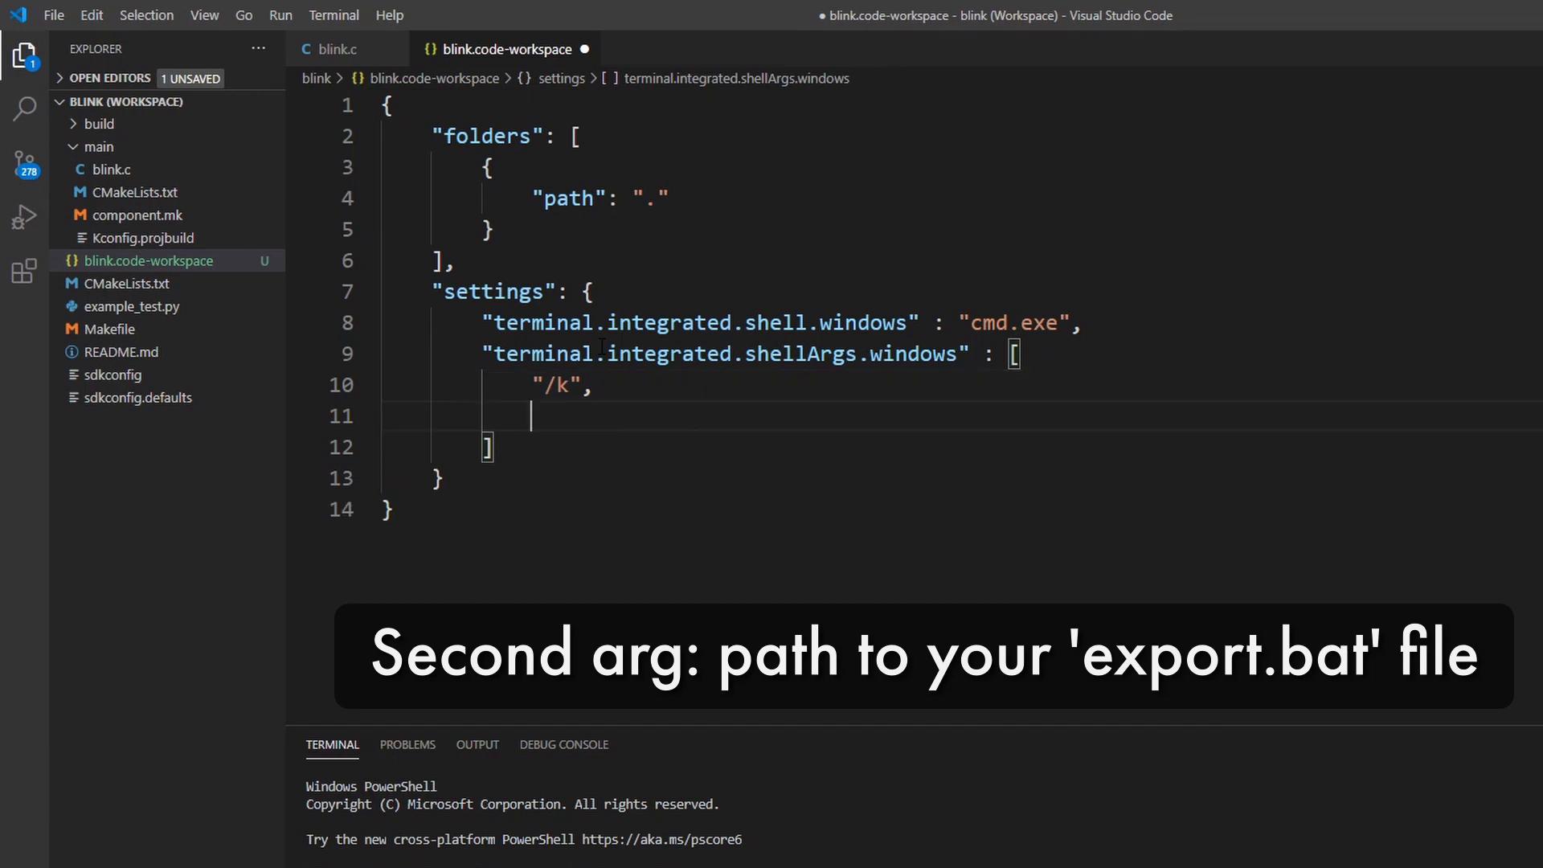
pyautogui.write('"C:"')
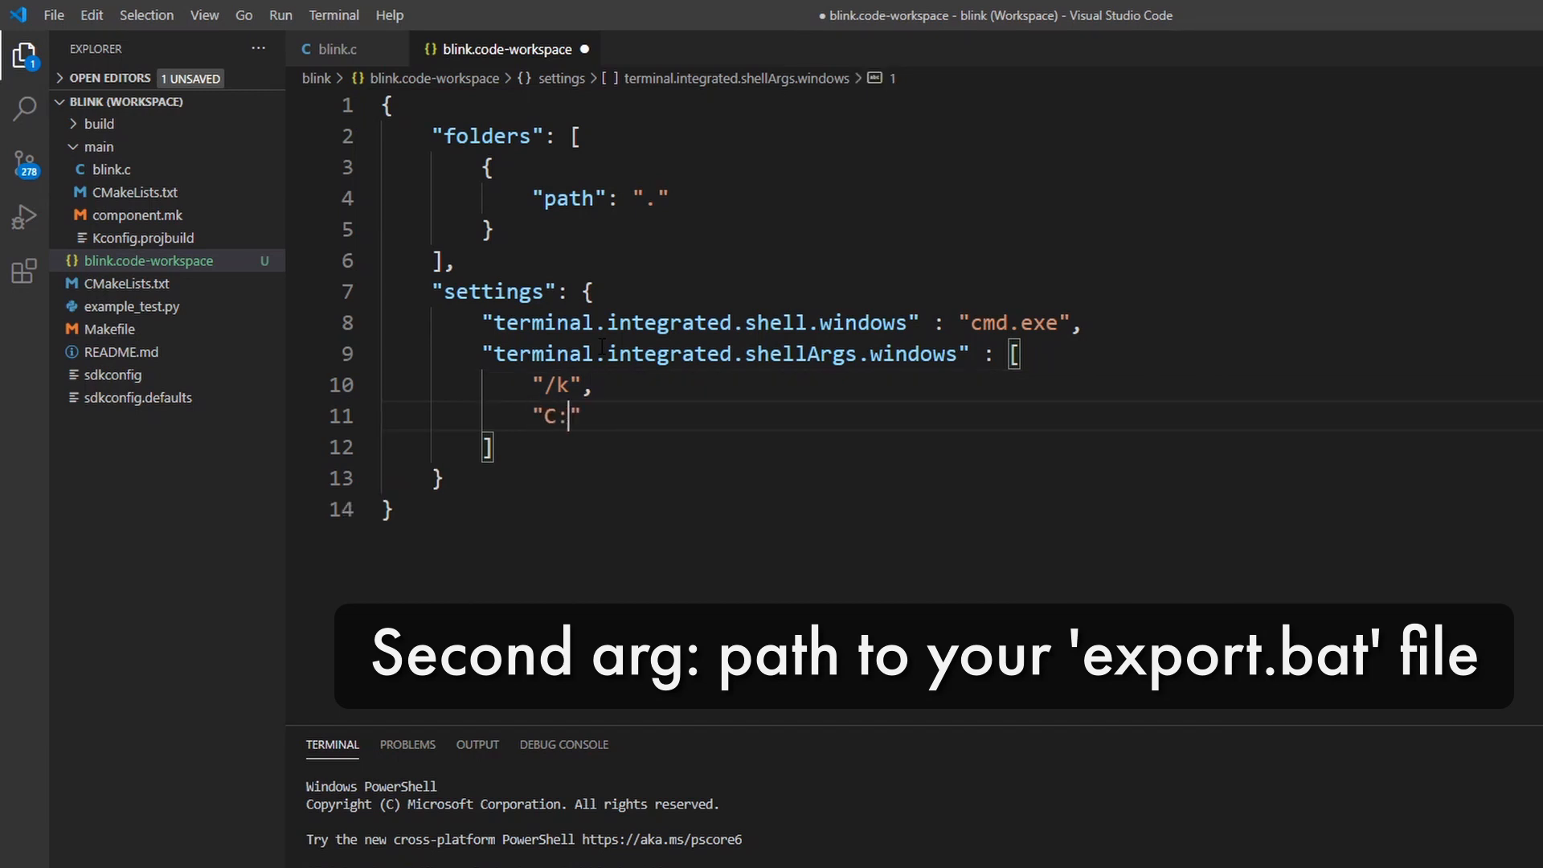
pyautogui.write('/')
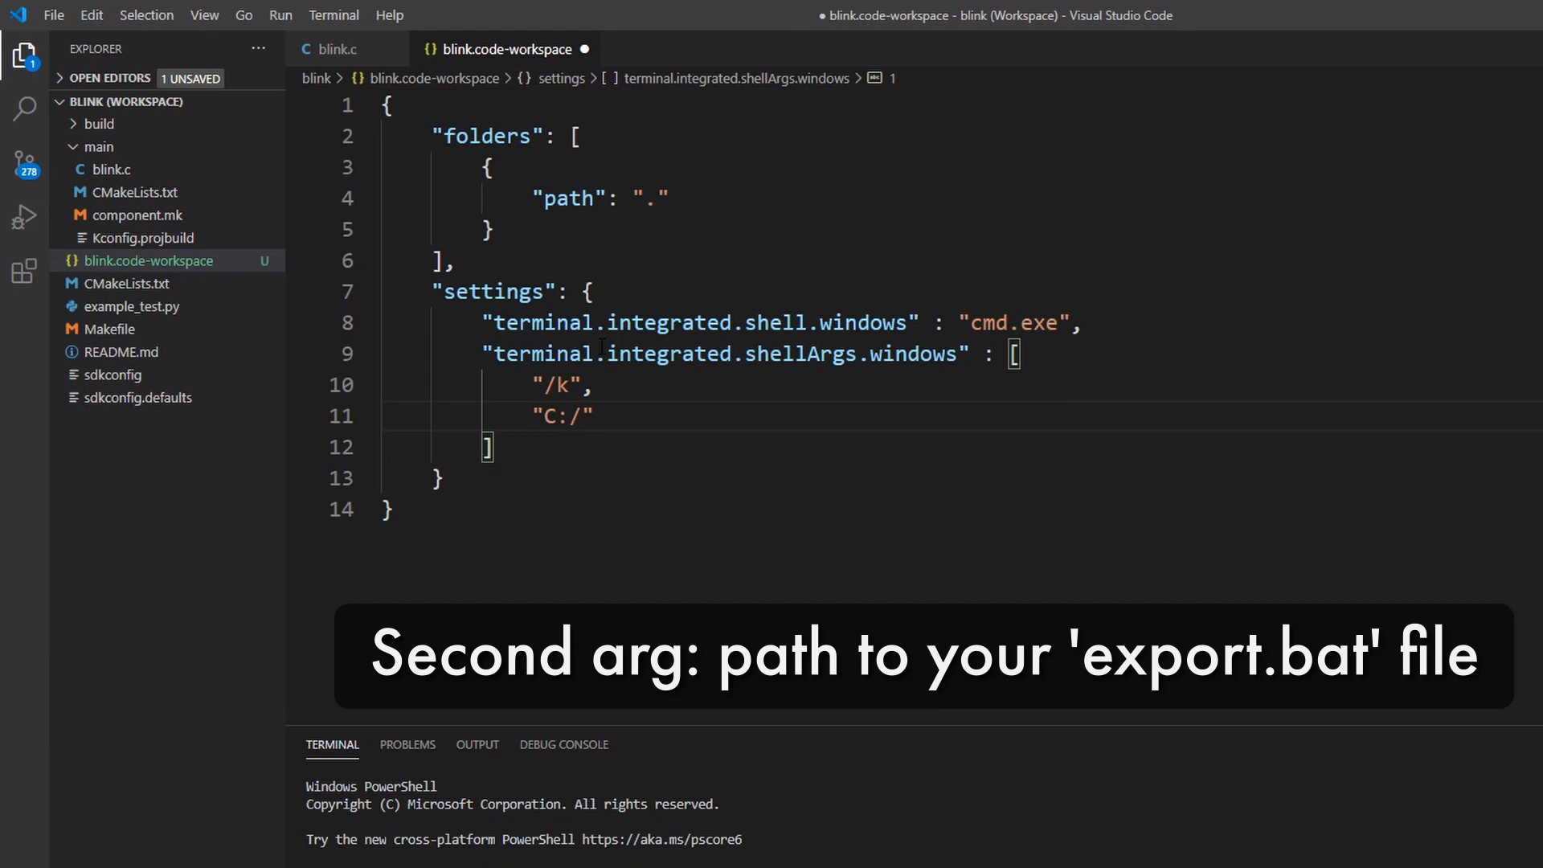
pyautogui.write('esp')
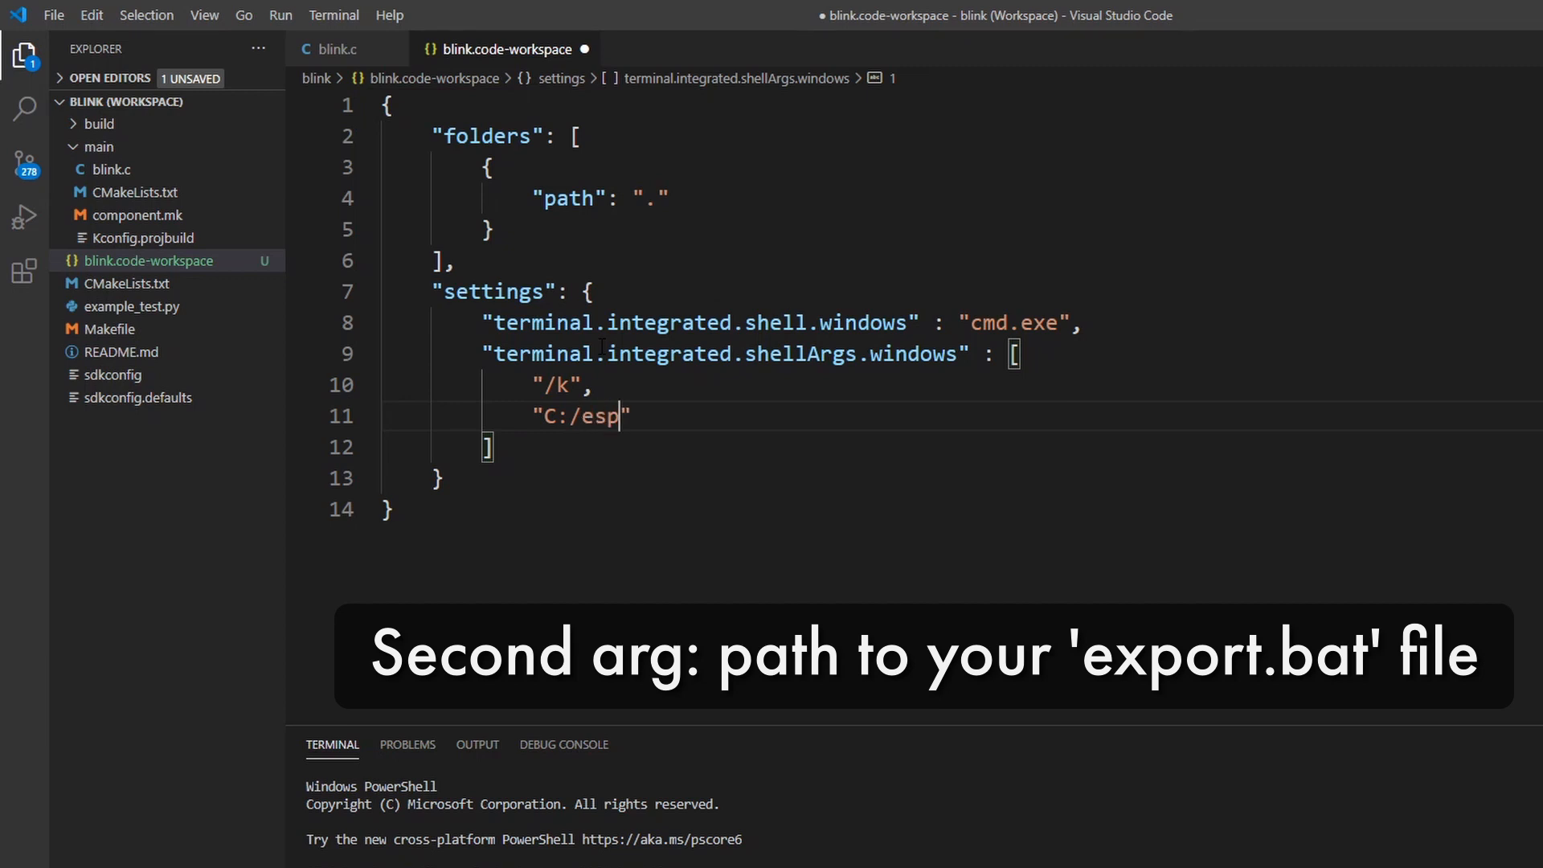
pyautogui.write('/esp')
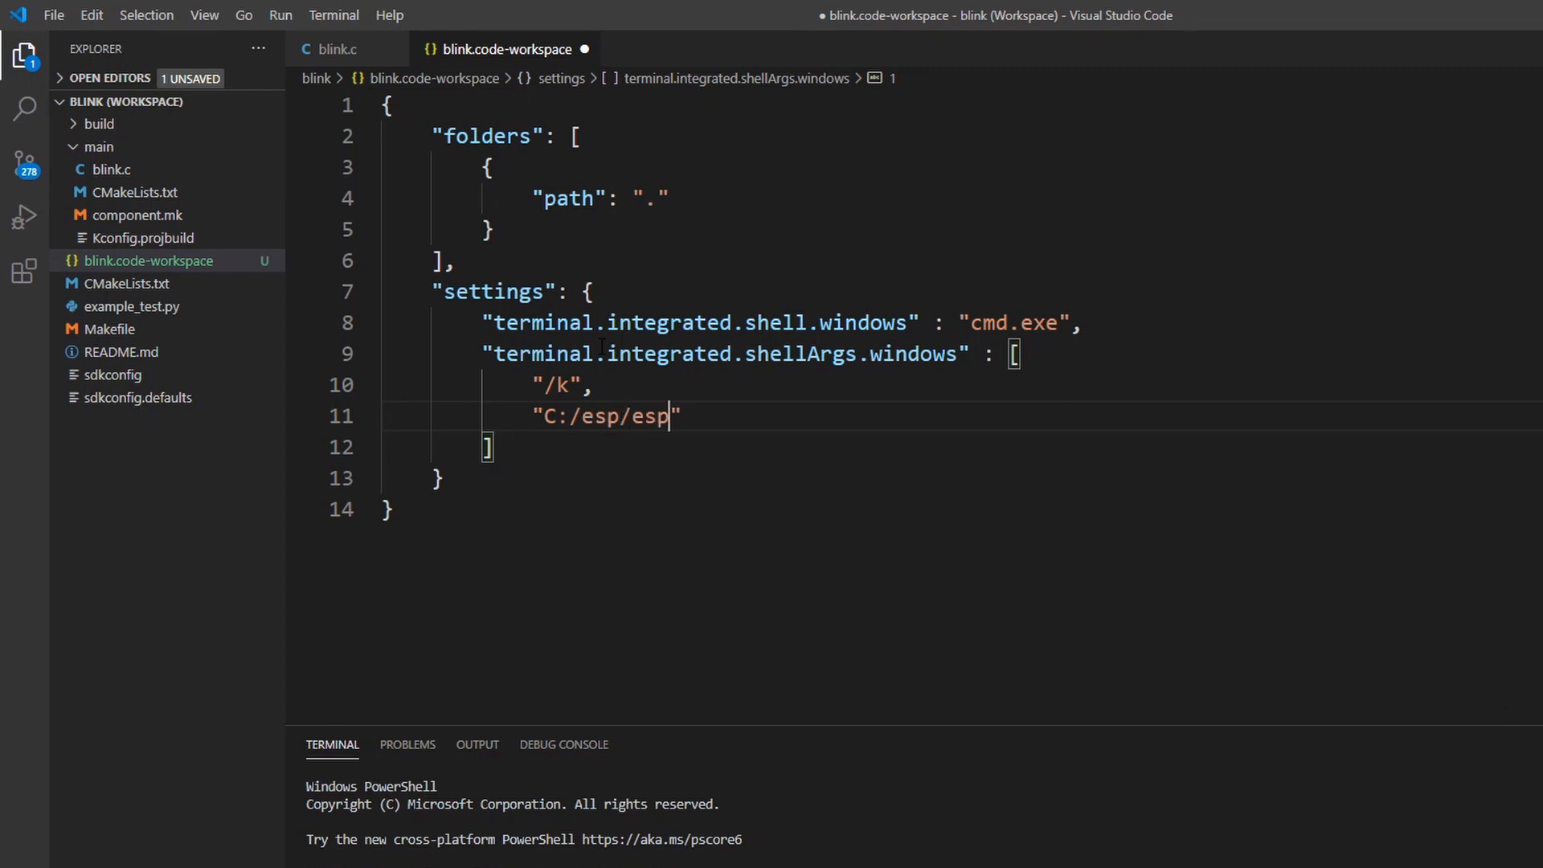
pyautogui.write('-idf')
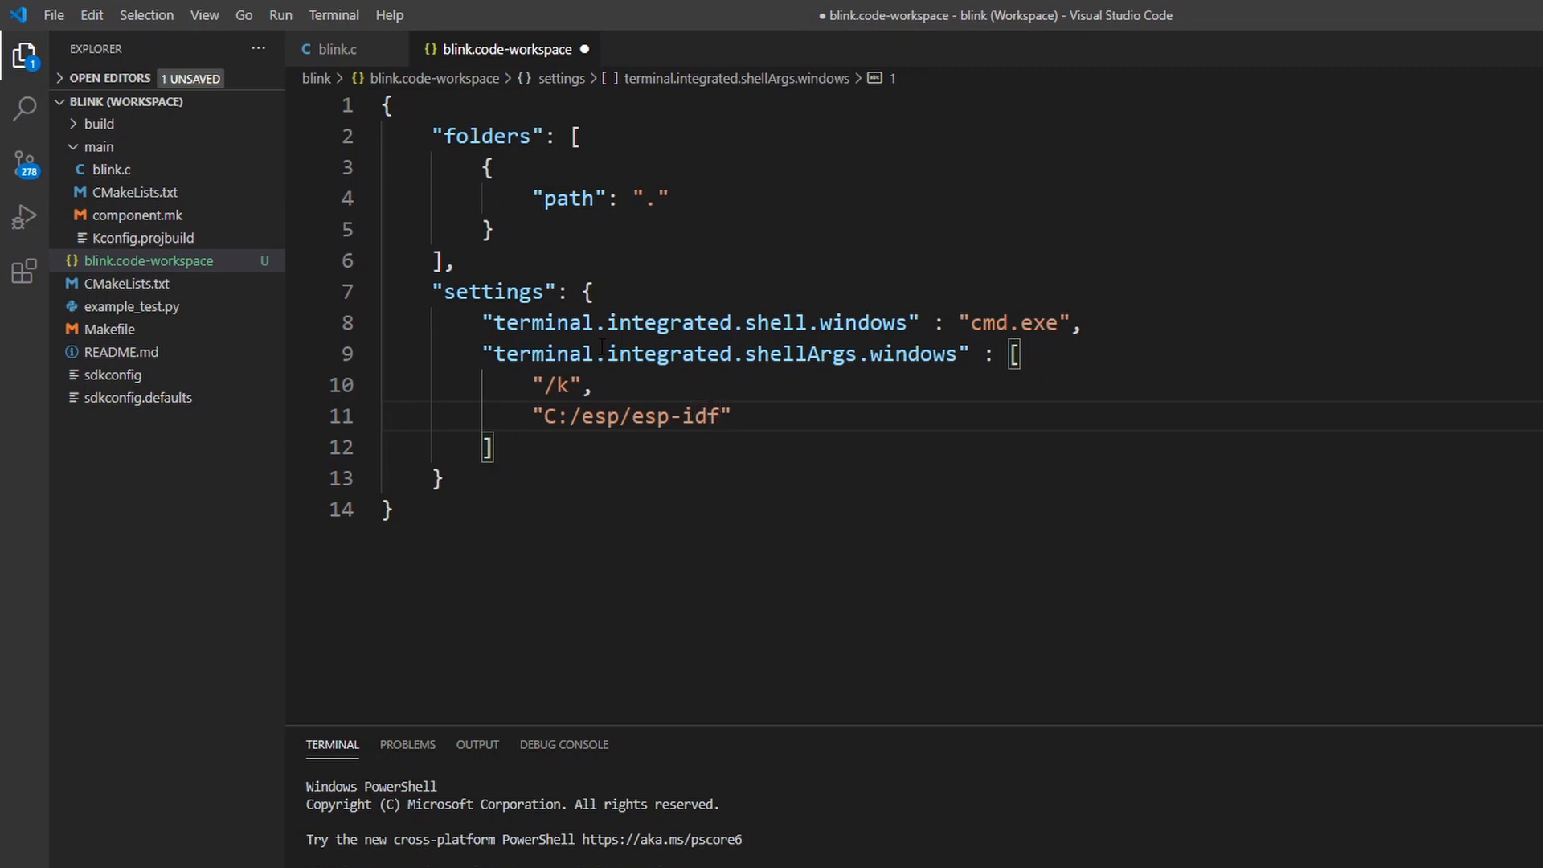
pyautogui.write('/ex')
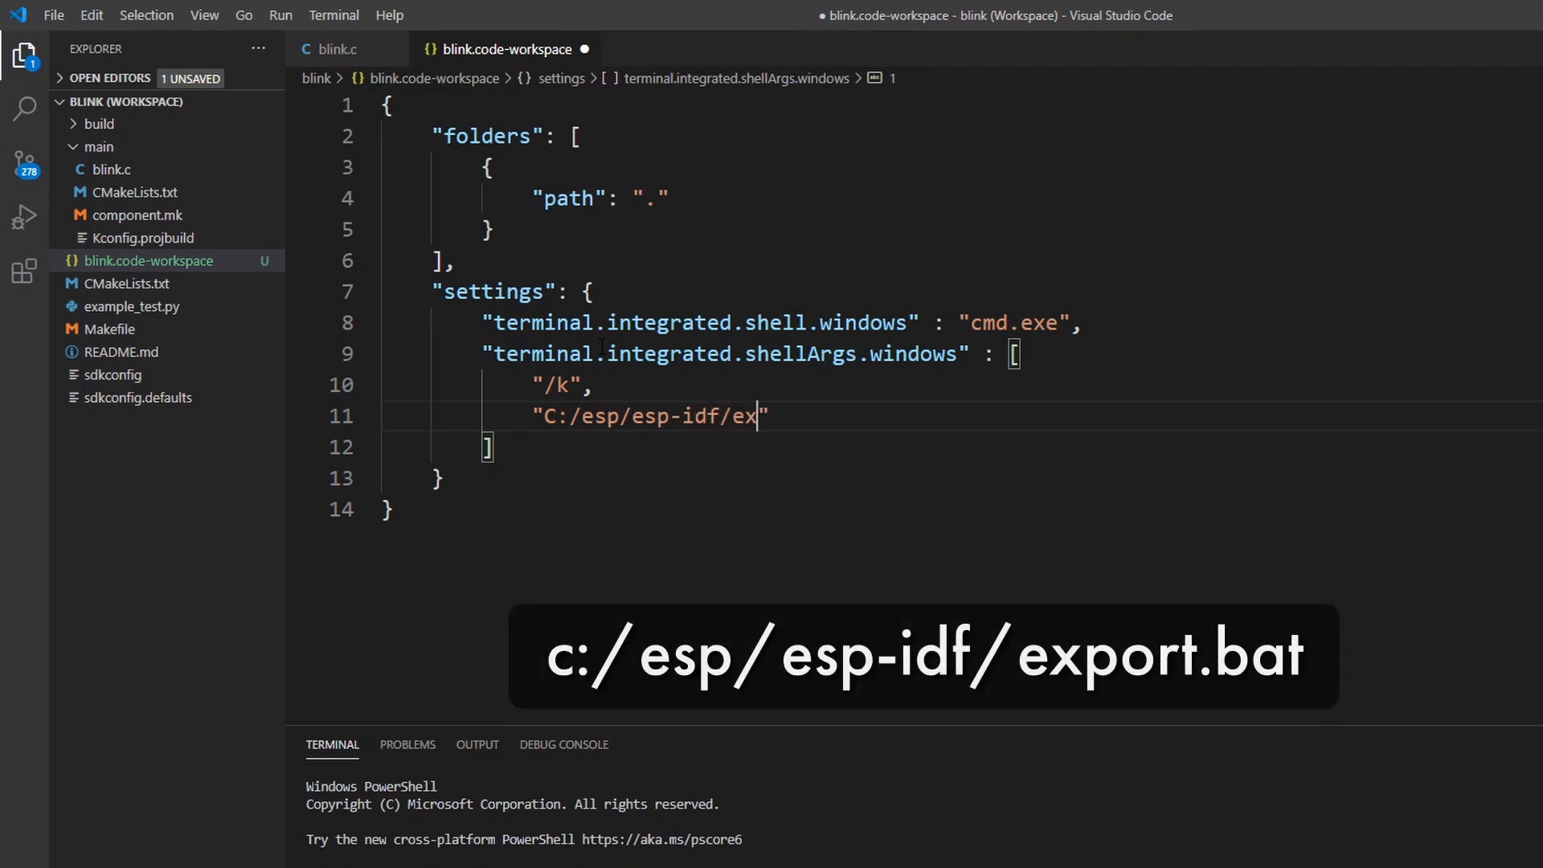
pyautogui.write('port.b')
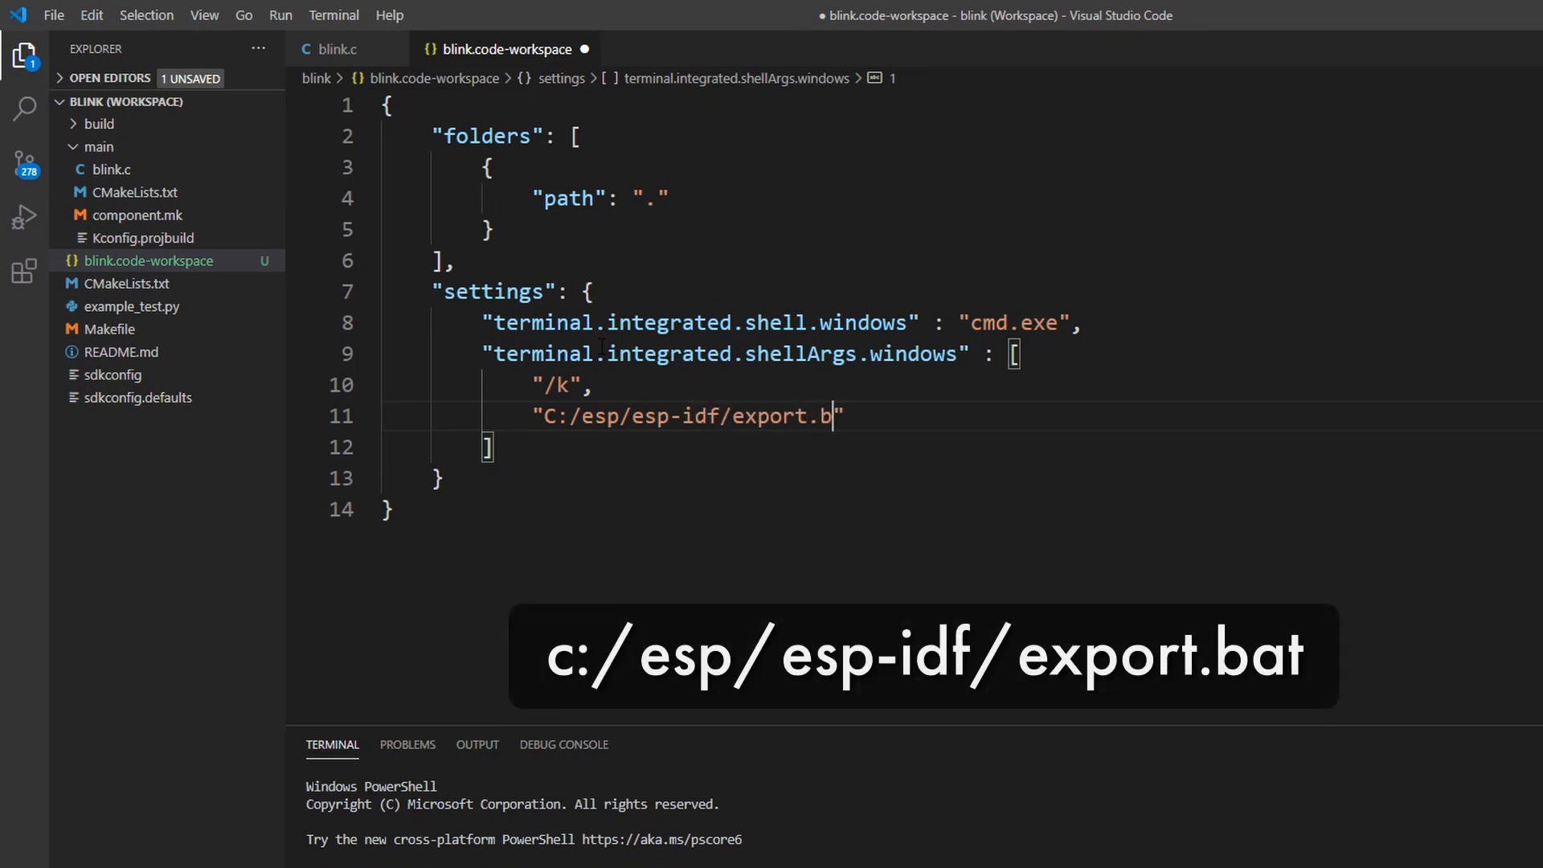
pyautogui.write('at')
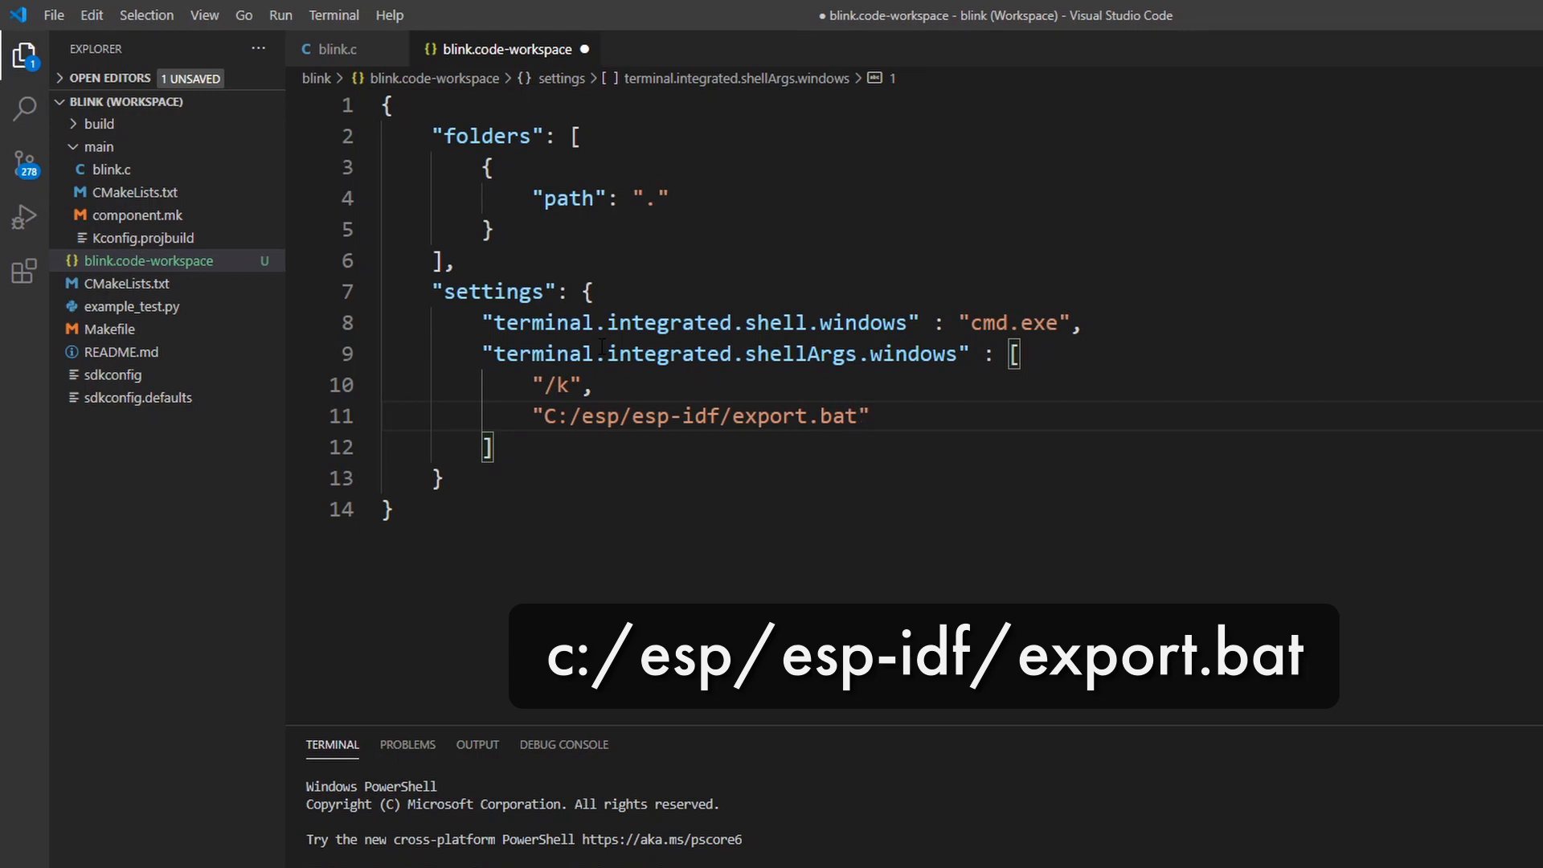
# - Save blink.code-workspace, allow the shell change and kill the old PowerShell terminal
pyautogui.click(53, 14)
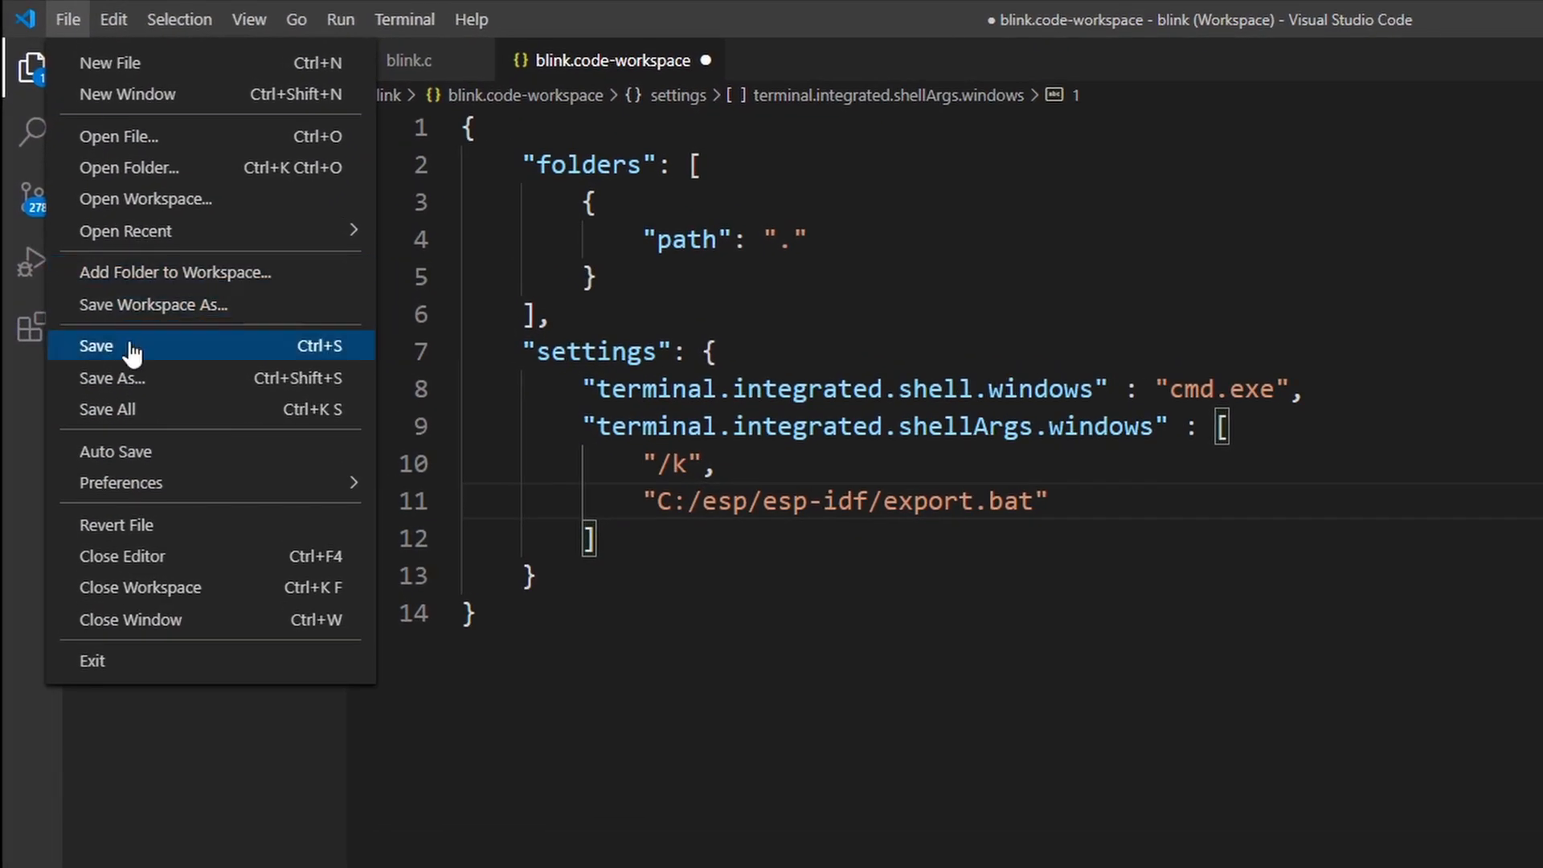
pyautogui.click(95, 346)
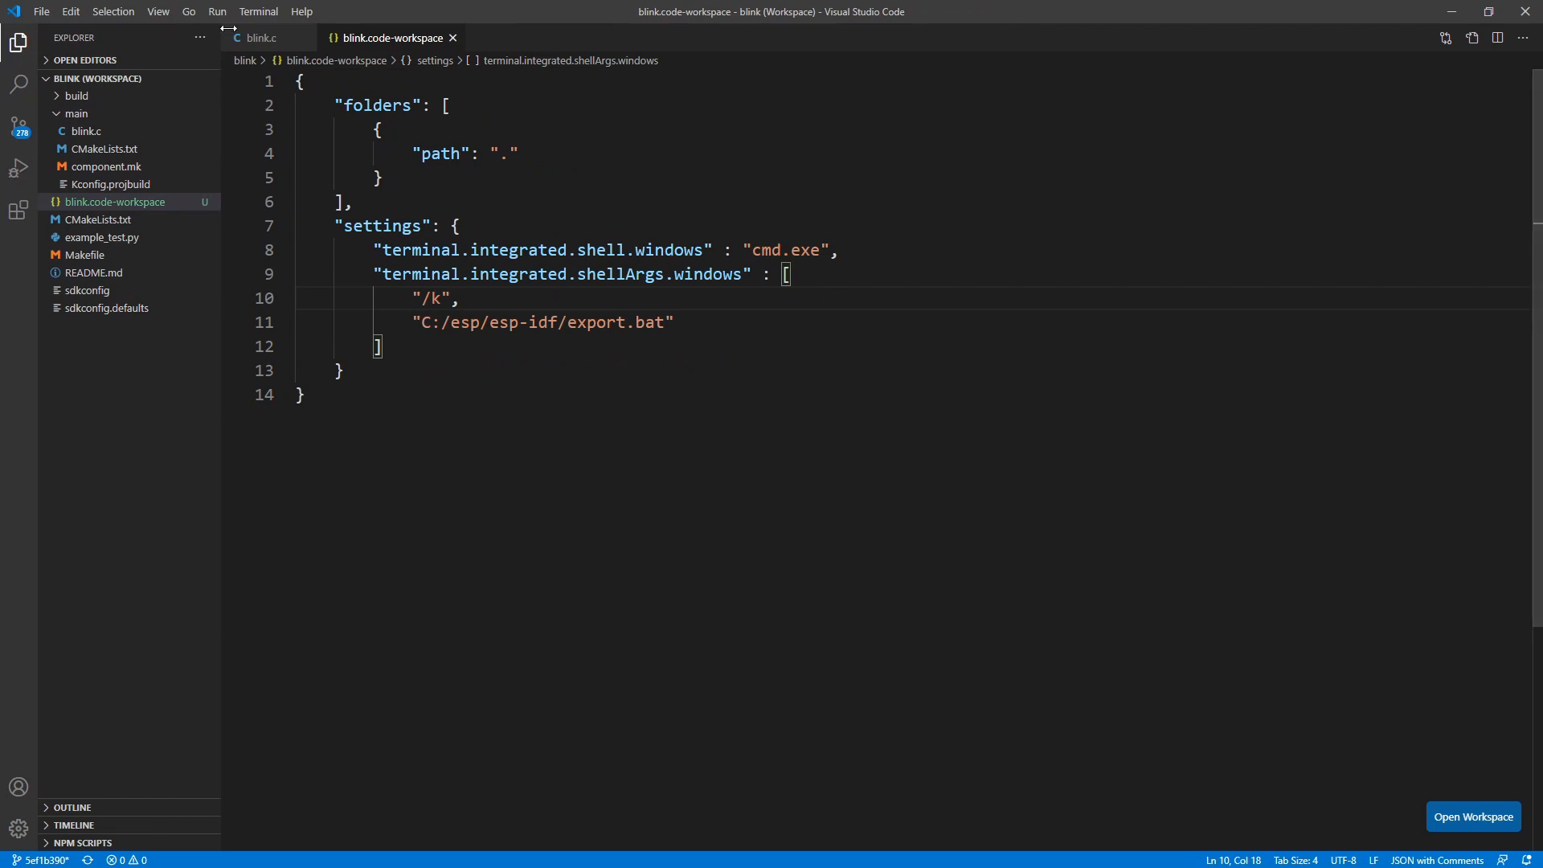
pyautogui.click(257, 11)
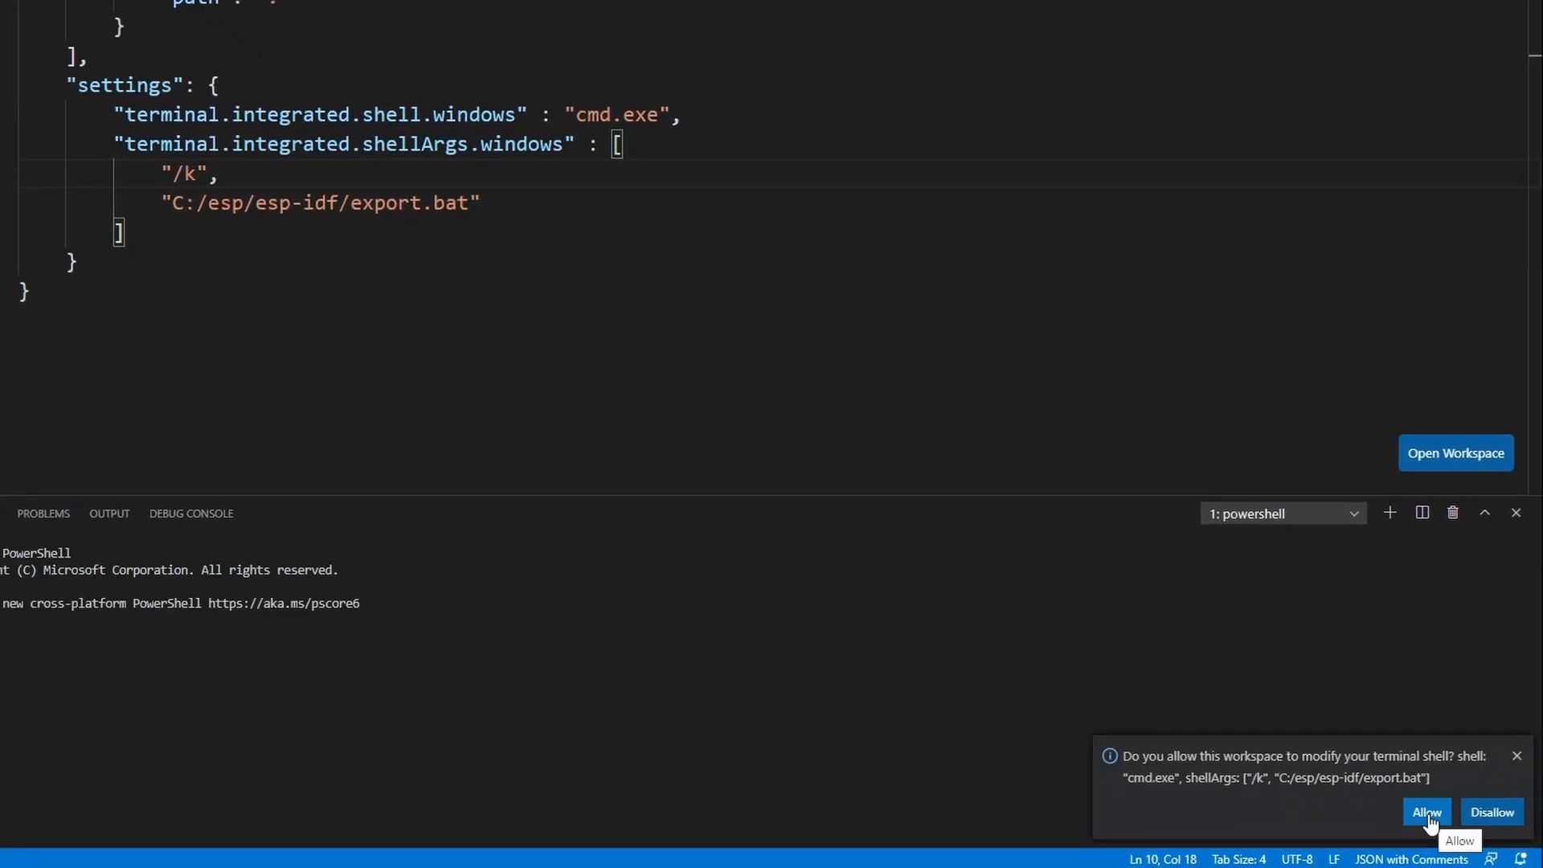
pyautogui.click(1424, 812)
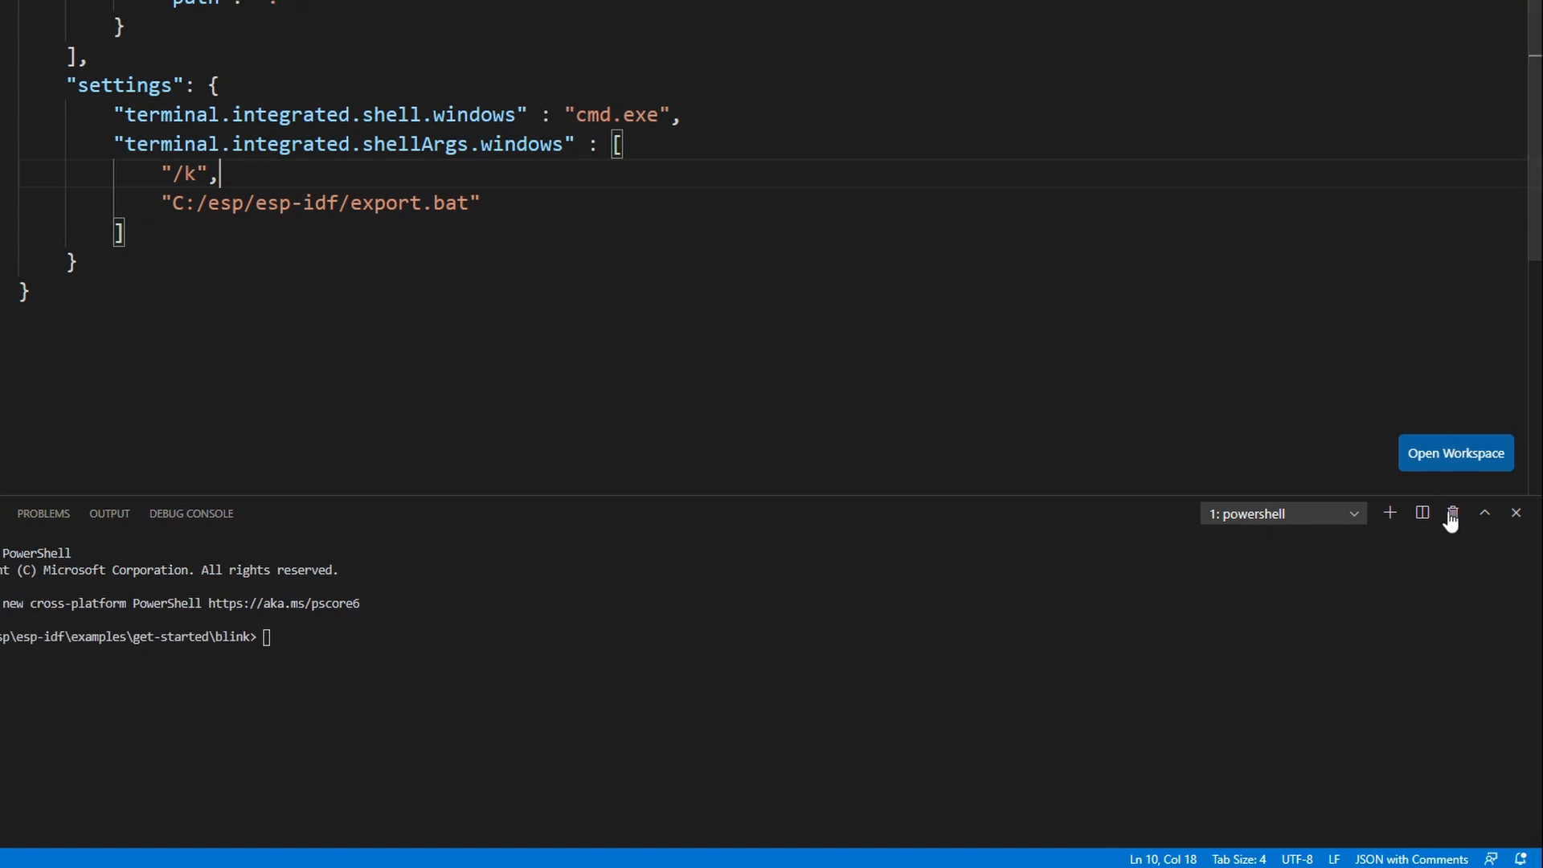
pyautogui.moveTo(1454, 513)
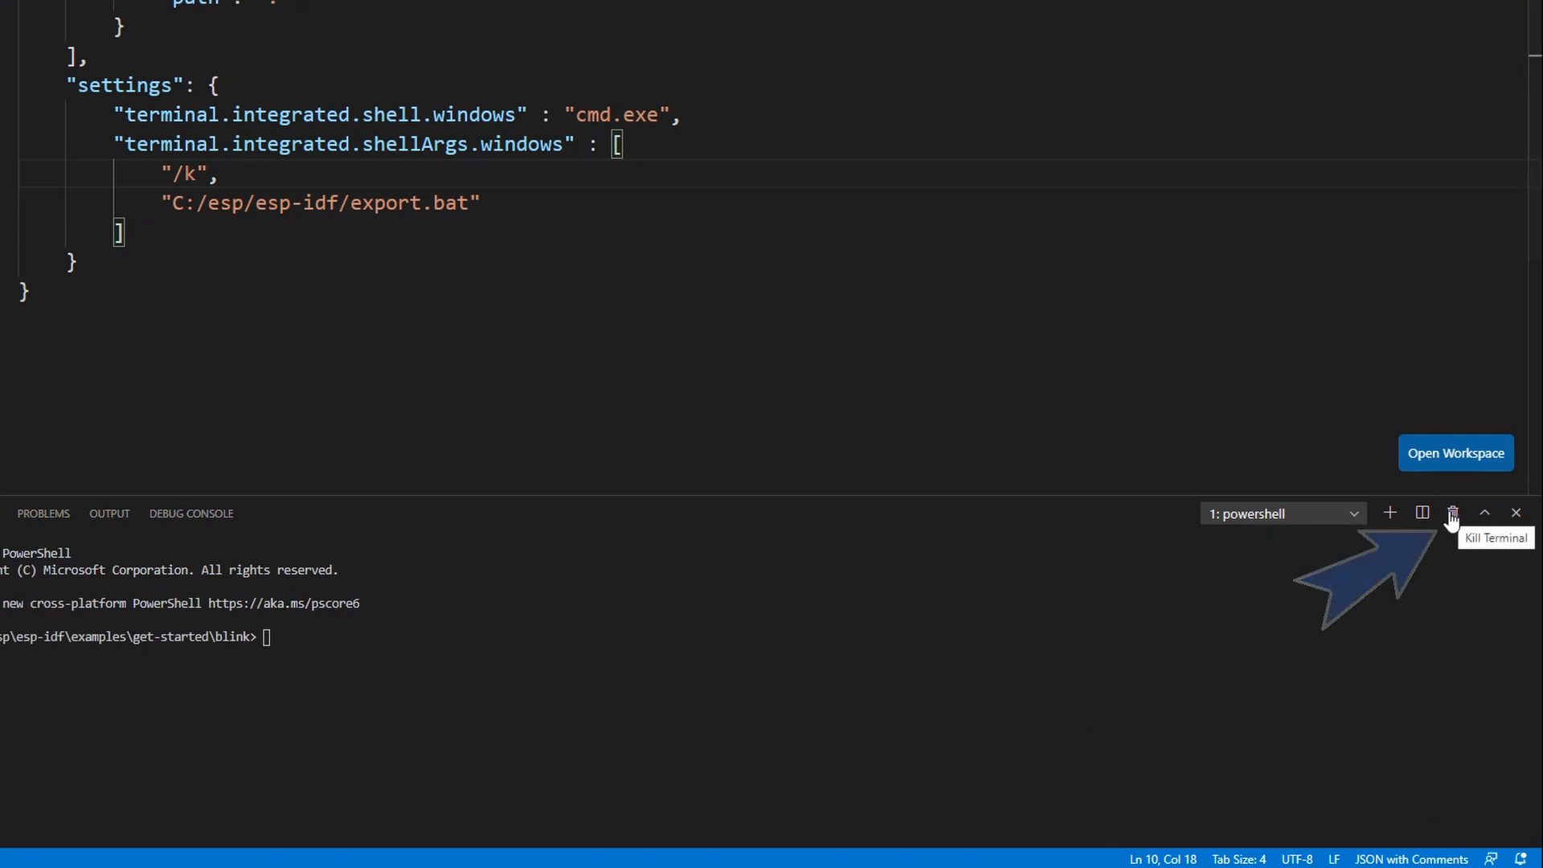
pyautogui.click(1454, 513)
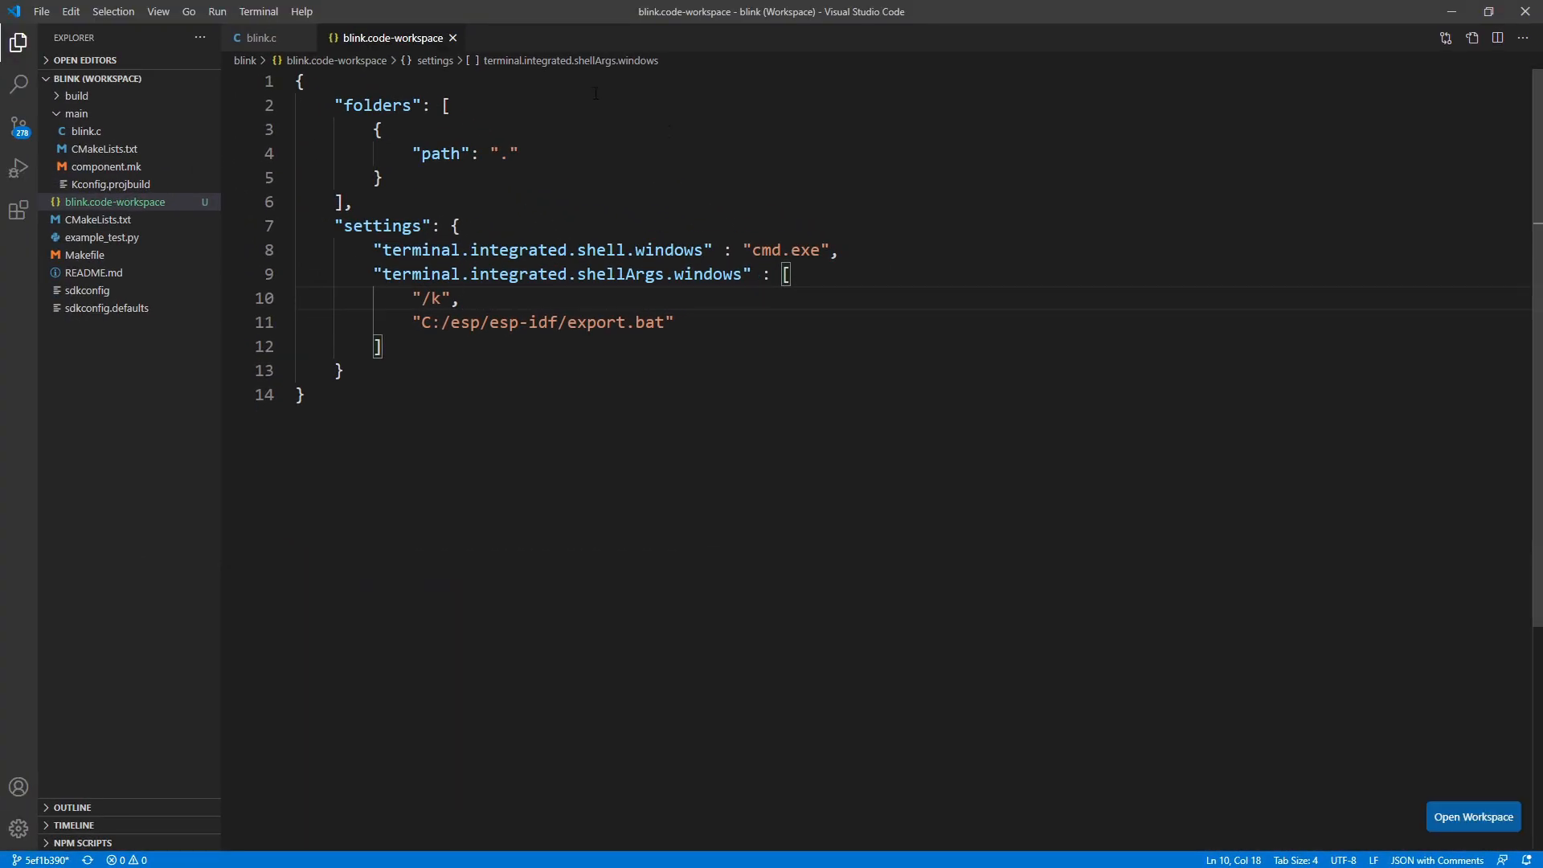
# - Start a new cmd terminal with the ESP-IDF environment and run idf.py build for blink
pyautogui.click(257, 11)
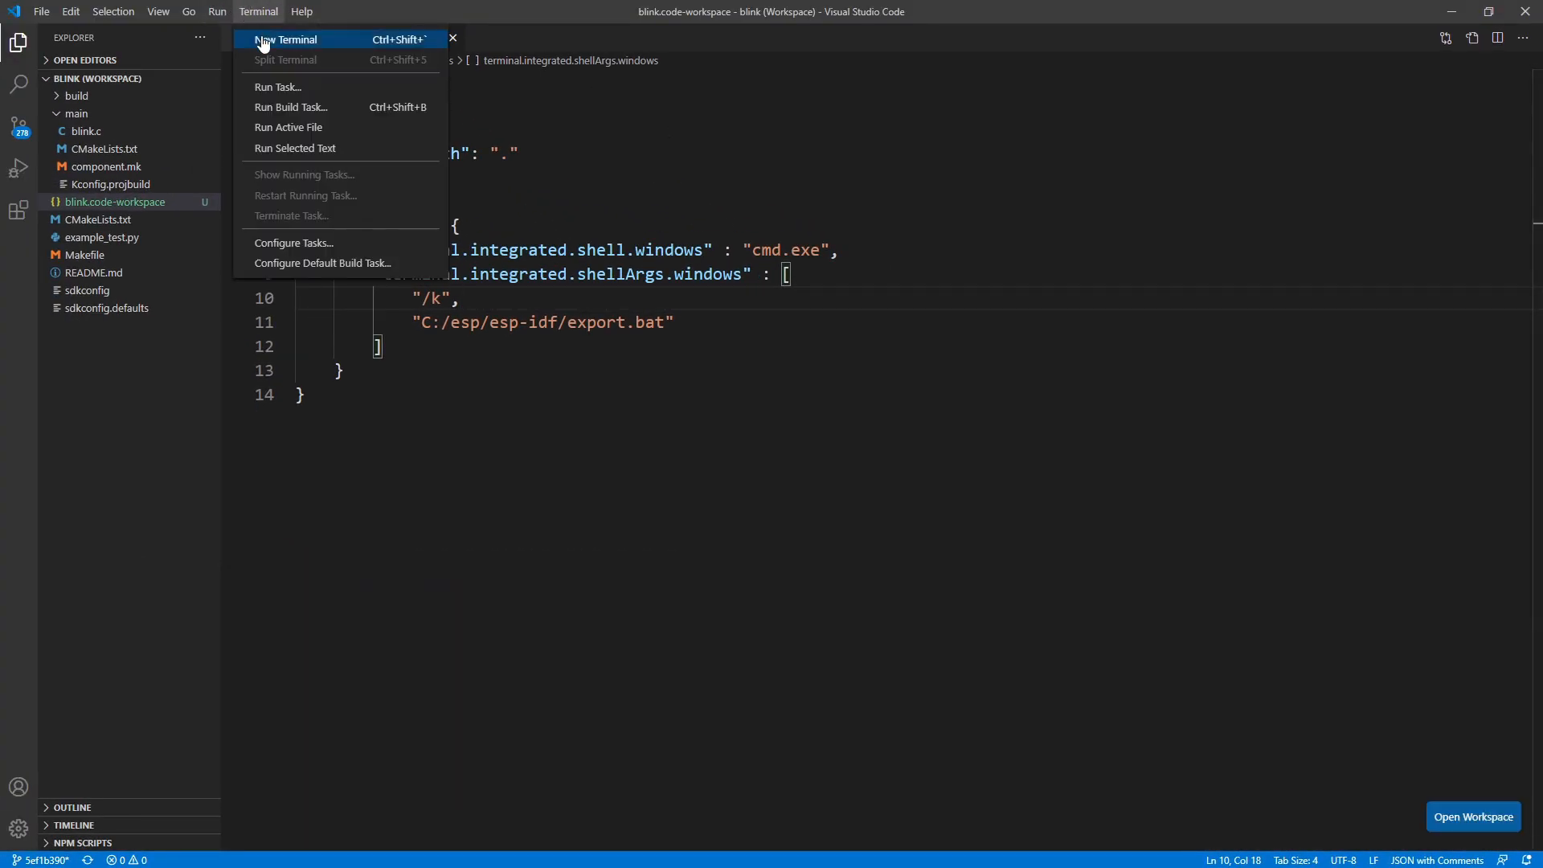
pyautogui.click(286, 39)
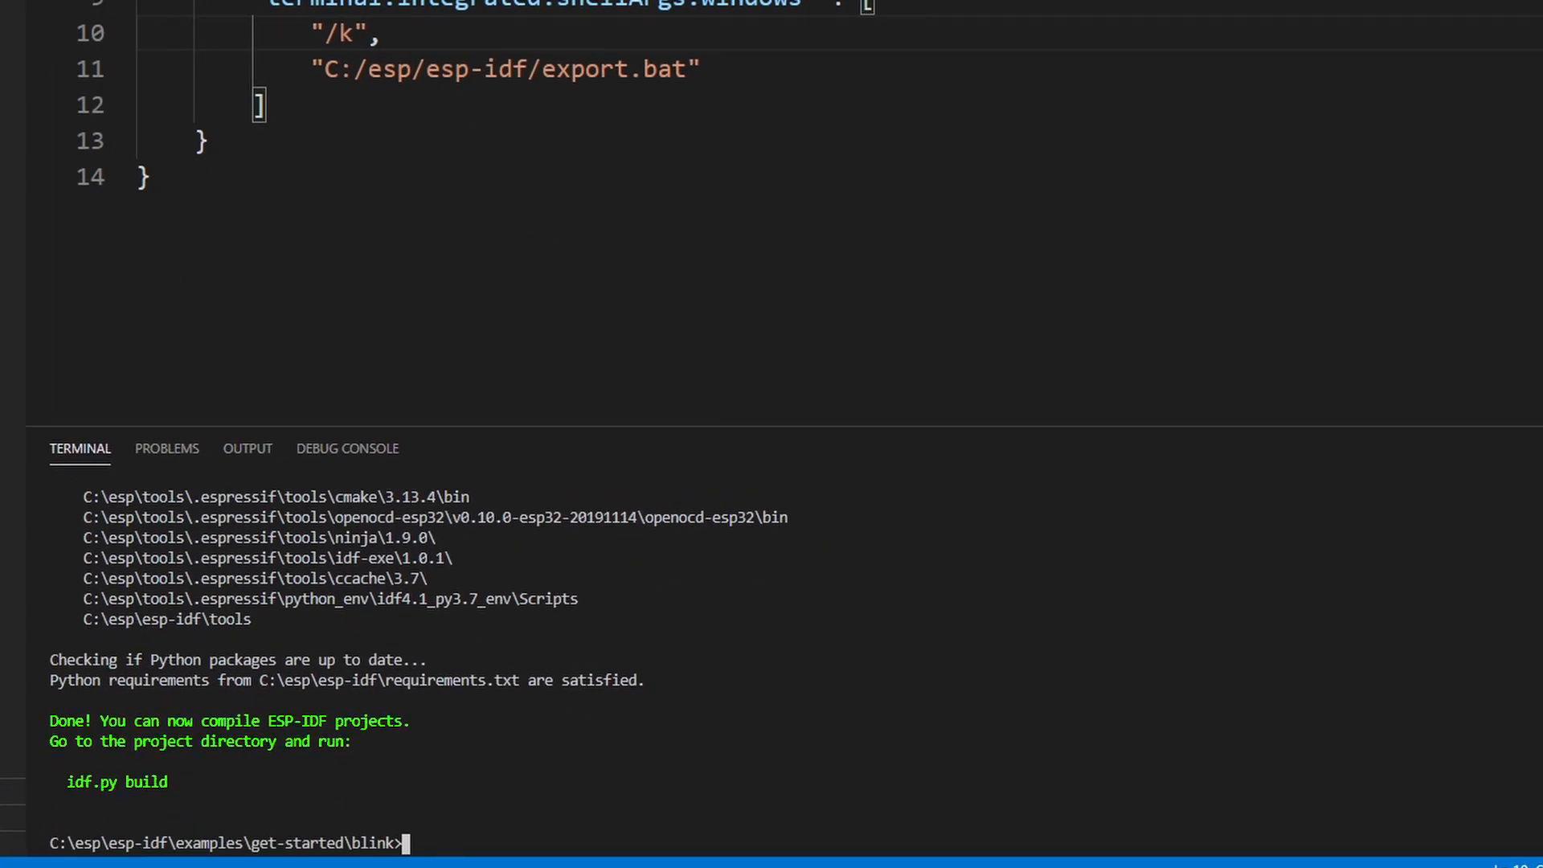
pyautogui.moveTo(666, 722)
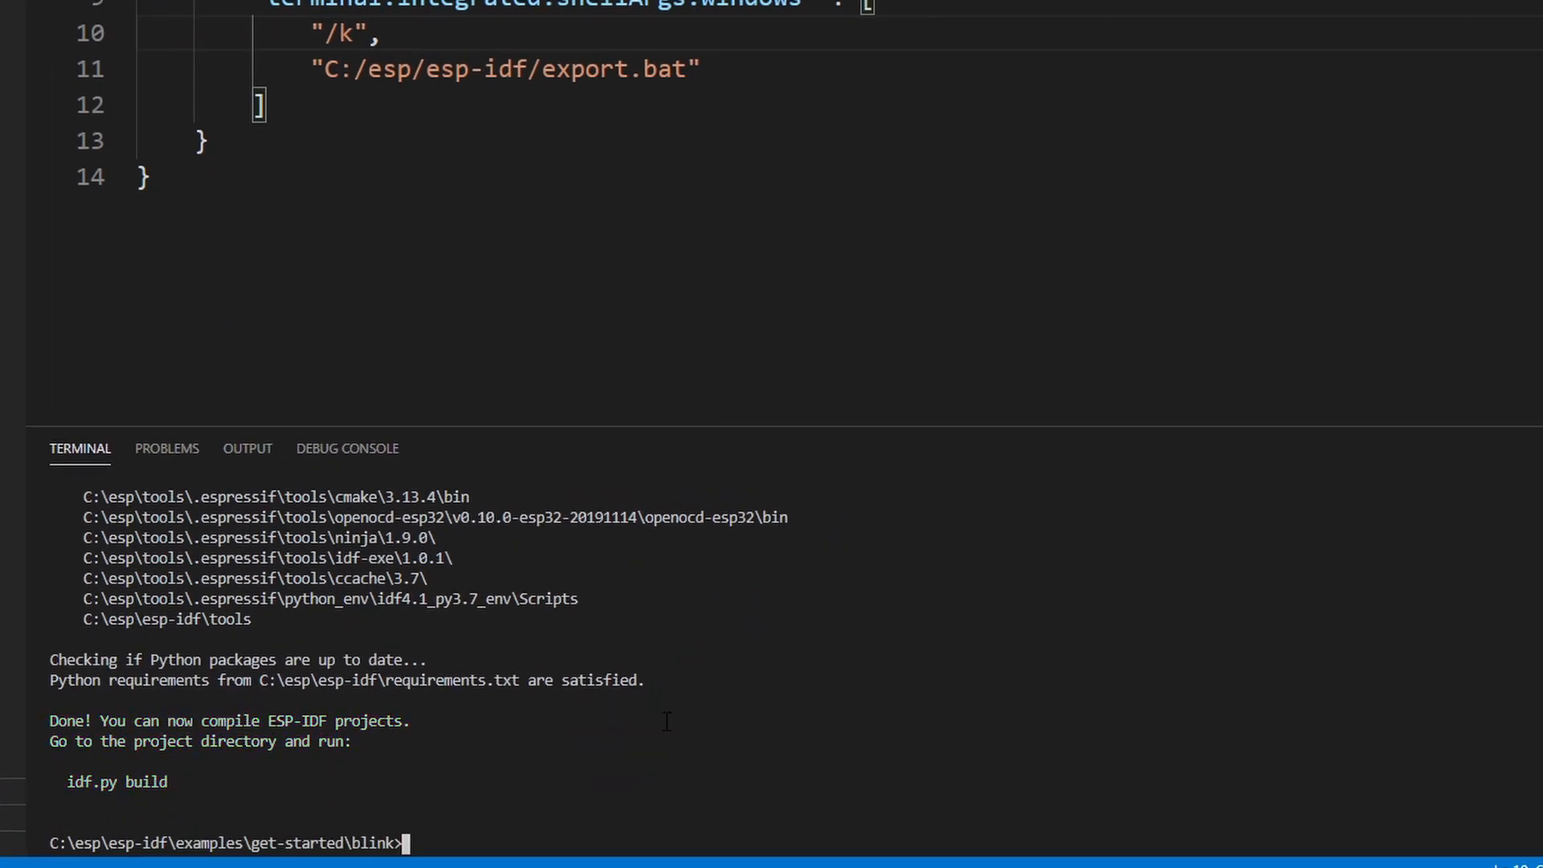
pyautogui.write('idf.py build')
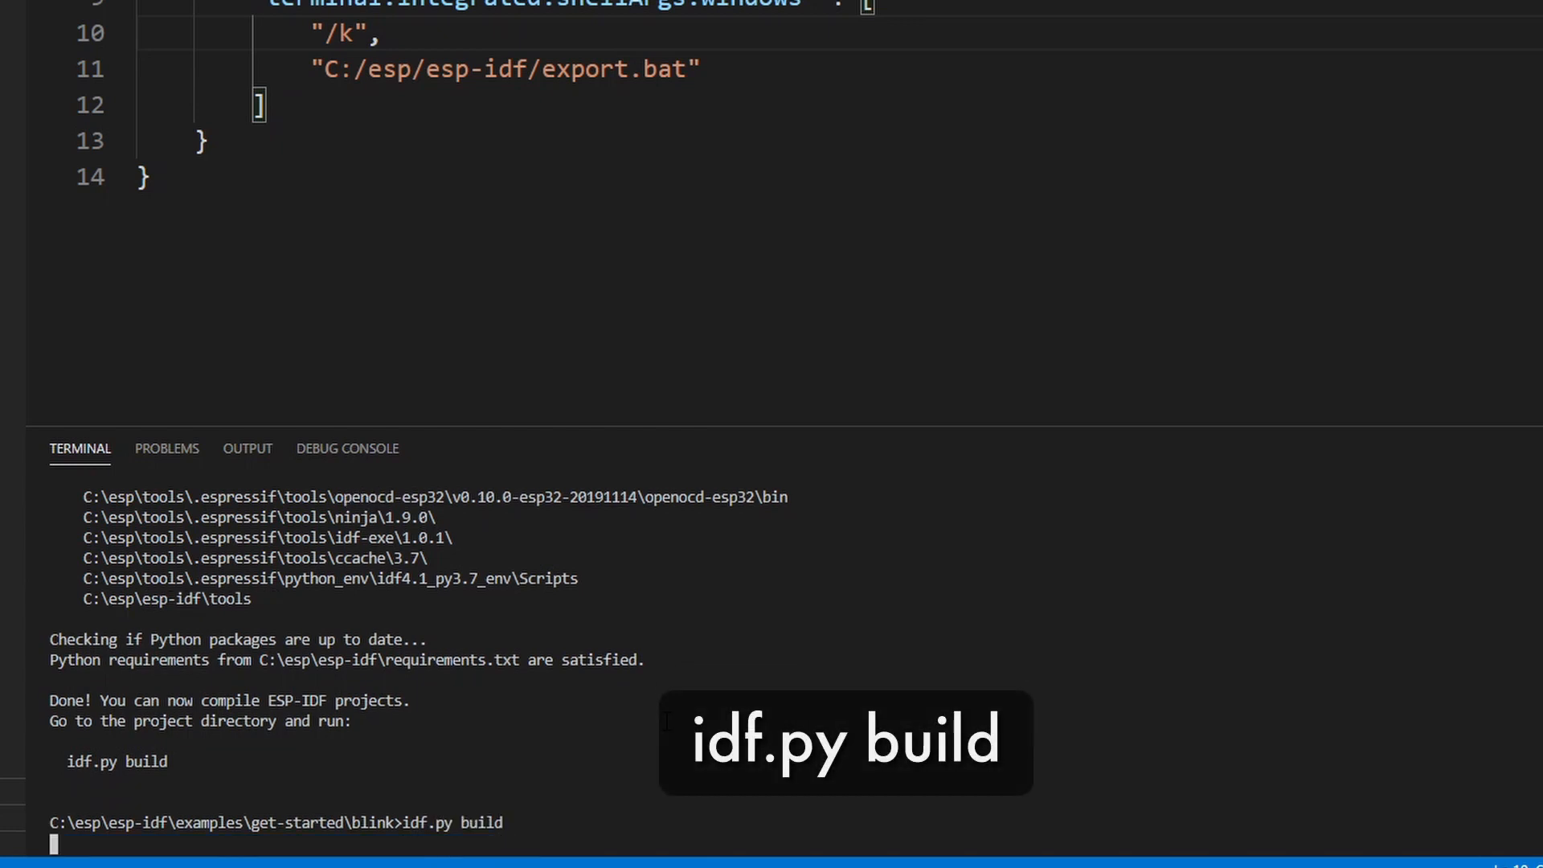
pyautogui.press('Return')
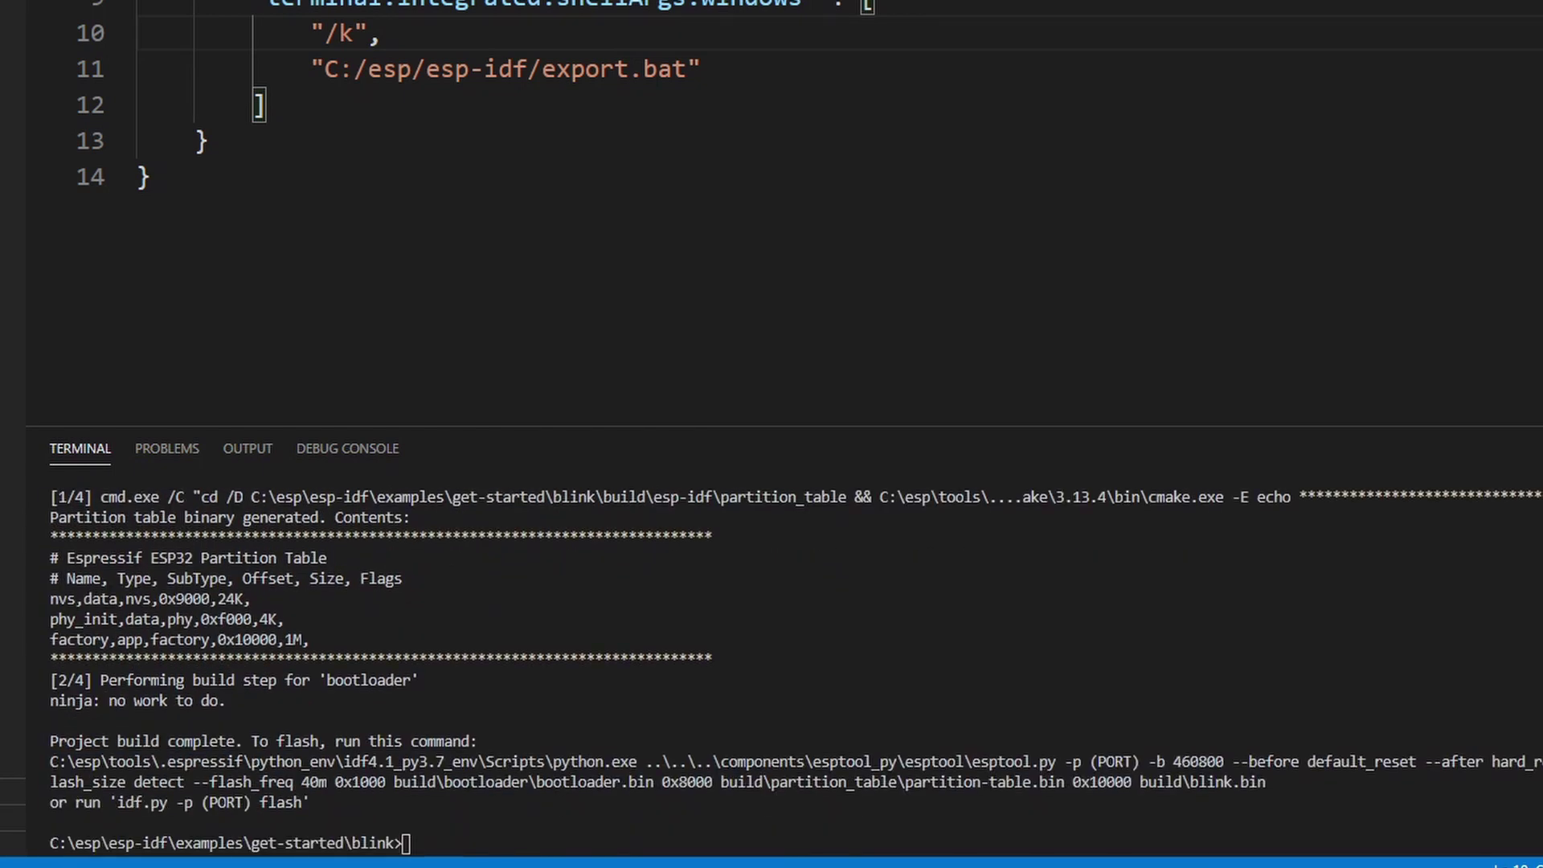
# - Flash the blink firmware to the ESP32 with idf.py flash -p COM<port>
pyautogui.write('id')
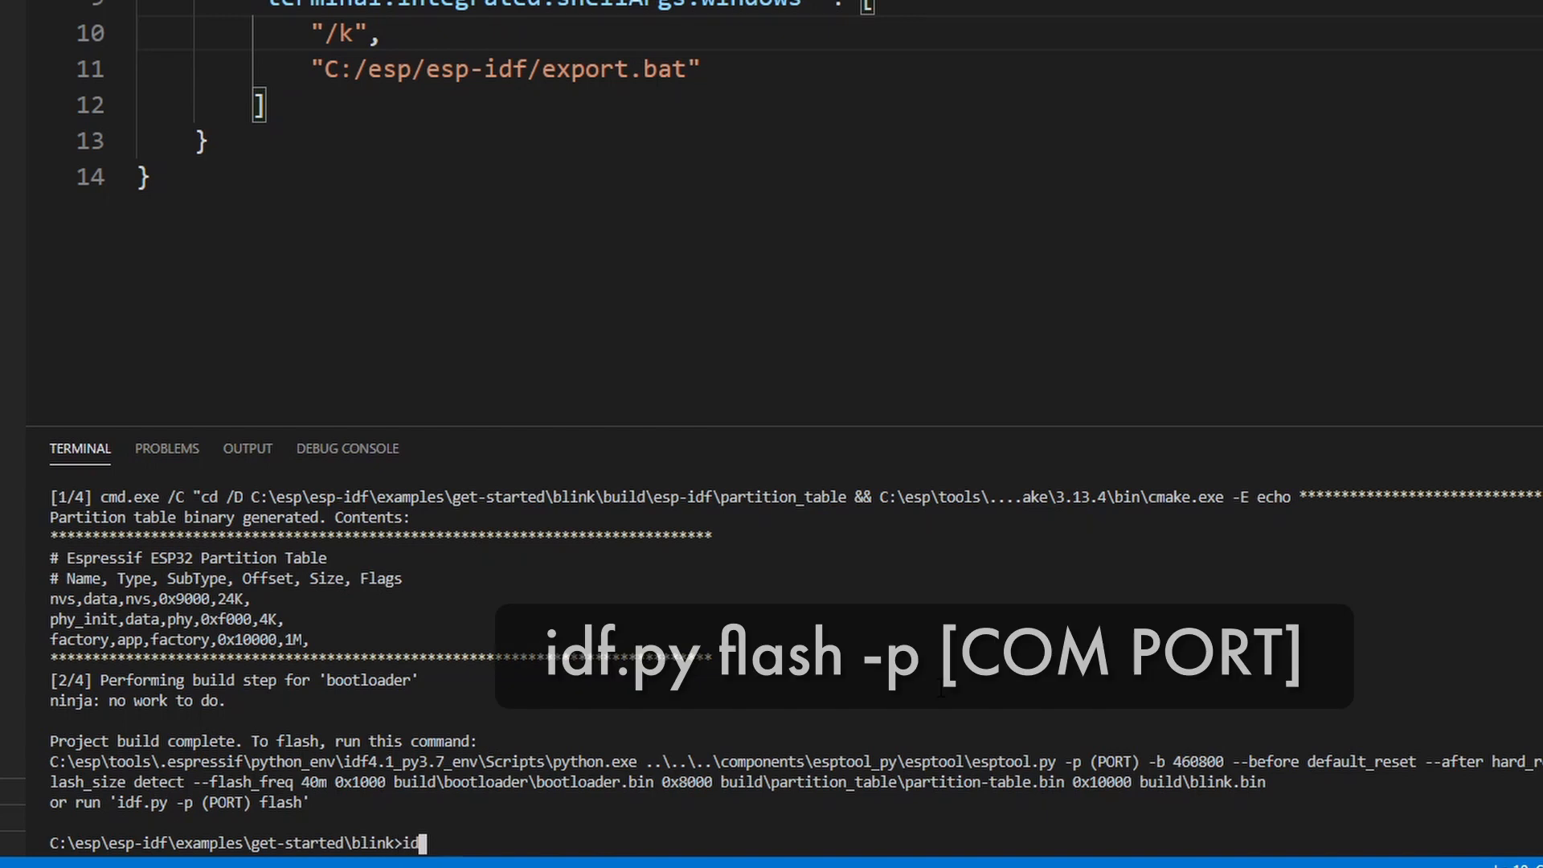
pyautogui.write('idf.py flas')
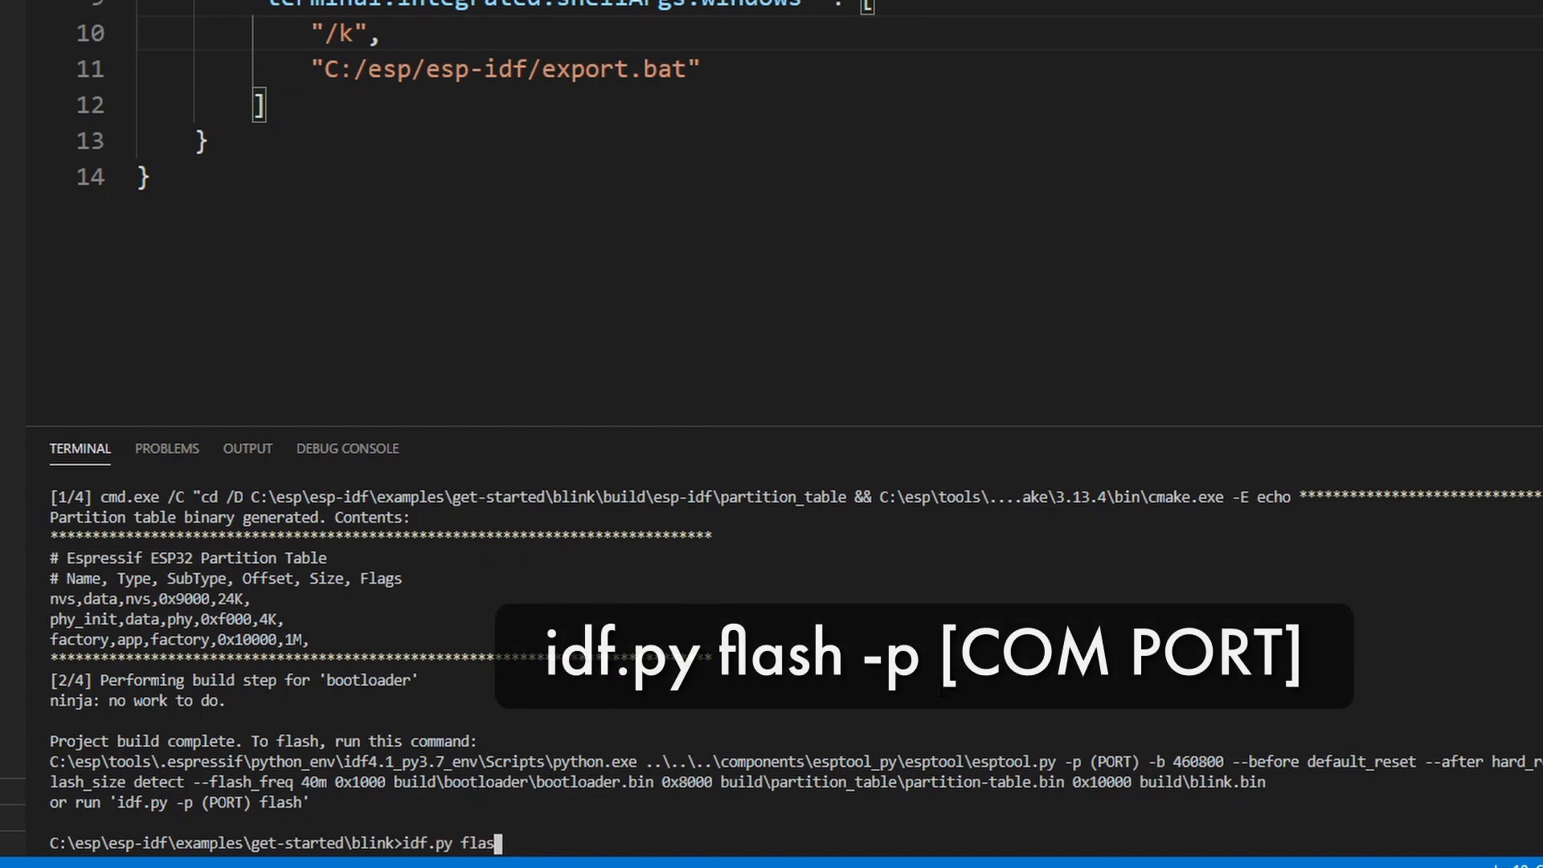
pyautogui.write('h -p')
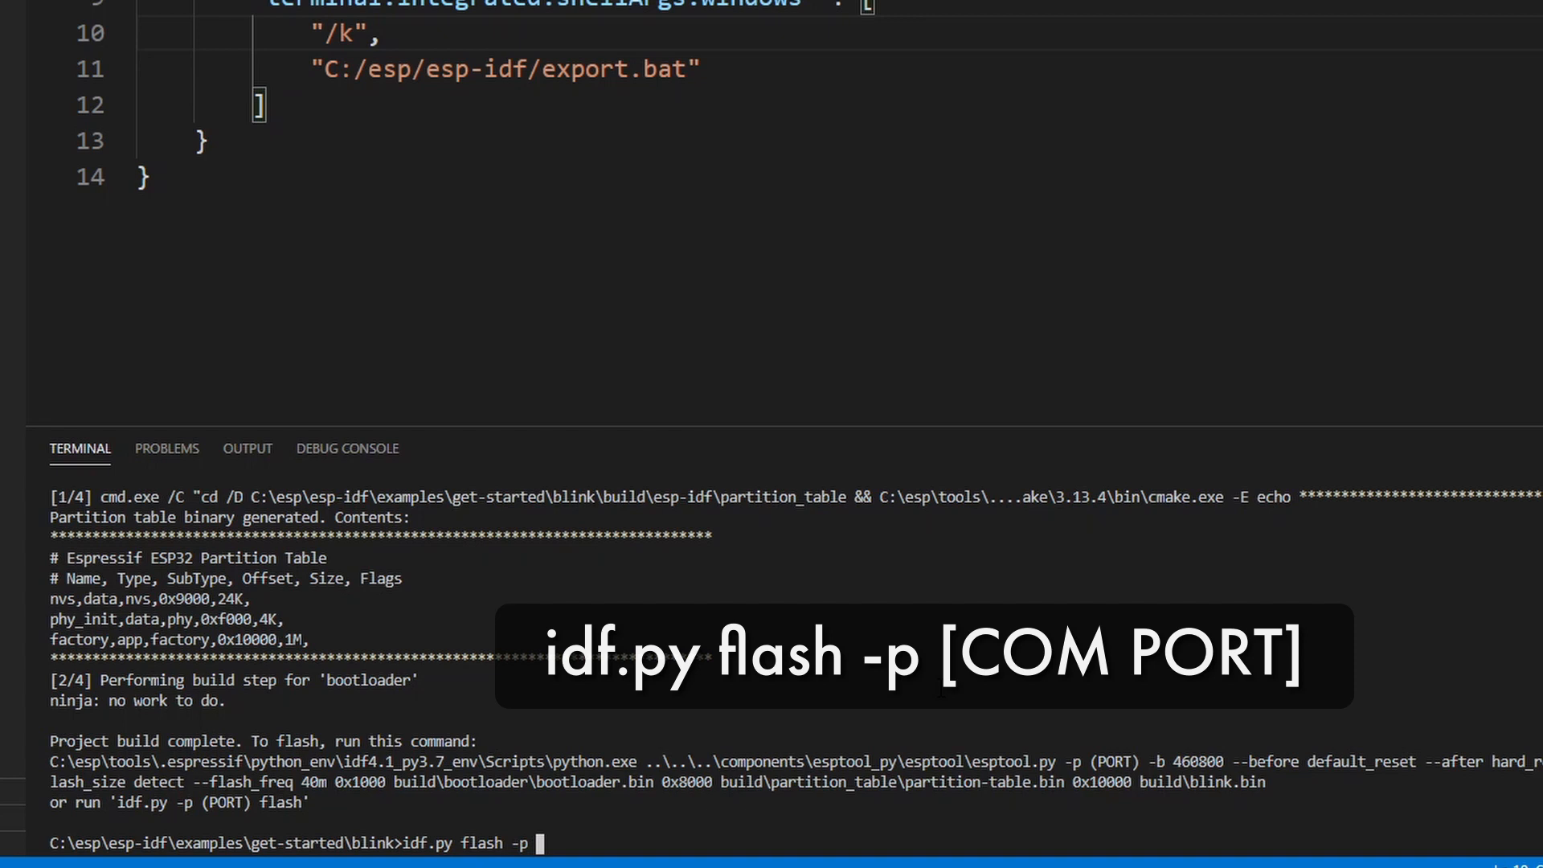
pyautogui.write('COM')
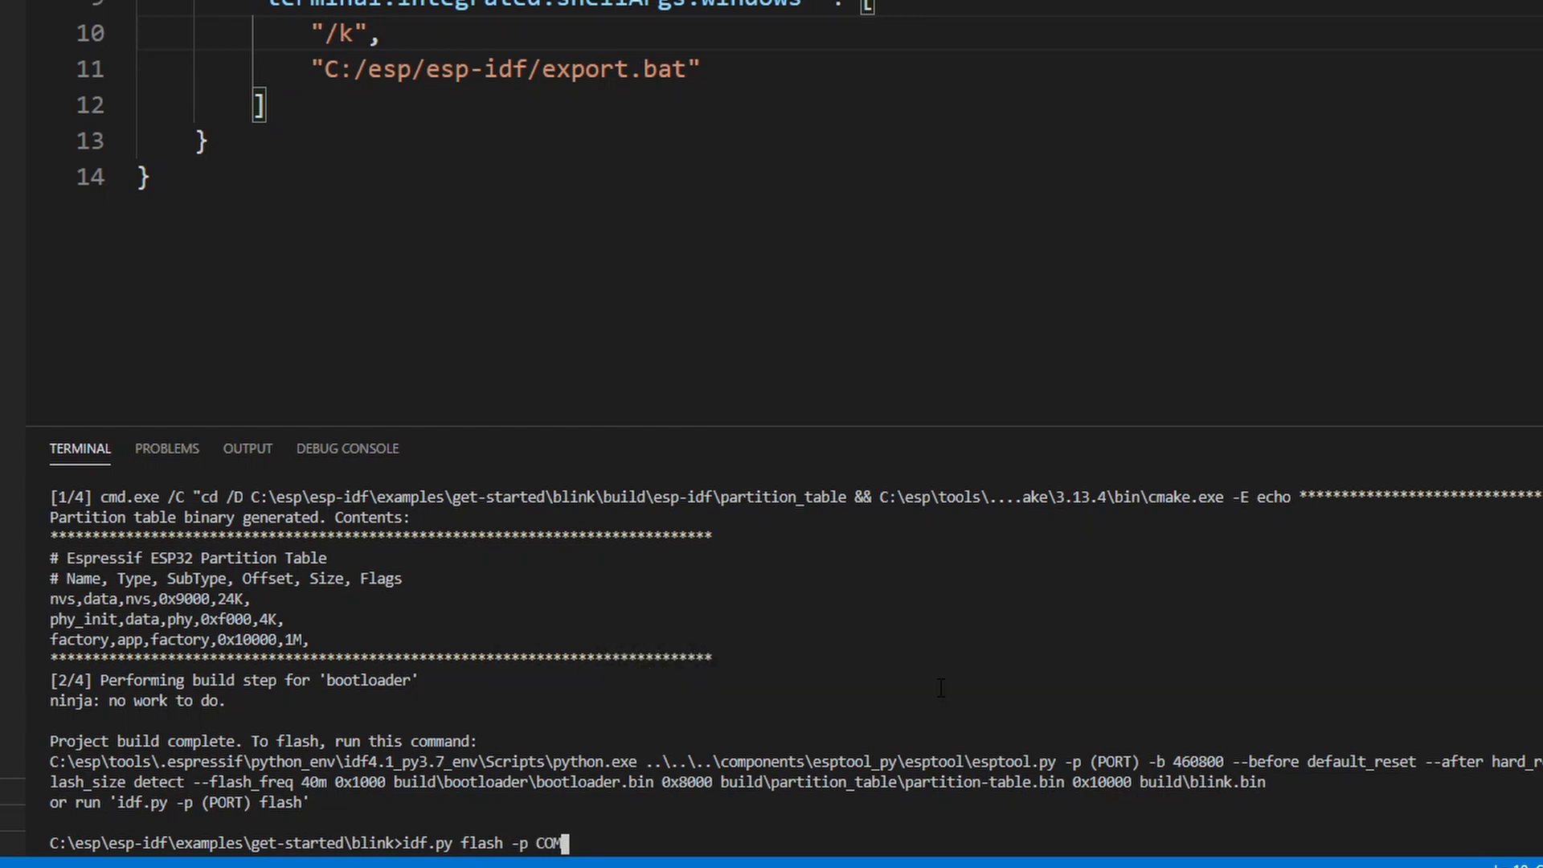
pyautogui.press('Return')
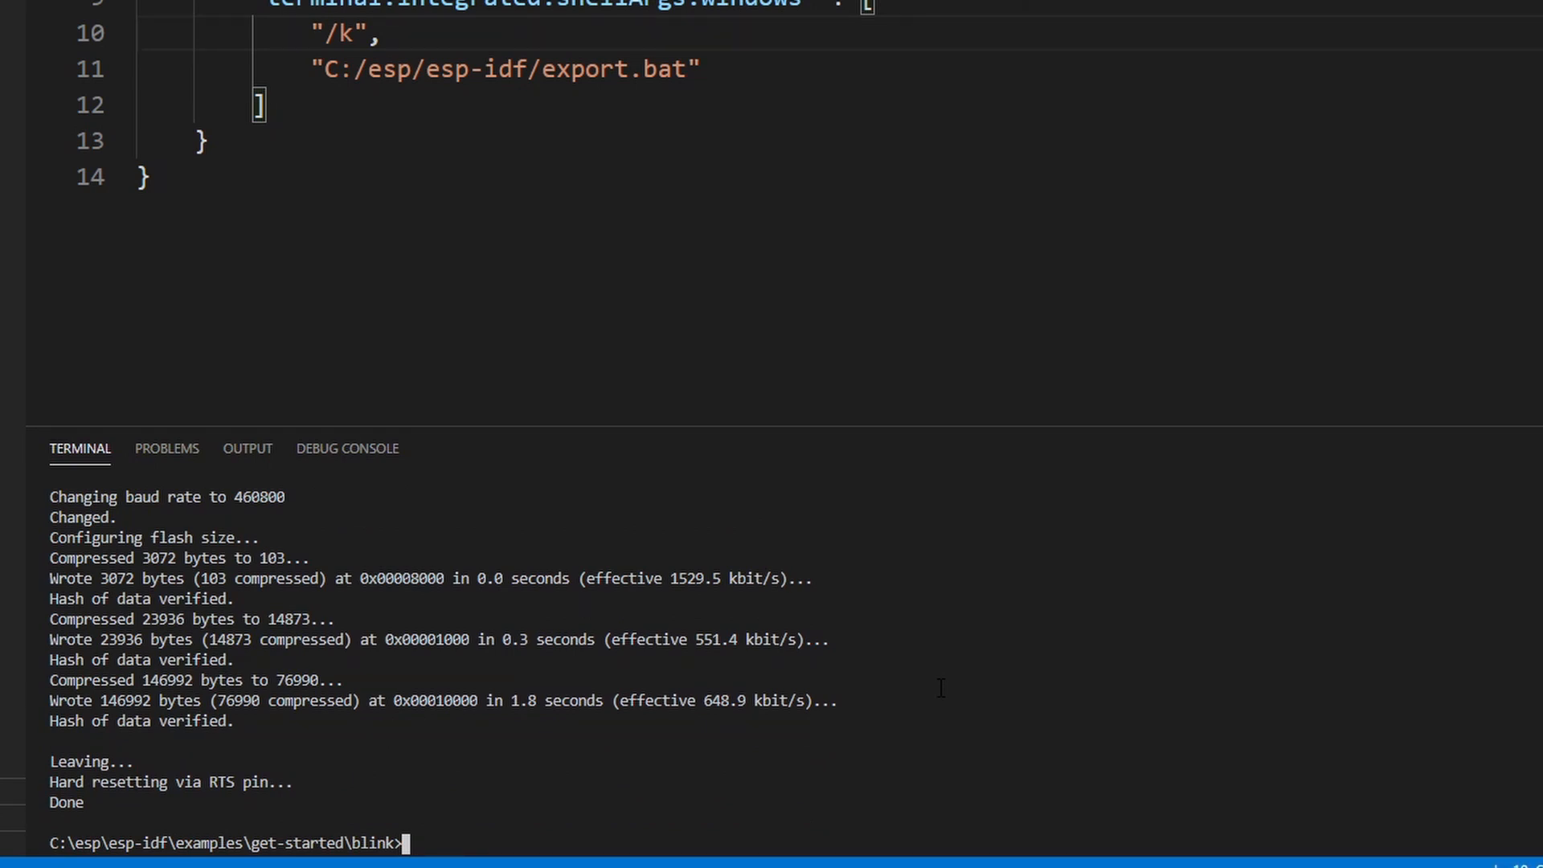
# - Enter idf.py monitor -p COM1 to watch the board's serial output
pyautogui.write('i')
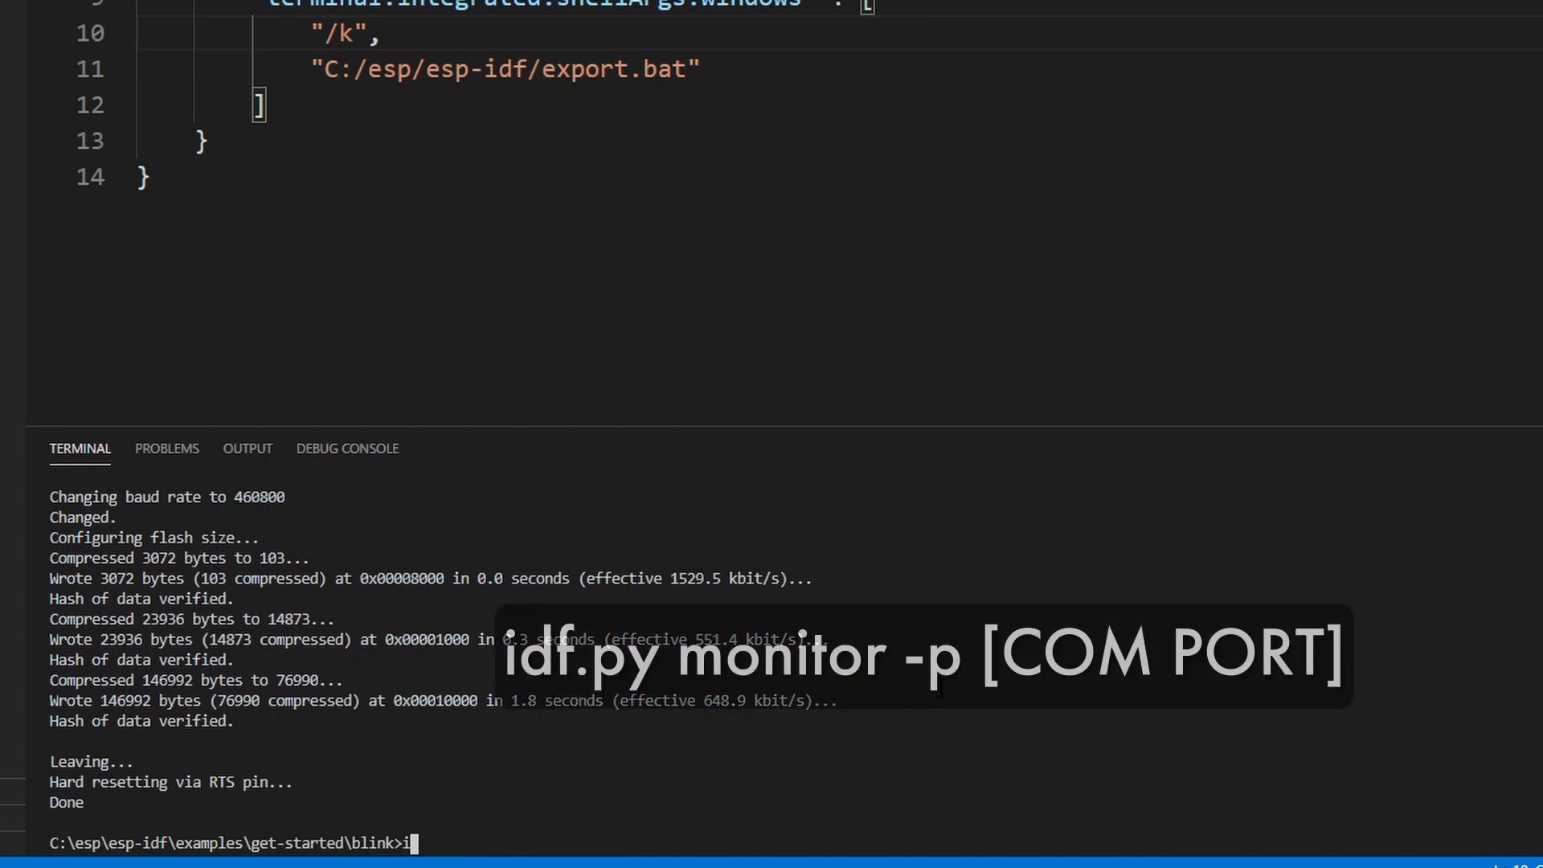
pyautogui.write('df.py monitor')
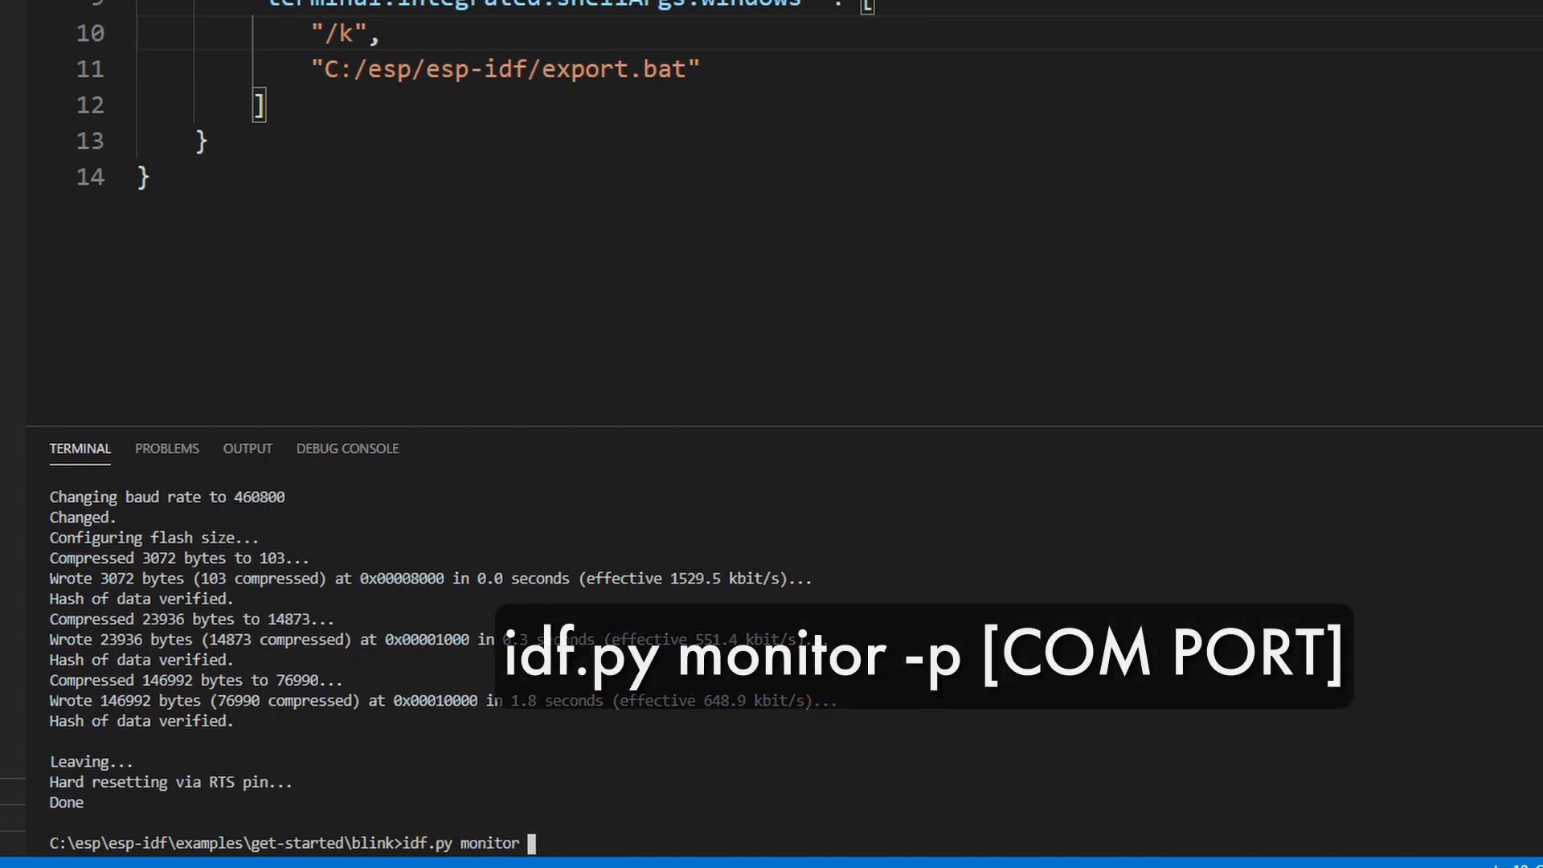
pyautogui.write('-p COM1')
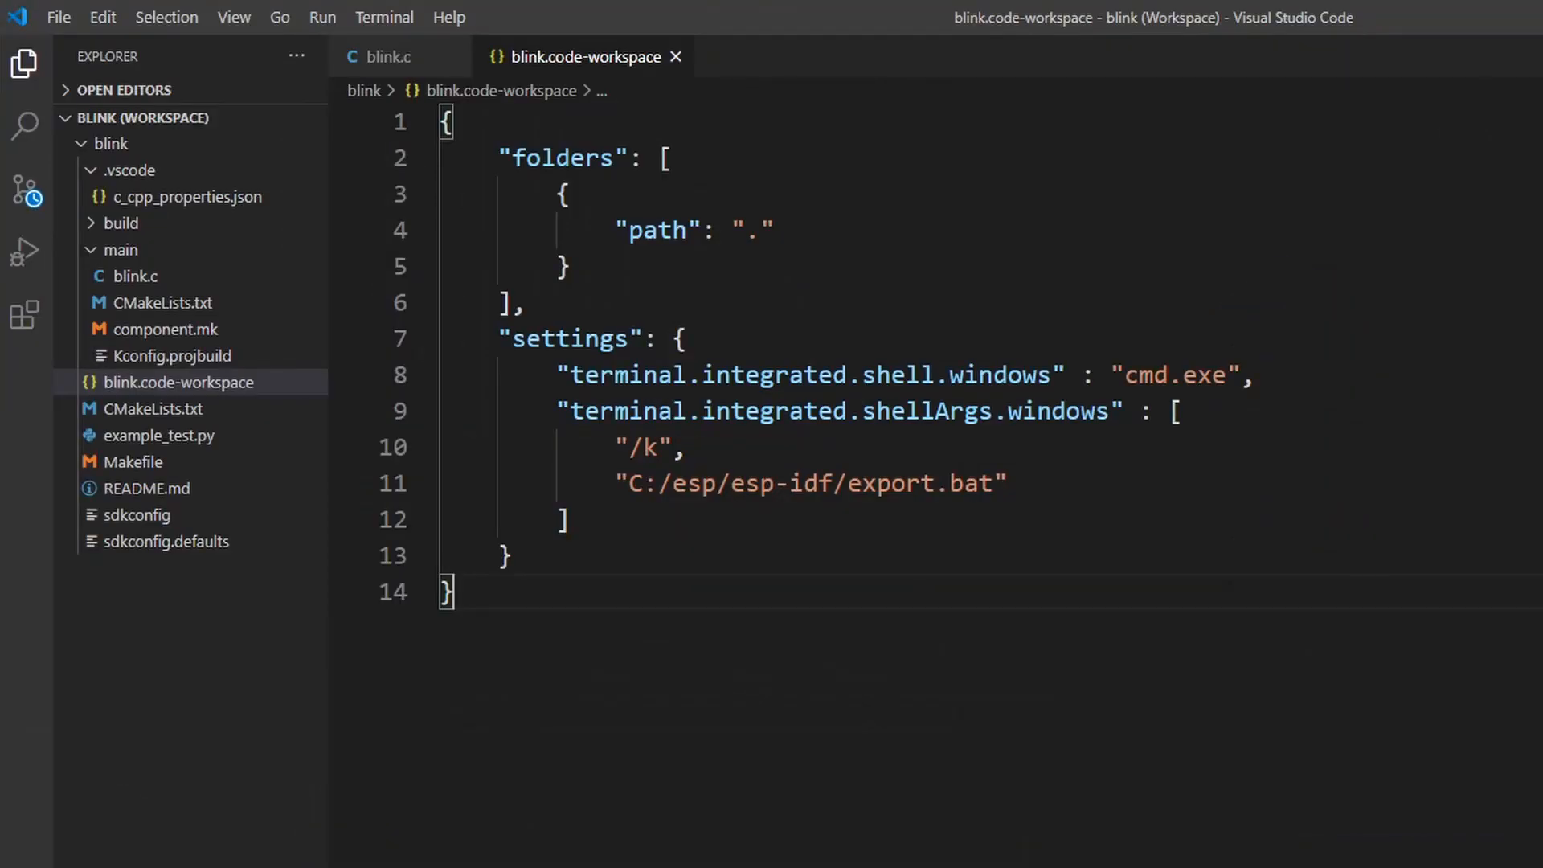
# - Install Microsoft's C/C++ extension, then reopen main/blink.c from the Explorer
pyautogui.click(24, 314)
pyautogui.write('c/c++')
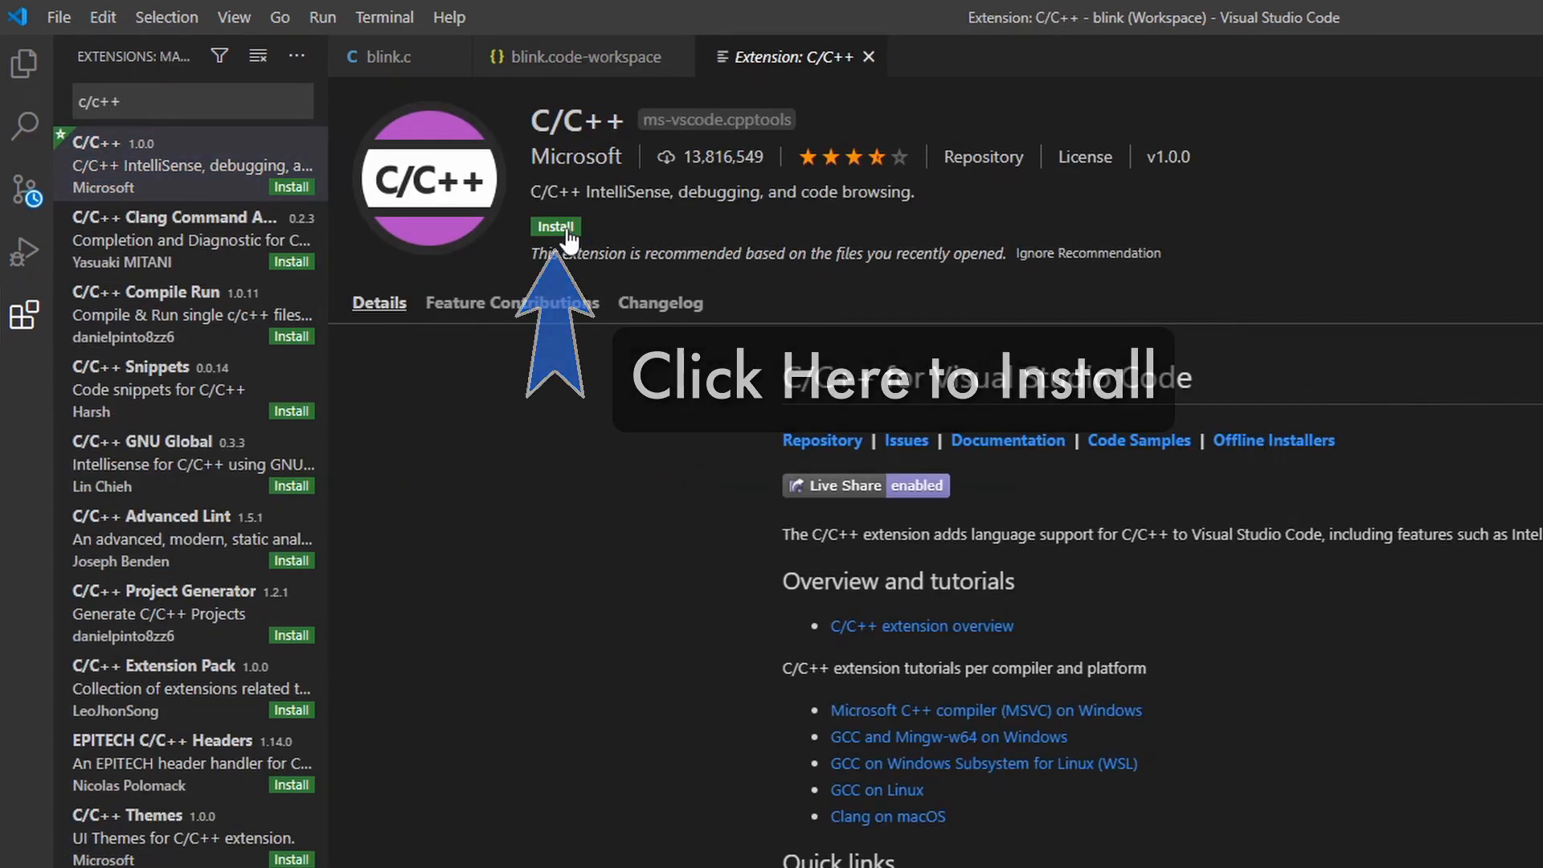
pyautogui.click(554, 227)
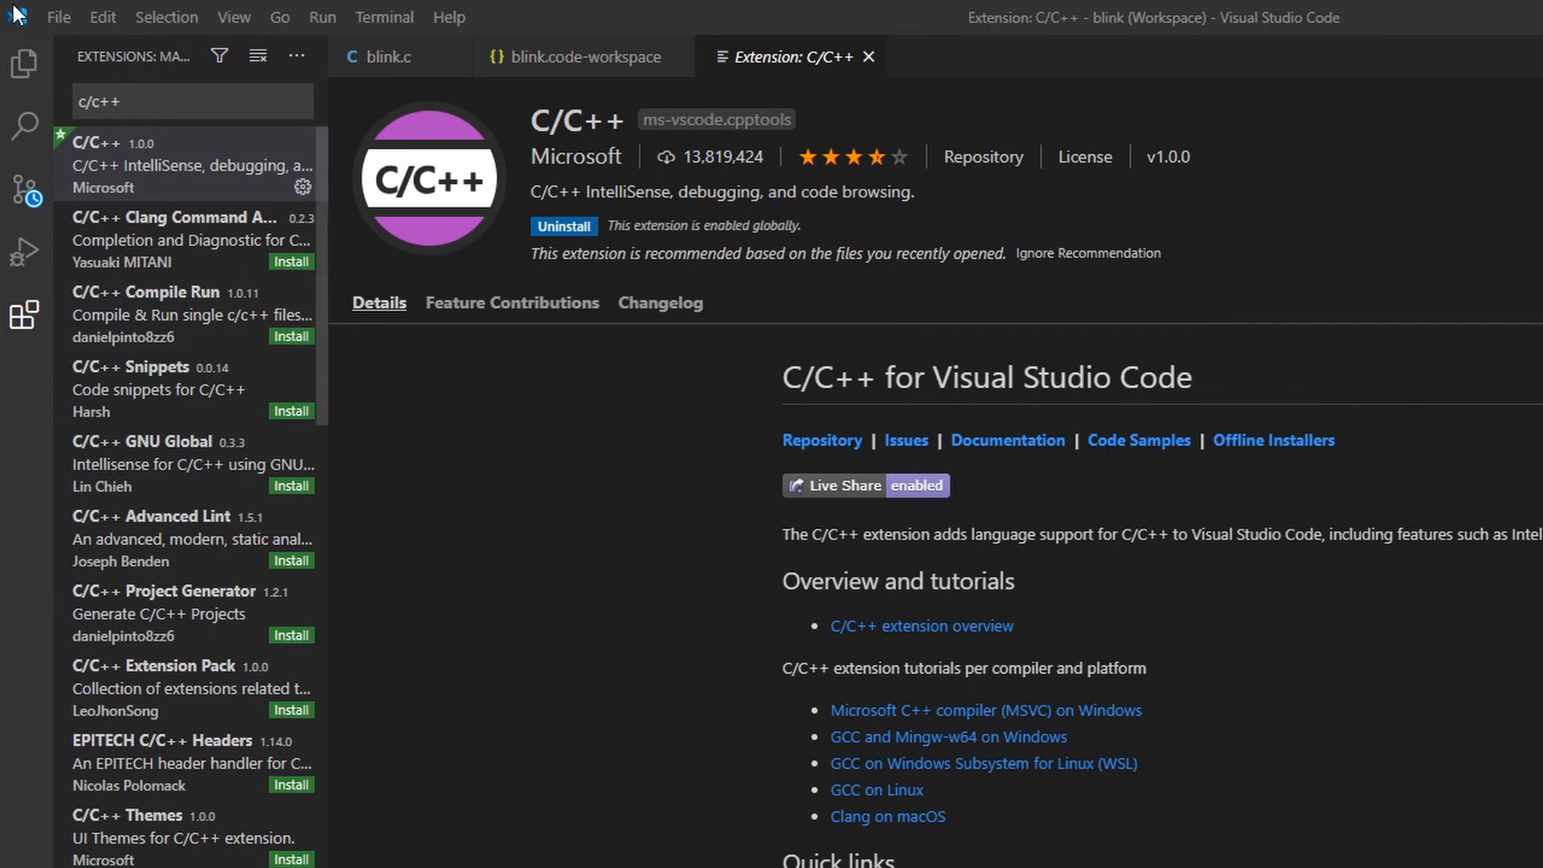
pyautogui.click(24, 64)
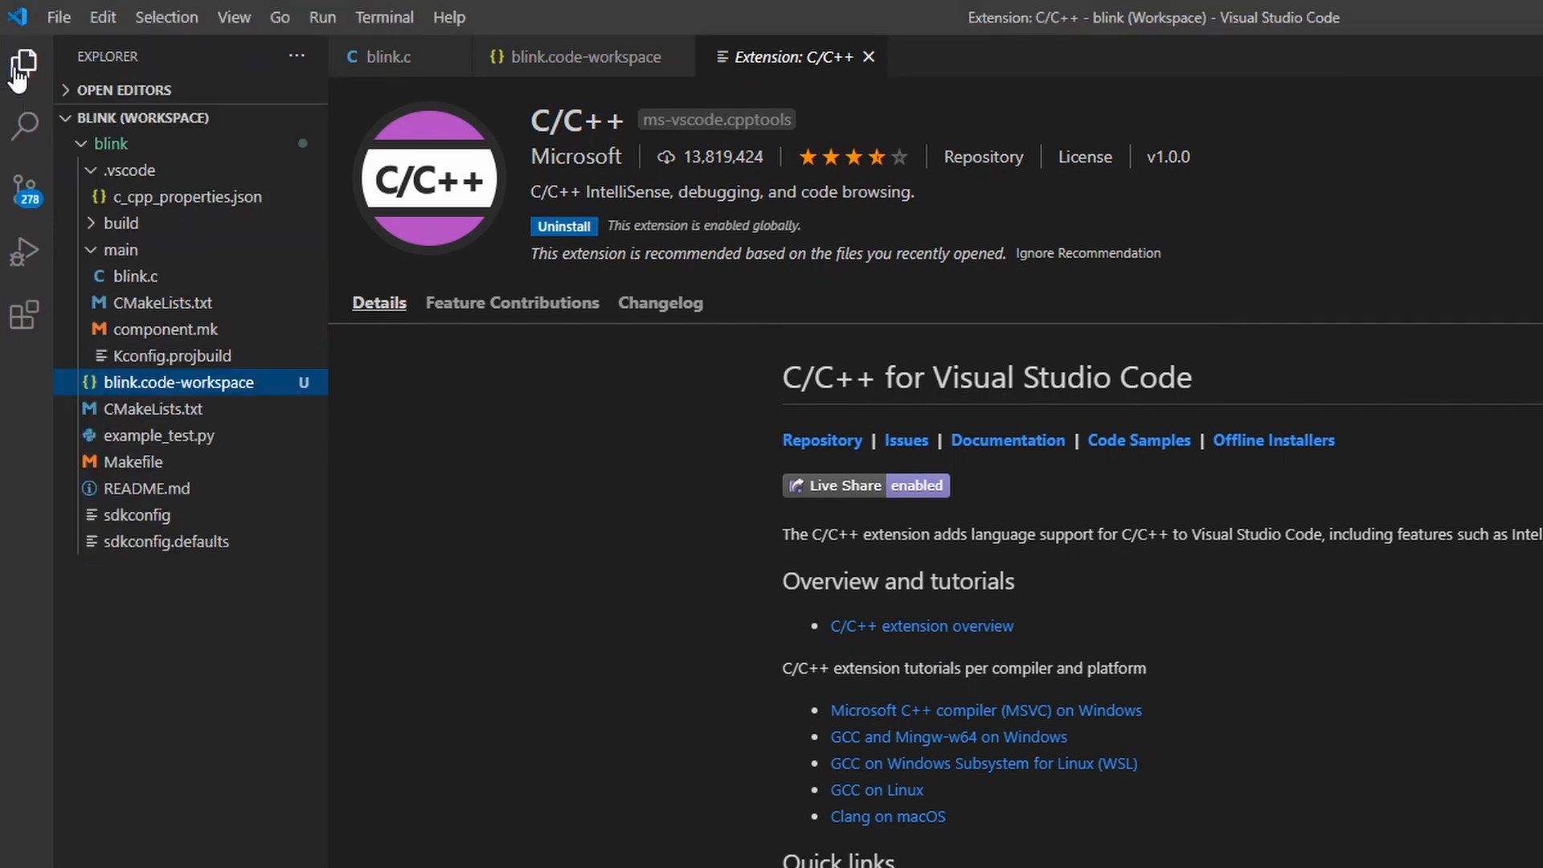
pyautogui.click(384, 56)
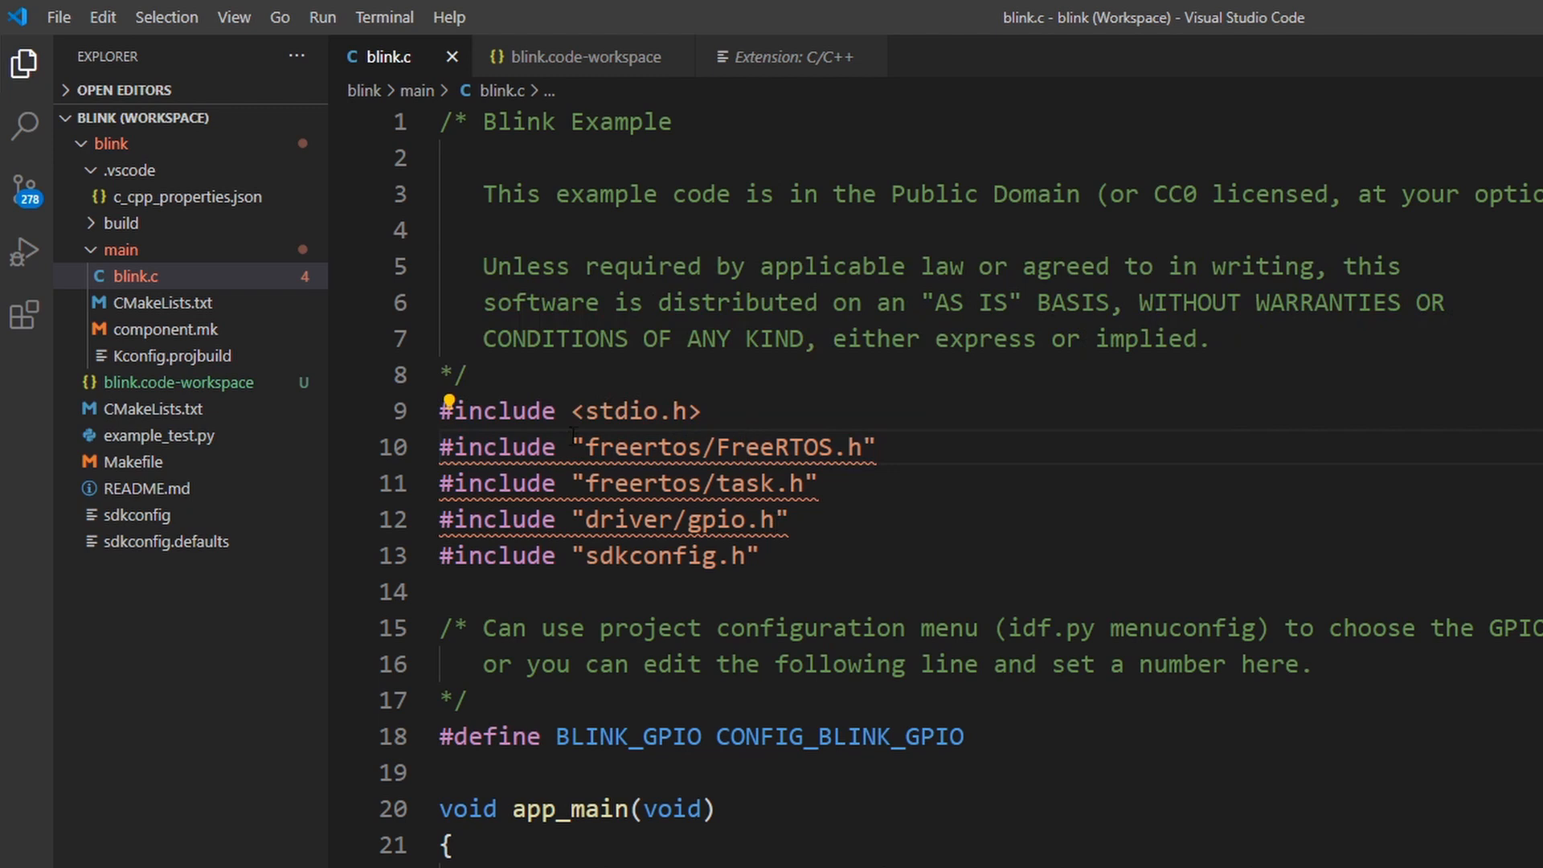
# - Use the lightbulb fix to edit includePath, opening c_cpp_properties.json as text
pyautogui.click(447, 407)
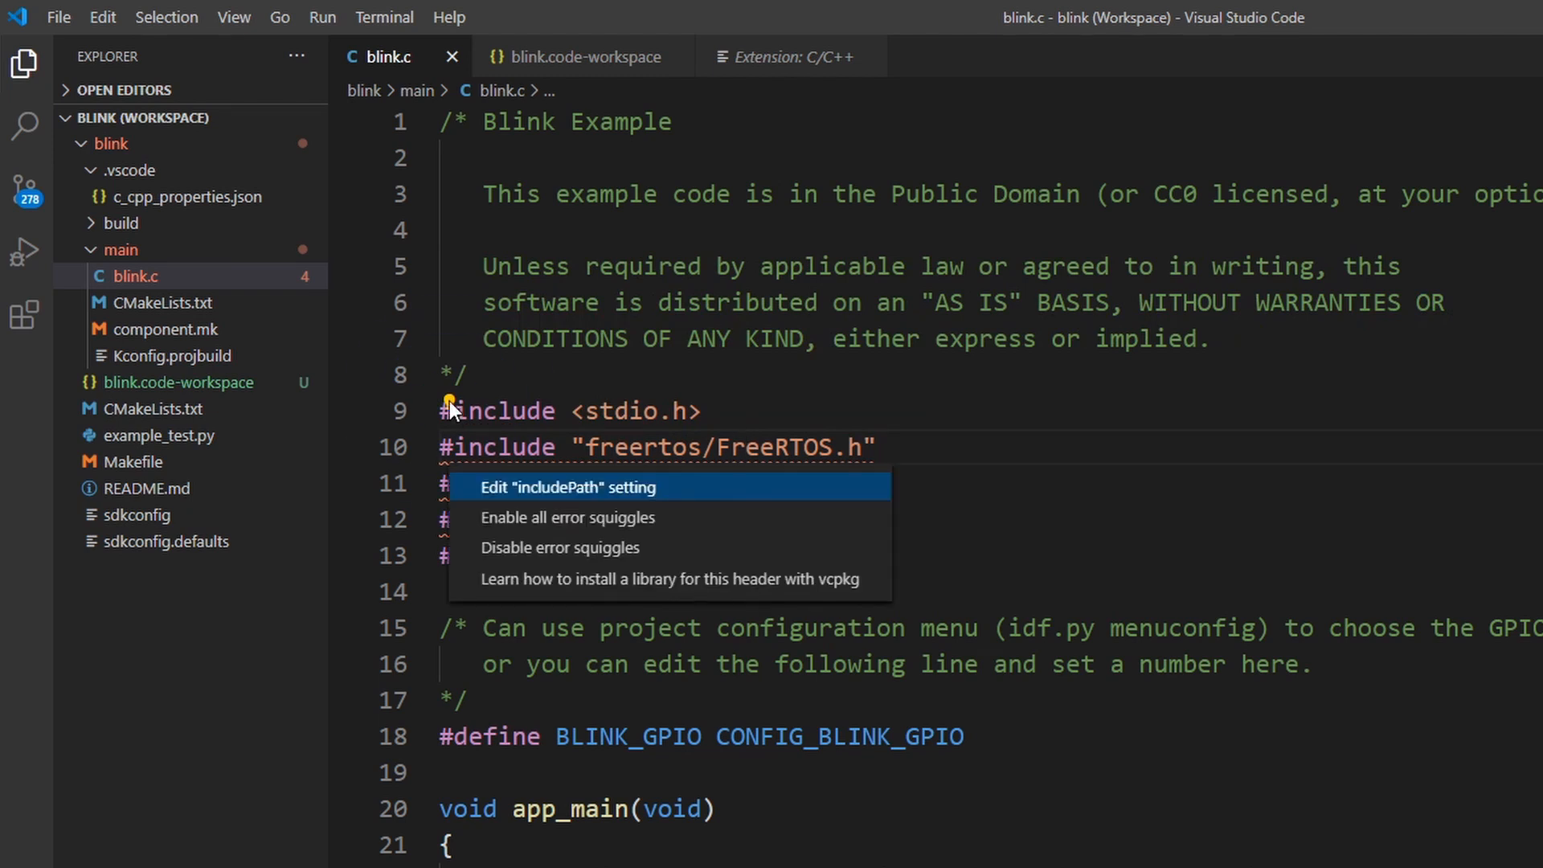
pyautogui.moveTo(525, 495)
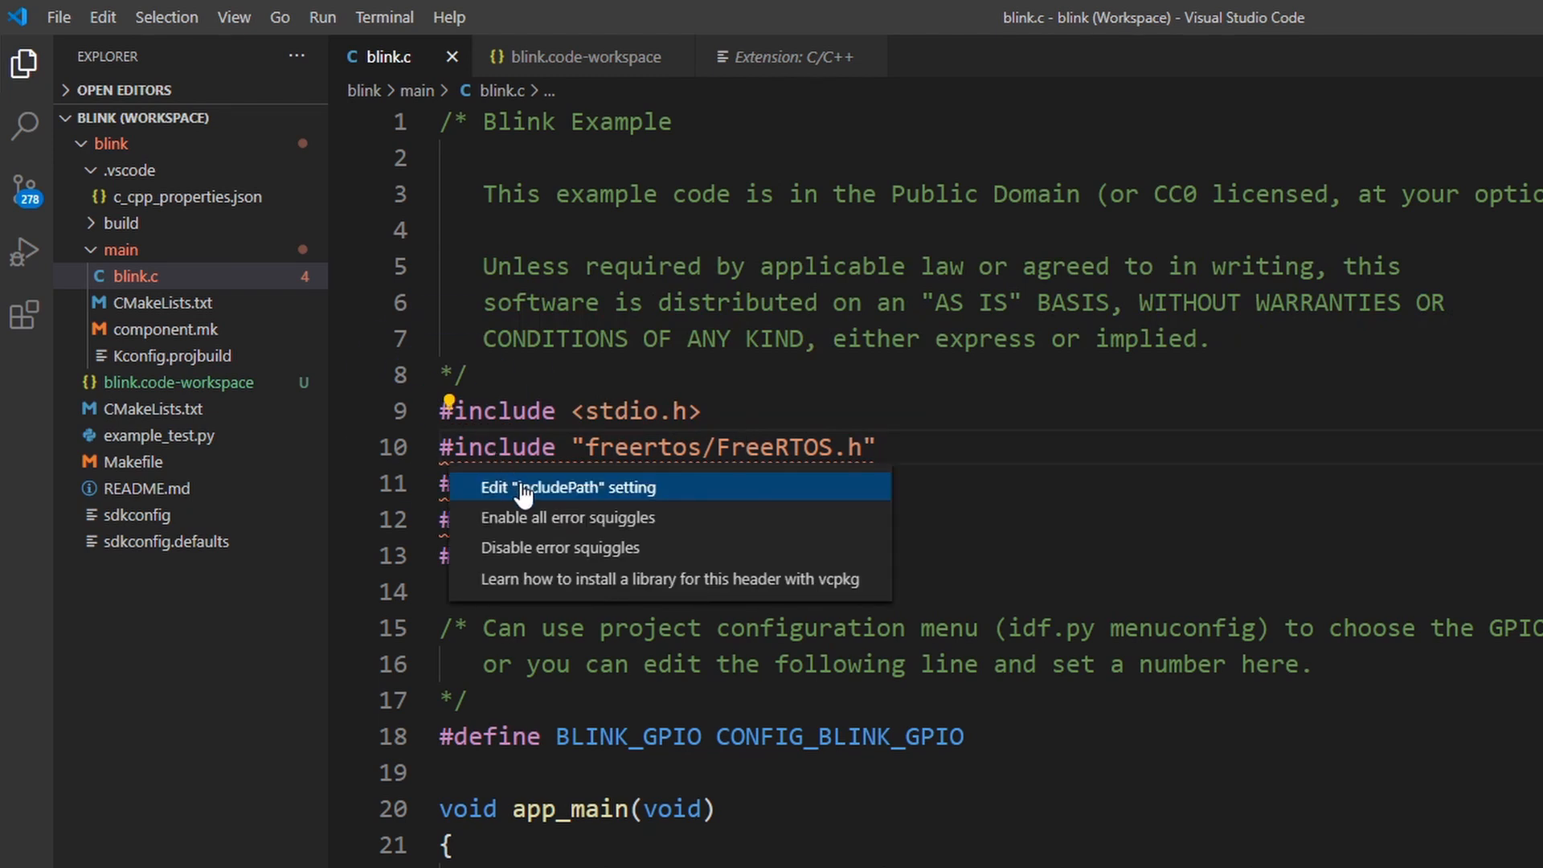
pyautogui.click(566, 485)
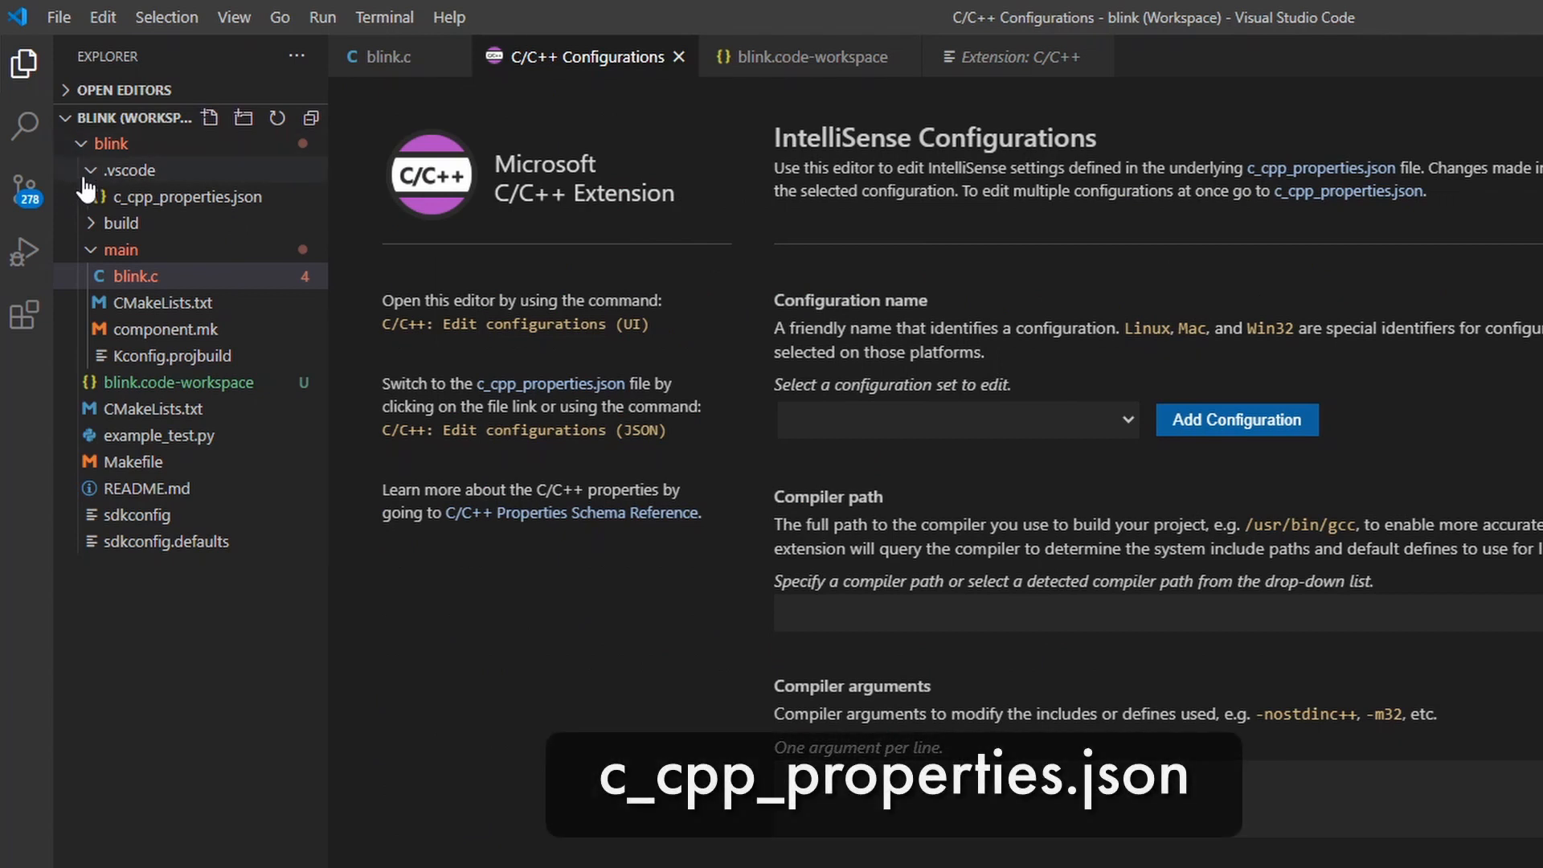
pyautogui.click(186, 196)
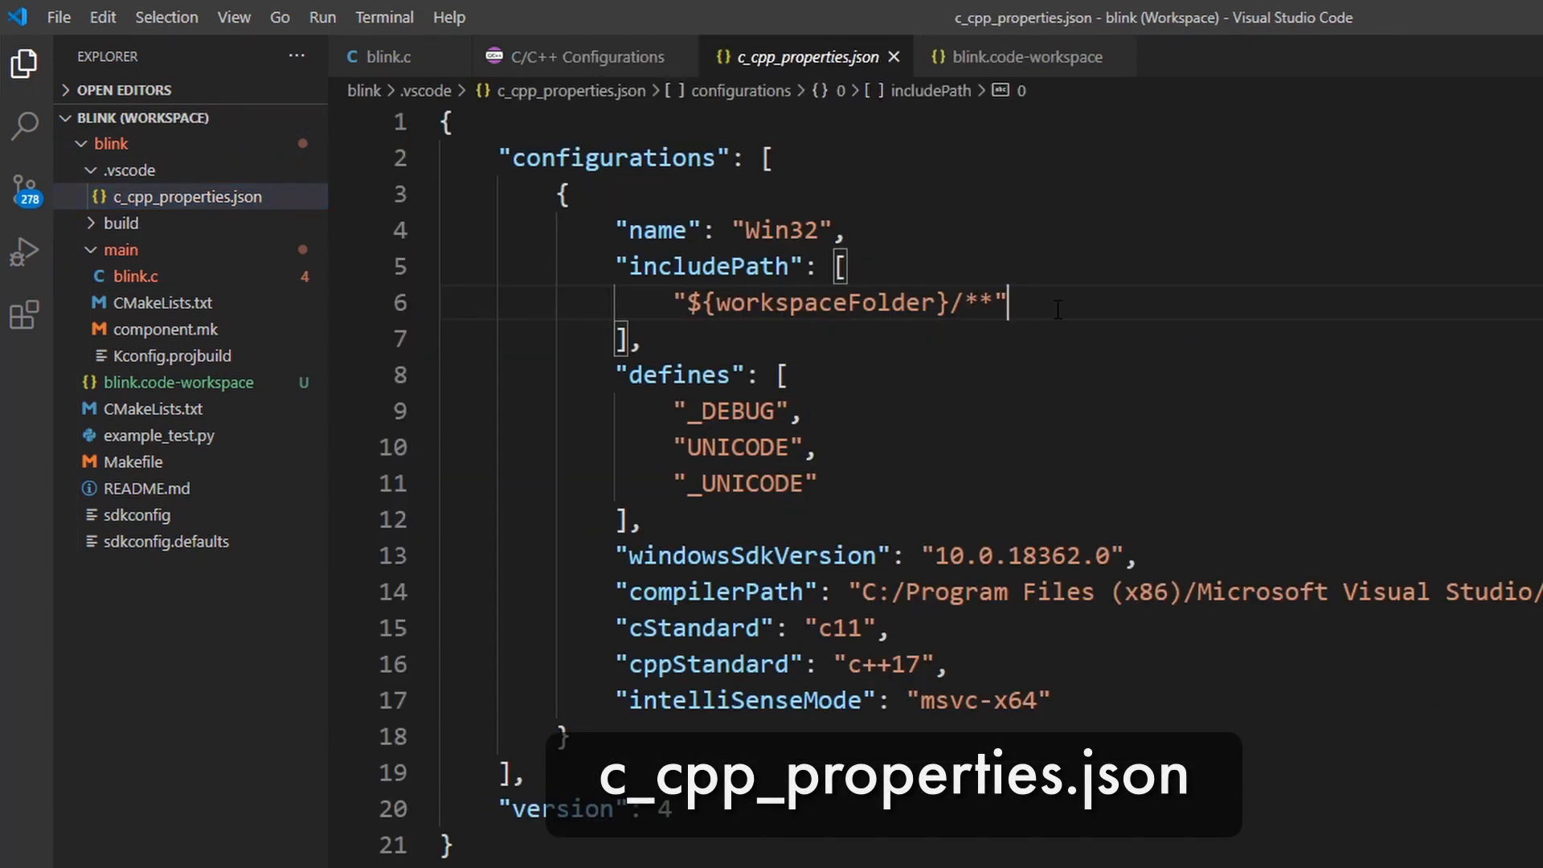
# - Add "C:/esp/esp-idf/**" as a second includePath entry
pyautogui.write(',')
pyautogui.write('"')
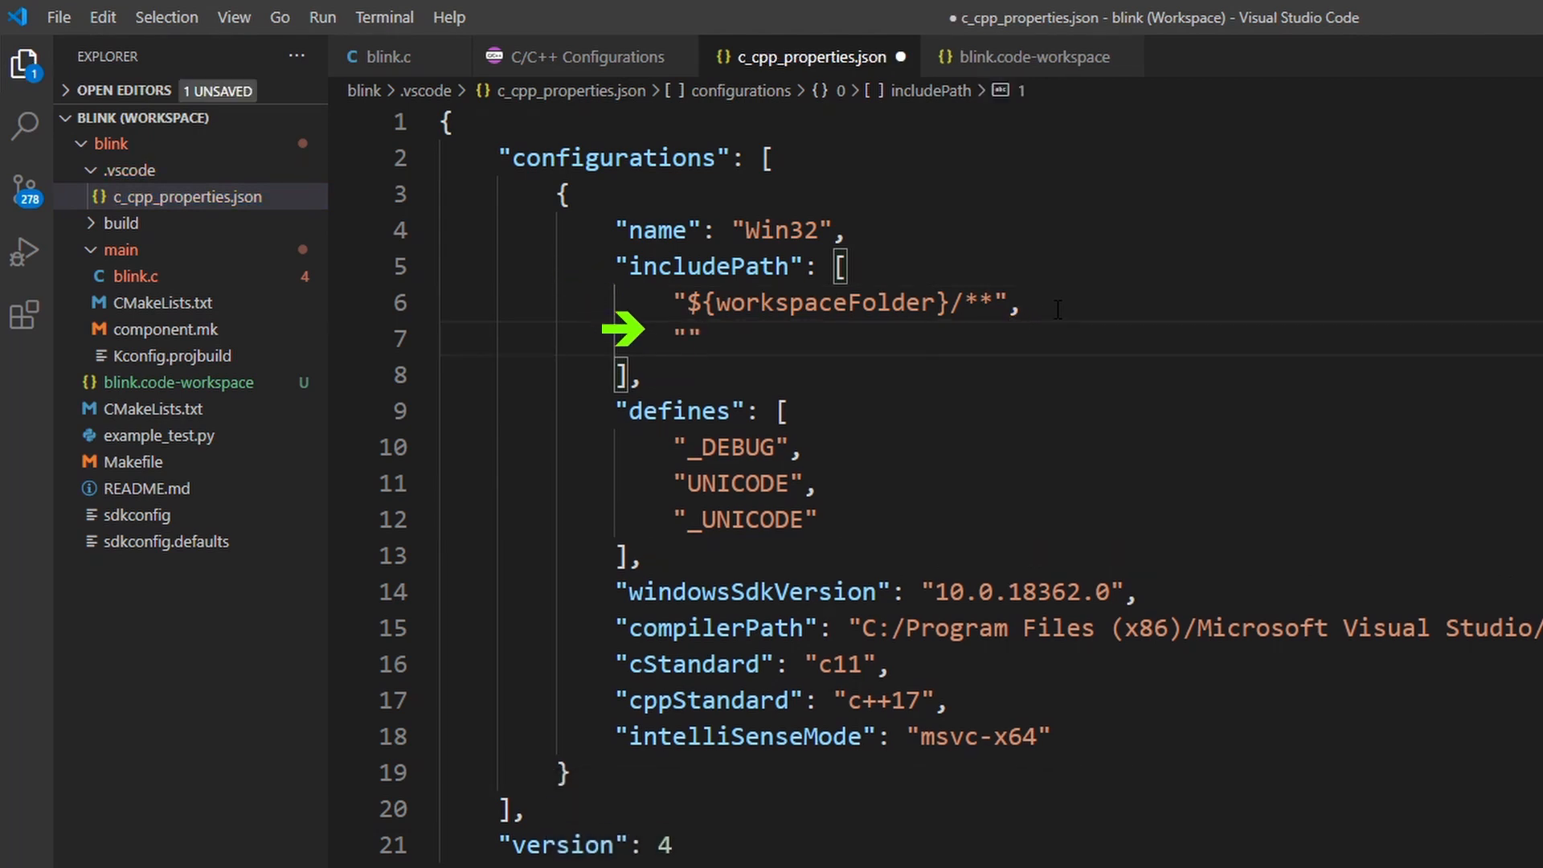
pyautogui.write('C:/esp/esp-idf')
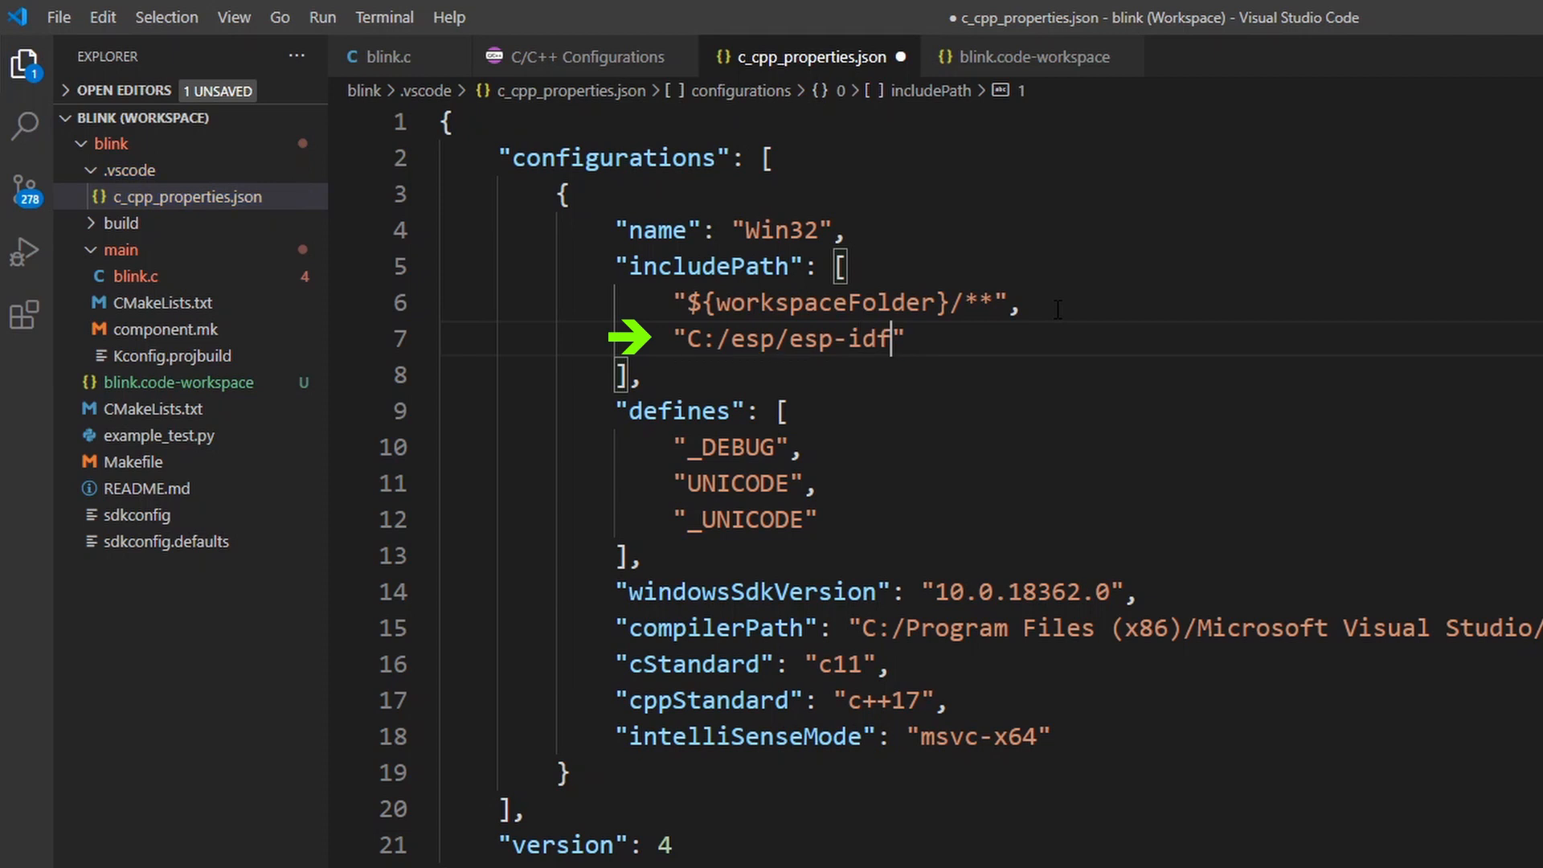
pyautogui.write('/**')
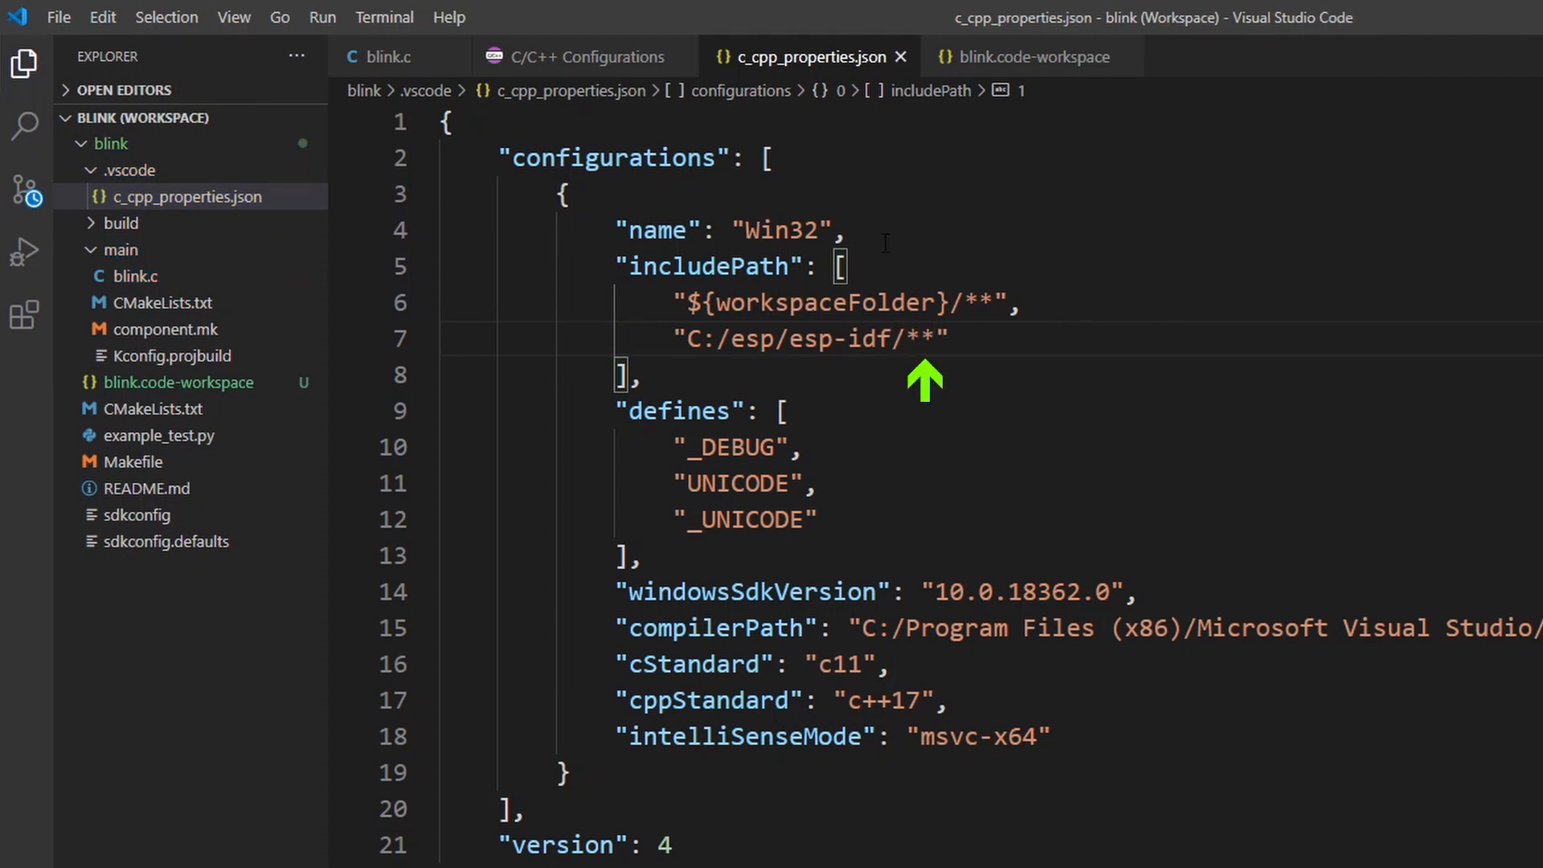
pyautogui.moveTo(579, 56)
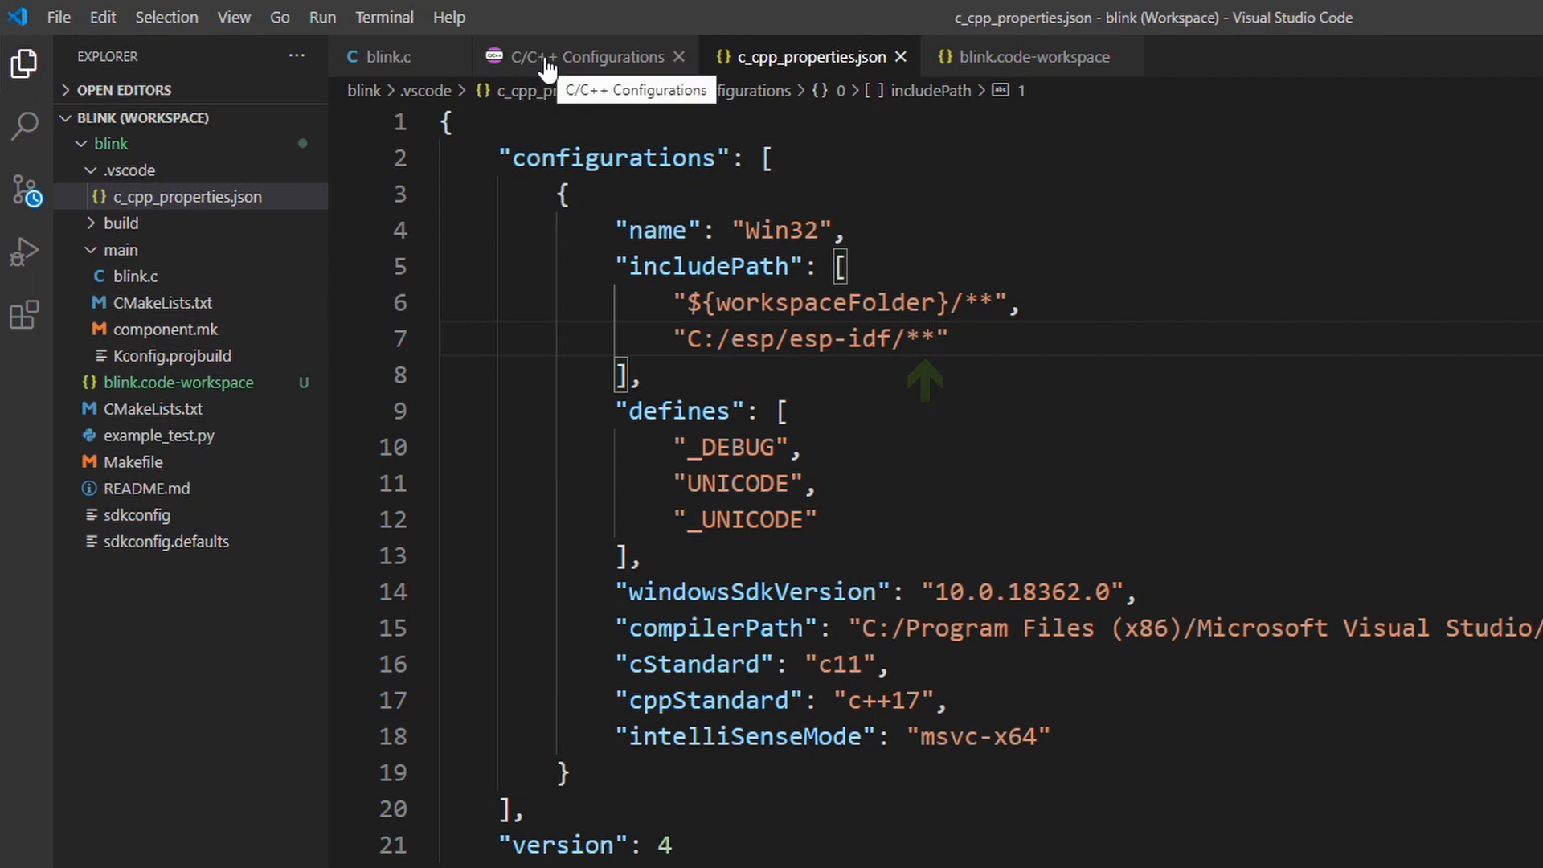
pyautogui.click(384, 57)
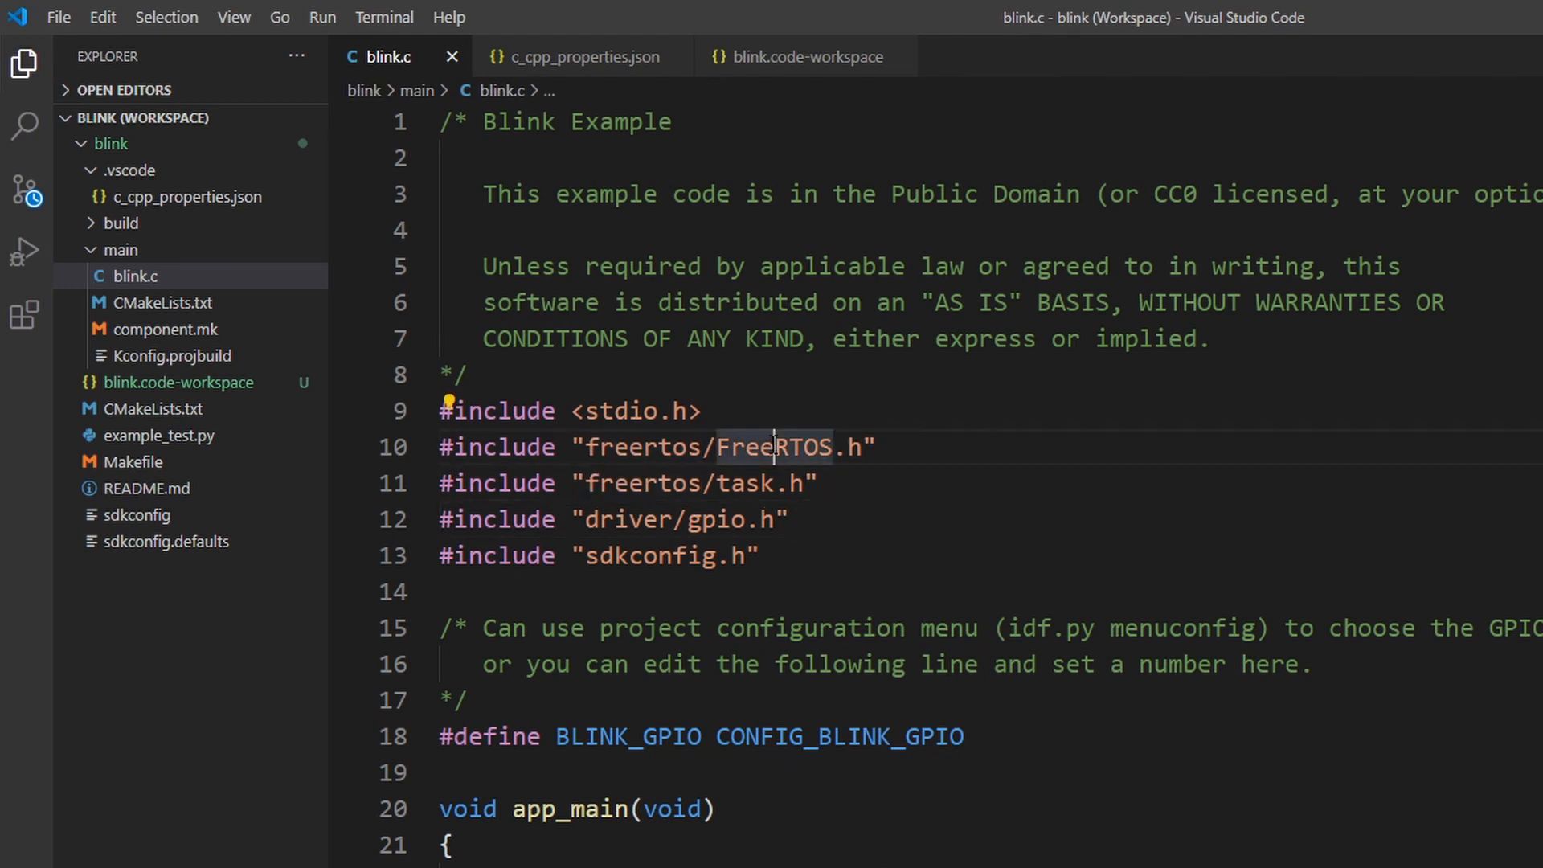
pyautogui.moveTo(775, 447)
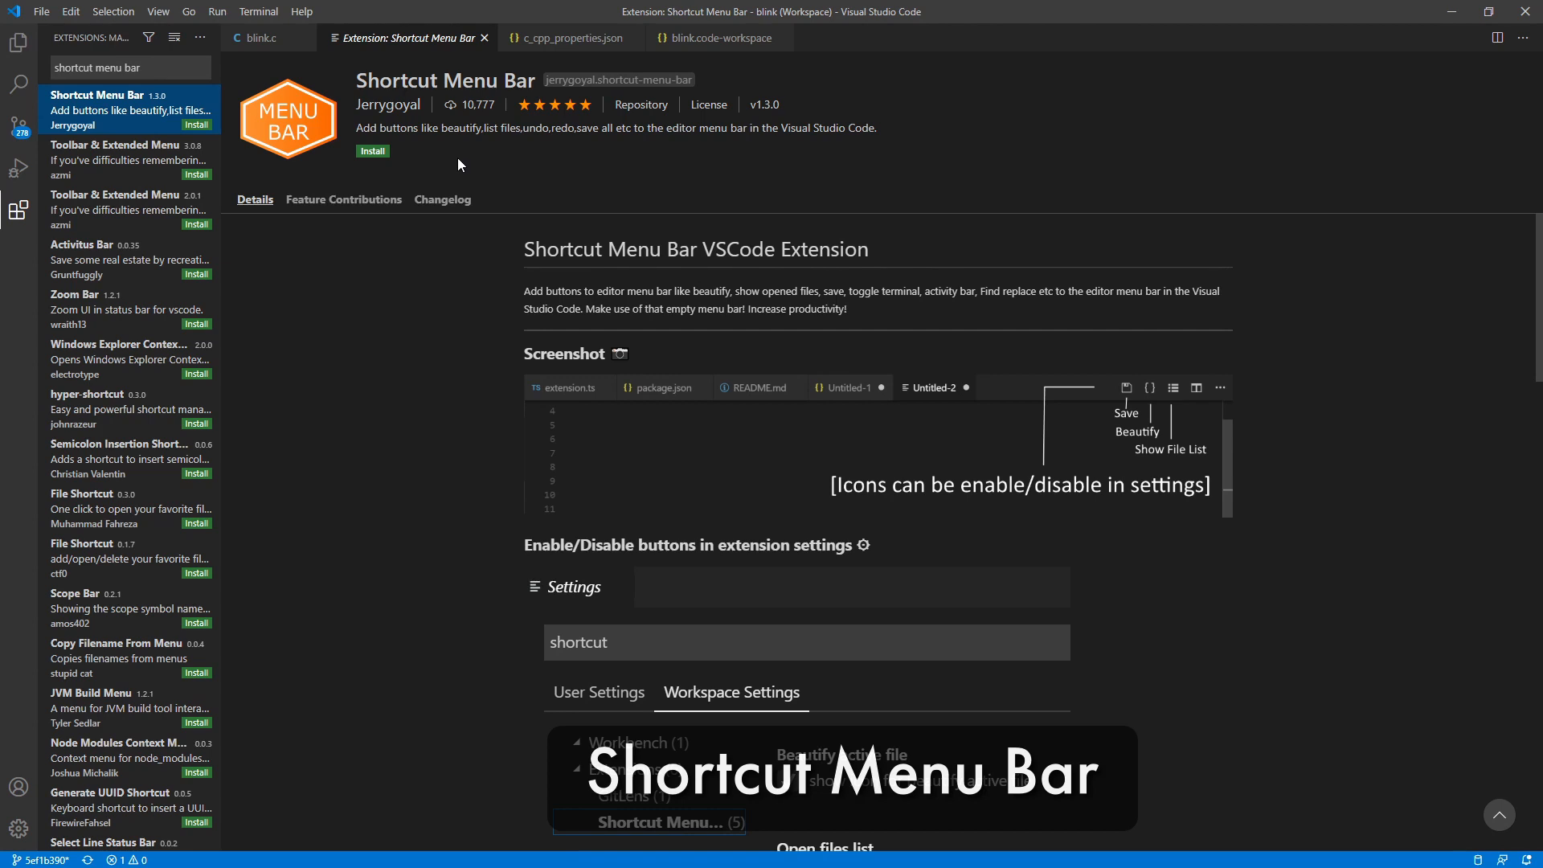
# - Install Shortcut Menu Bar and beautify blink.c with its toolbar button
pyautogui.click(372, 151)
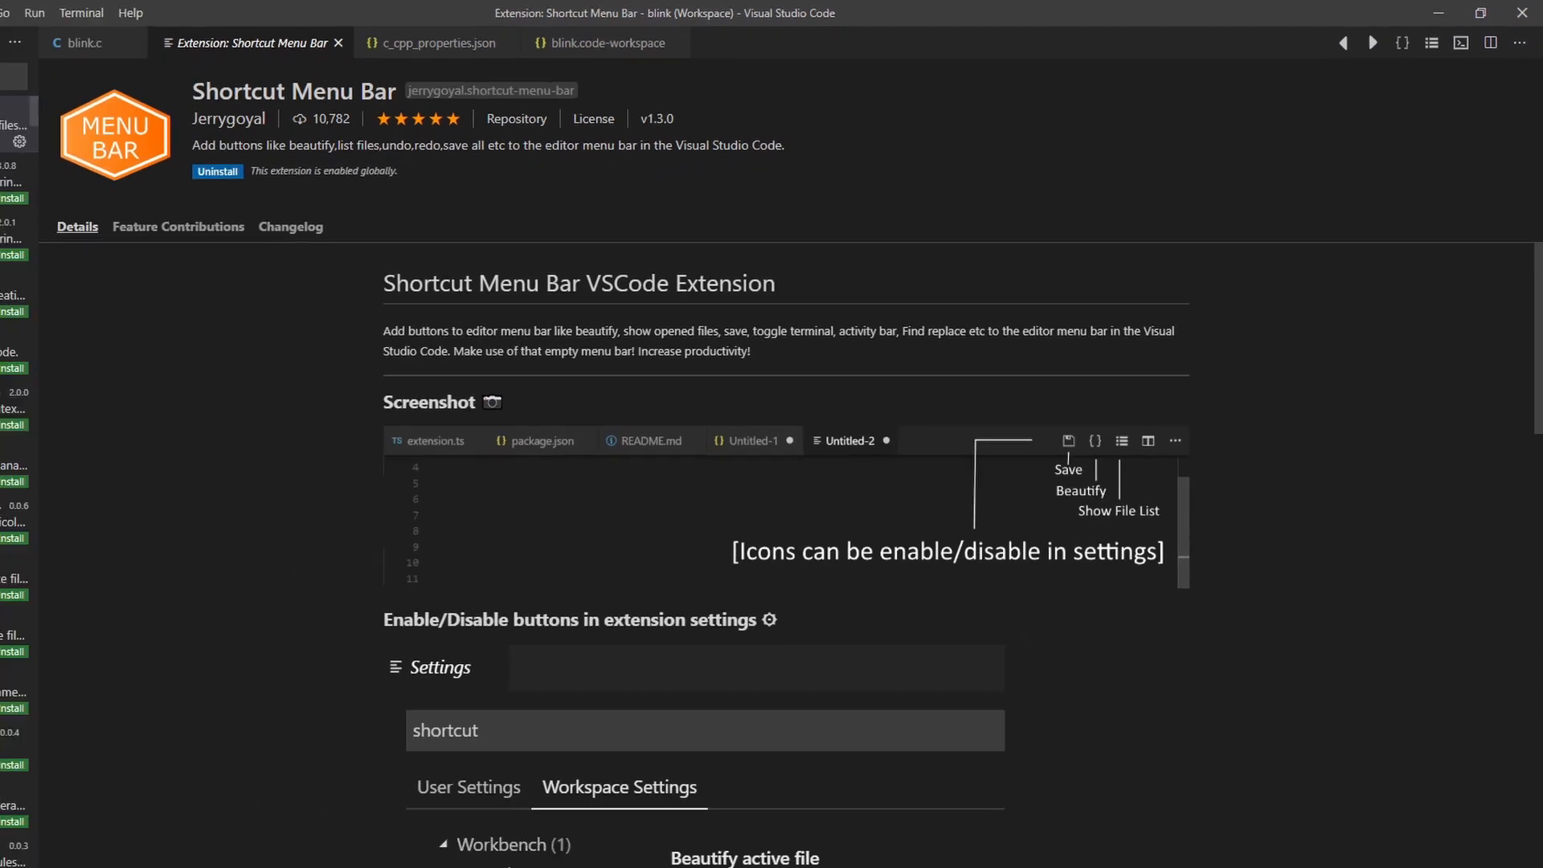
pyautogui.click(19, 45)
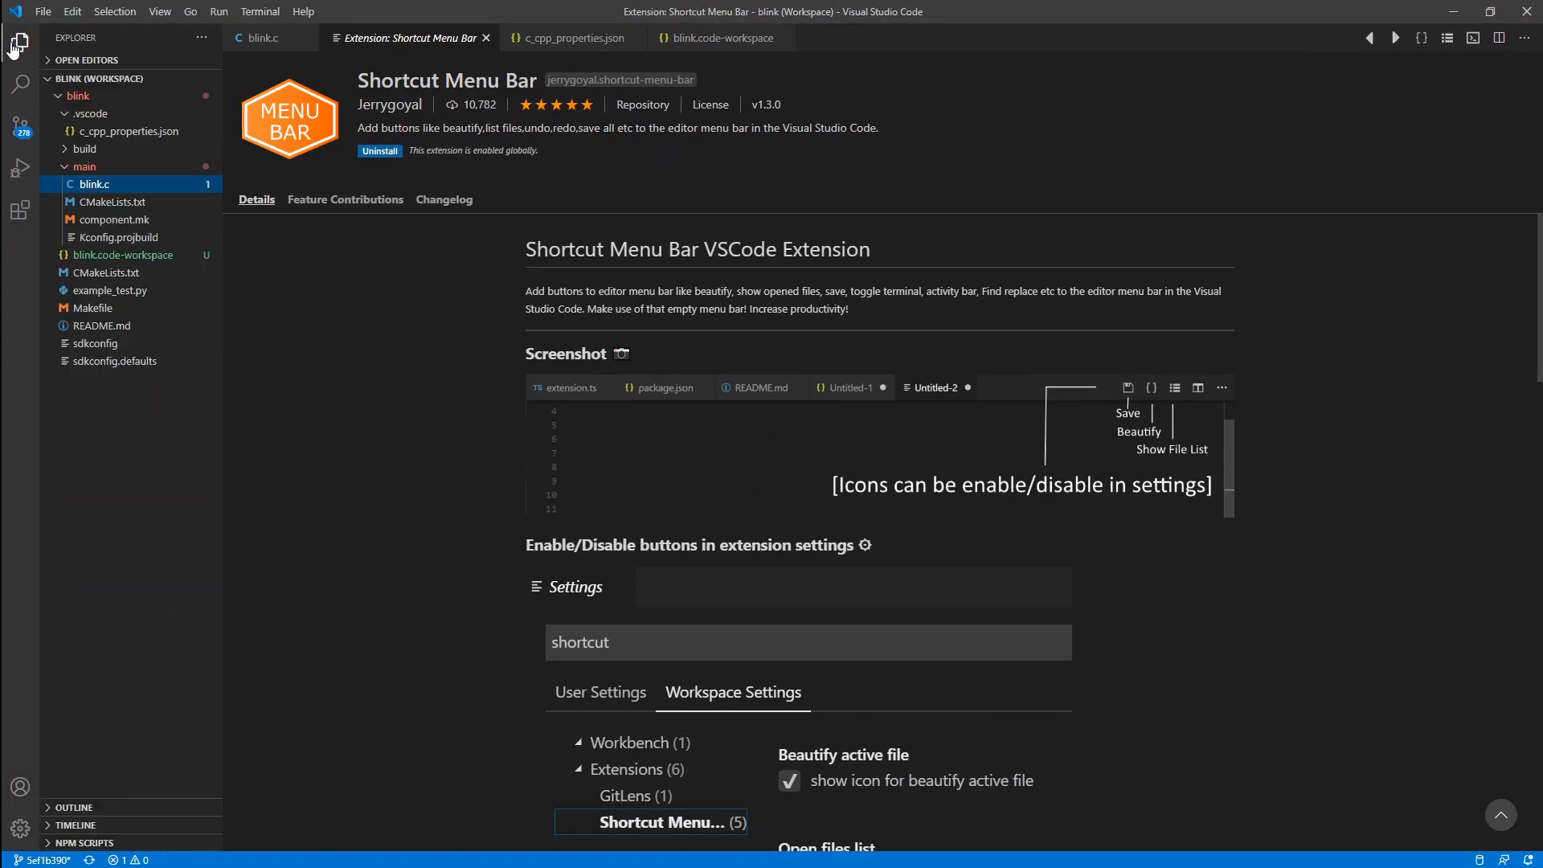
pyautogui.click(94, 183)
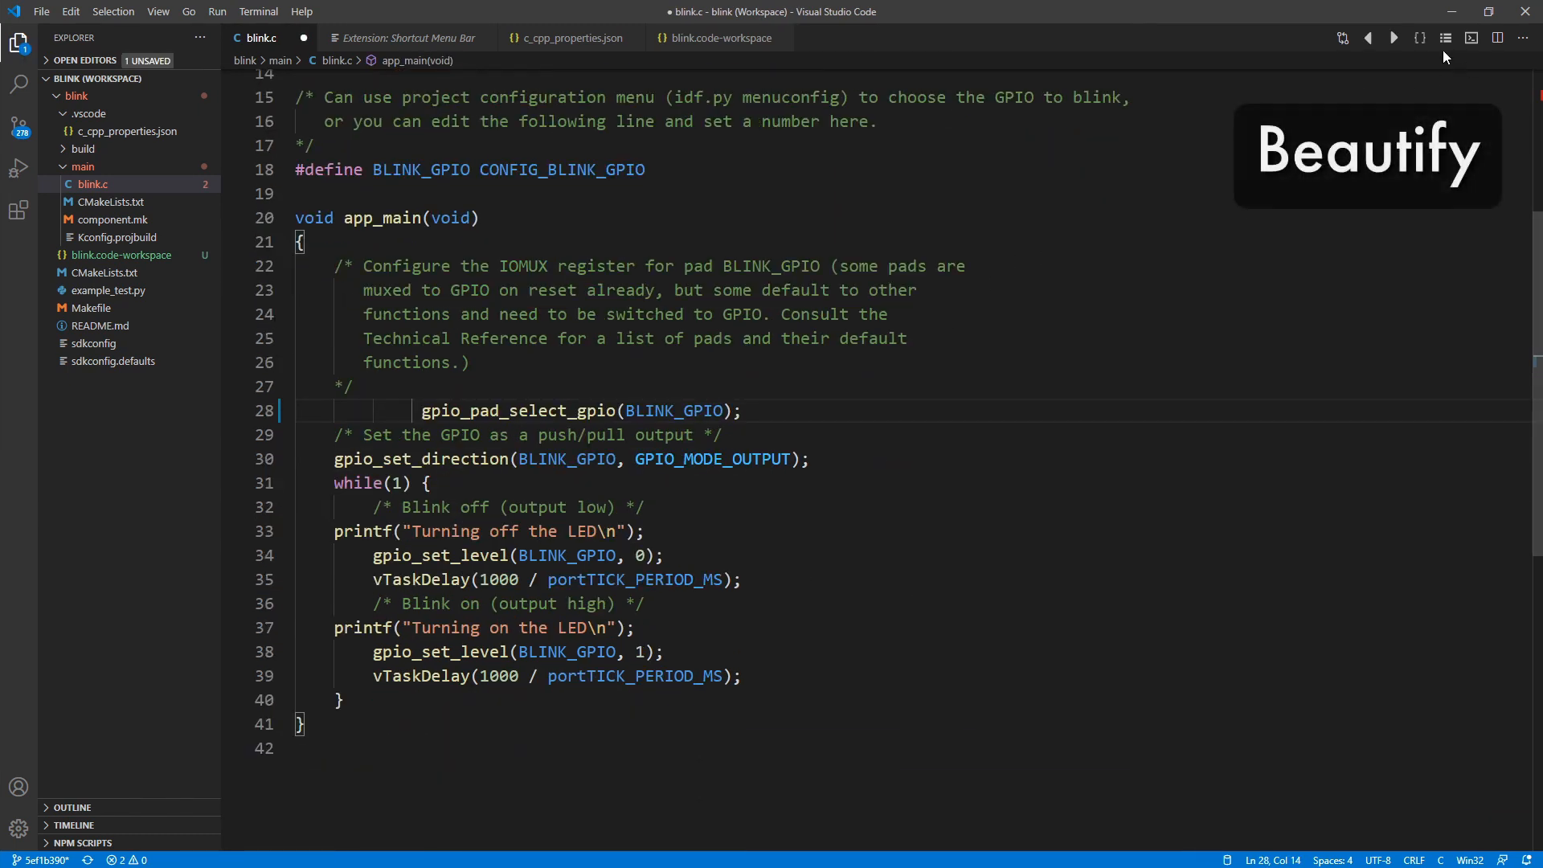
pyautogui.click(1421, 39)
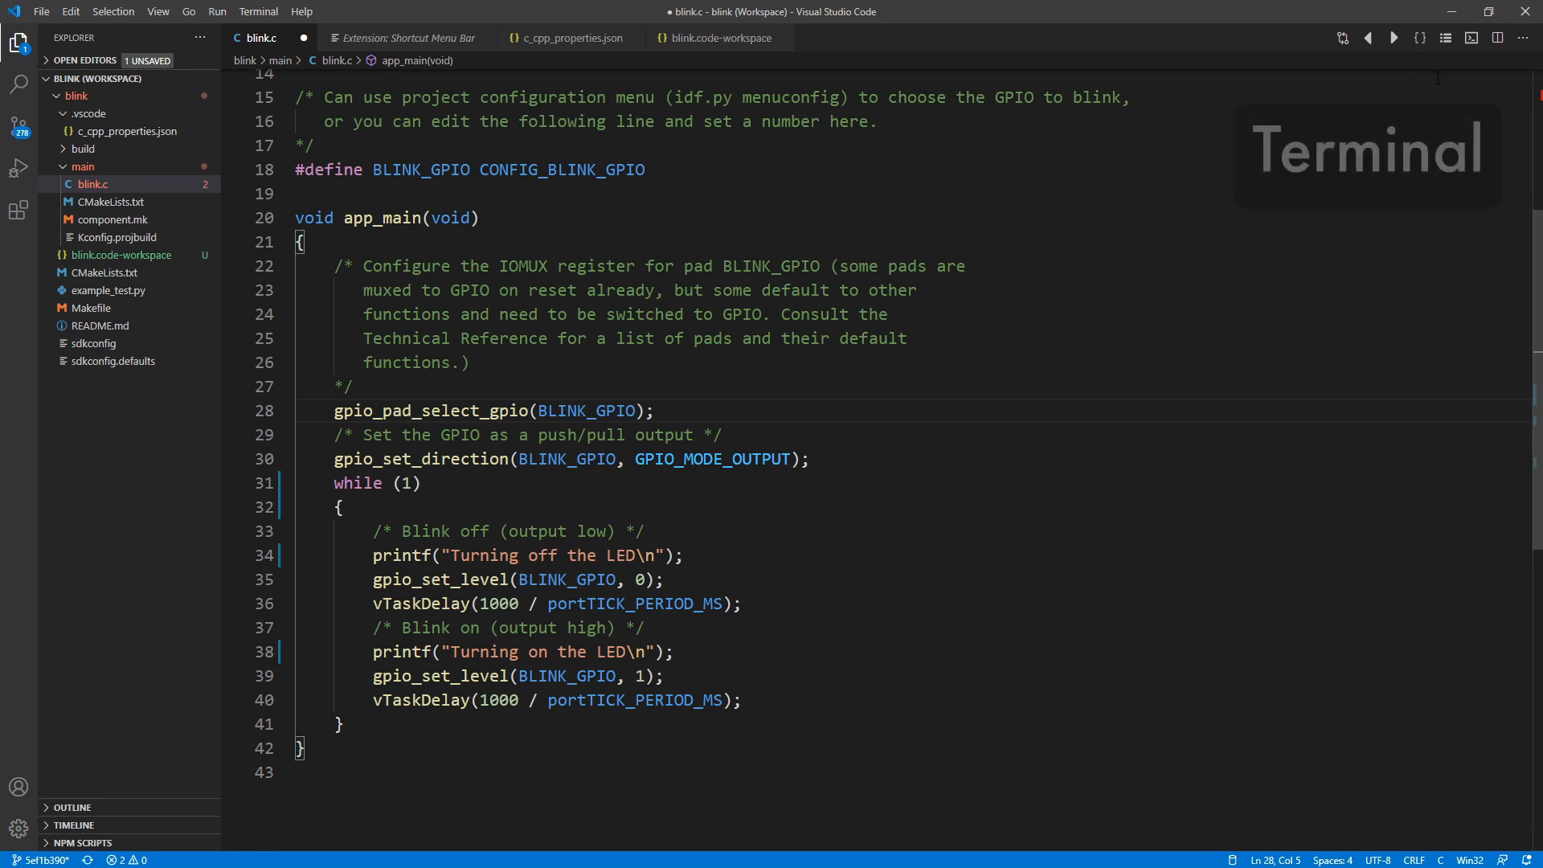
# - Show the terminal panel and move it to the right side
pyautogui.click(1471, 37)
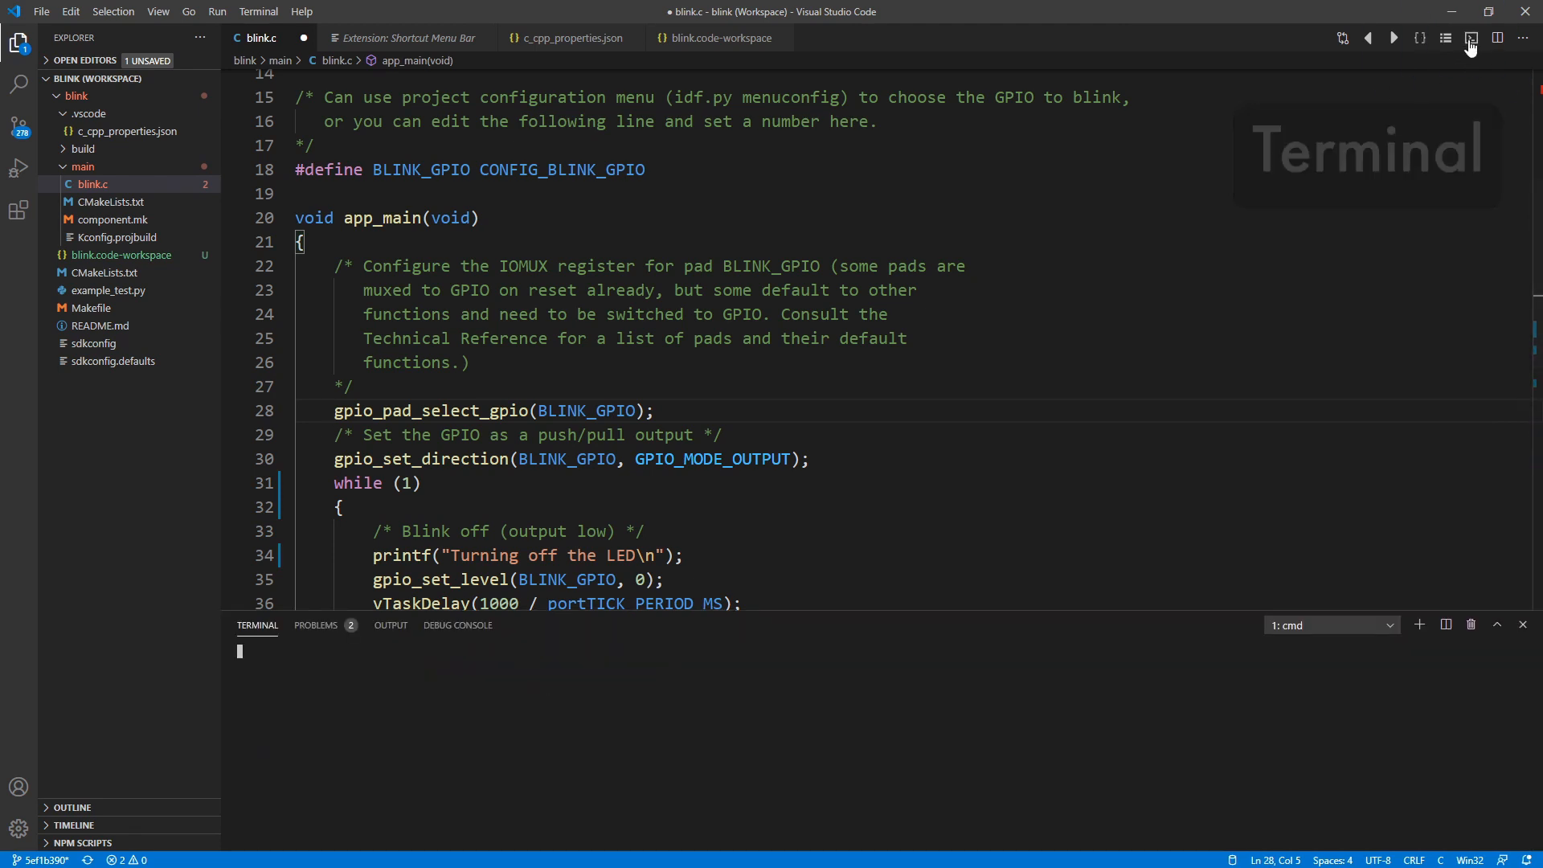
pyautogui.rightClick(257, 625)
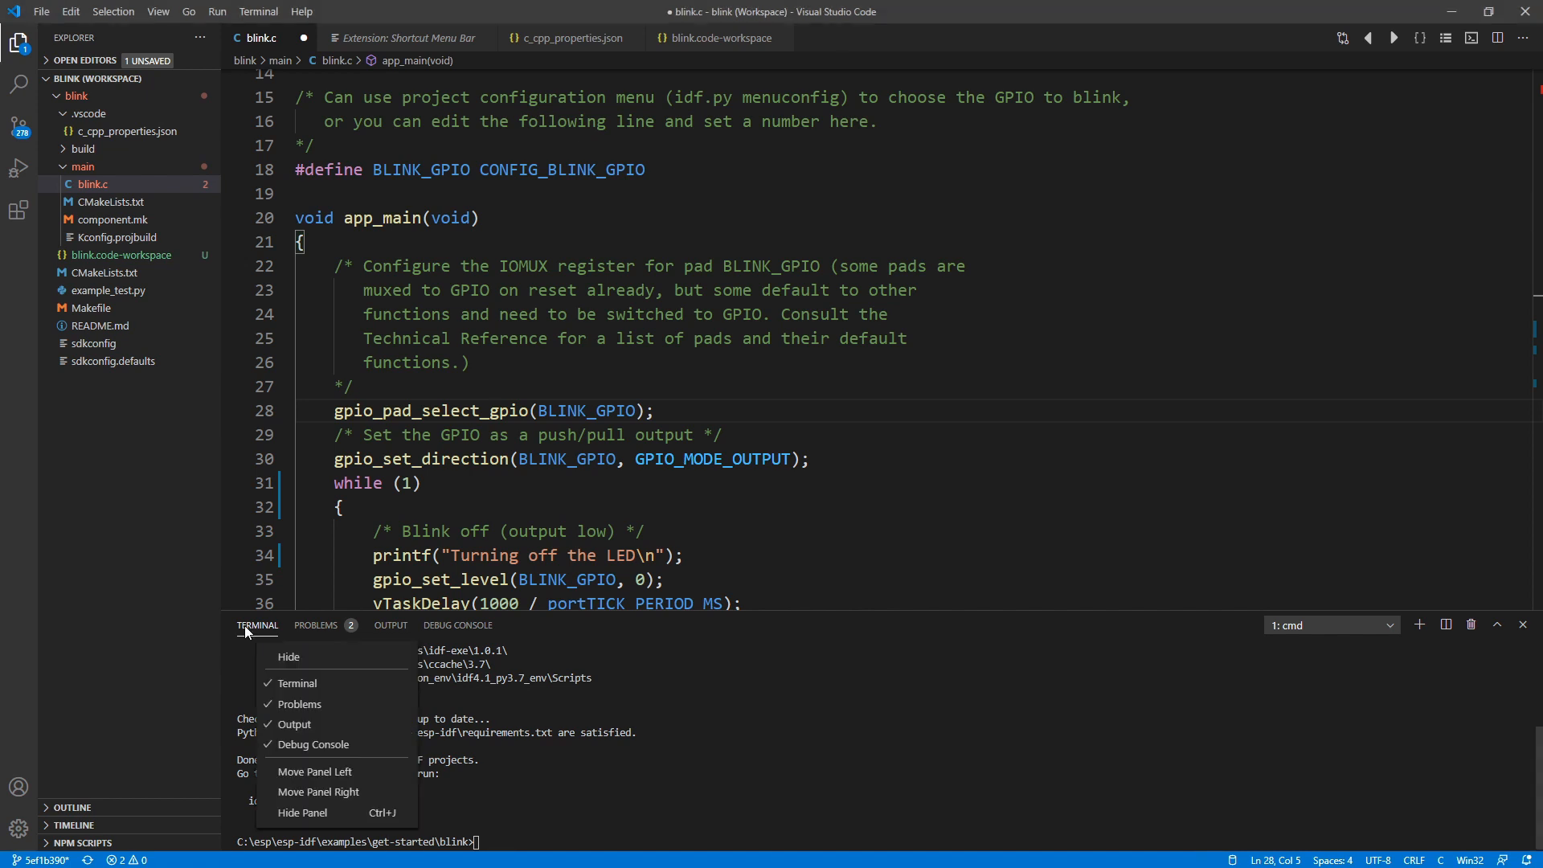
pyautogui.moveTo(330, 798)
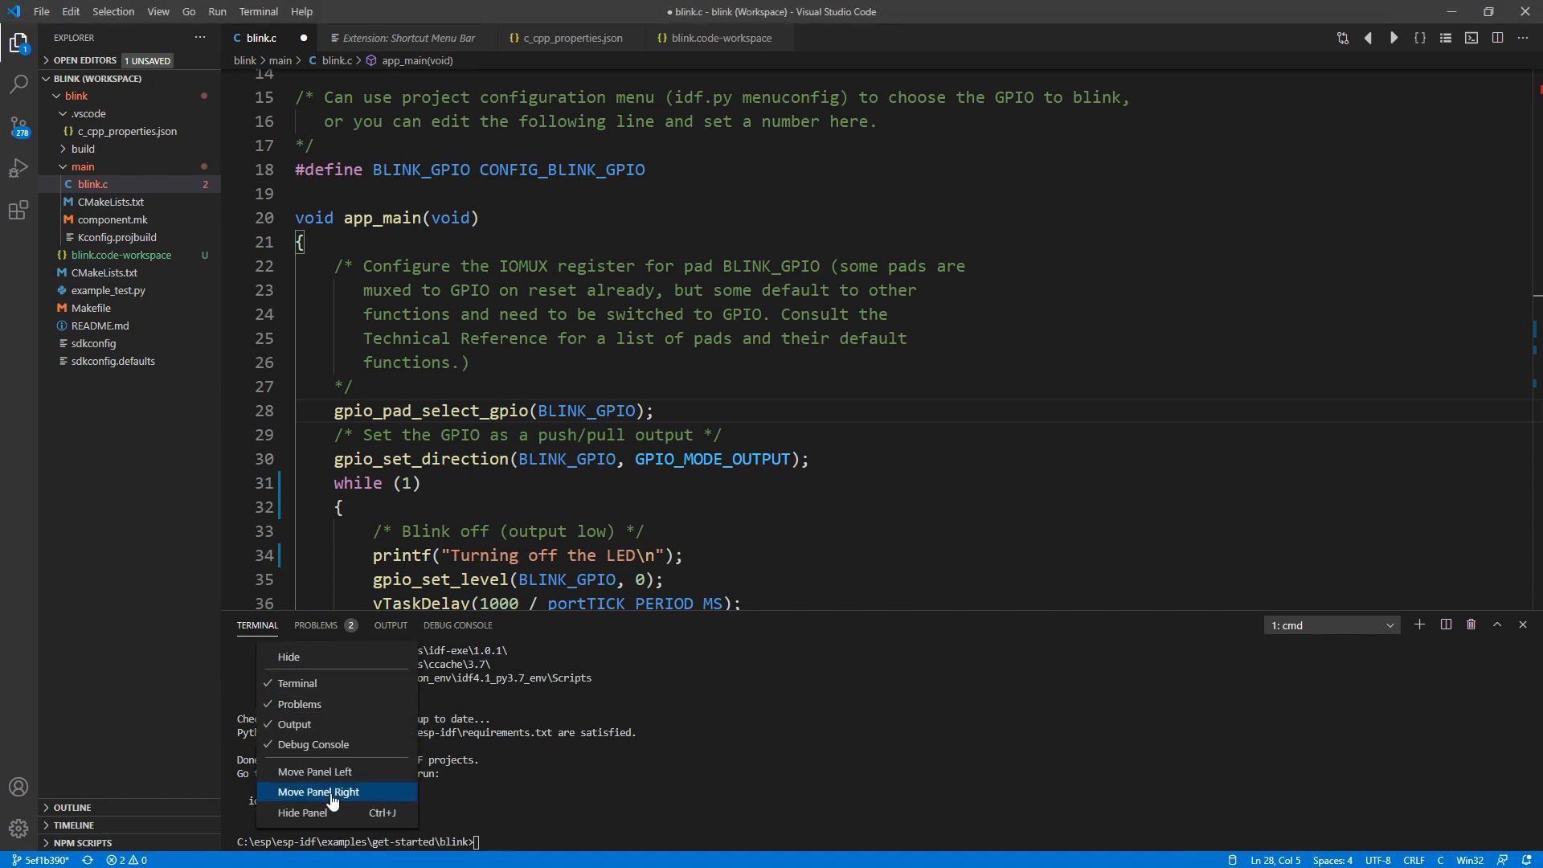
pyautogui.click(318, 792)
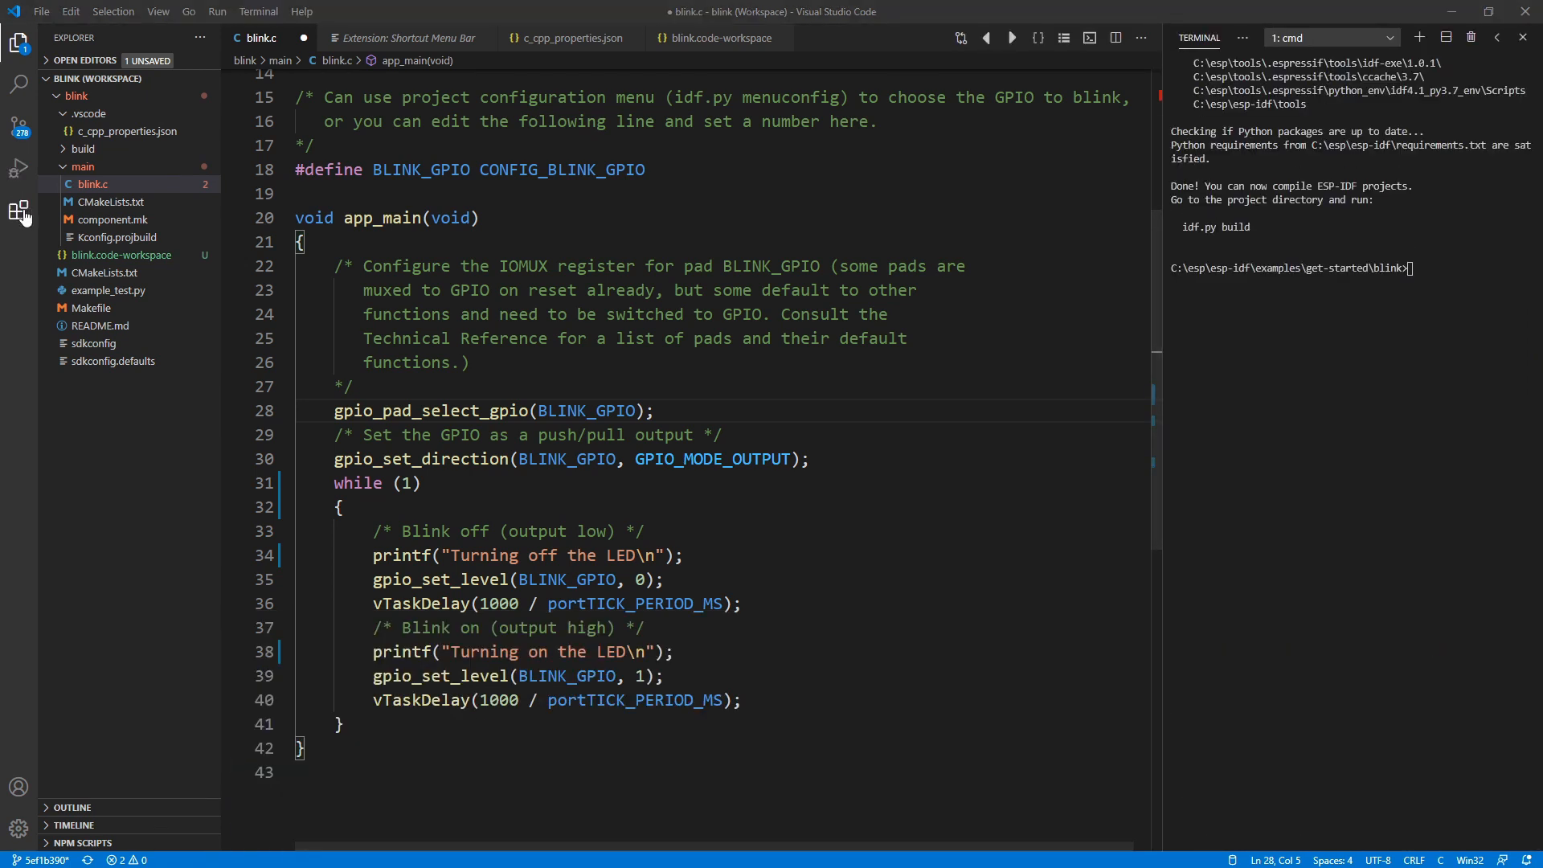
# - Find VsCode Action Buttons in the Extensions marketplace and install it
pyautogui.click(19, 209)
pyautogui.write('vscode a')
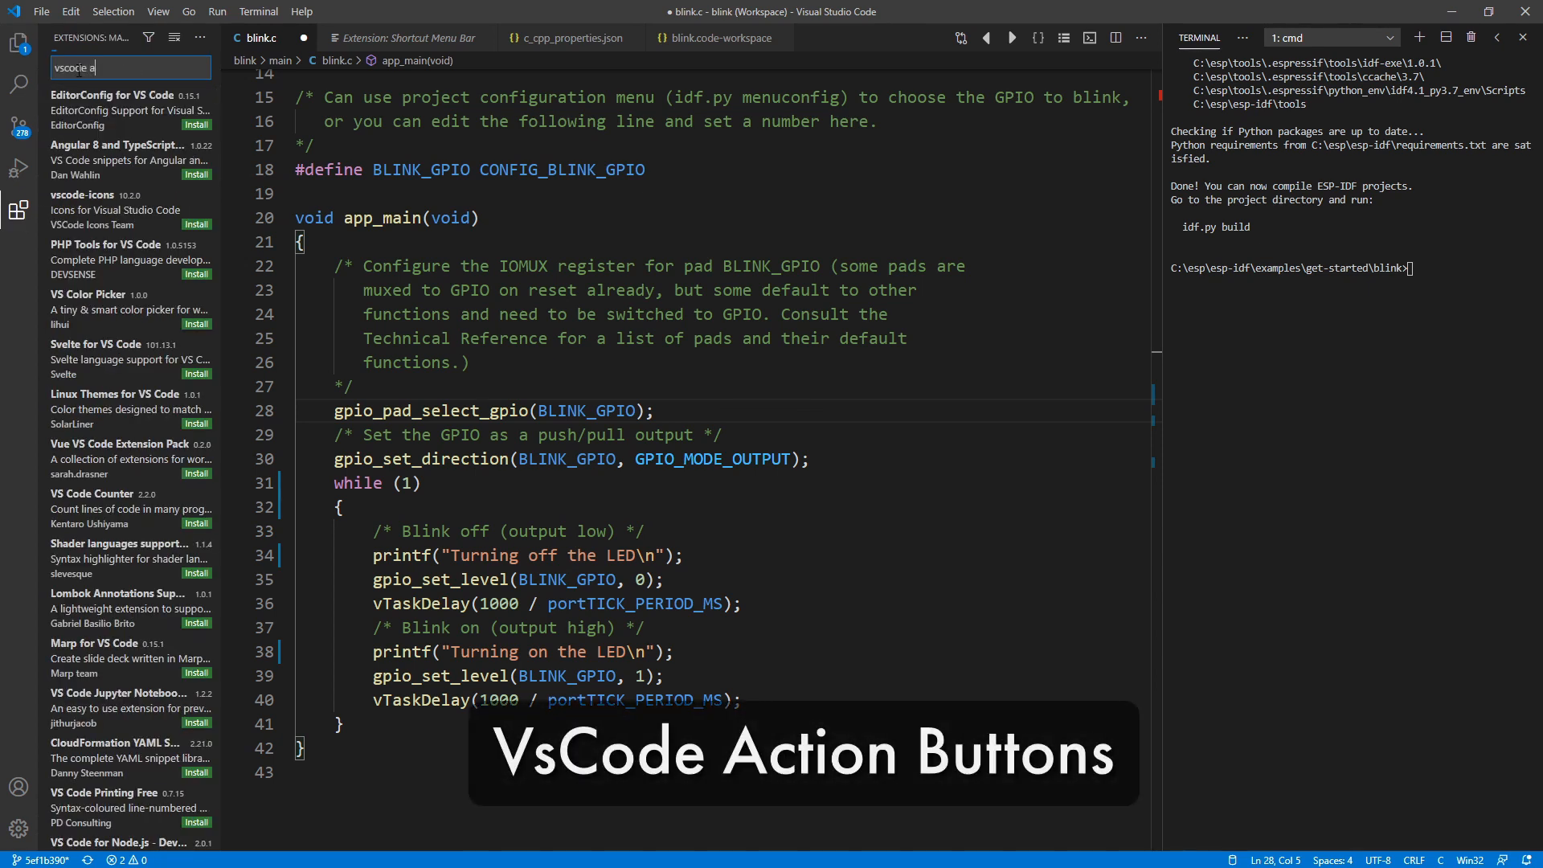
pyautogui.click(106, 153)
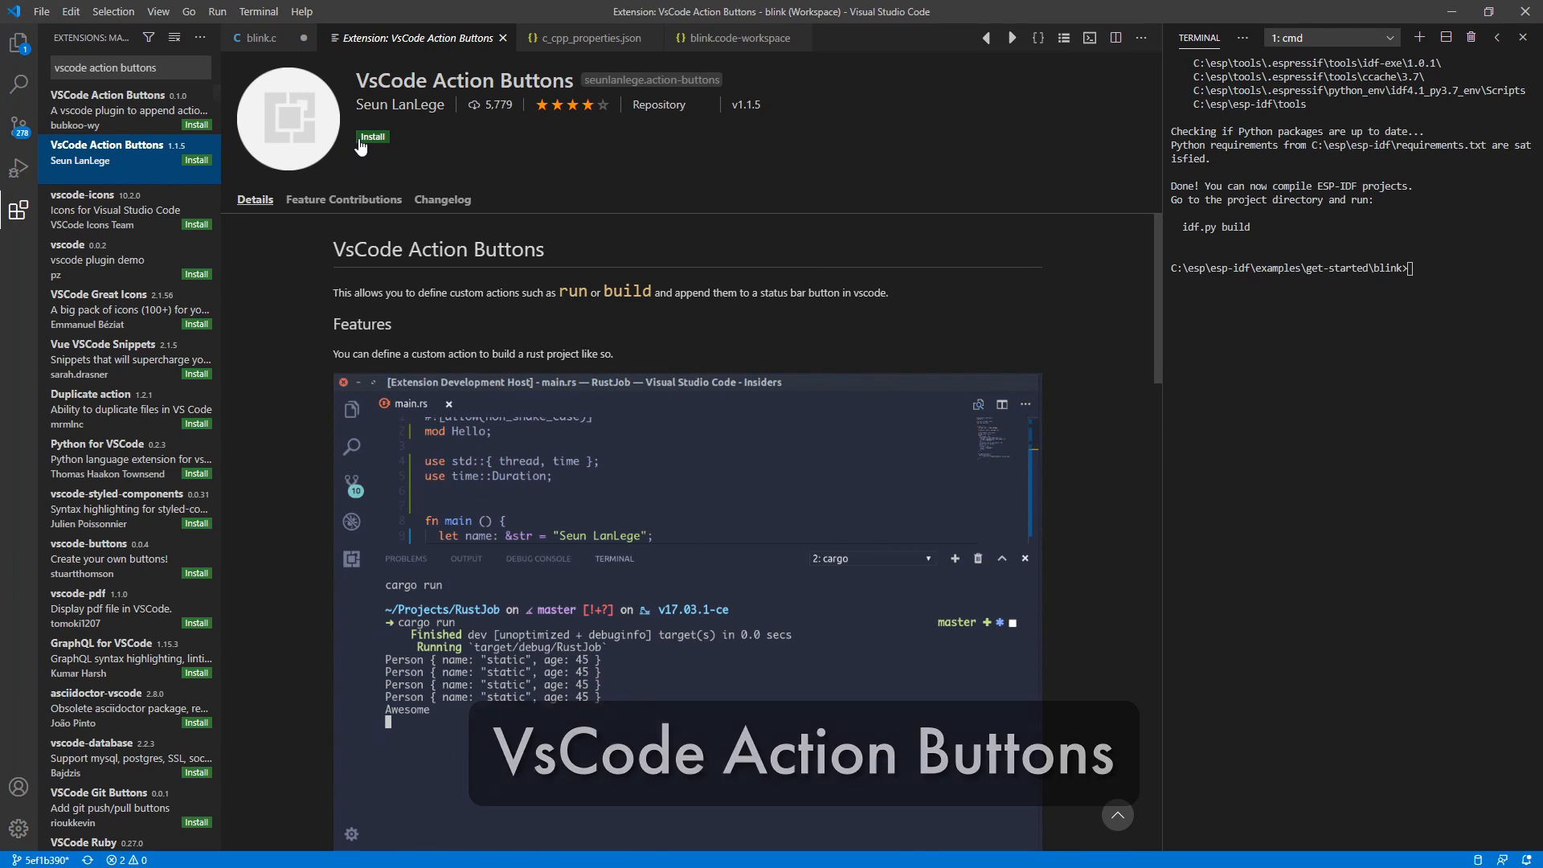
pyautogui.click(372, 135)
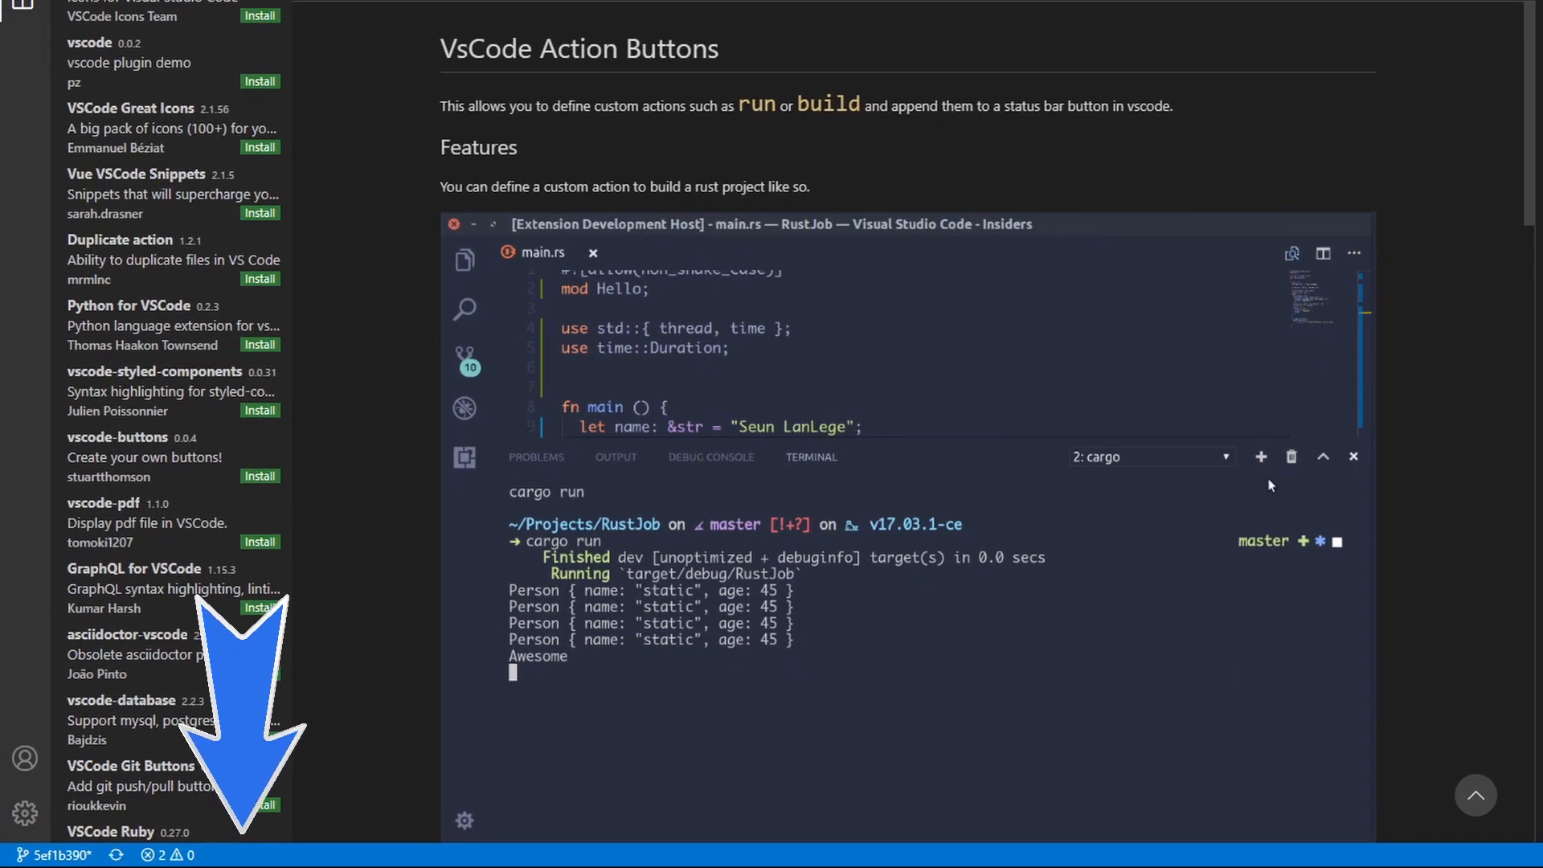
pyautogui.click(1354, 457)
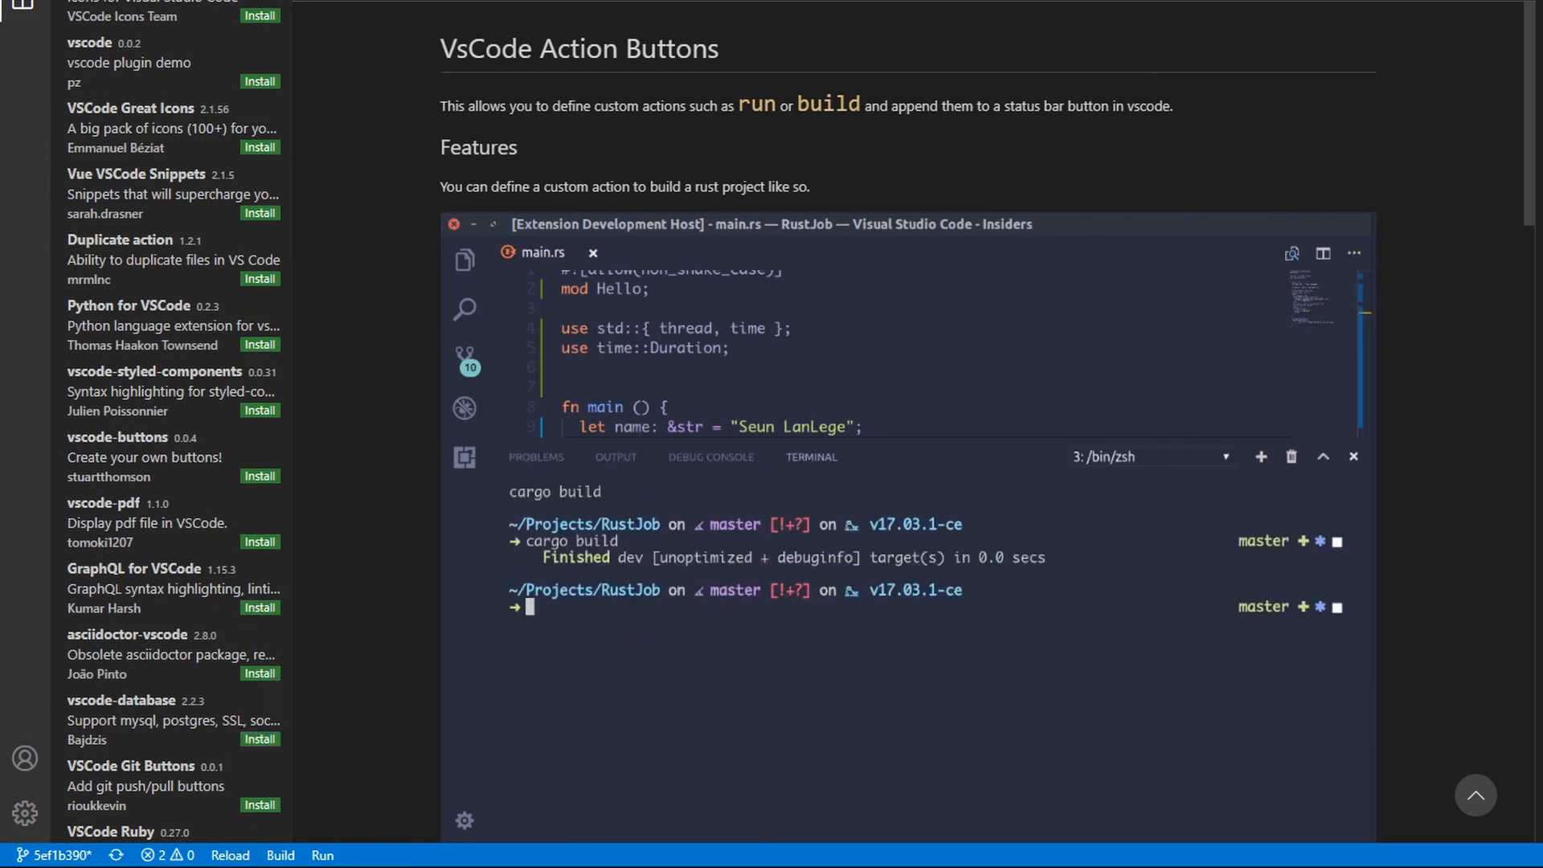
pyautogui.moveTo(905, 499)
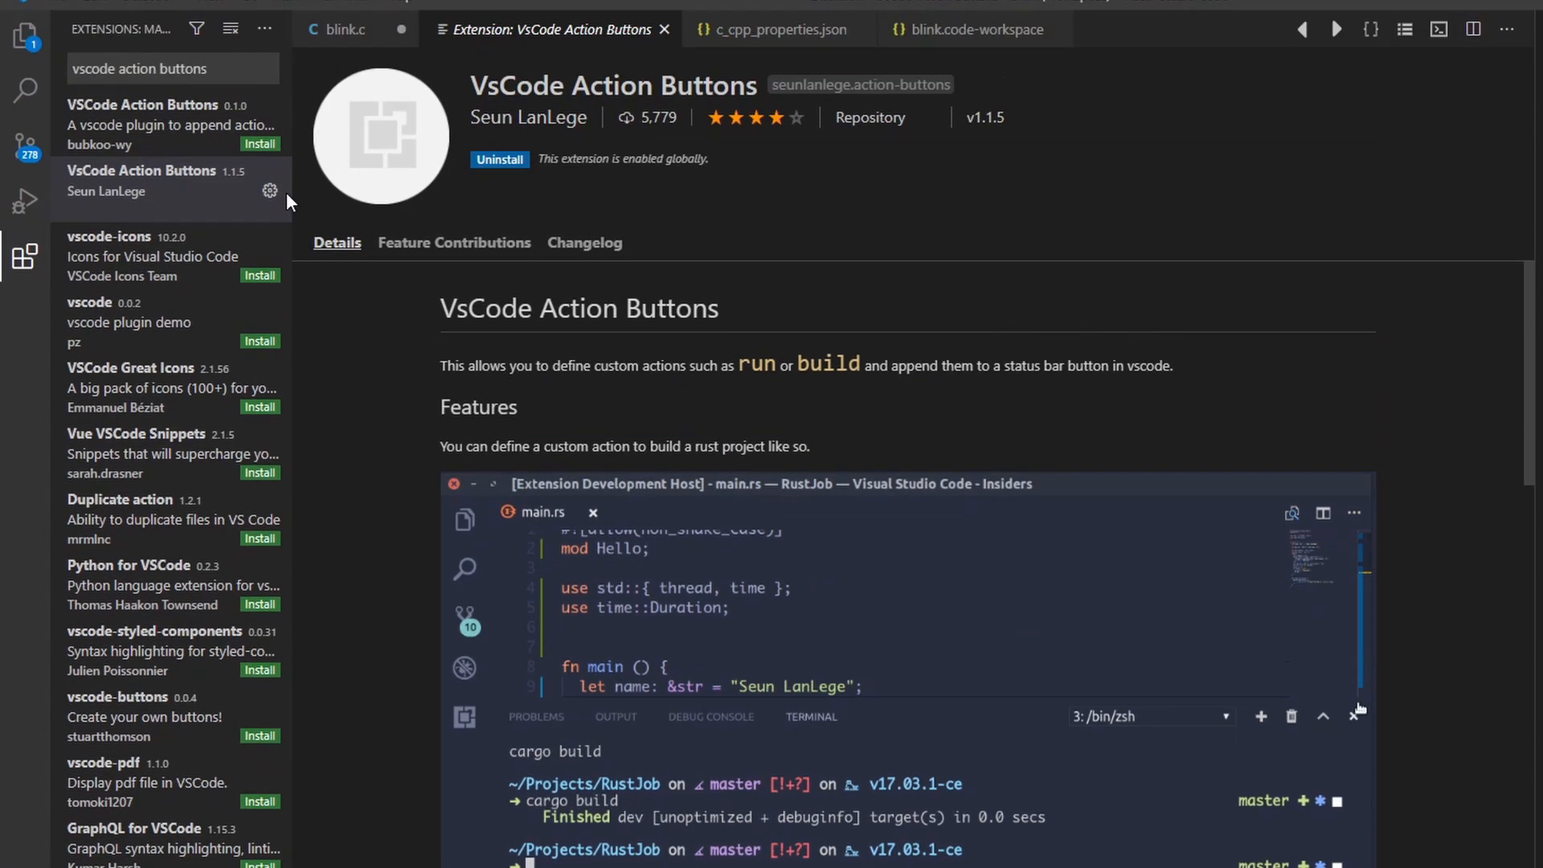
# - Reach settings.json's actionButtons block via the extension's gear and Extension Settings
pyautogui.click(271, 190)
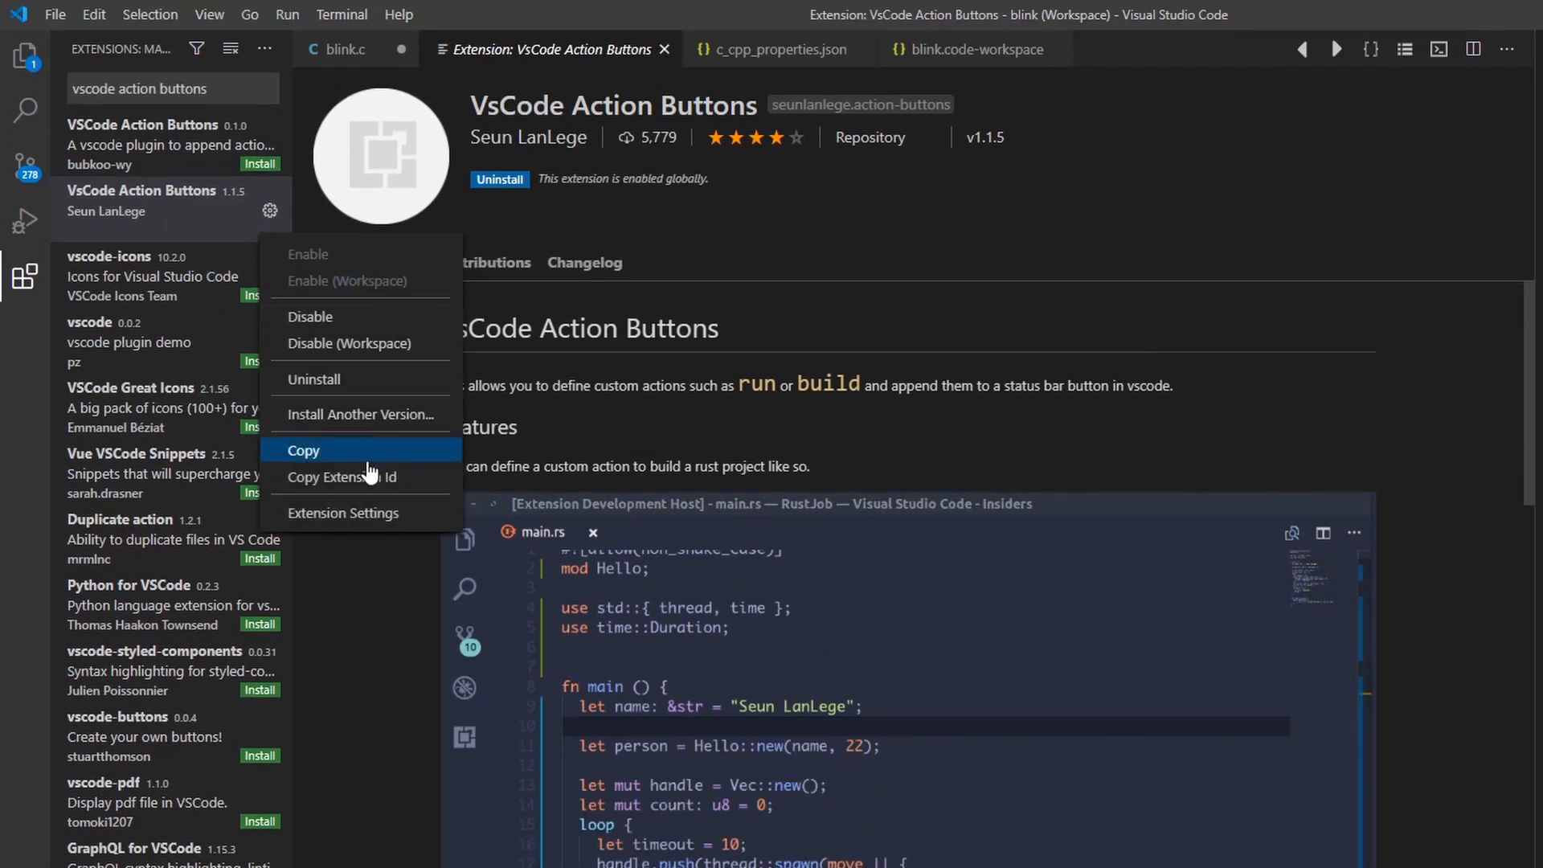
pyautogui.click(343, 513)
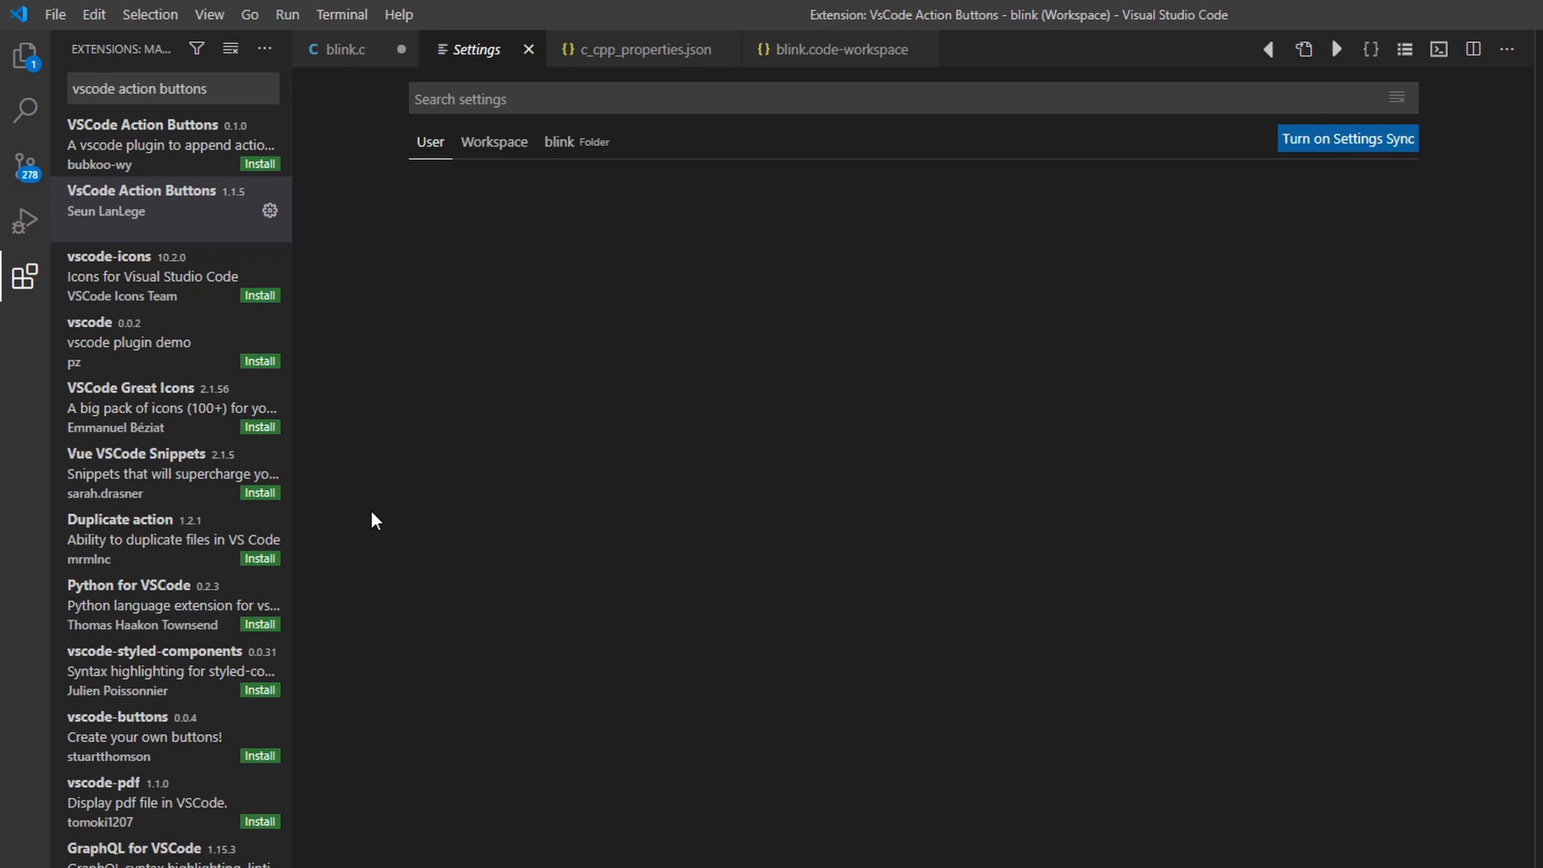
pyautogui.click(270, 211)
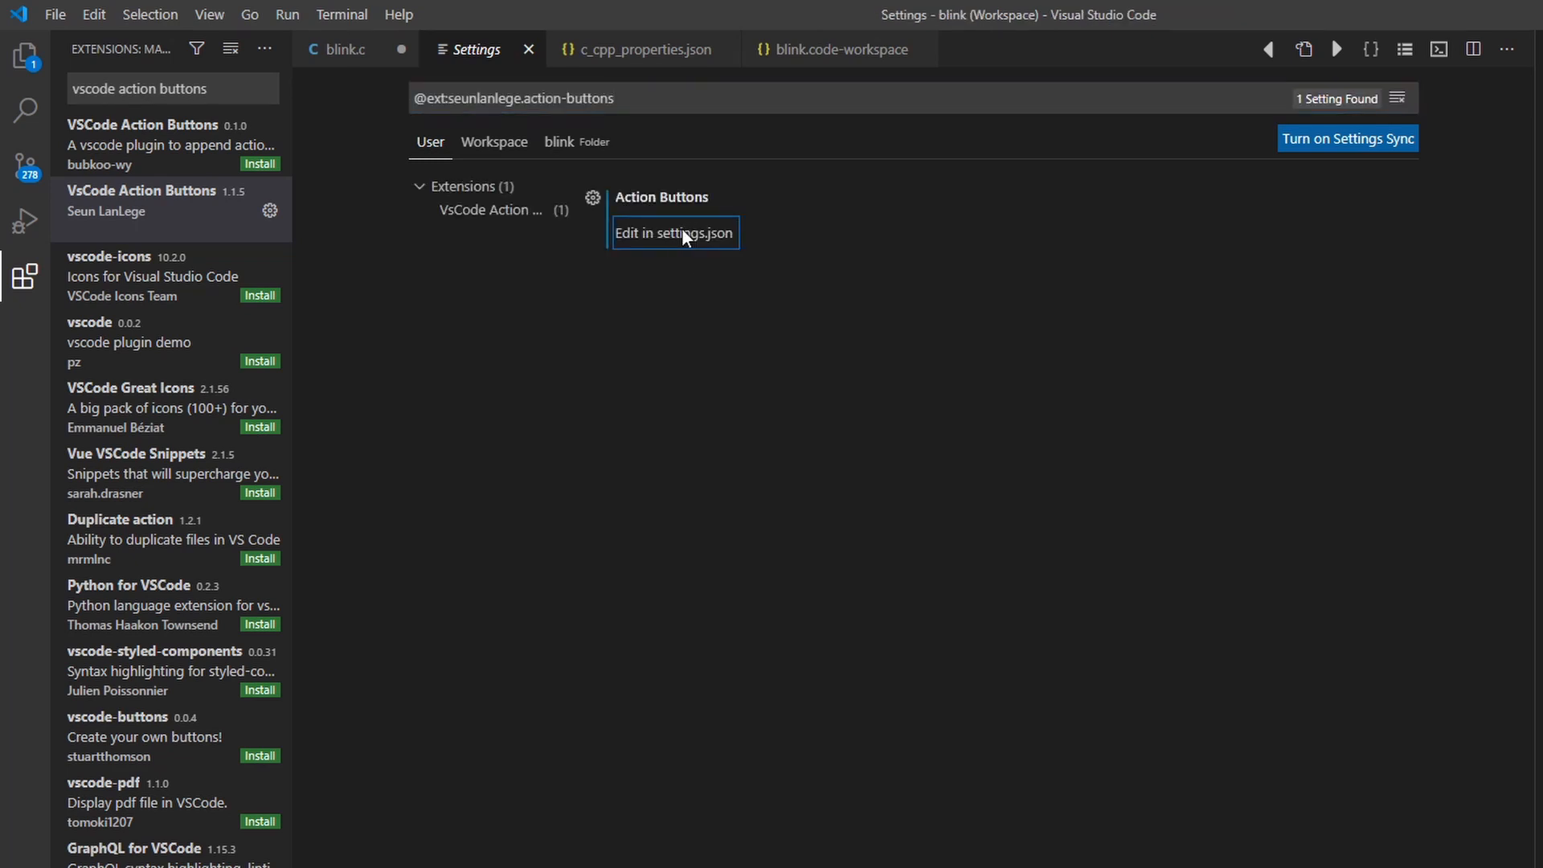
pyautogui.click(673, 233)
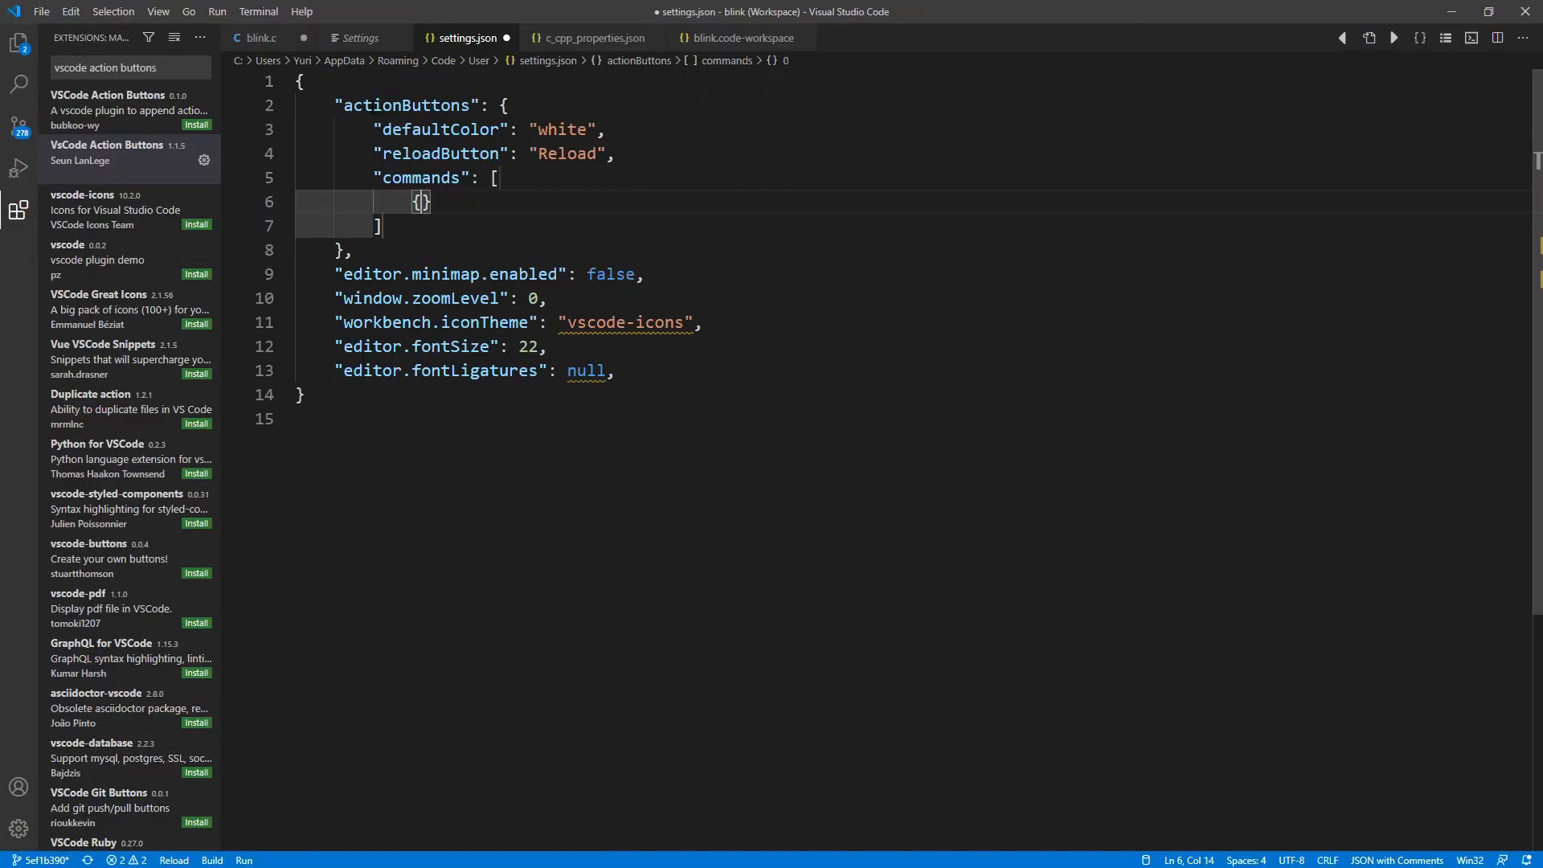
# - Define a Build action button with command idf.py build
pyautogui.write('"name" : "Build",')
pyautogui.write('"color": "white",')
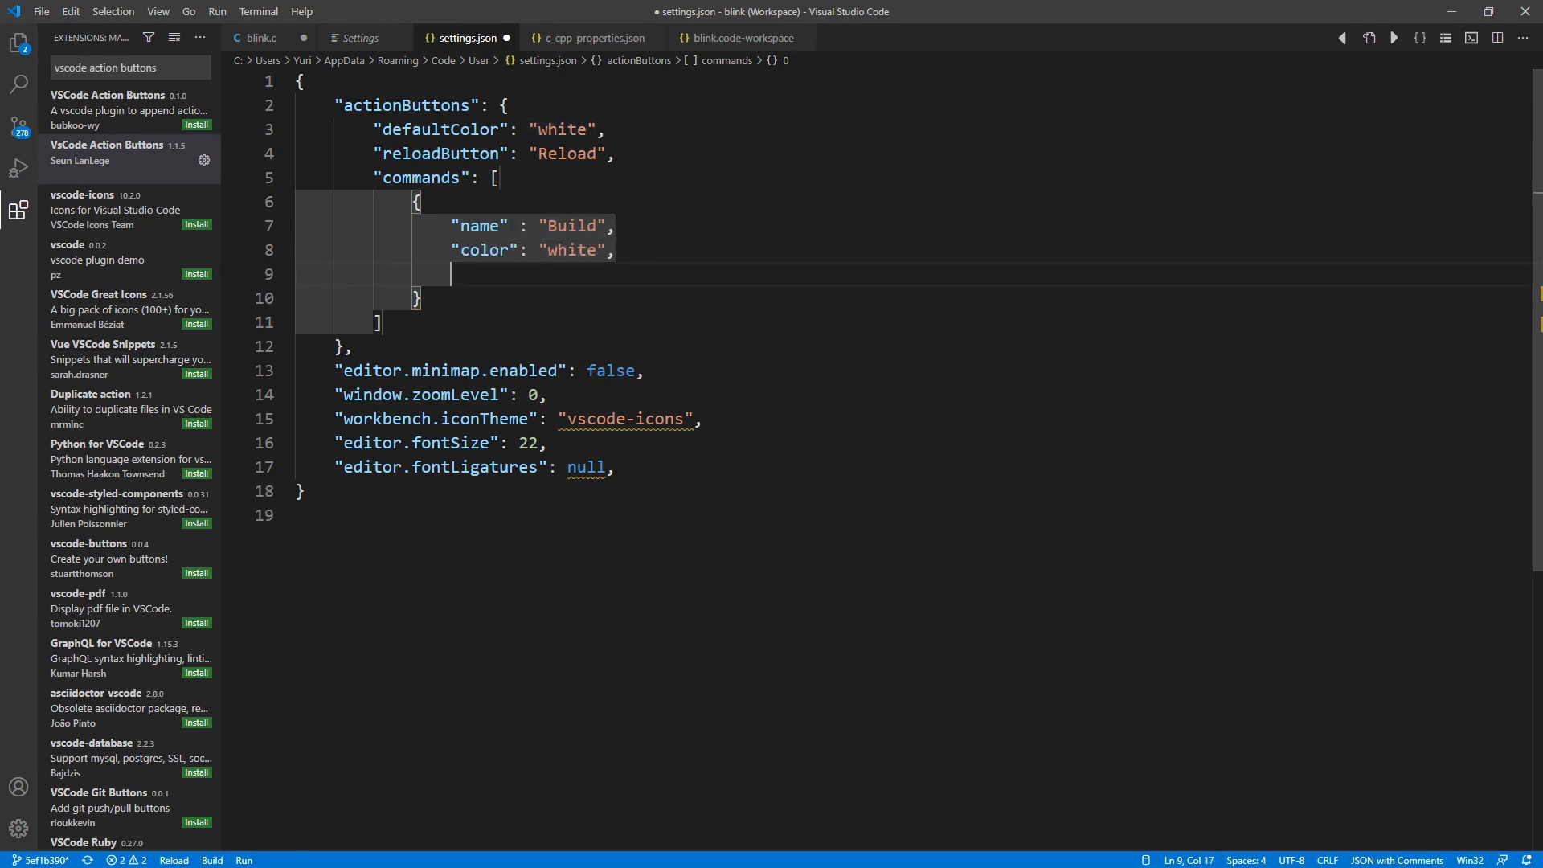
pyautogui.write('"command": ""')
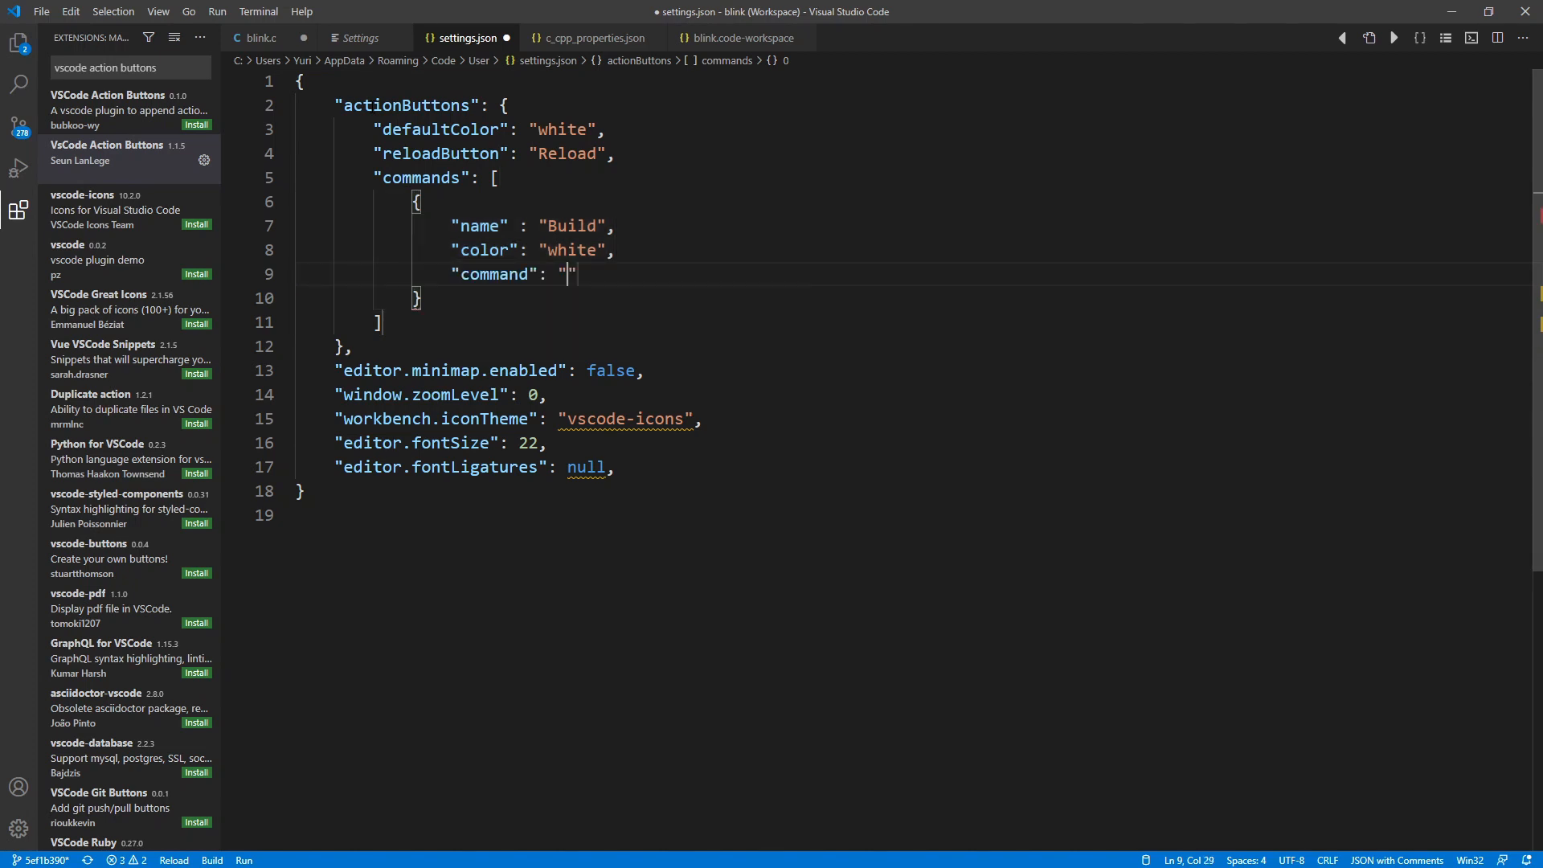
pyautogui.write('i')
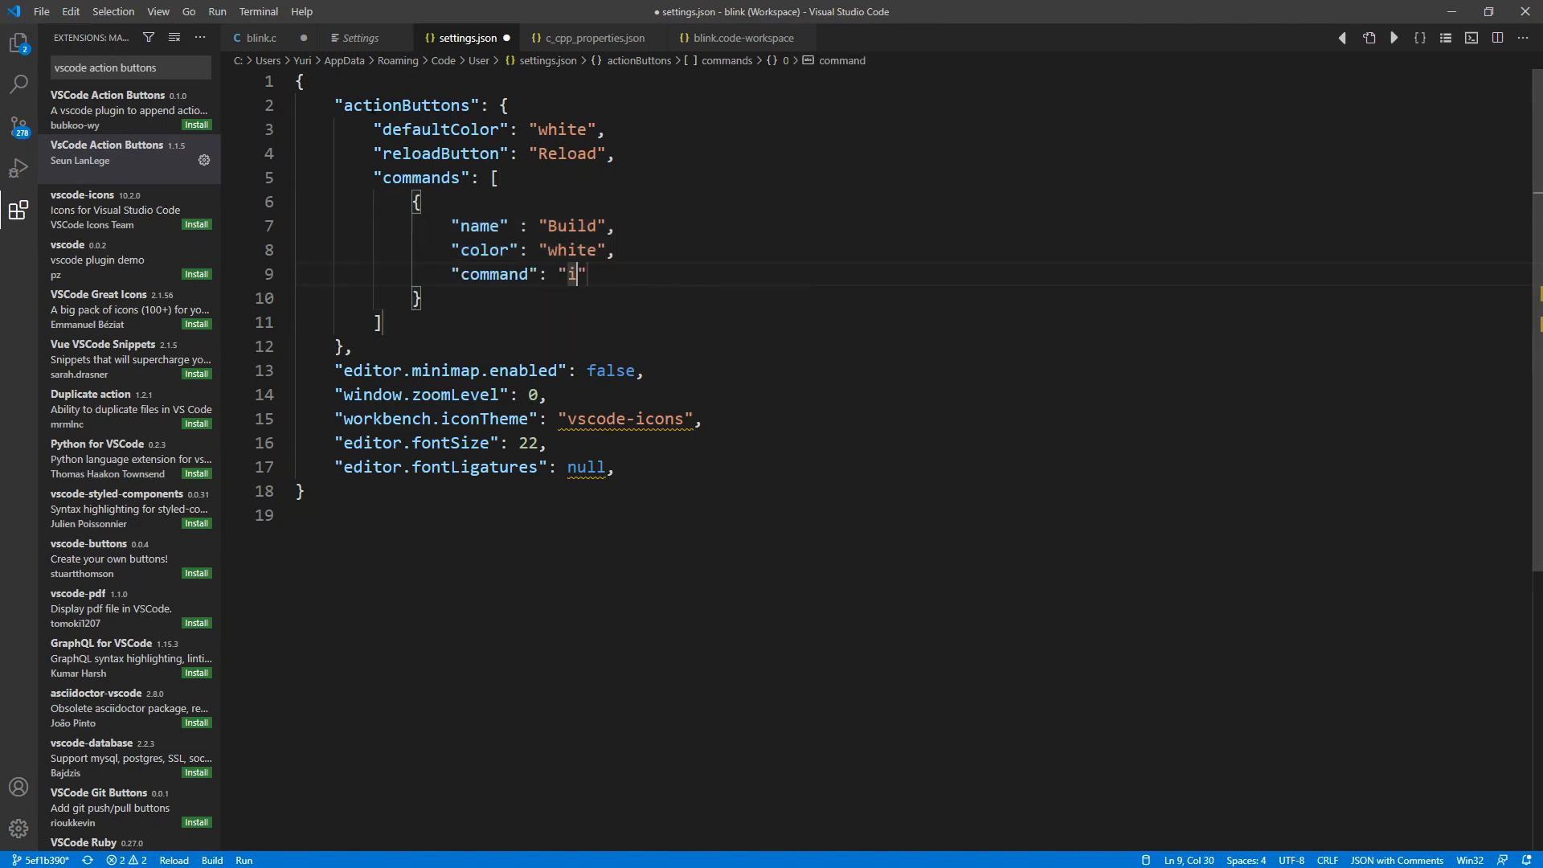
pyautogui.write('df.py')
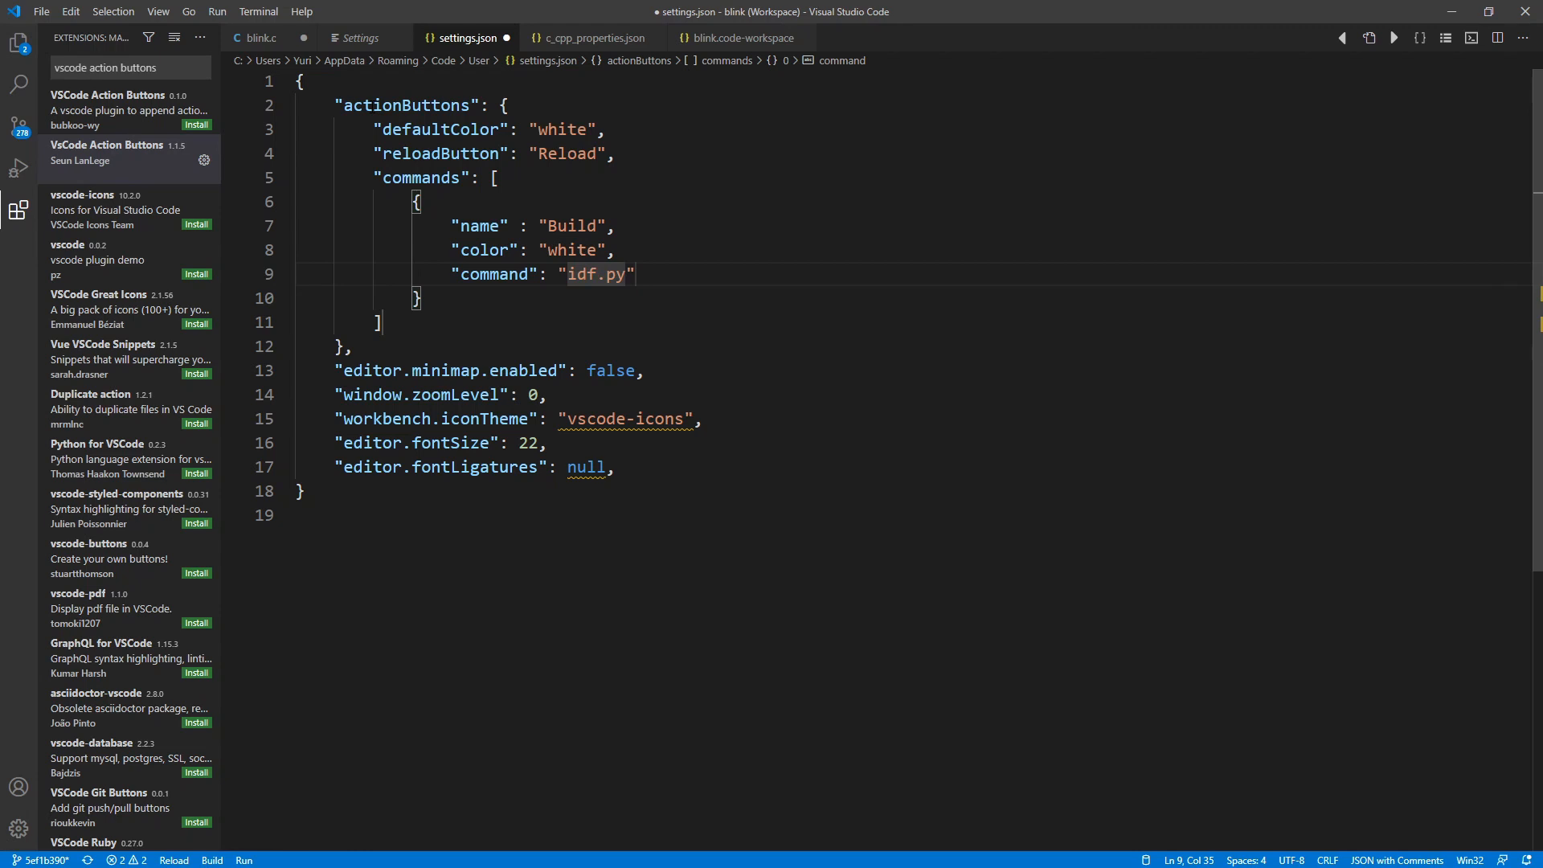
pyautogui.write('build')
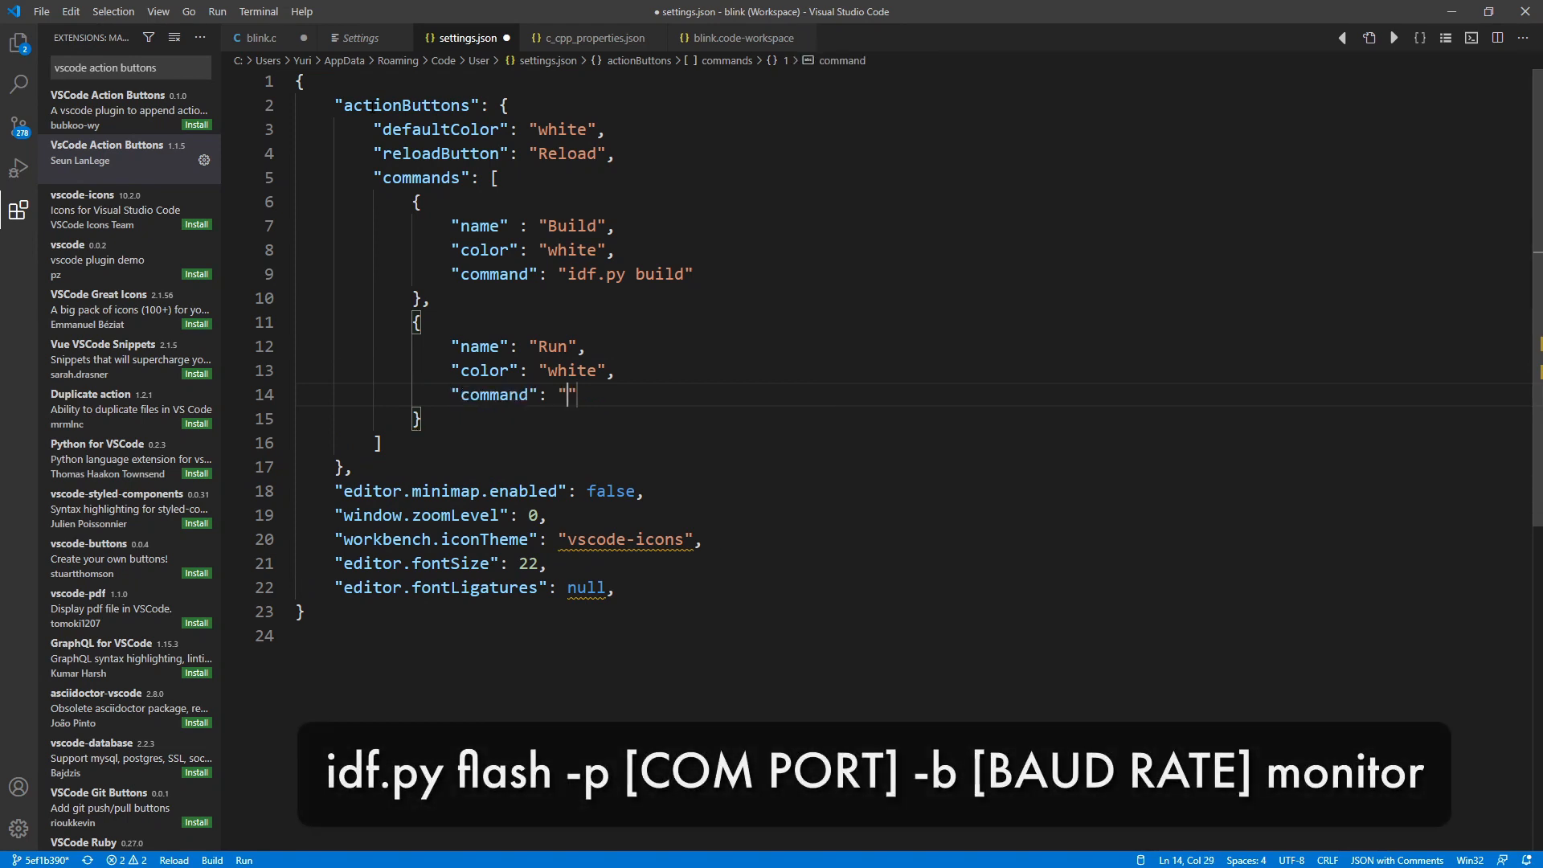
# - Define a Run action with command idf.py flash -p COM1 -b 921600 monitor
pyautogui.write('idf.py')
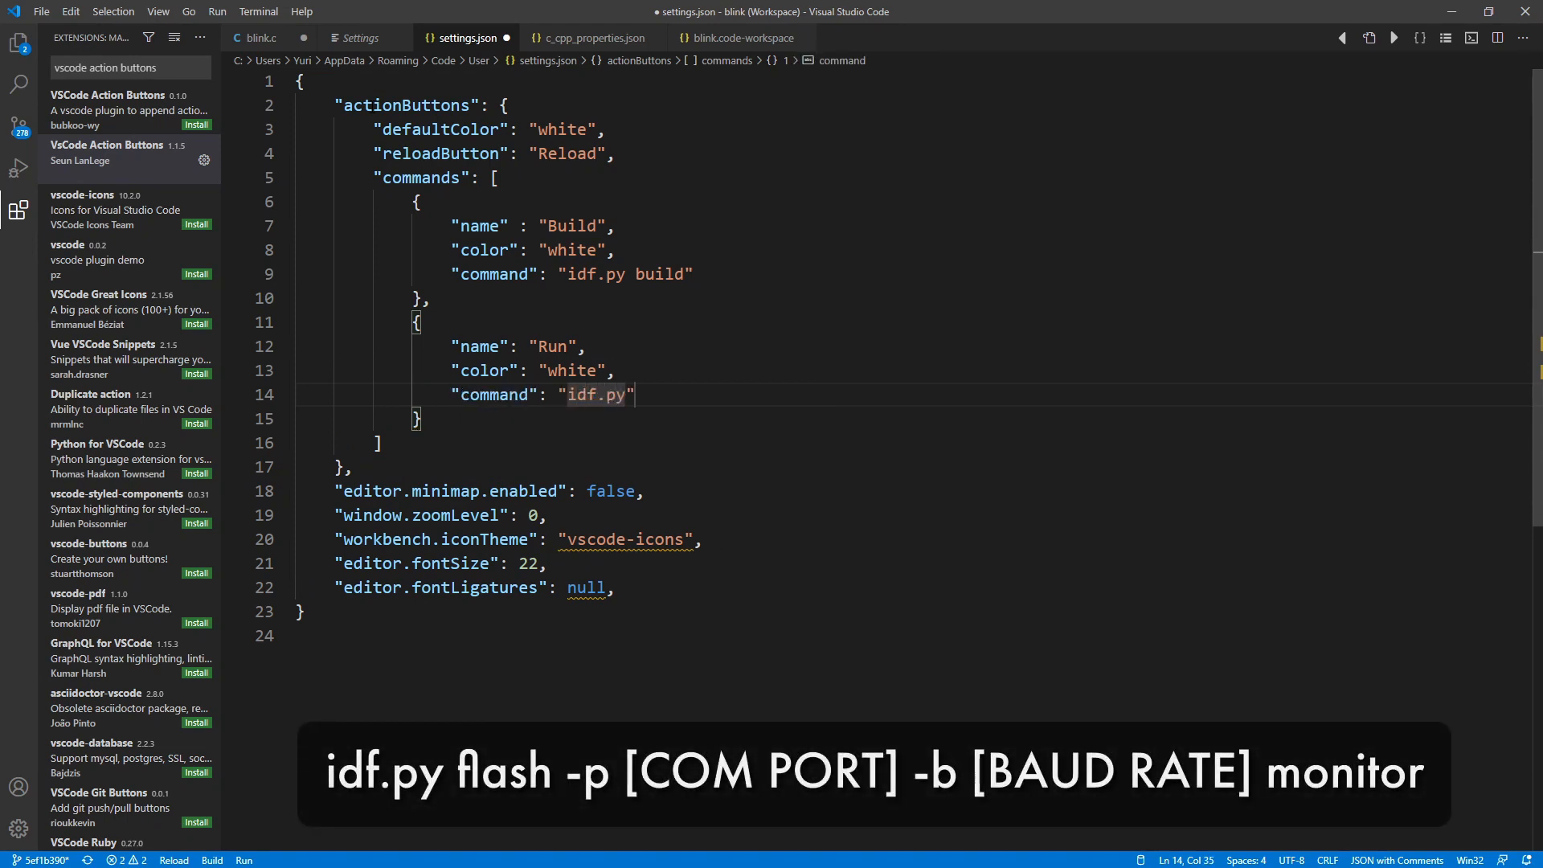
pyautogui.write('flash')
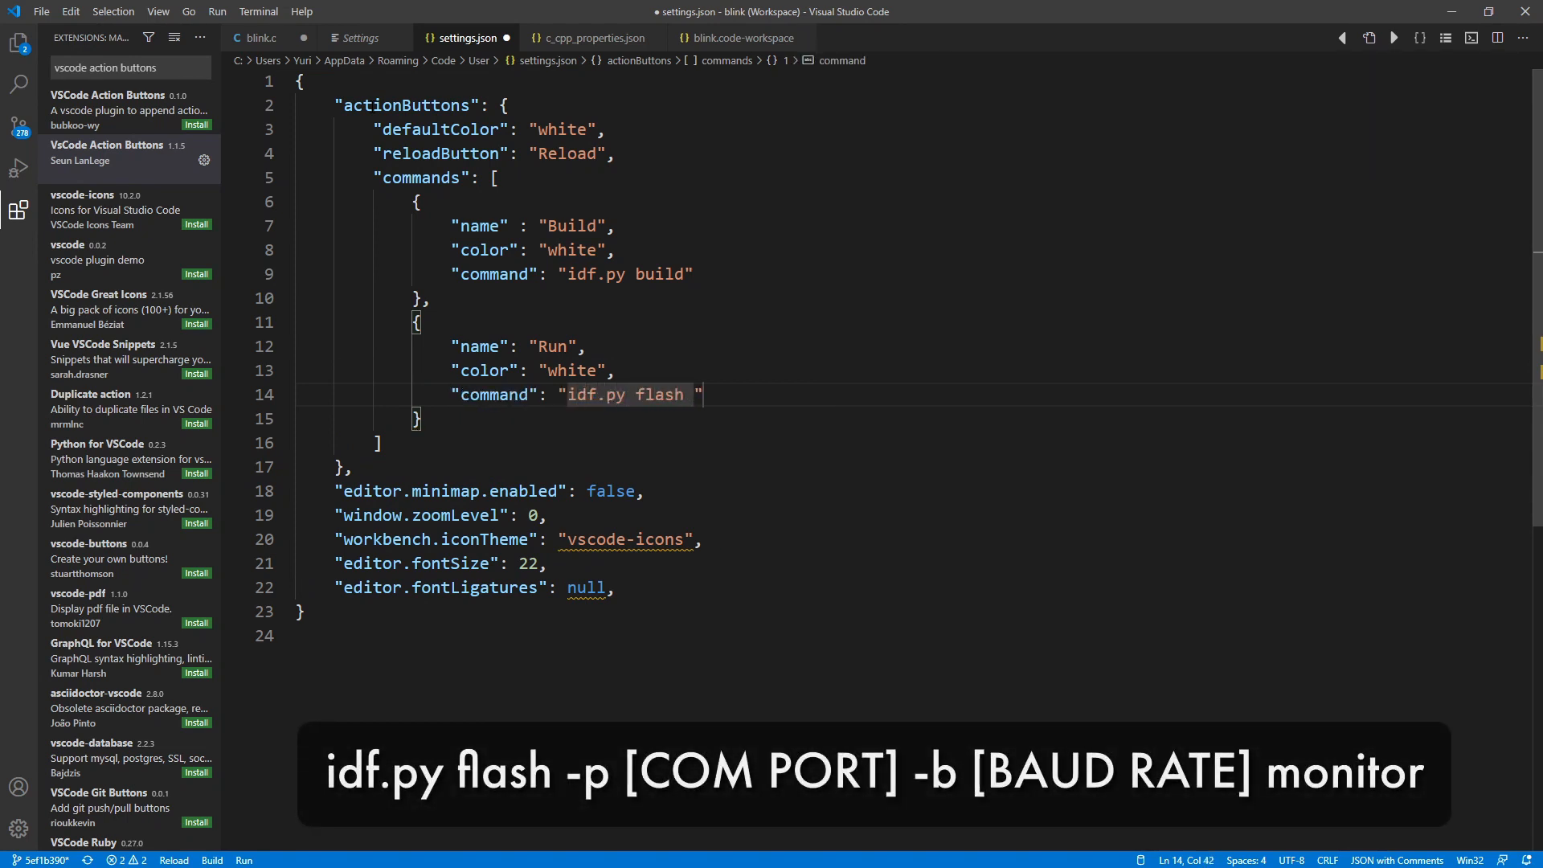
pyautogui.write('-p COM1')
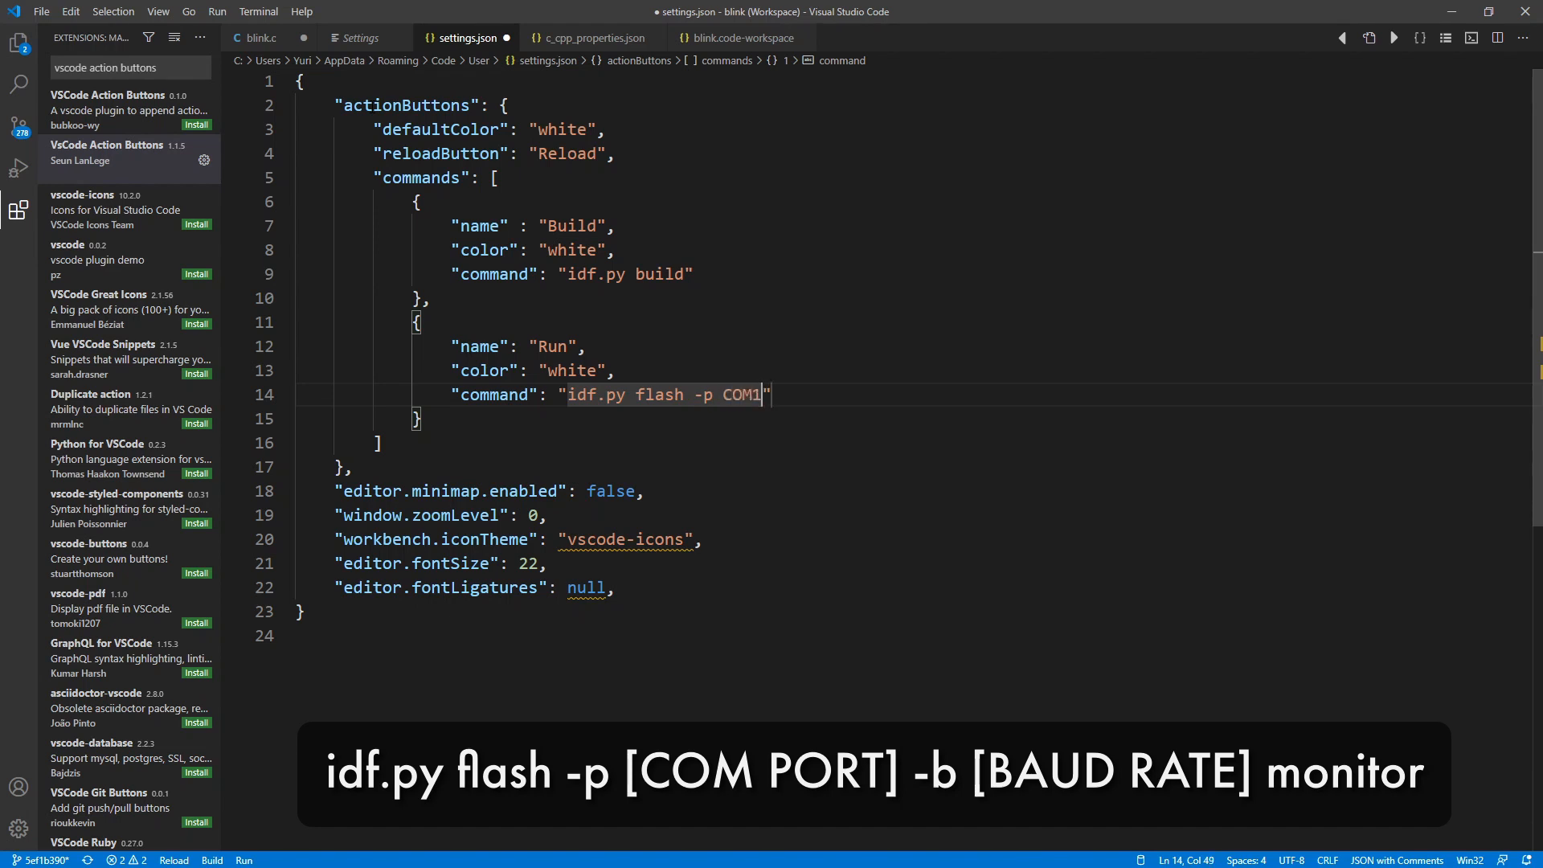
pyautogui.write('-b 921600 monitor')
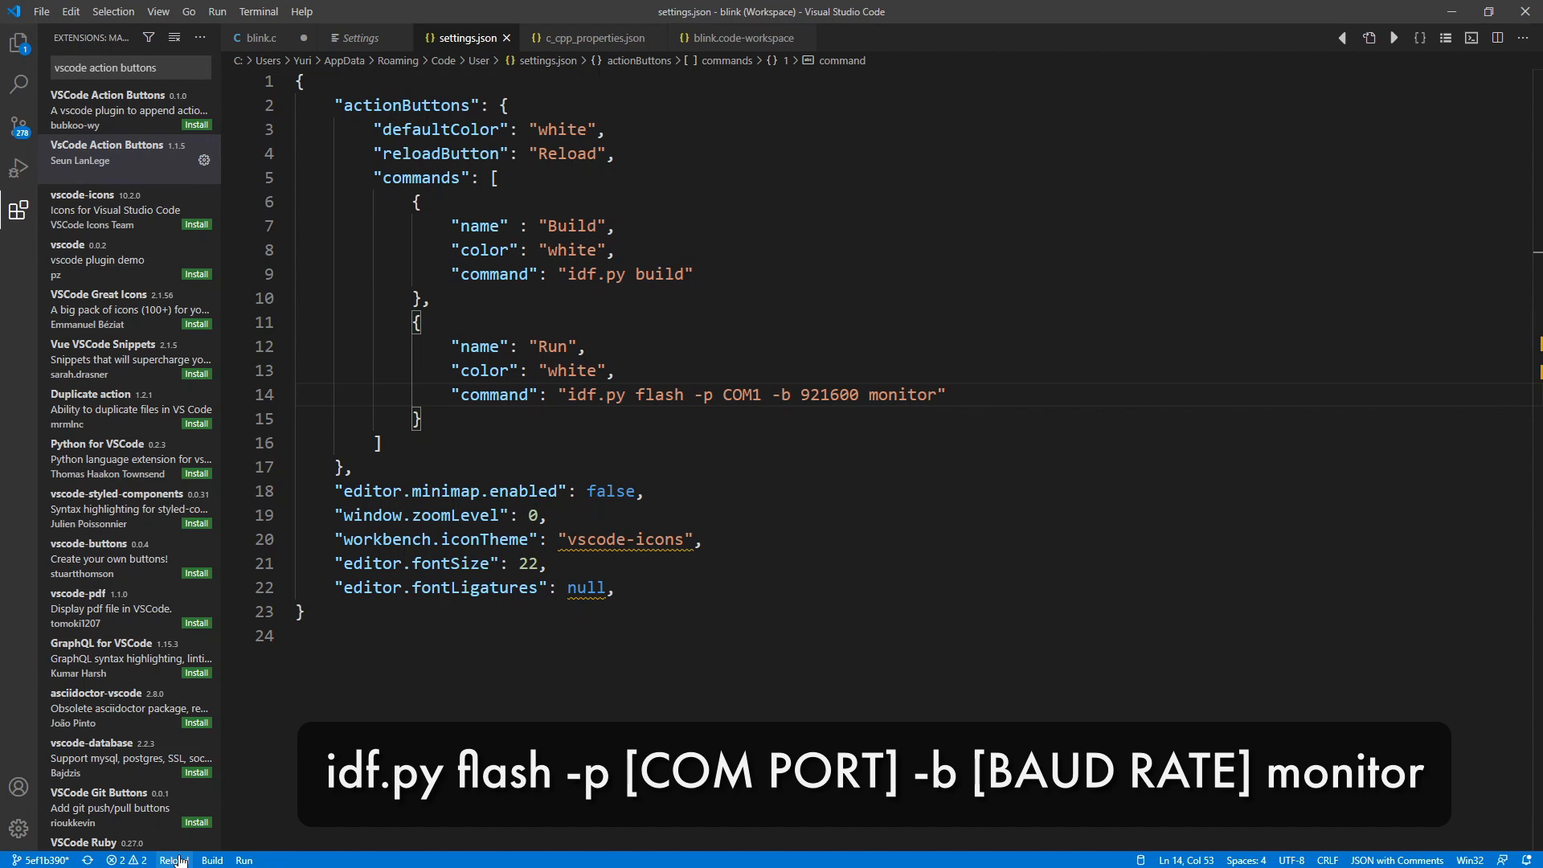
# - Trigger the Build and Run status-bar buttons to build and flash blink to COM1
pyautogui.click(211, 858)
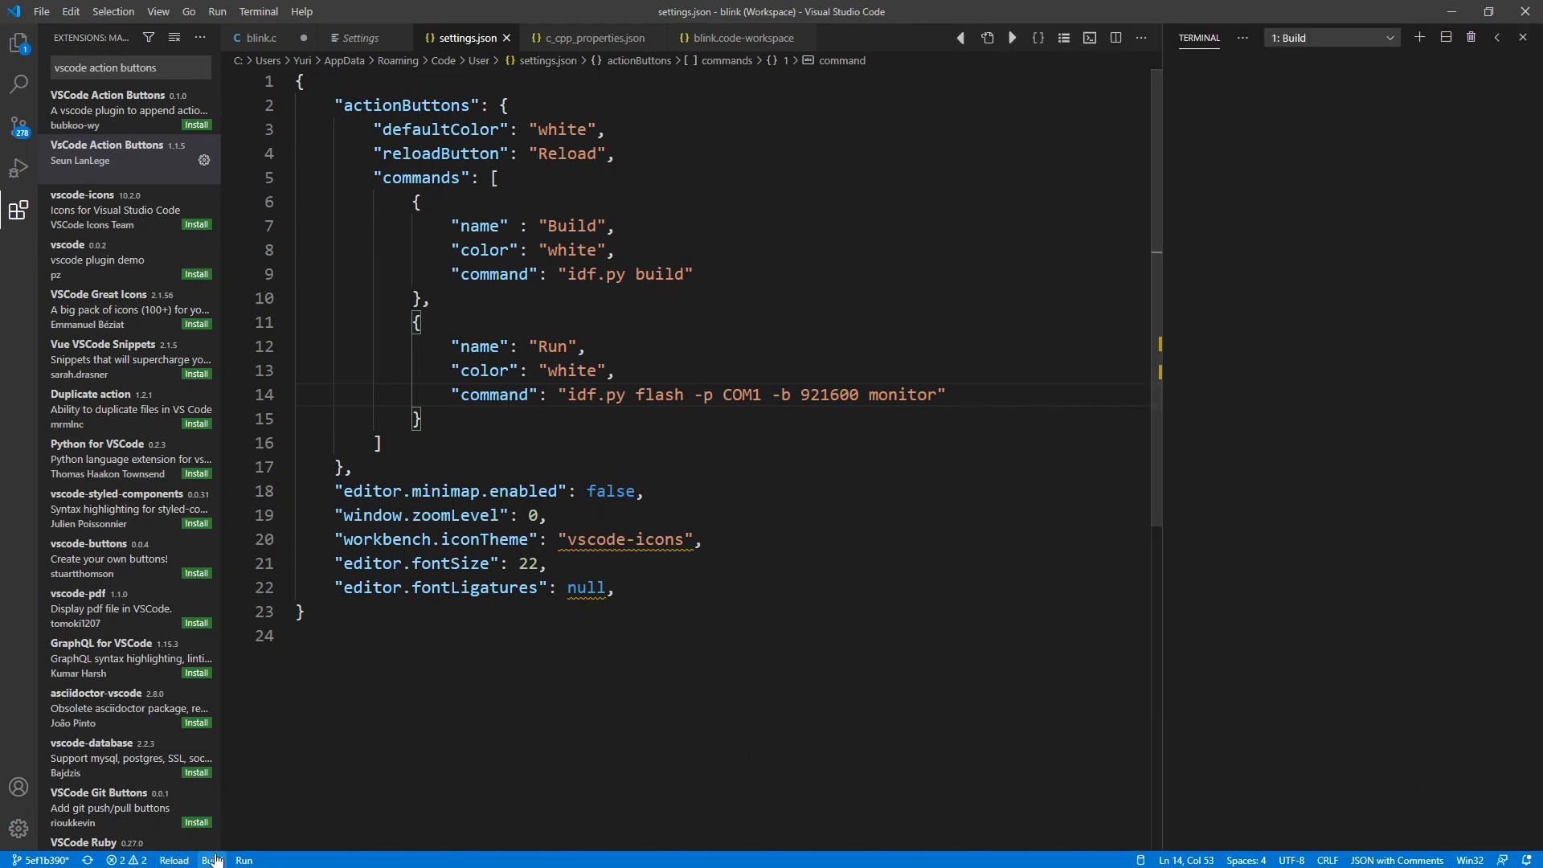
pyautogui.click(243, 859)
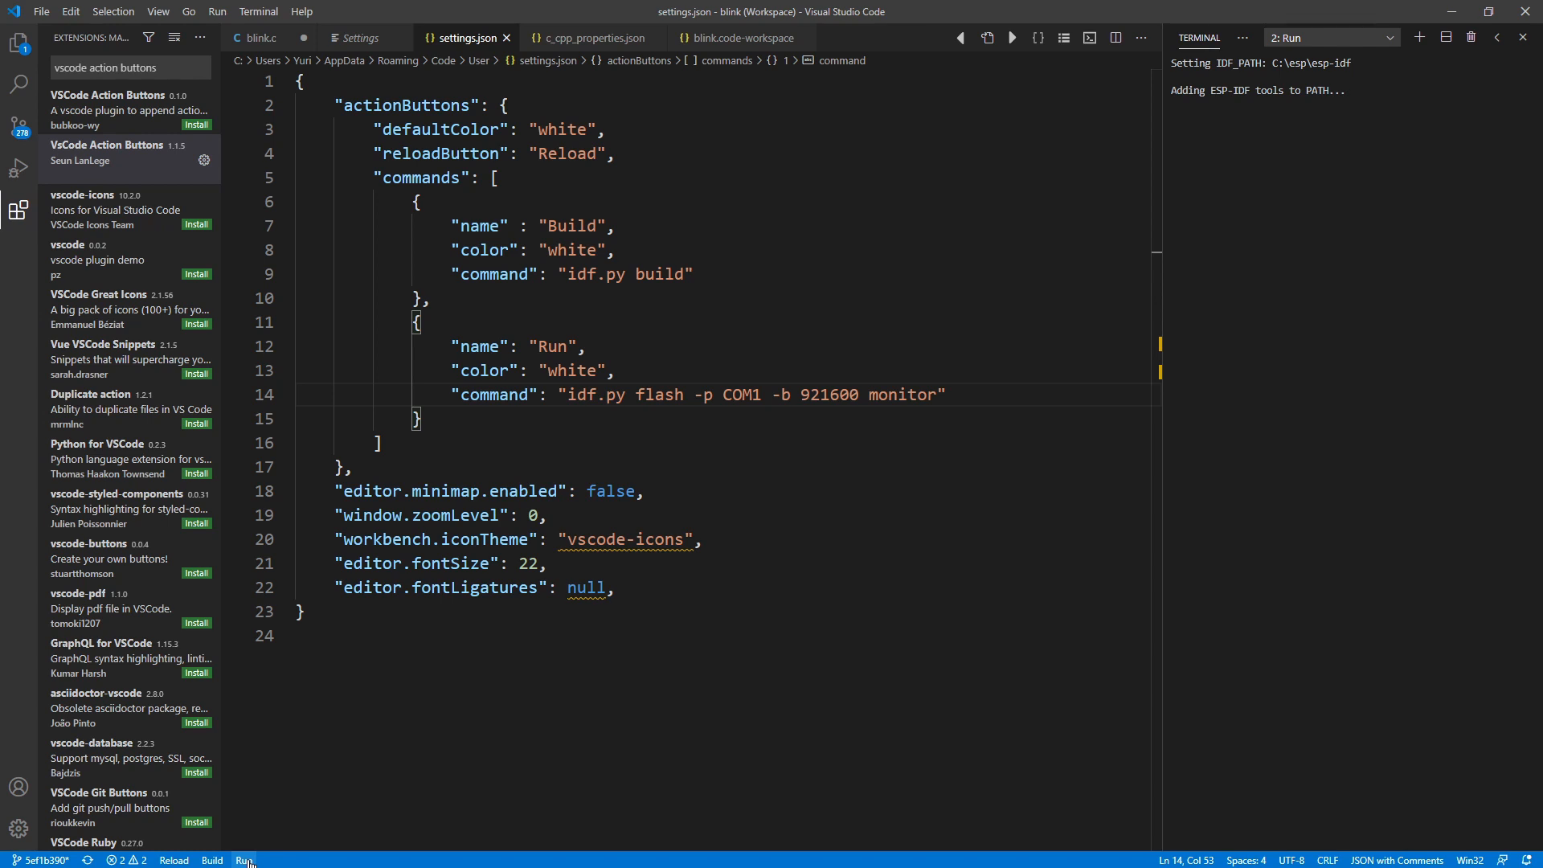
pyautogui.click(244, 859)
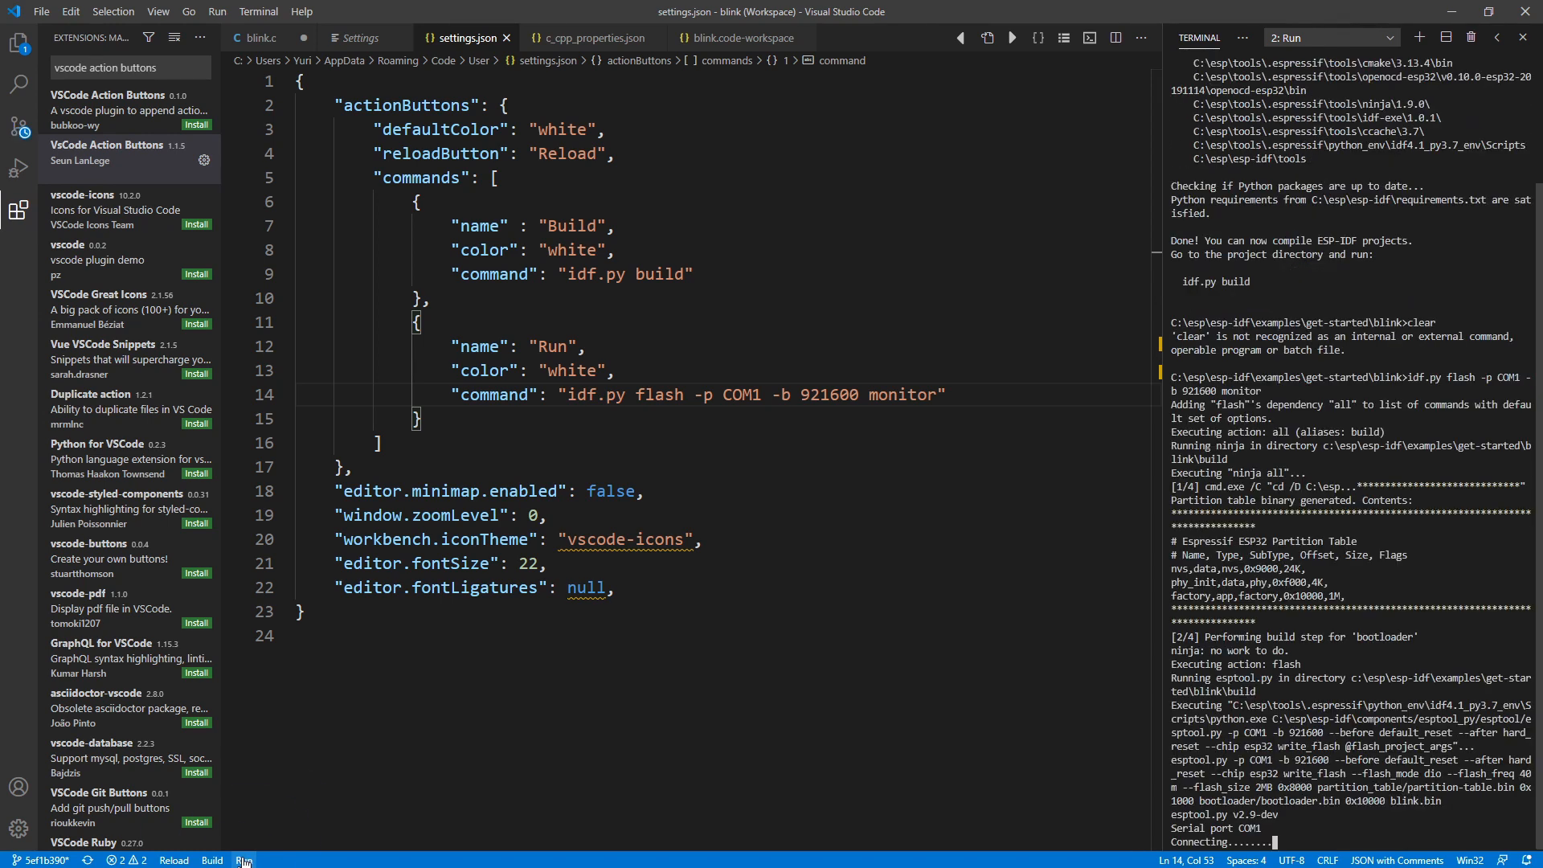